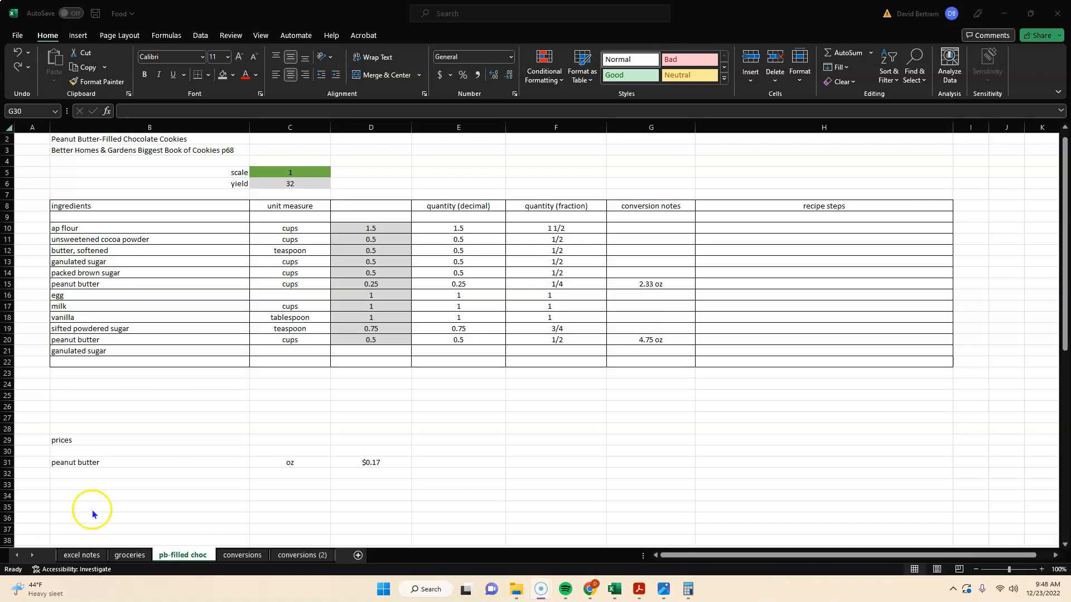
{"action": "mouse_move", "coordinate": [134, 374]}
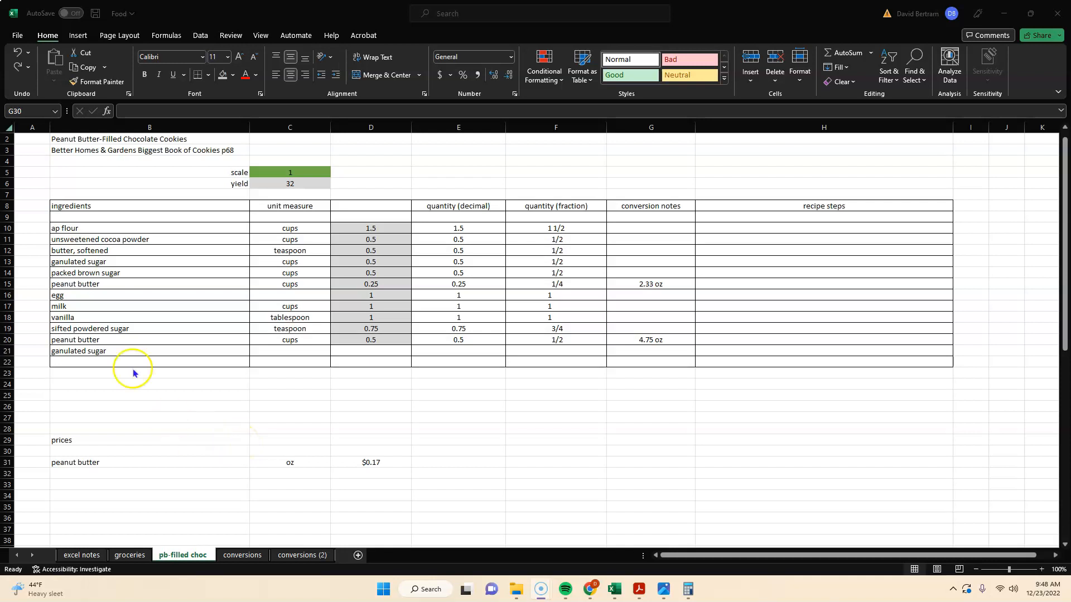
{"action": "mouse_move", "coordinate": [315, 300]}
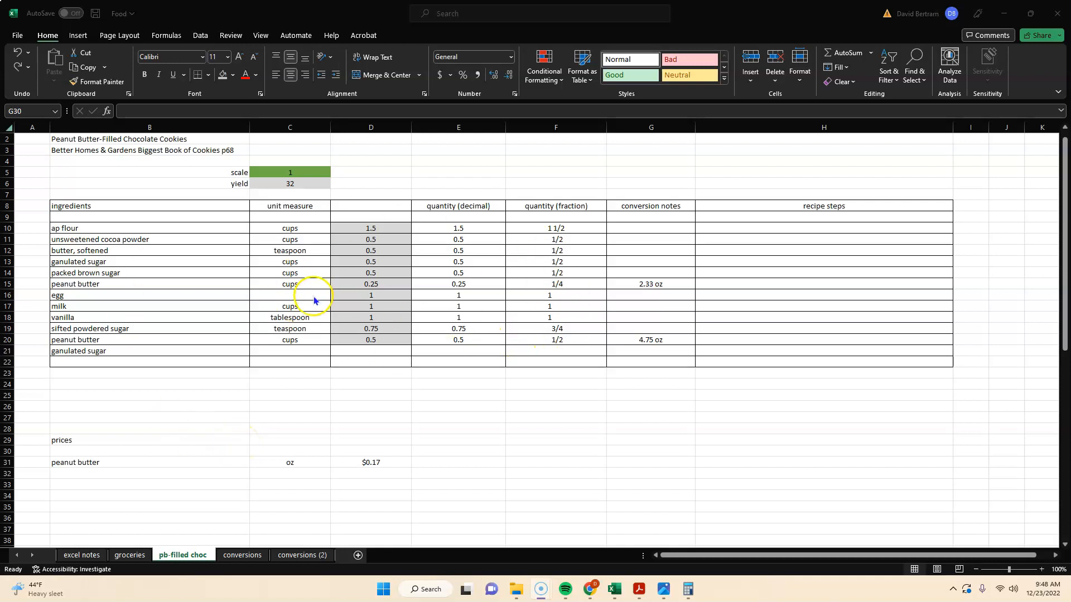
{"action": "mouse_move", "coordinate": [311, 303]}
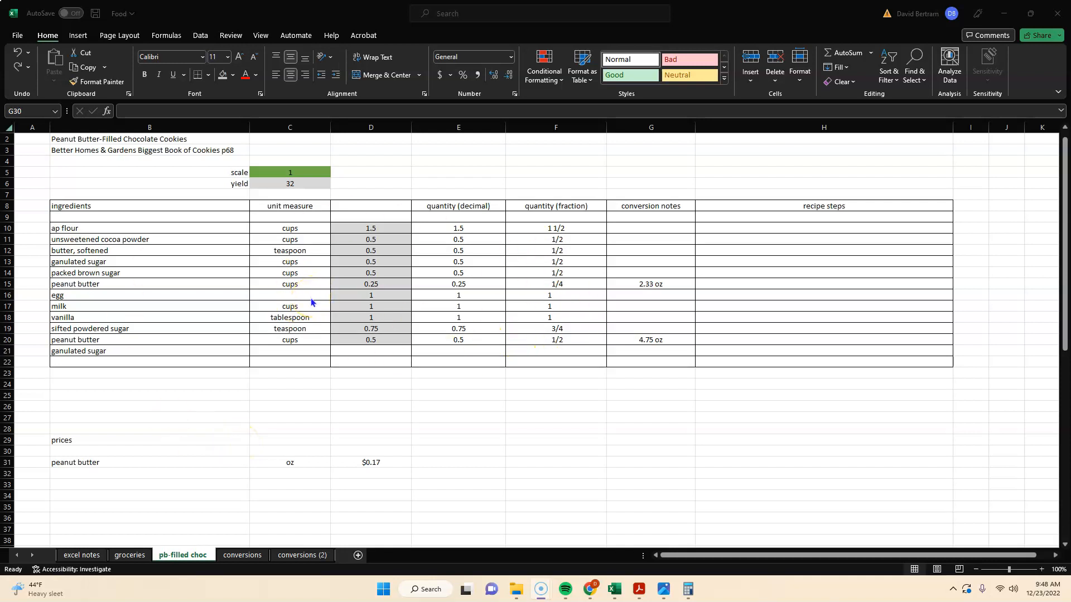
{"action": "mouse_move", "coordinate": [238, 379]}
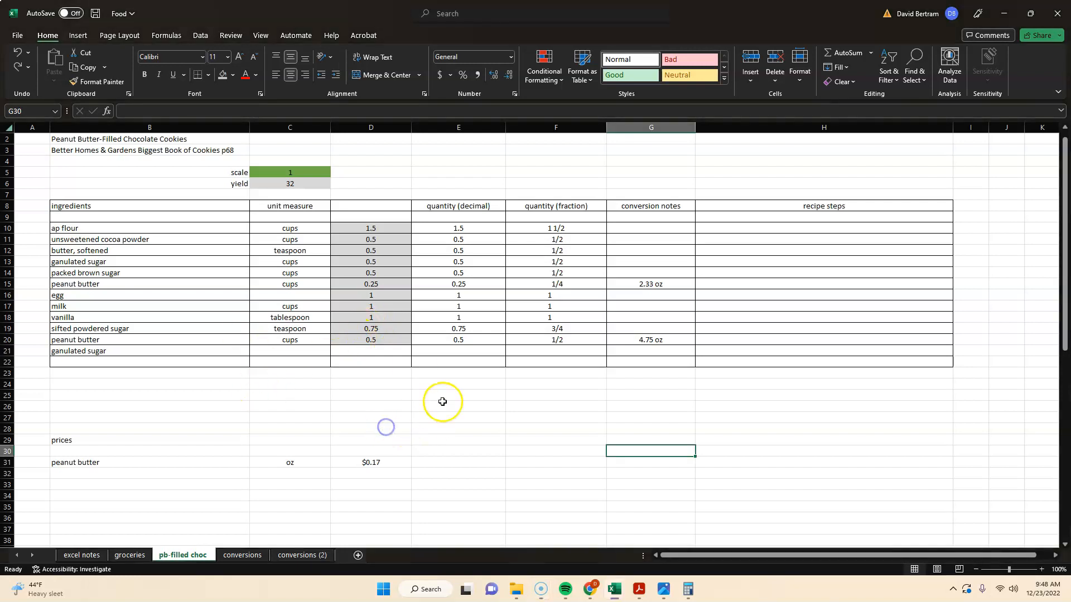
Check the empty cells below the recipe's ingredient, unit and quantity columns.
{"action": "left_click", "coordinate": [457, 406]}
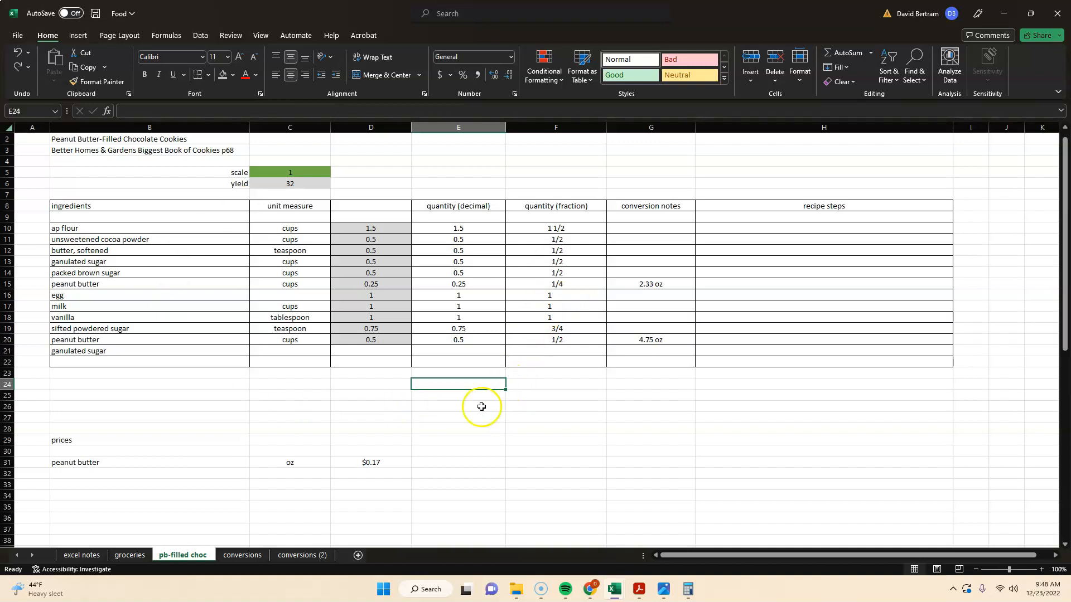
{"action": "left_click", "coordinate": [370, 384]}
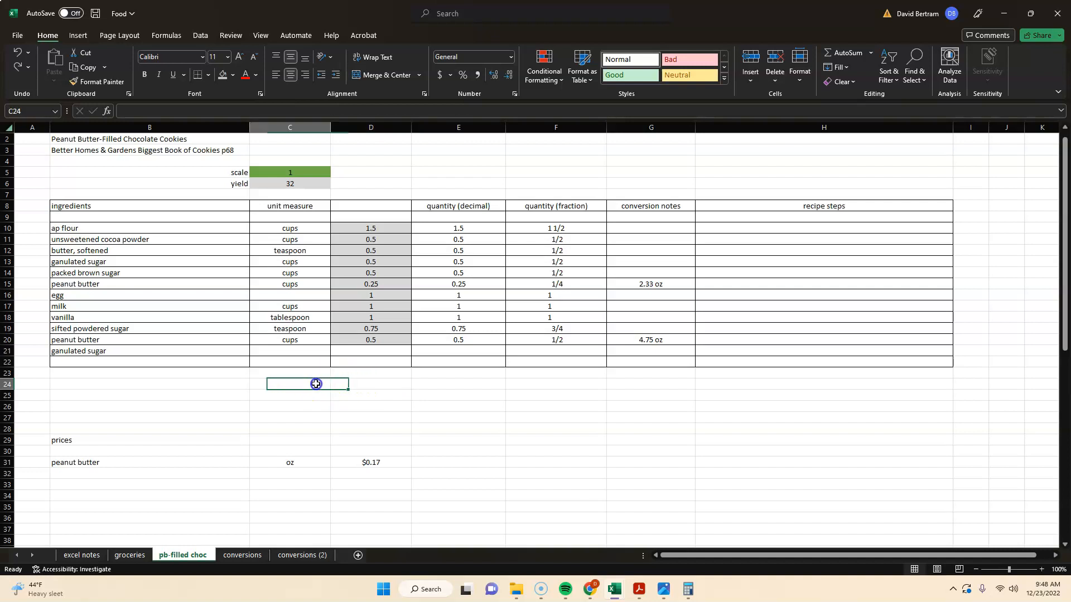
{"action": "left_click", "coordinate": [290, 383]}
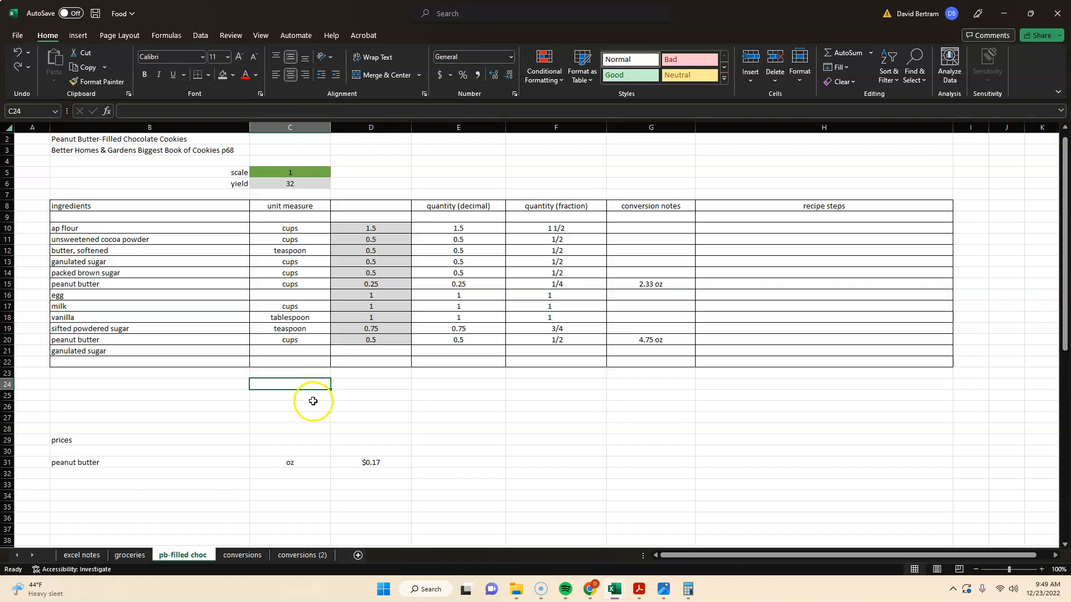
{"action": "left_click", "coordinate": [457, 383]}
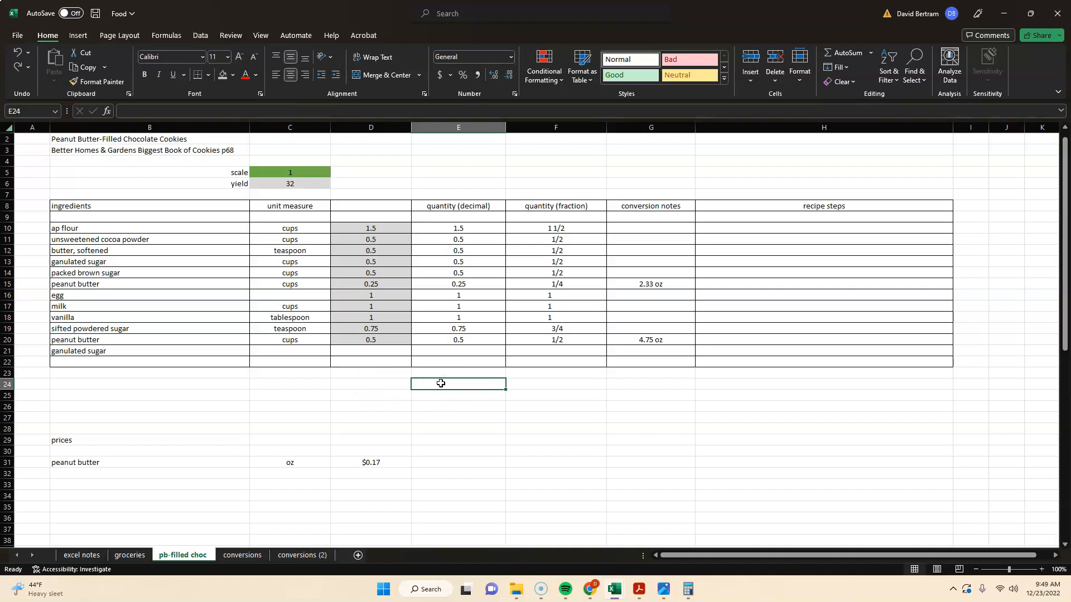
{"action": "mouse_move", "coordinate": [440, 380]}
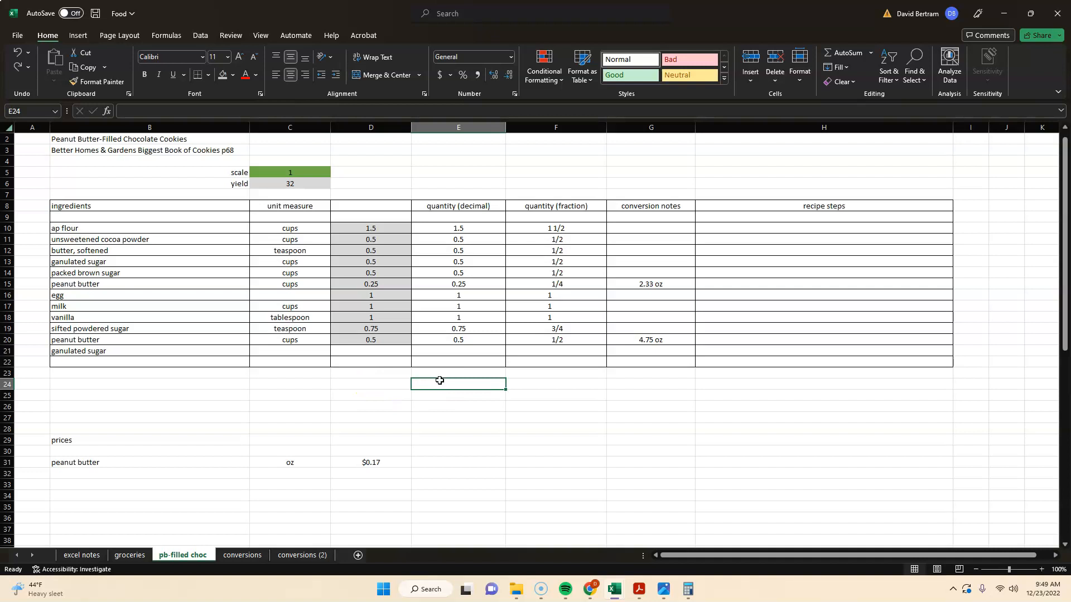
{"action": "left_click", "coordinate": [289, 385]}
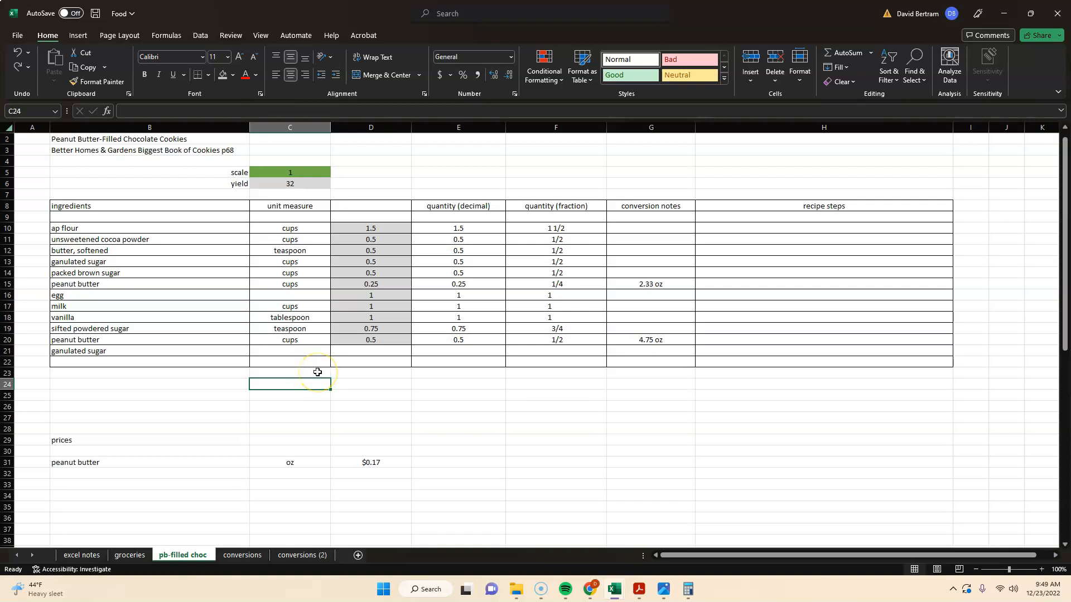
{"action": "mouse_move", "coordinate": [334, 405]}
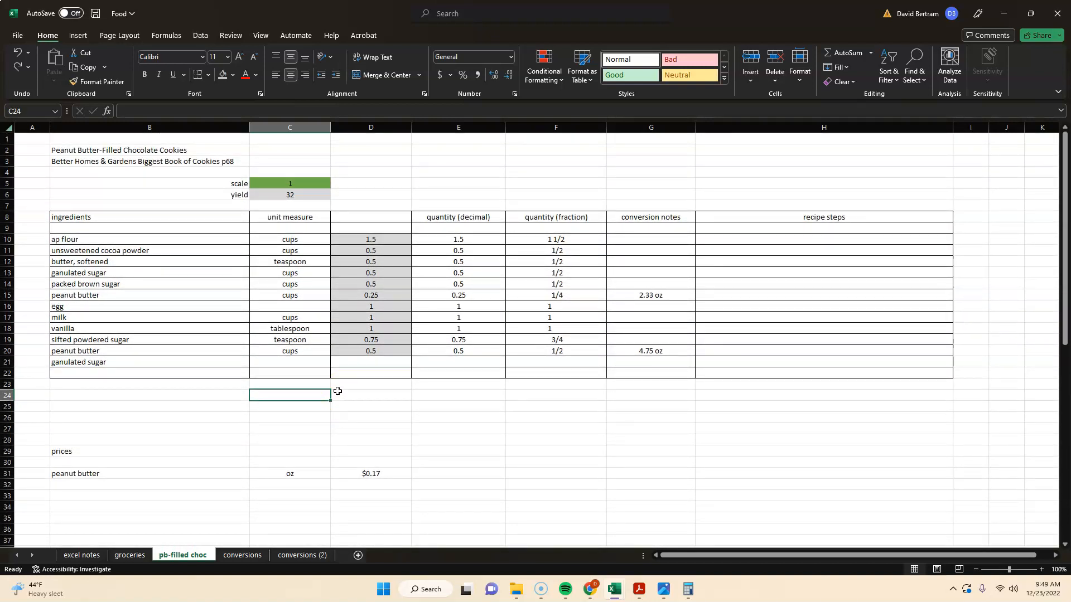
{"action": "mouse_move", "coordinate": [357, 554]}
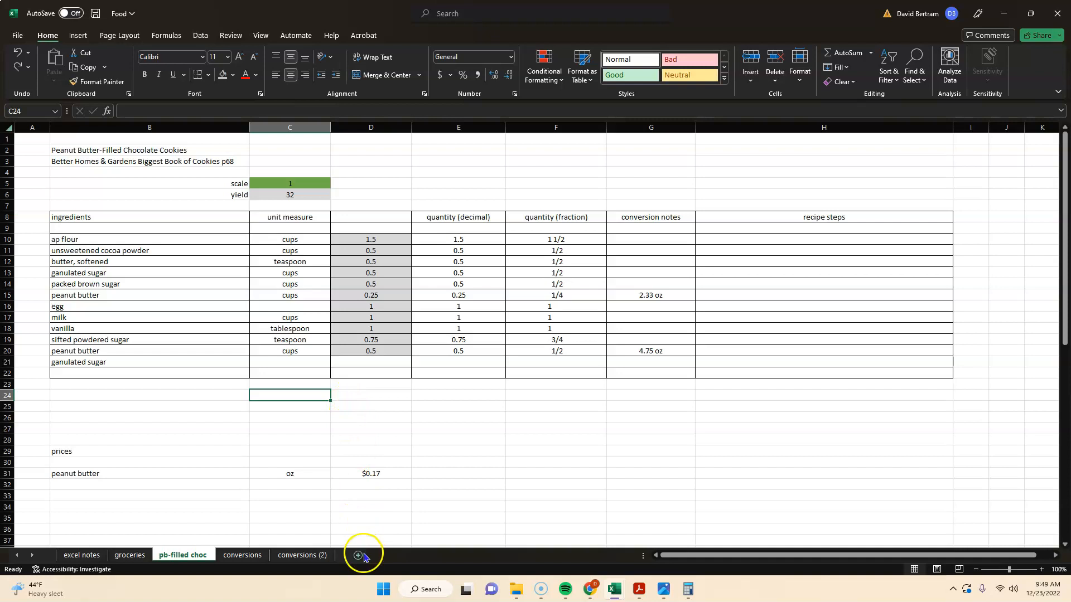
Add blank Sheet1, move it after conversions (2), and add another blank sheet at the end.
{"action": "left_click", "coordinate": [356, 556]}
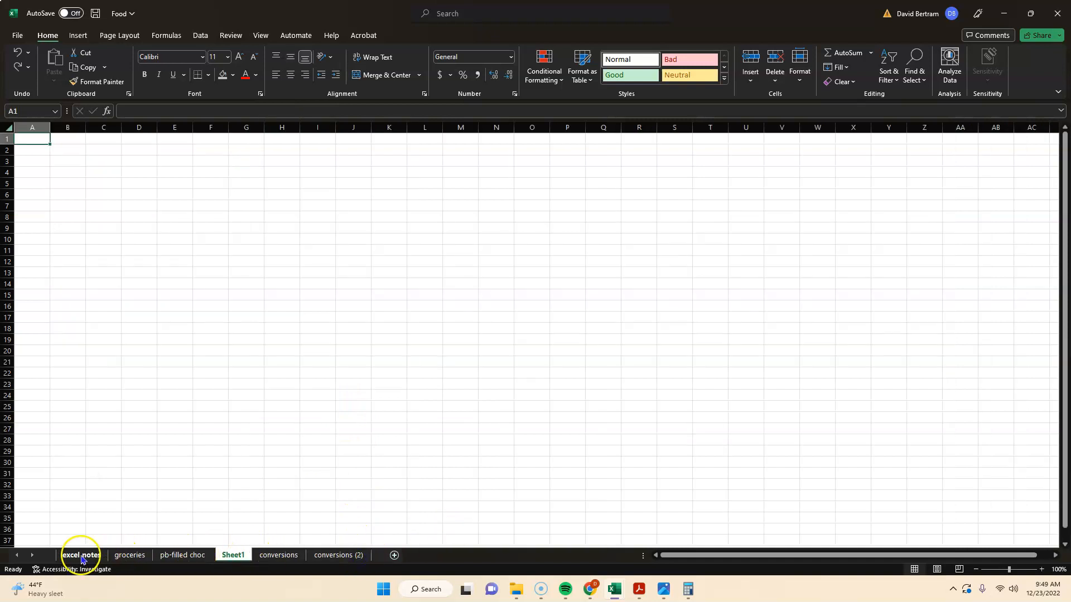
{"action": "left_click", "coordinate": [80, 555]}
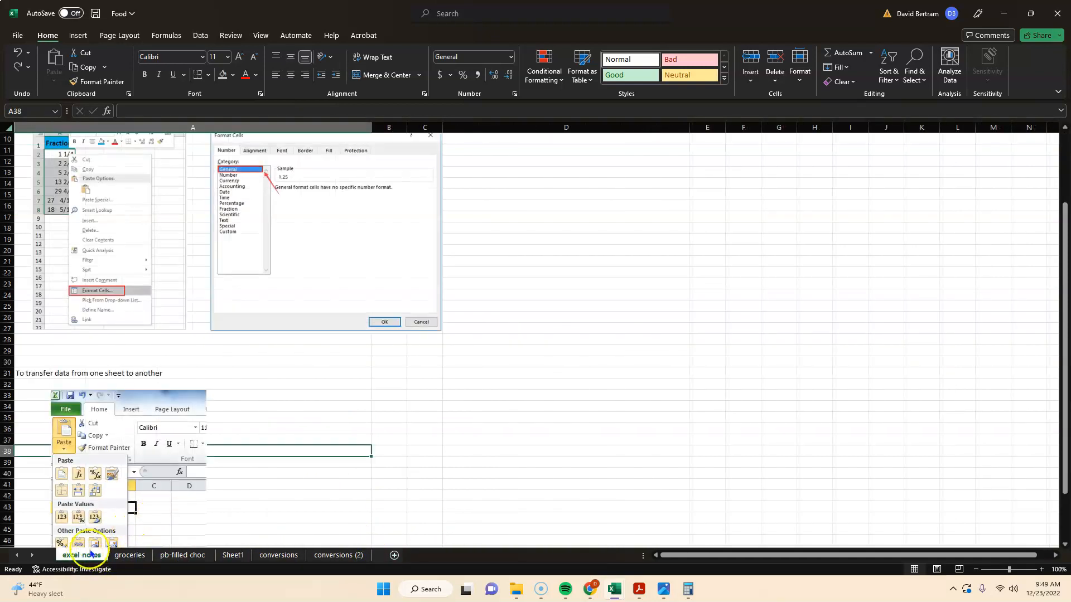
{"action": "scroll", "scroll_direction": "down", "scroll_amount": 3}
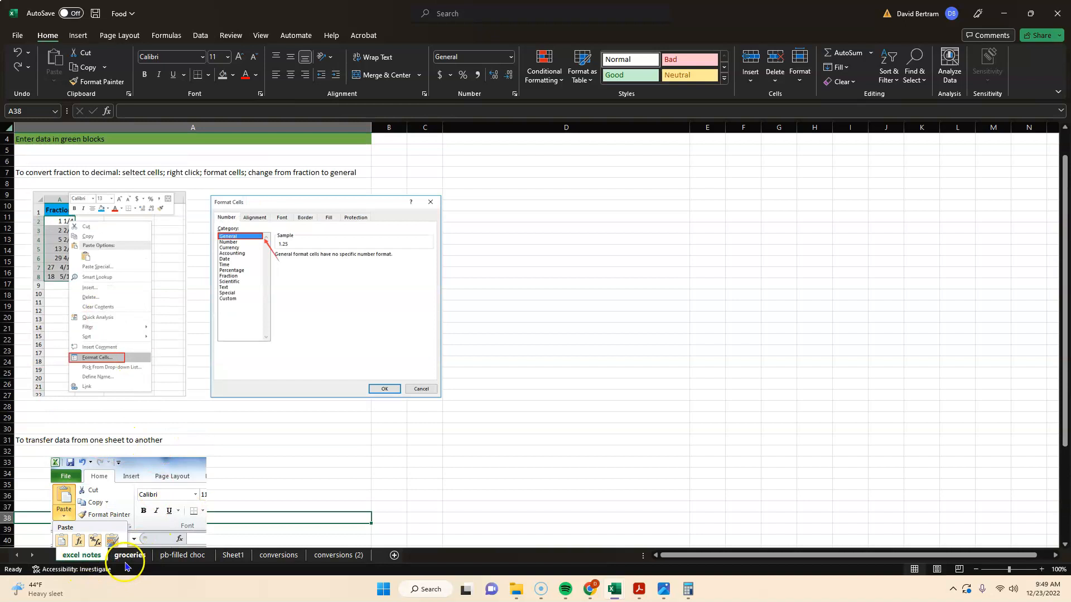
{"action": "left_click", "coordinate": [129, 554]}
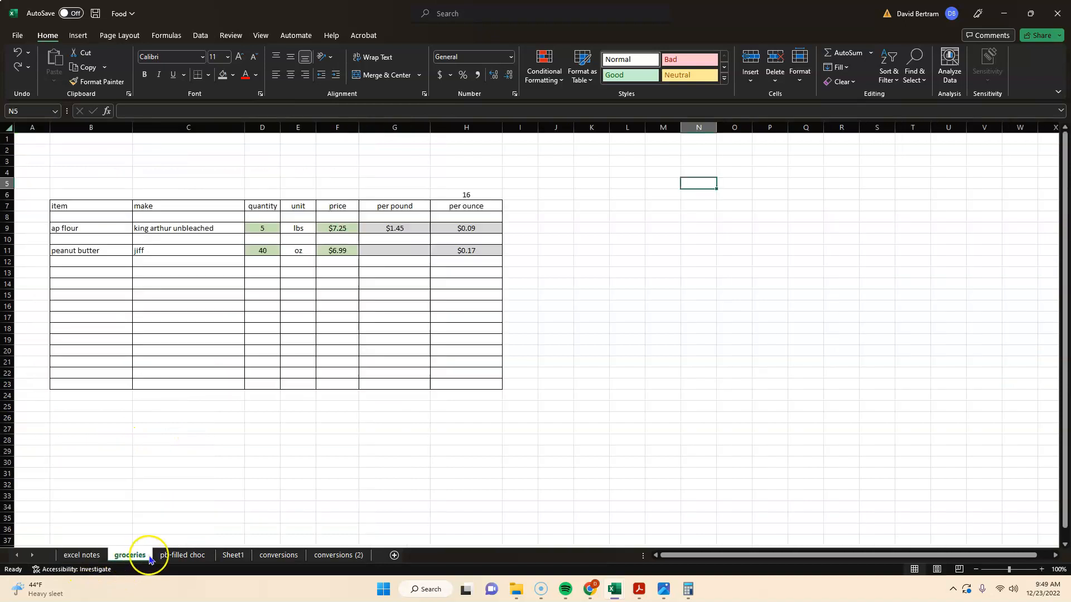
{"action": "left_click", "coordinate": [182, 554]}
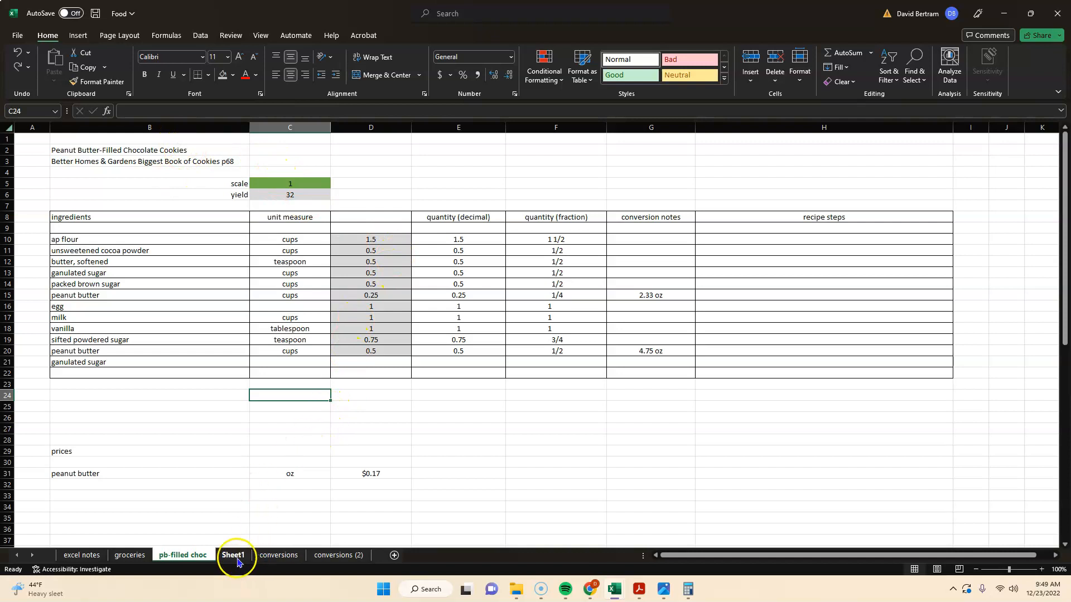
{"action": "left_click", "coordinate": [232, 555]}
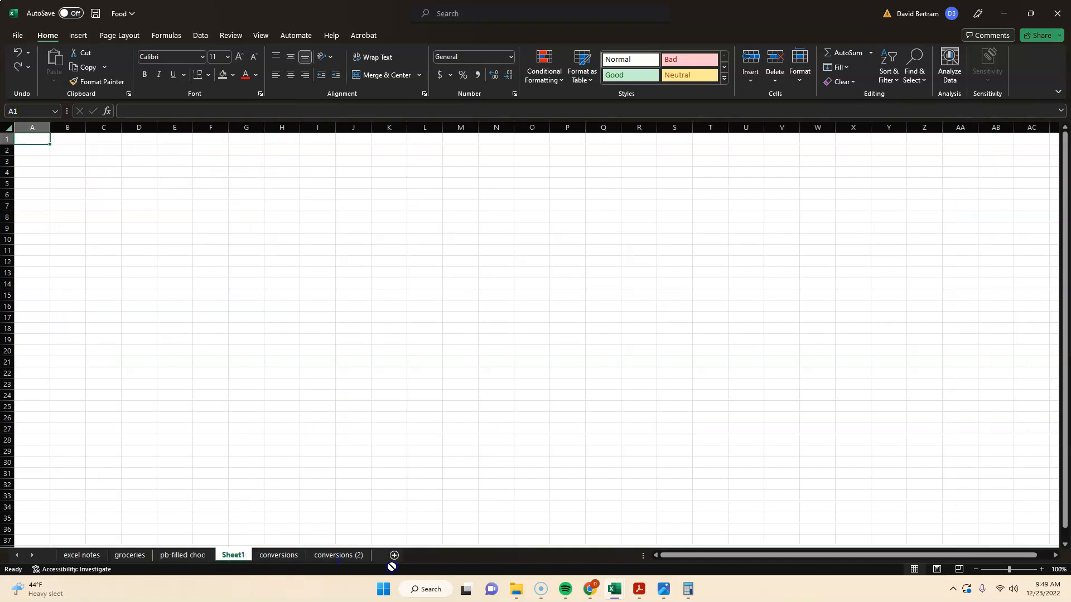
{"action": "left_click", "coordinate": [242, 555]}
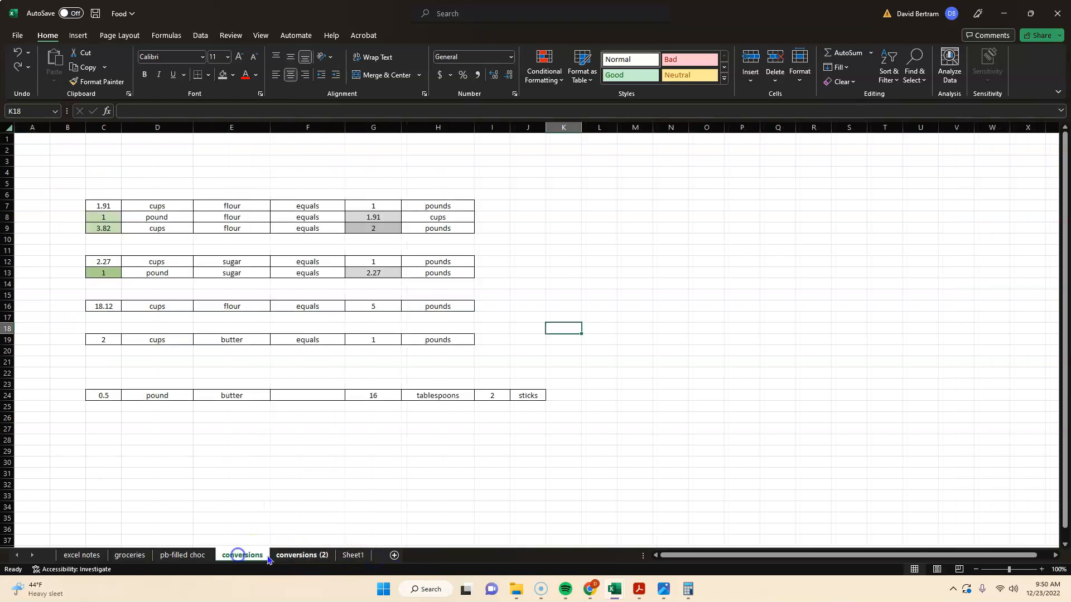
{"action": "left_click", "coordinate": [302, 554]}
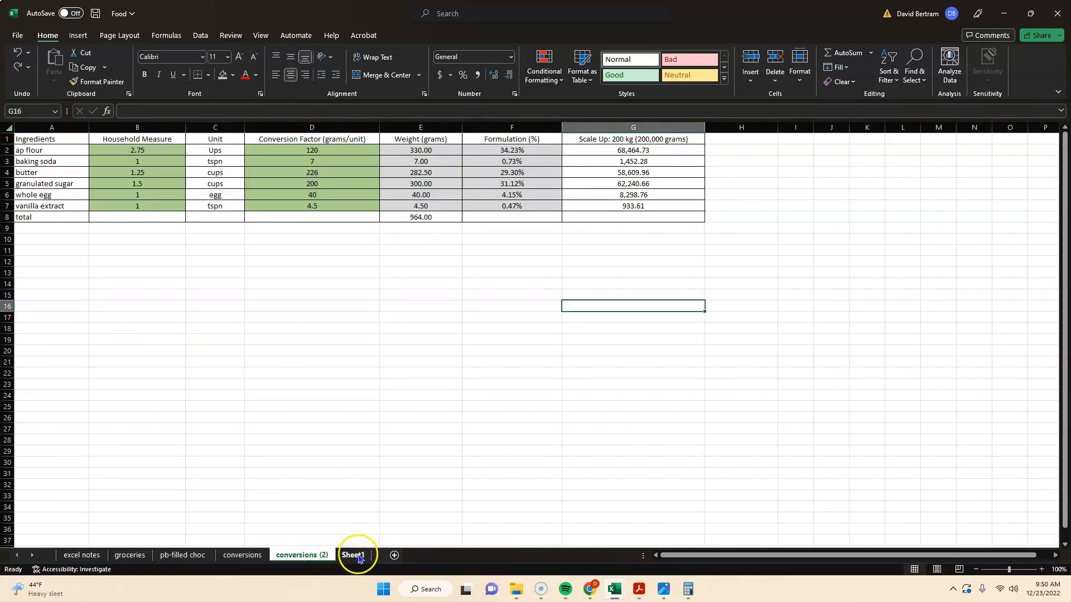
{"action": "left_click", "coordinate": [429, 554]}
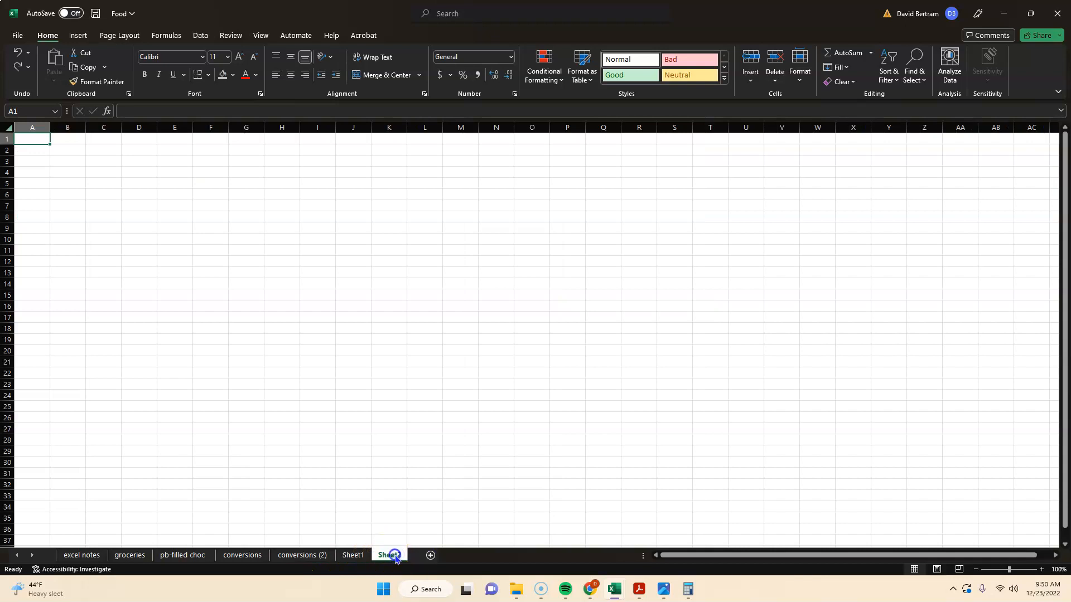
Review the sheet actions available for the new Sheet2 tab without choosing any.
{"action": "right_click", "coordinate": [388, 559]}
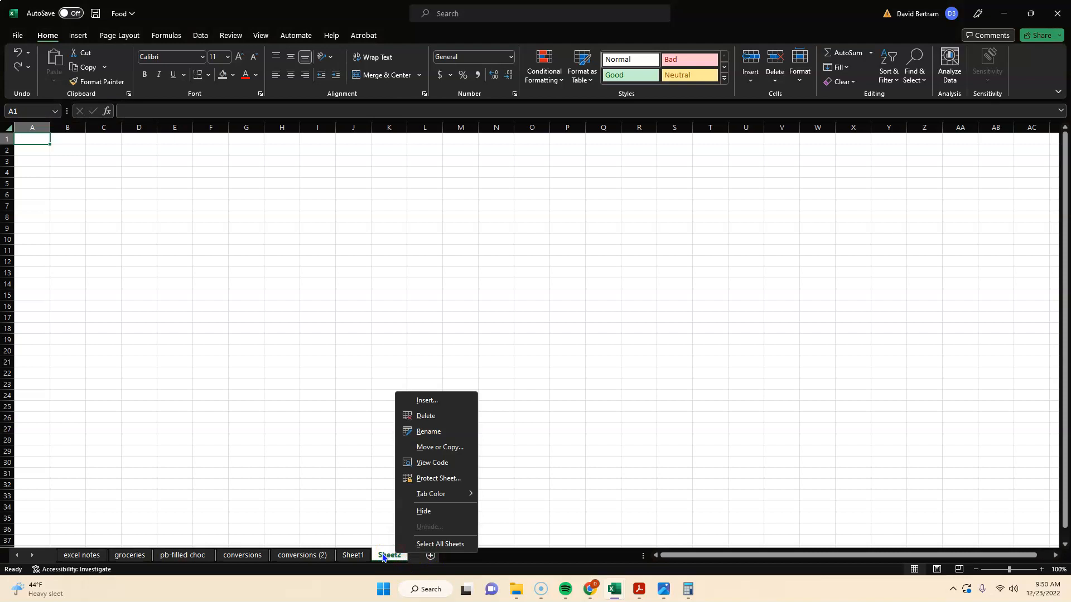
{"action": "left_click", "coordinate": [415, 504]}
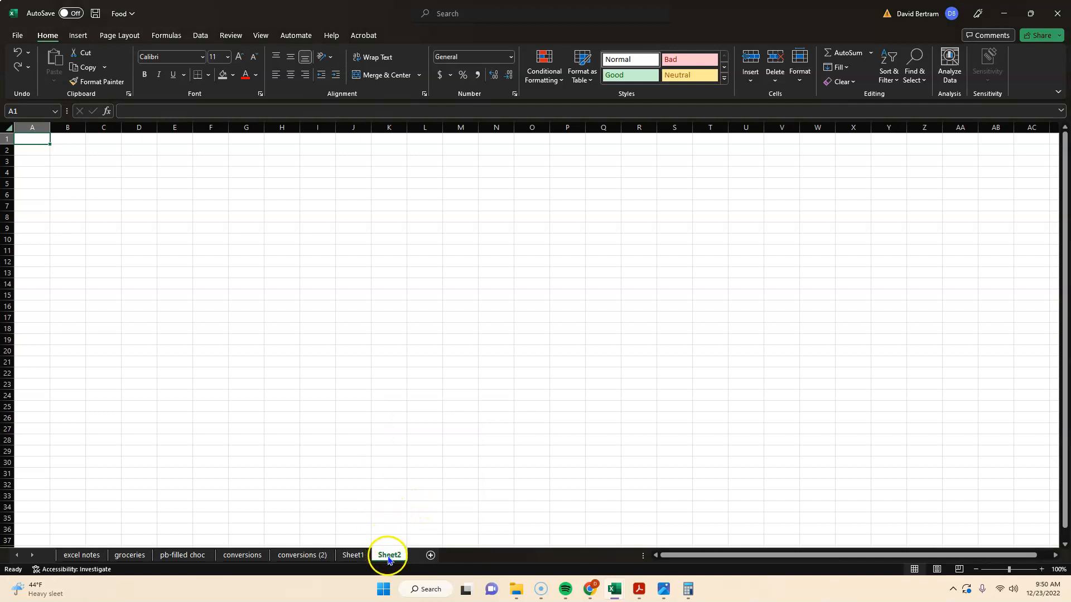
{"action": "left_click", "coordinate": [388, 556]}
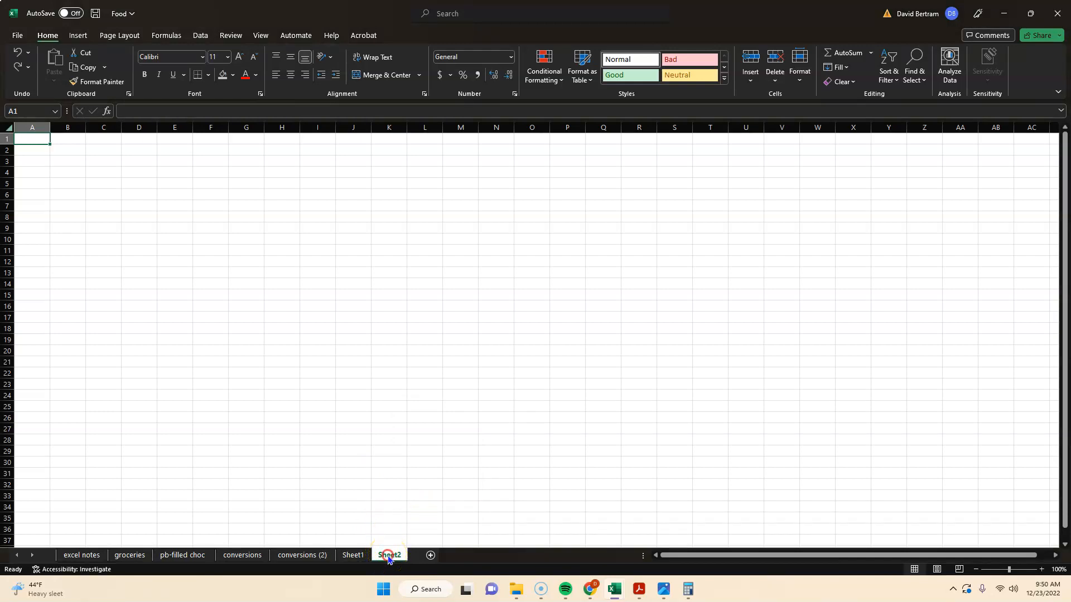
{"action": "right_click", "coordinate": [388, 556]}
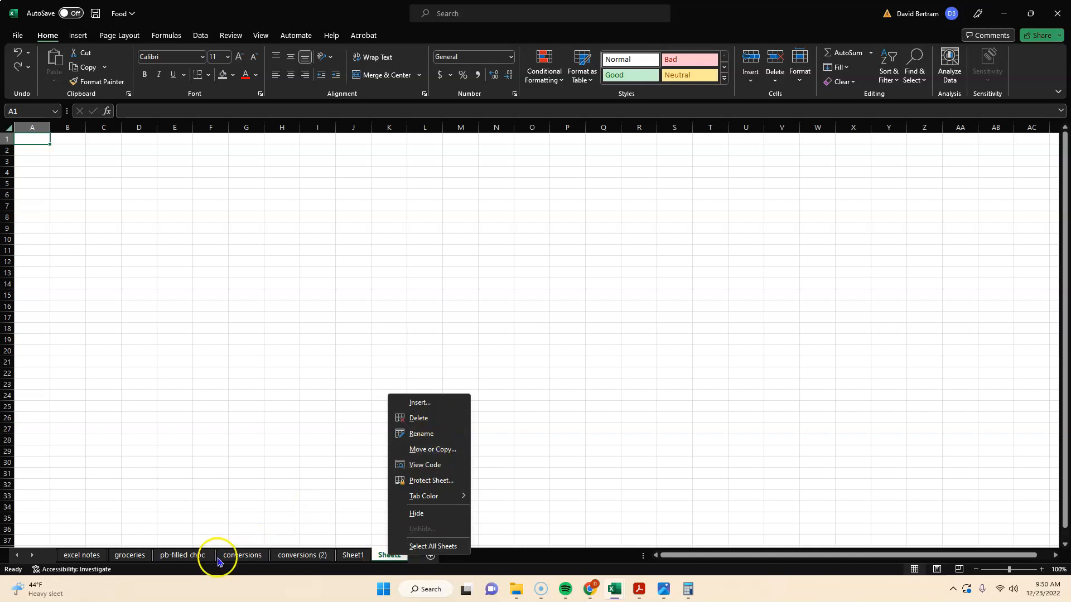
Make a copy of the pb-filled choc sheet, delete the duplicate, and return to the empty Sheet1.
{"action": "right_click", "coordinate": [181, 555]}
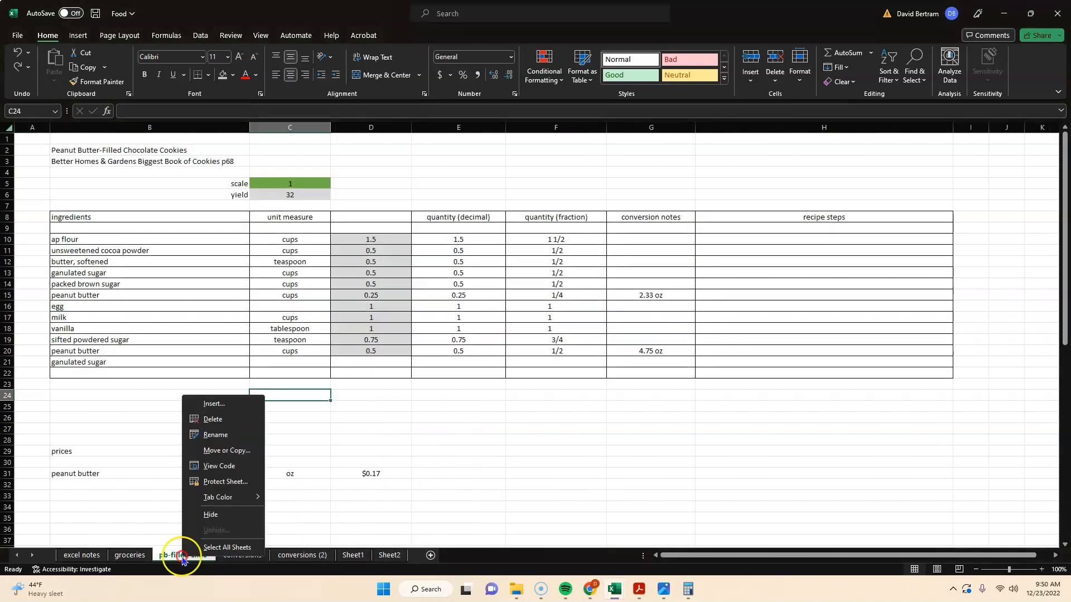
{"action": "left_click", "coordinate": [226, 449]}
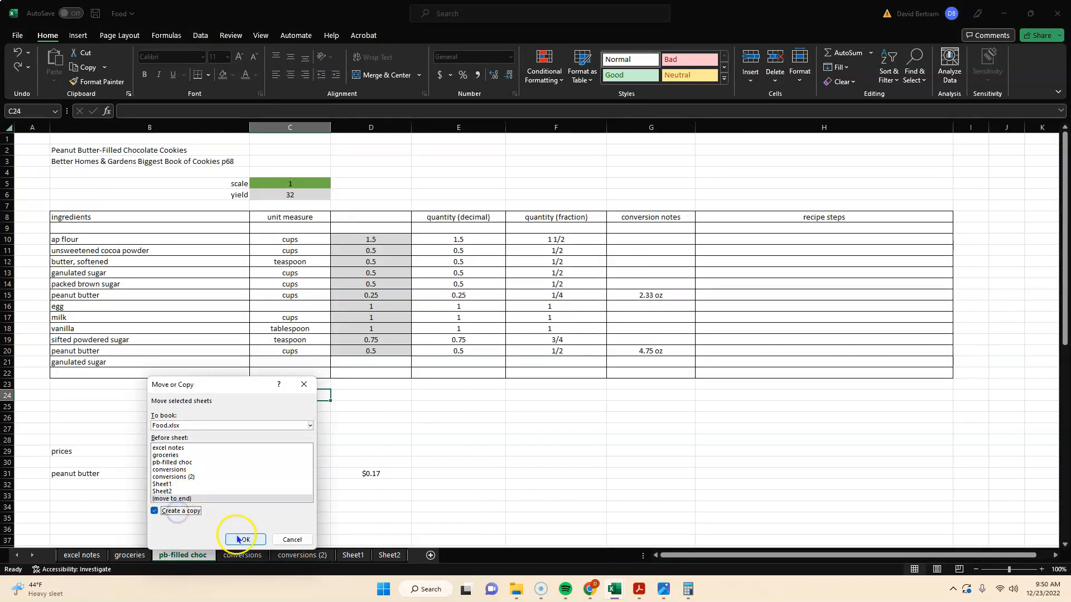
{"action": "left_click", "coordinate": [243, 540]}
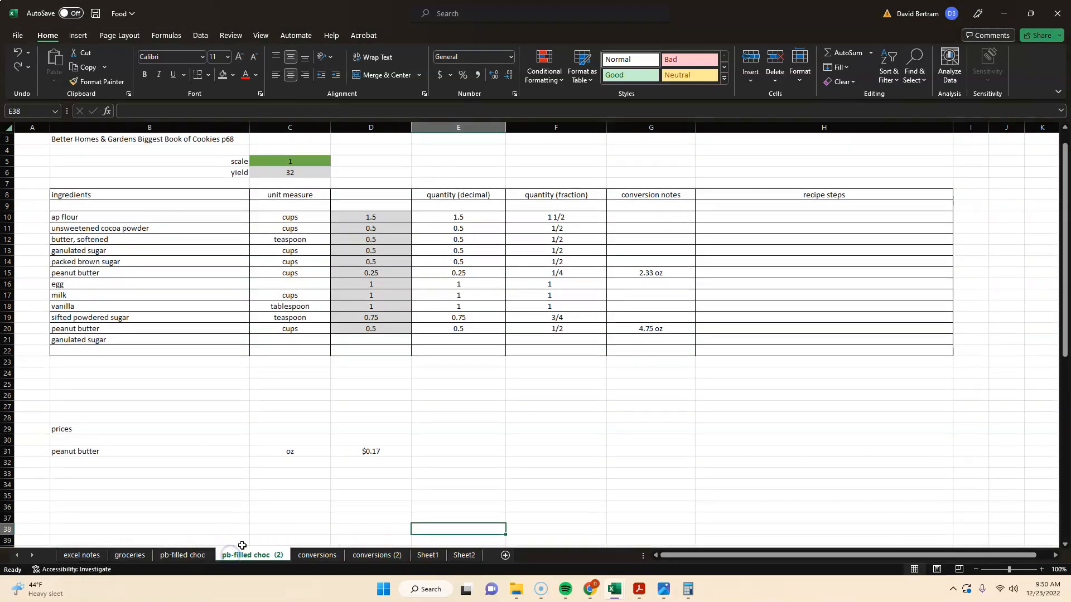
{"action": "right_click", "coordinate": [252, 555]}
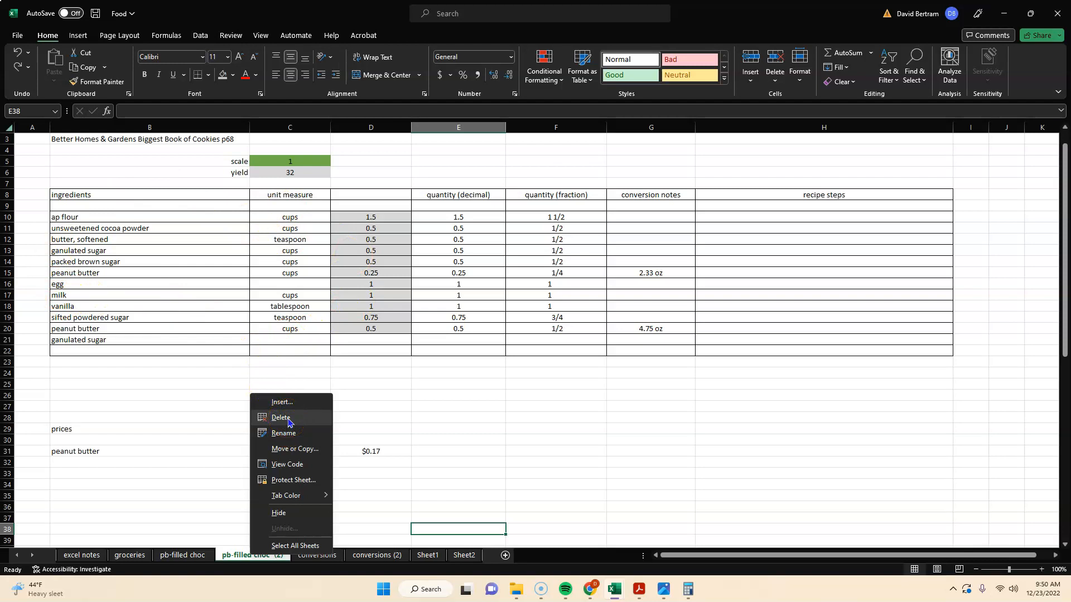
{"action": "left_click", "coordinate": [280, 418]}
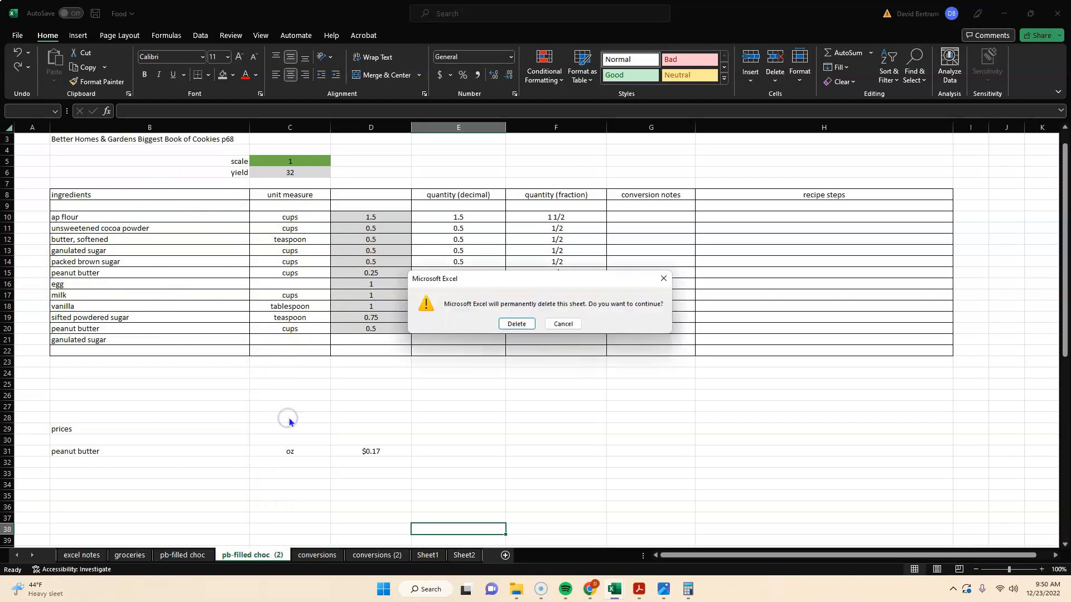
{"action": "left_click", "coordinate": [515, 324]}
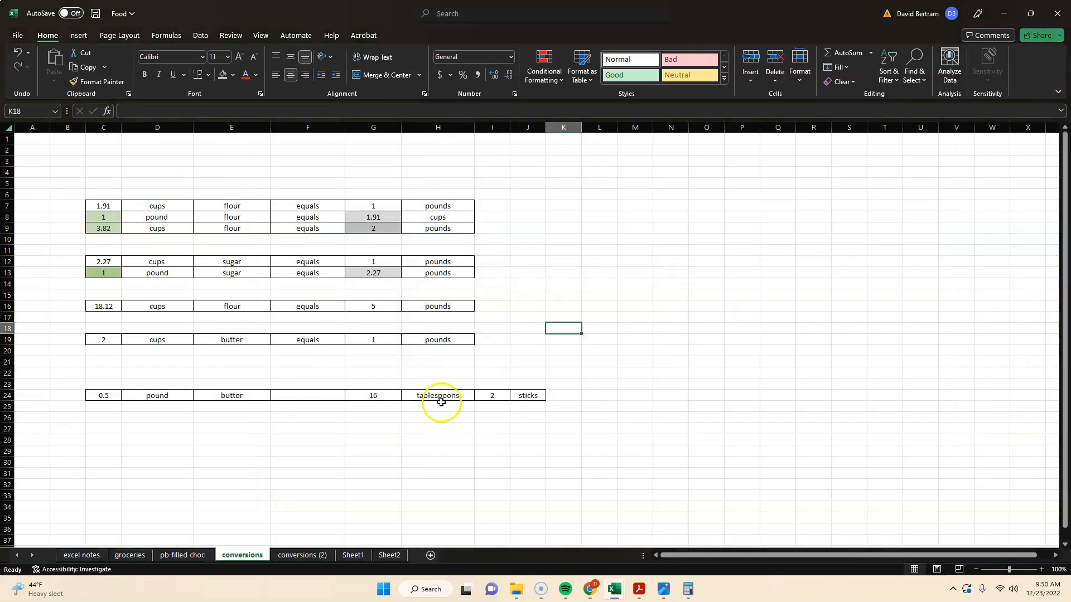
{"action": "right_click", "coordinate": [388, 559]}
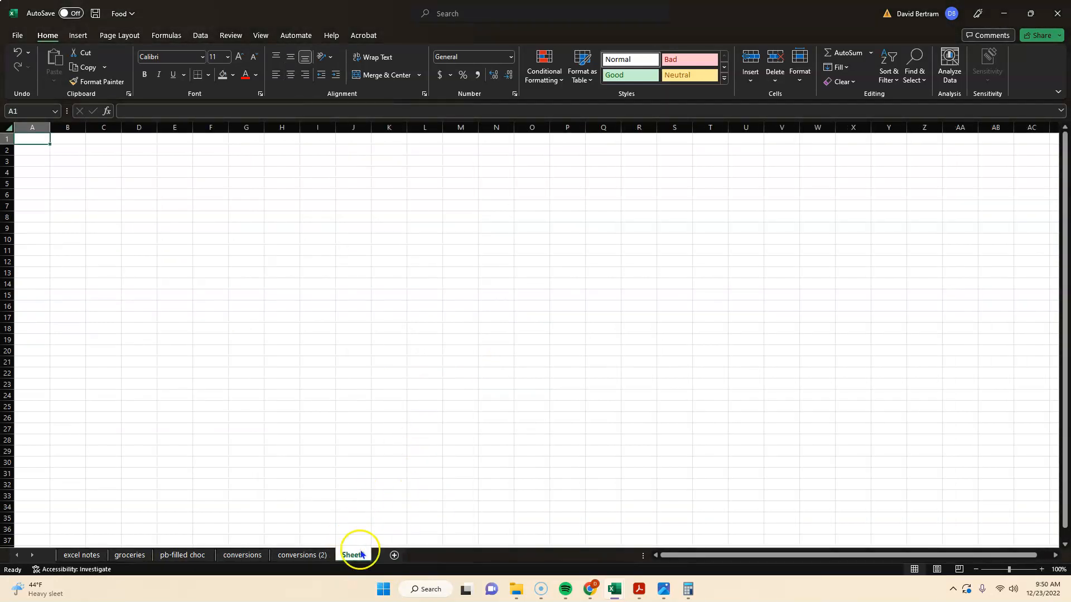
{"action": "right_click", "coordinate": [353, 558]}
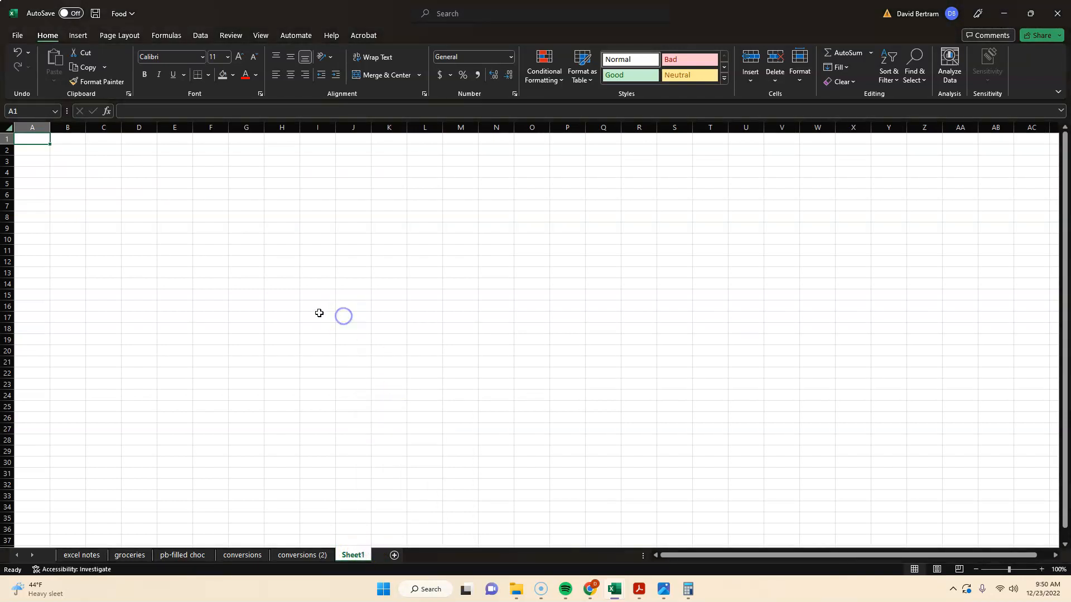
{"action": "left_click", "coordinate": [317, 295]}
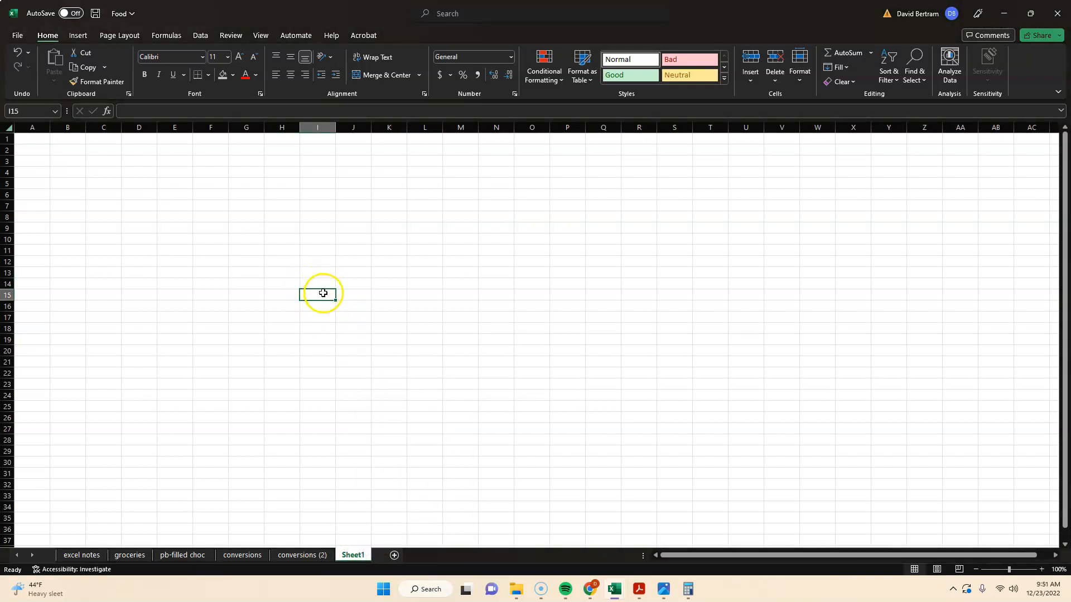
{"action": "right_click", "coordinate": [317, 293]}
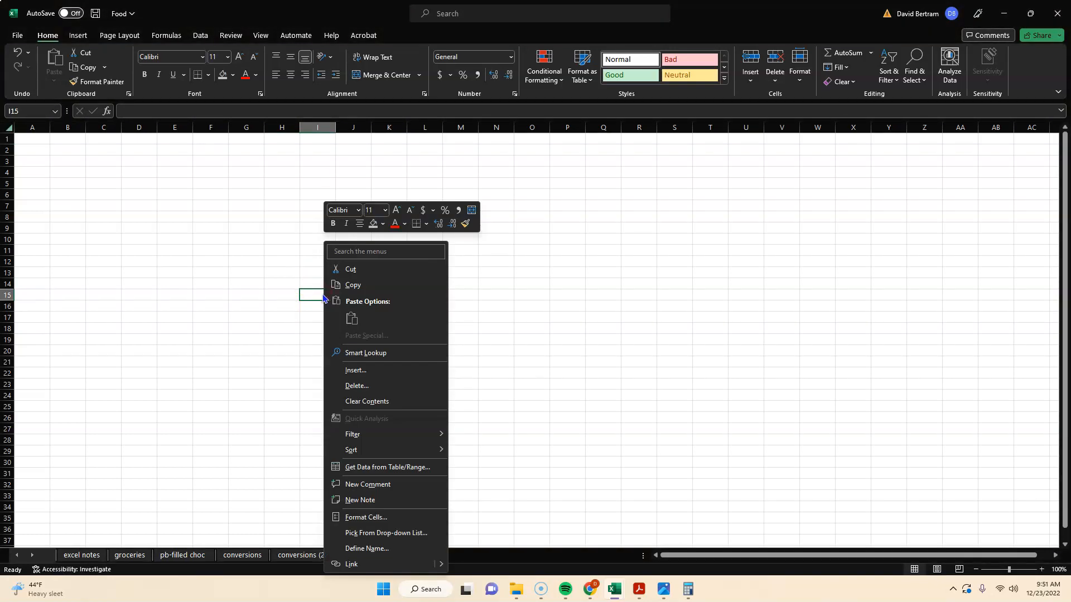
{"action": "mouse_move", "coordinate": [374, 486]}
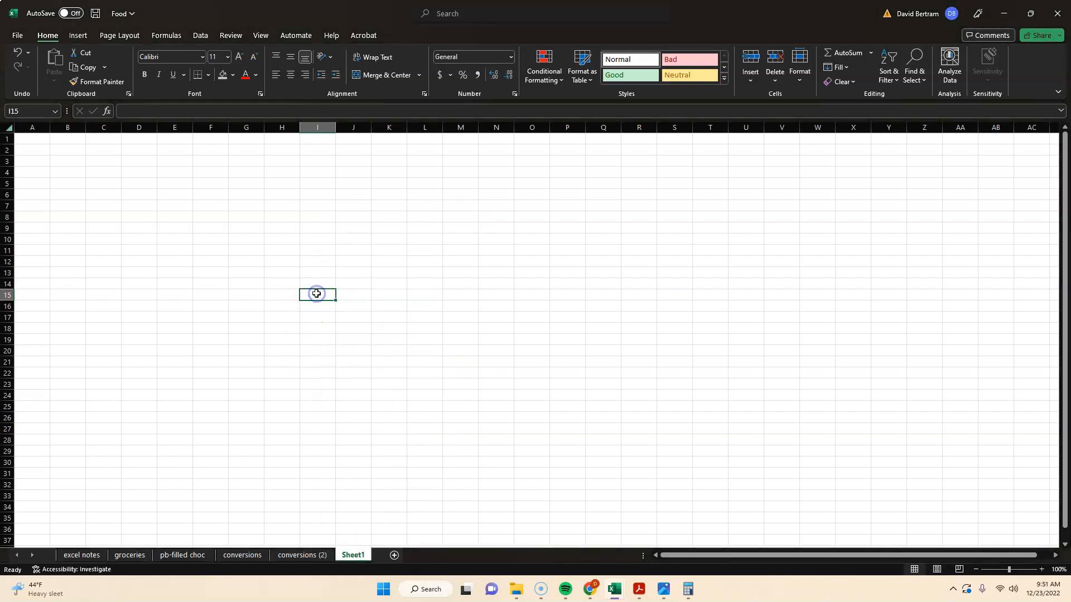
{"action": "mouse_move", "coordinate": [314, 297]}
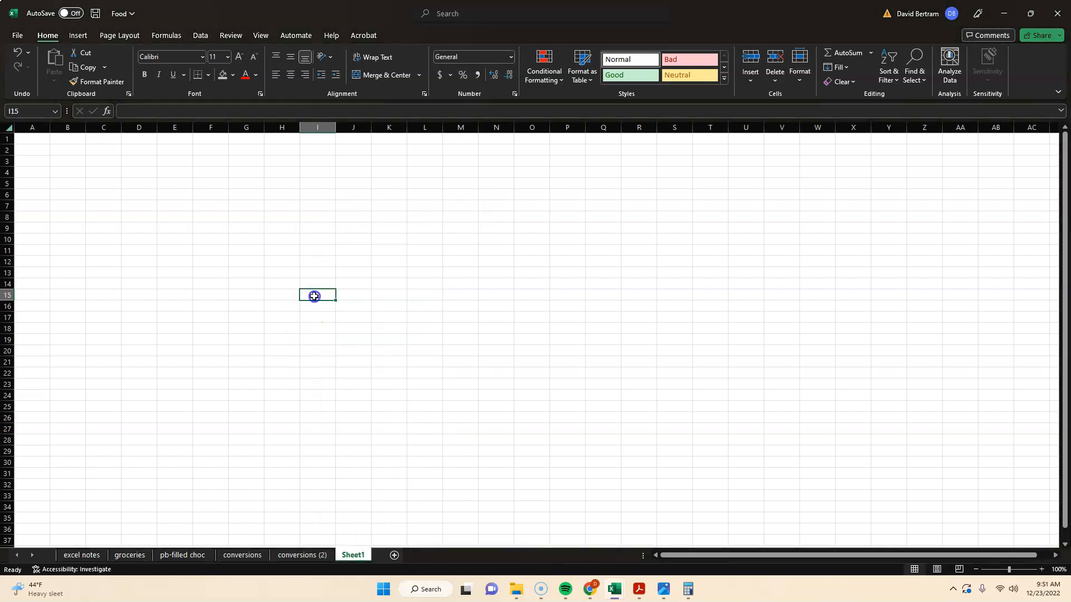
{"action": "left_click_drag", "start_coordinate": [313, 295], "coordinate": [612, 390]}
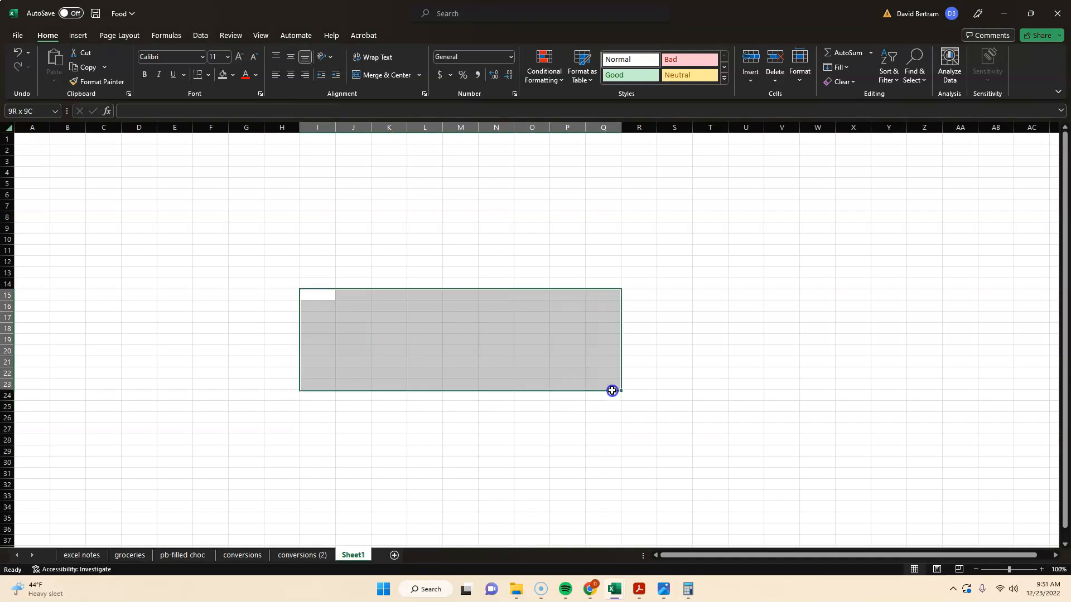
{"action": "left_click_drag", "start_coordinate": [612, 391], "coordinate": [583, 359]}
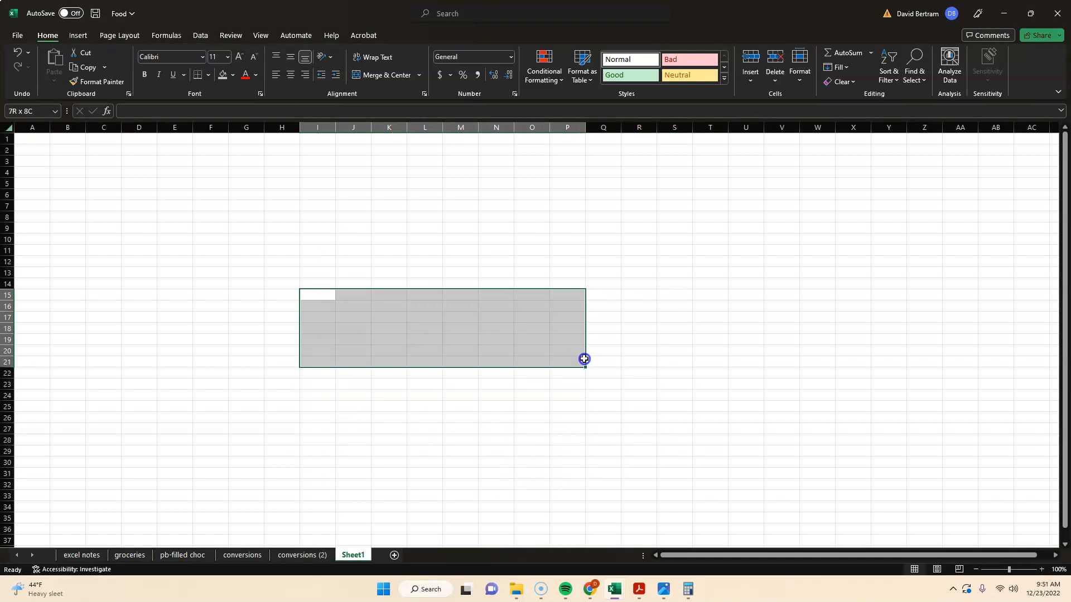
{"action": "left_click", "coordinate": [496, 384]}
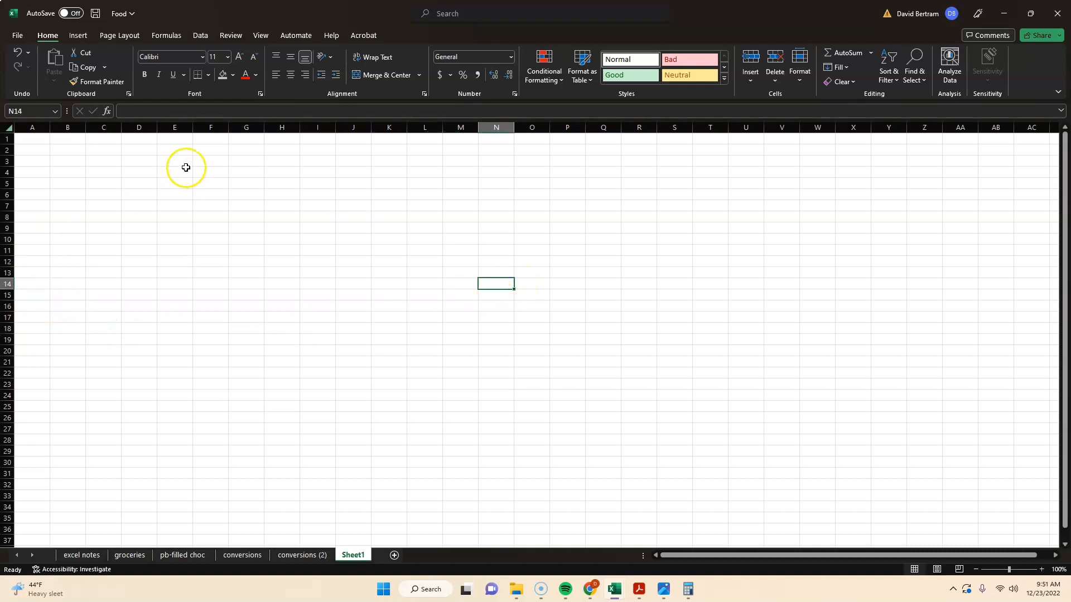
{"action": "left_click", "coordinate": [211, 128]}
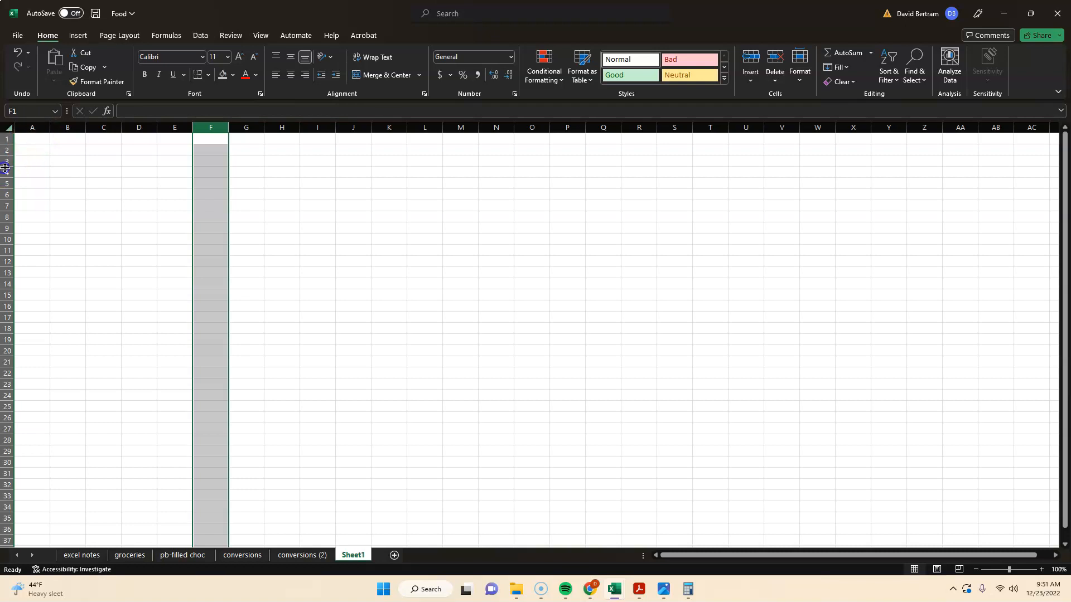
{"action": "left_click", "coordinate": [6, 172]}
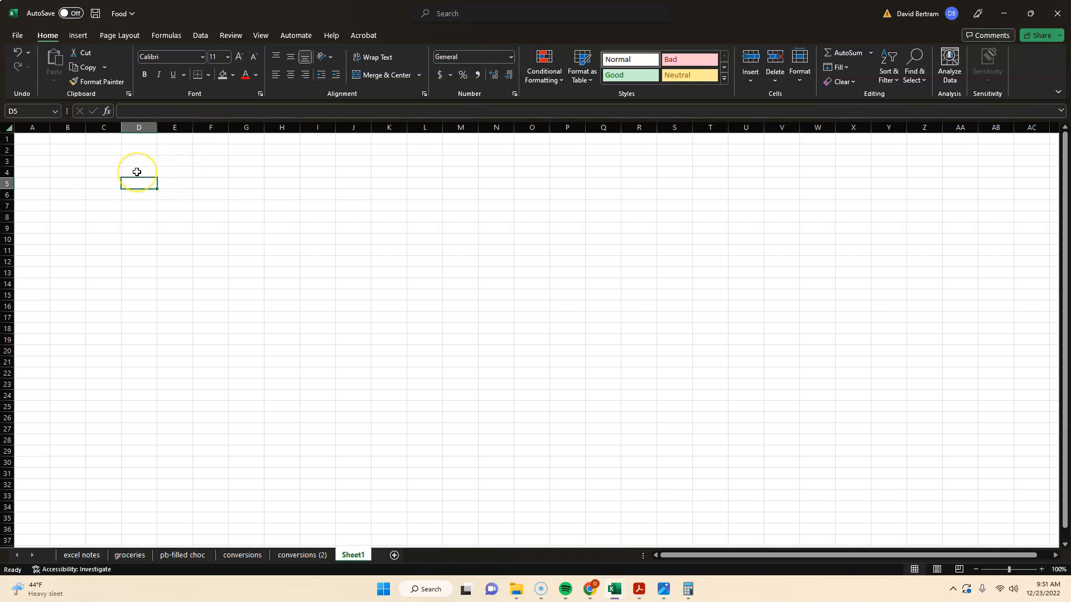
{"action": "left_click", "coordinate": [174, 183]}
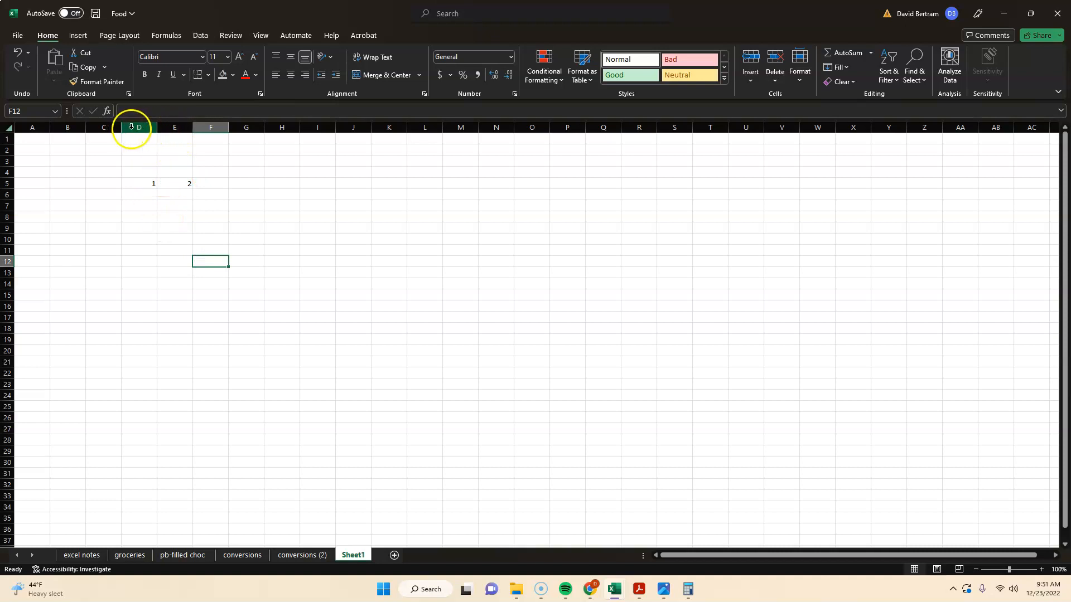
Insert a blank column at E so the 1 and 2 sit in D5 and F5.
{"action": "left_click", "coordinate": [174, 128]}
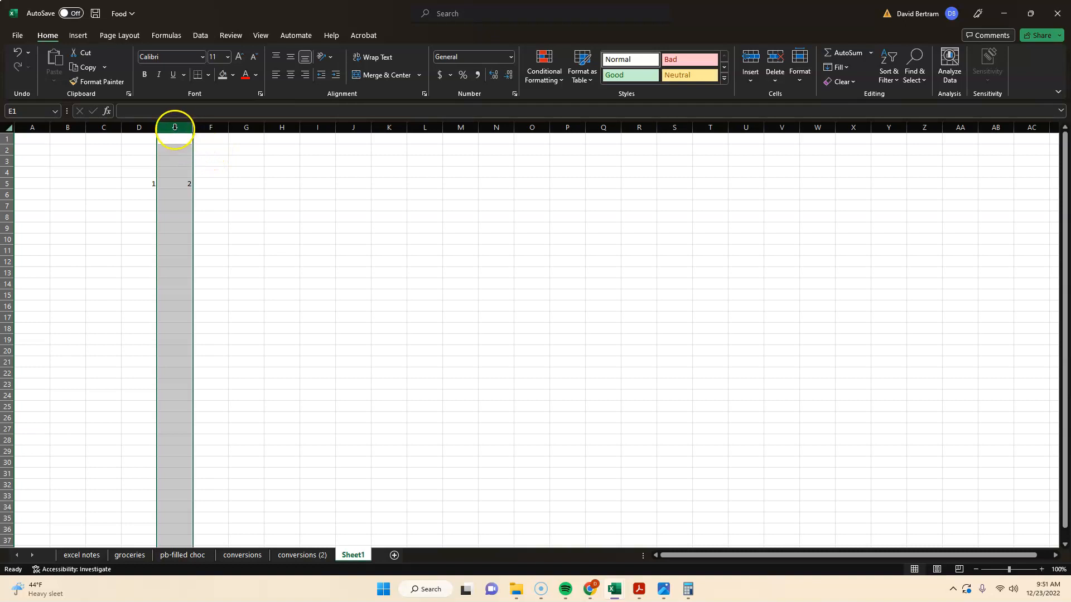
{"action": "right_click", "coordinate": [174, 127]}
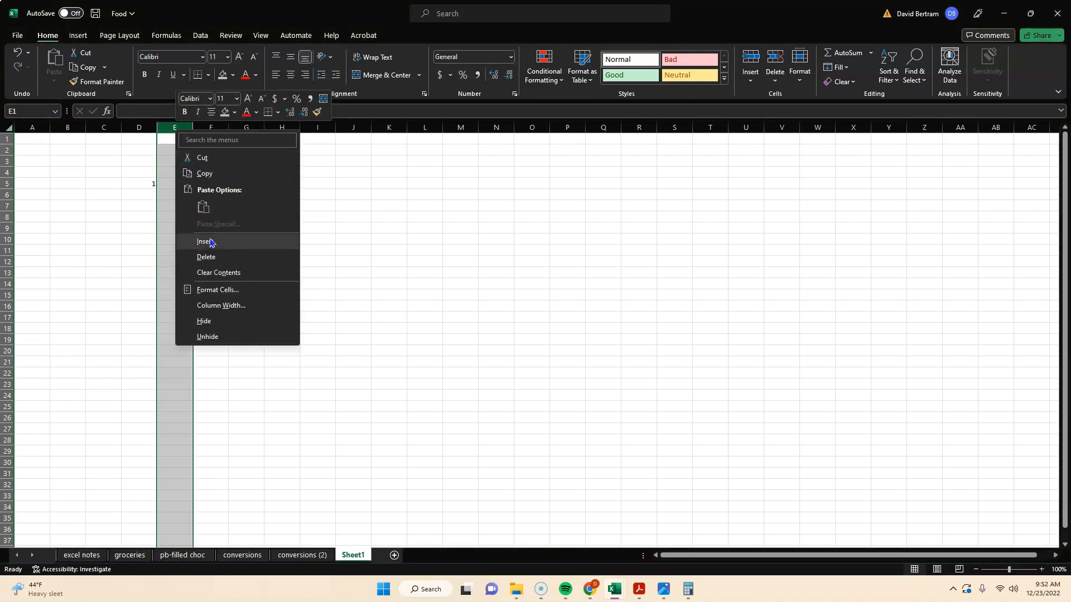
{"action": "left_click", "coordinate": [203, 241]}
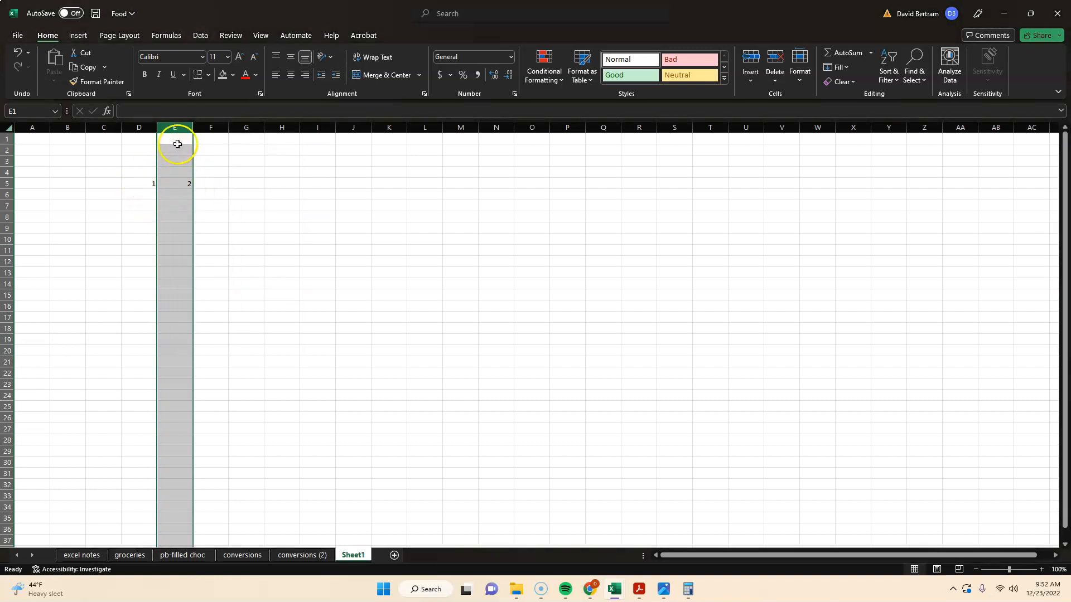
{"action": "right_click", "coordinate": [174, 144]}
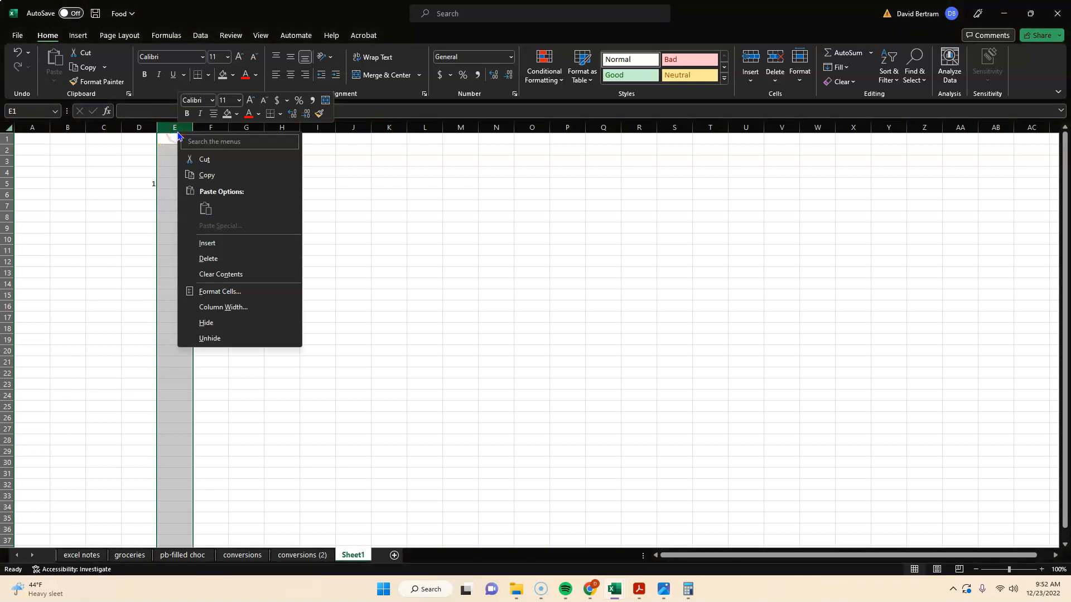
{"action": "mouse_move", "coordinate": [218, 208]}
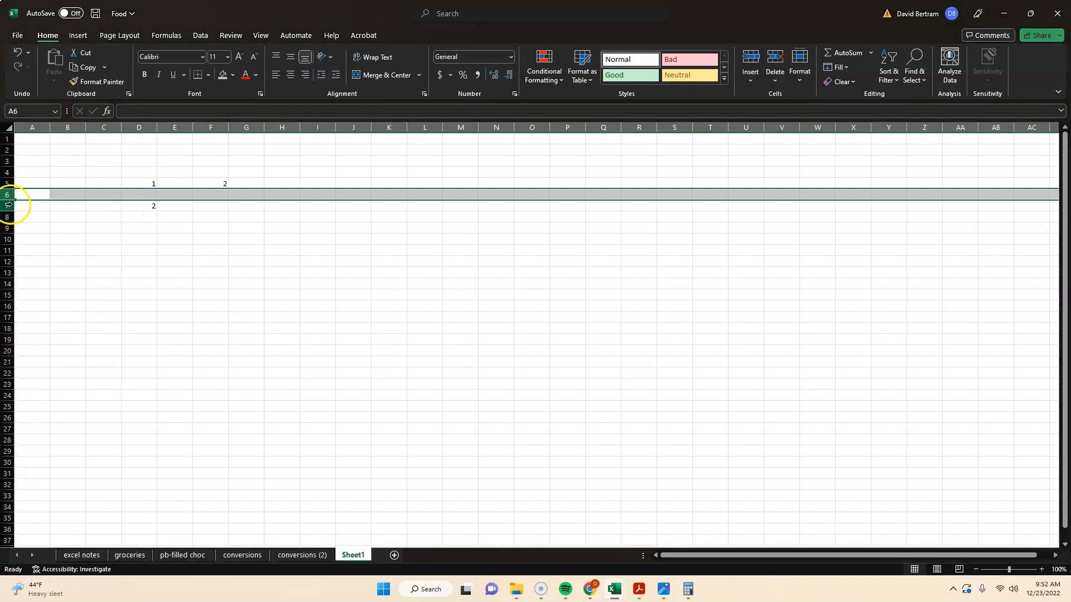
Insert blank rows below row 7 so the lower 2 in column D lands in row 16.
{"action": "left_click", "coordinate": [32, 205]}
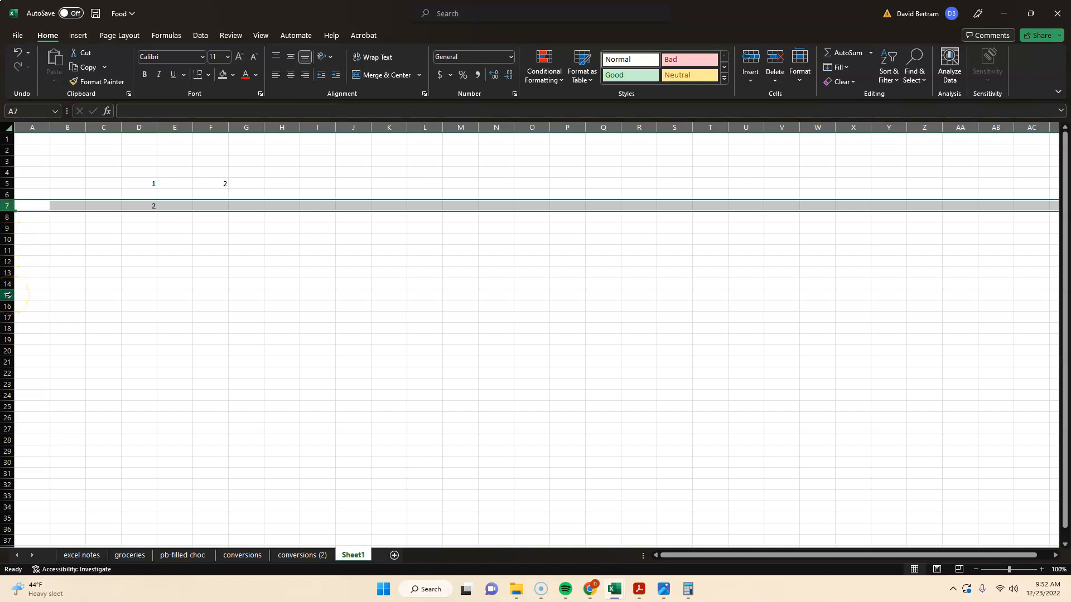
{"action": "left_click_drag", "start_coordinate": [31, 205], "coordinate": [31, 295]}
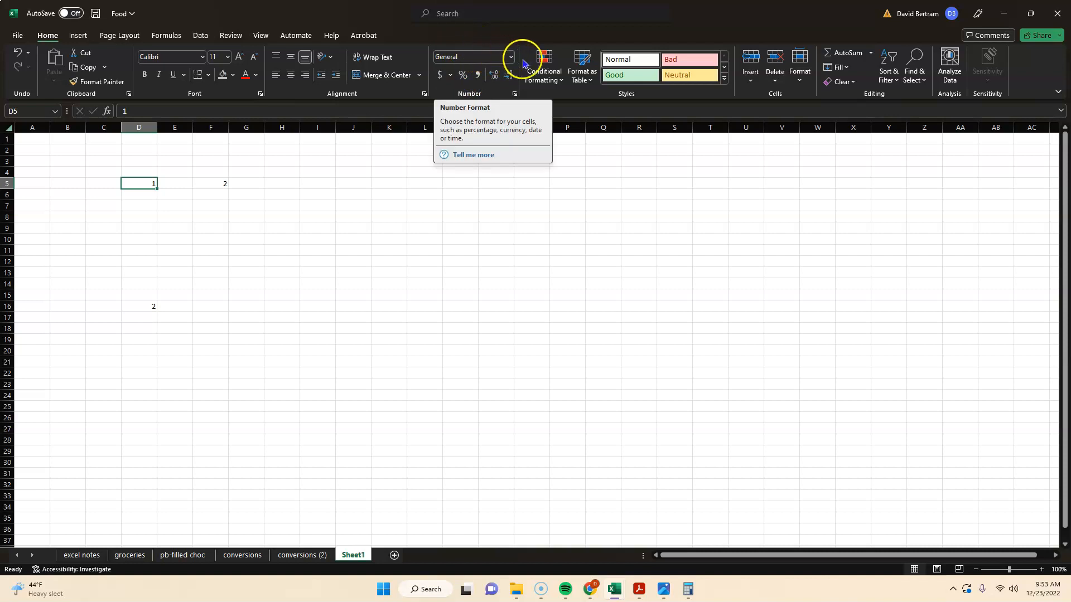
Try Currency and then Long Date number formats on the 2 in F5.
{"action": "left_click", "coordinate": [510, 57]}
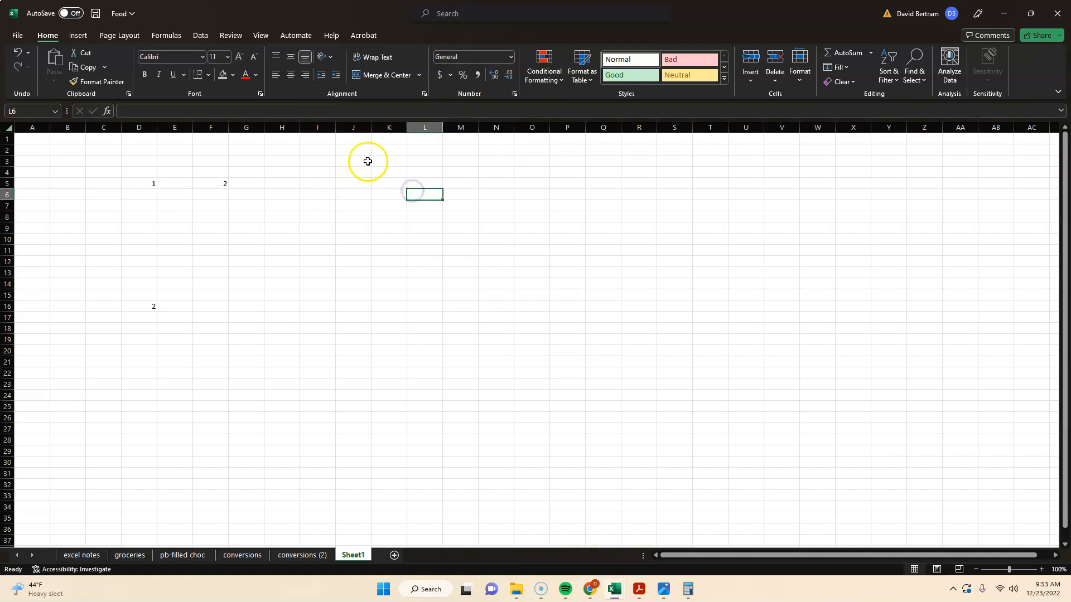
{"action": "left_click", "coordinate": [282, 183]}
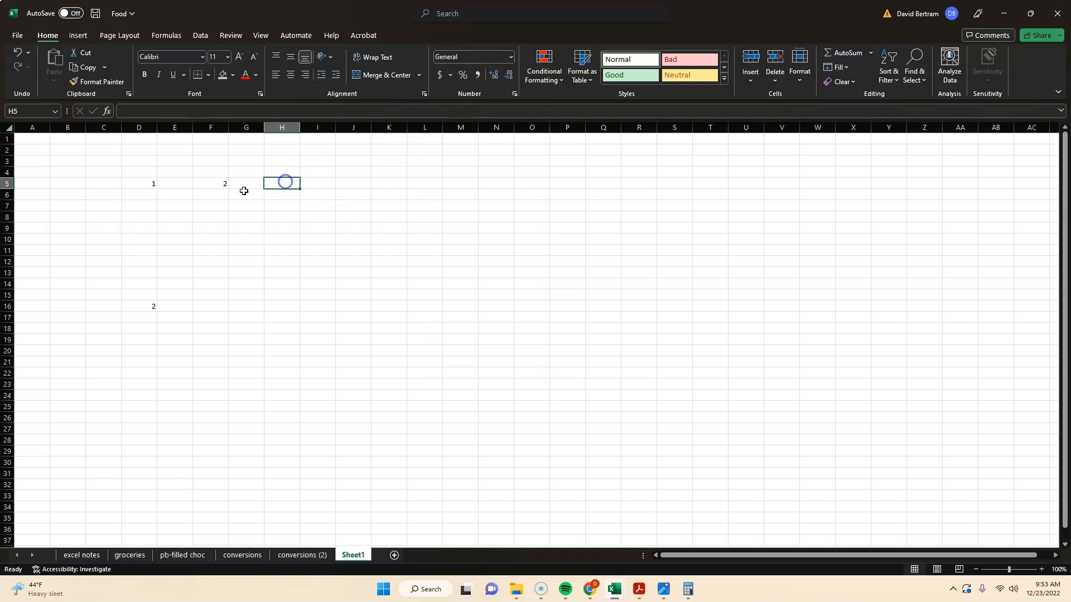
{"action": "left_click", "coordinate": [211, 183]}
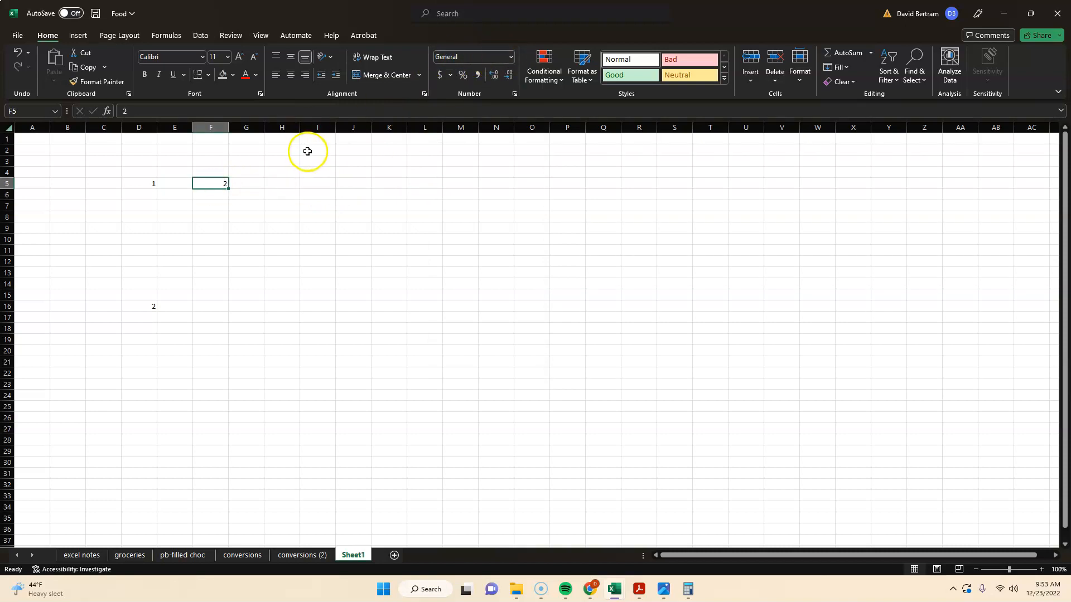
{"action": "mouse_move", "coordinate": [211, 173]}
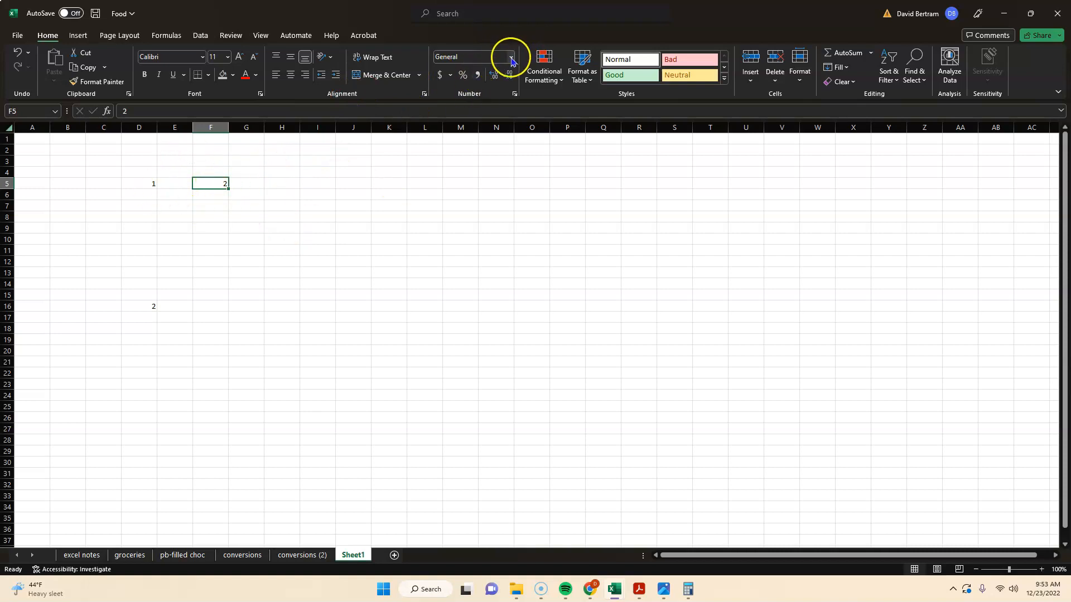
{"action": "left_click", "coordinate": [510, 57]}
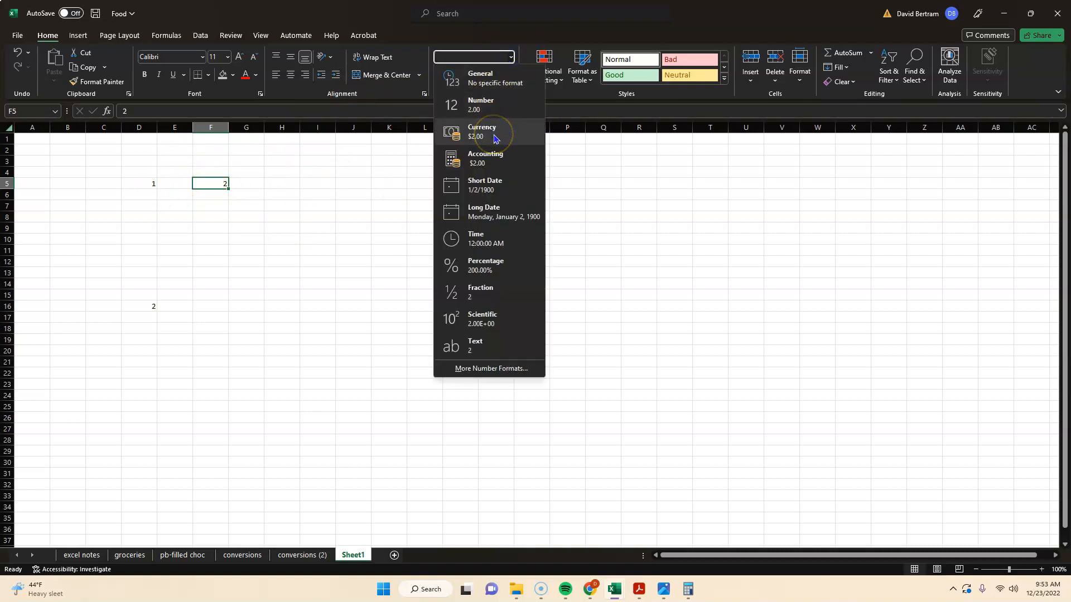
{"action": "left_click", "coordinate": [482, 132]}
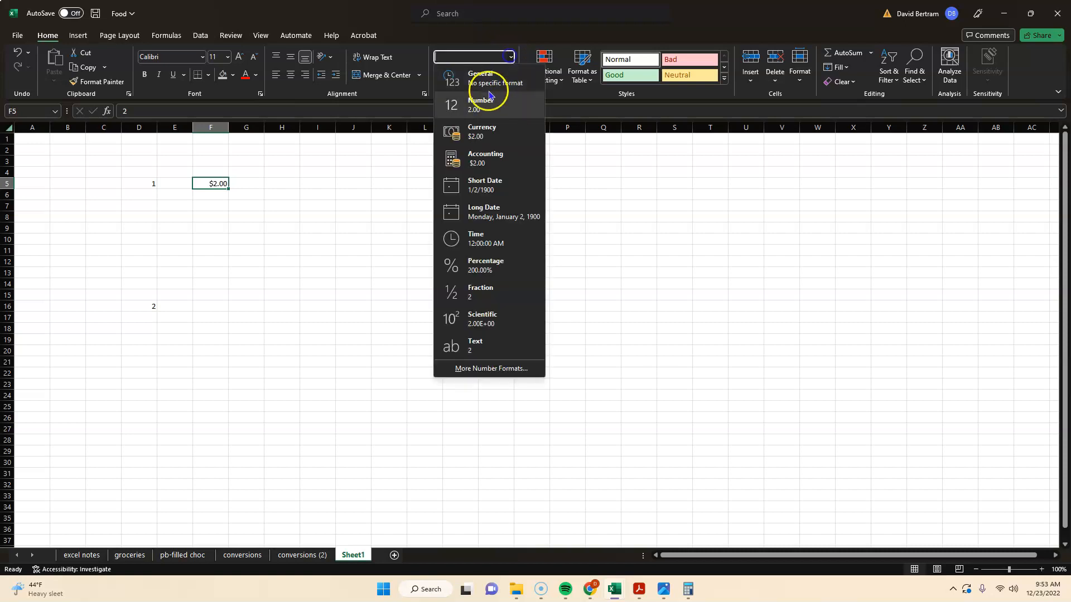
{"action": "left_click", "coordinate": [485, 212]}
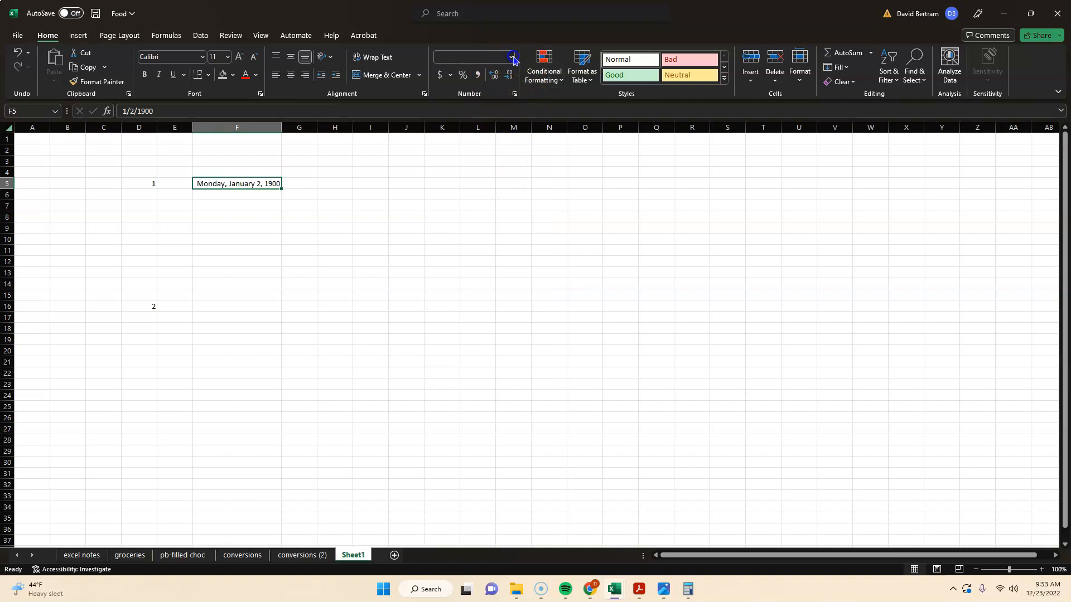
Switch F5 back to Number format so it shows 2.00.
{"action": "left_click", "coordinate": [511, 57]}
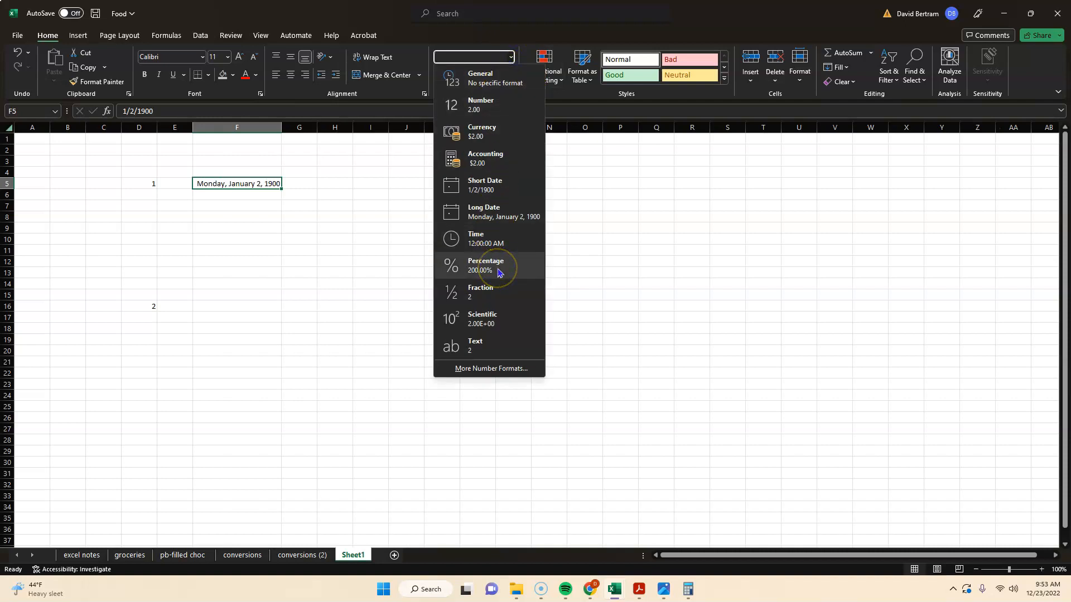
{"action": "mouse_move", "coordinate": [486, 105]}
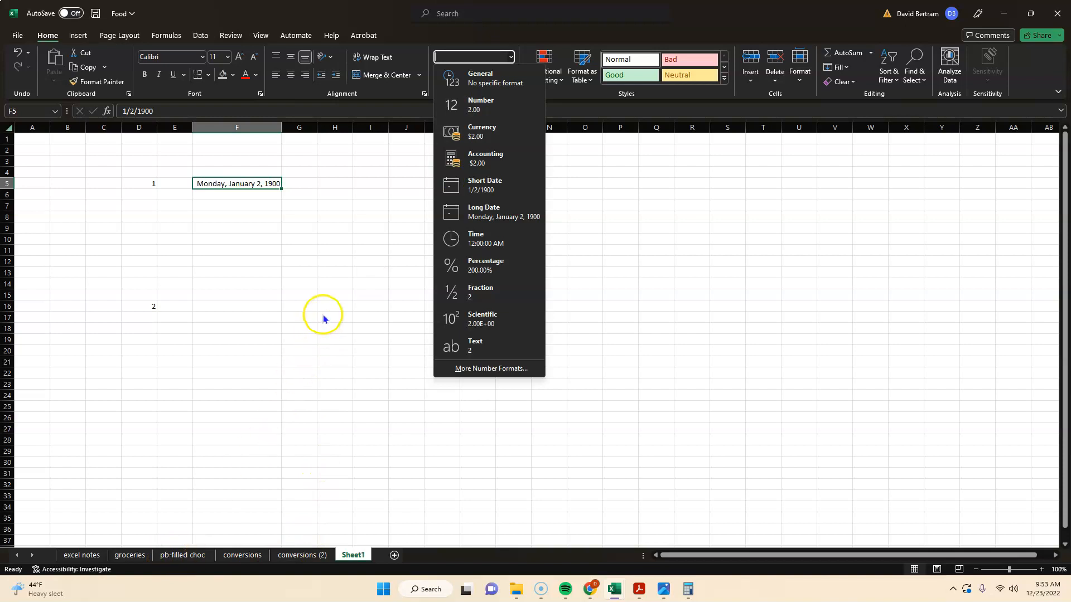
{"action": "left_click", "coordinate": [471, 57]}
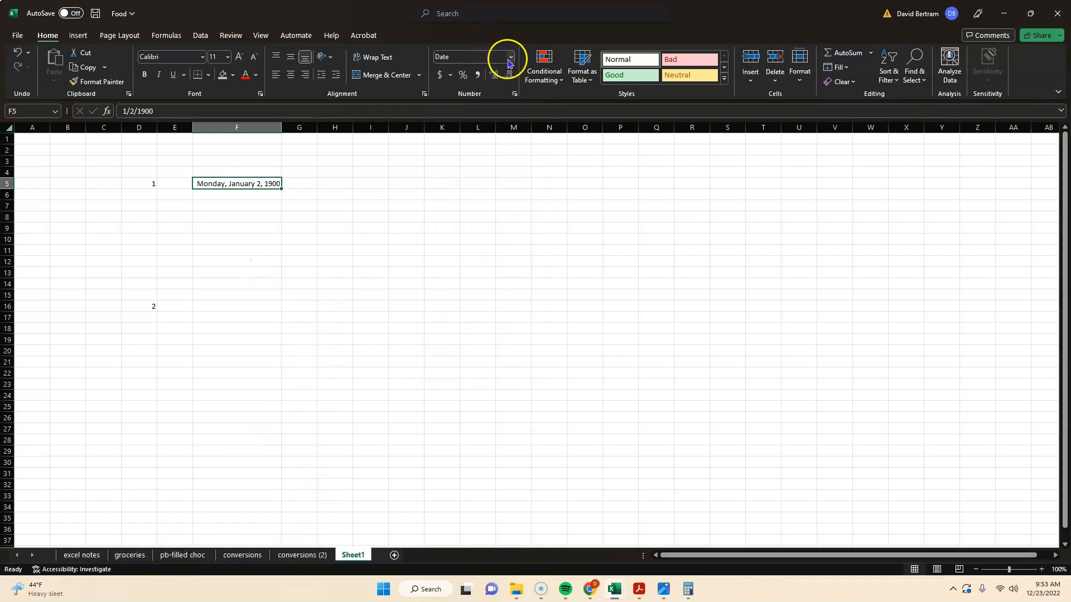
{"action": "left_click", "coordinate": [509, 57]}
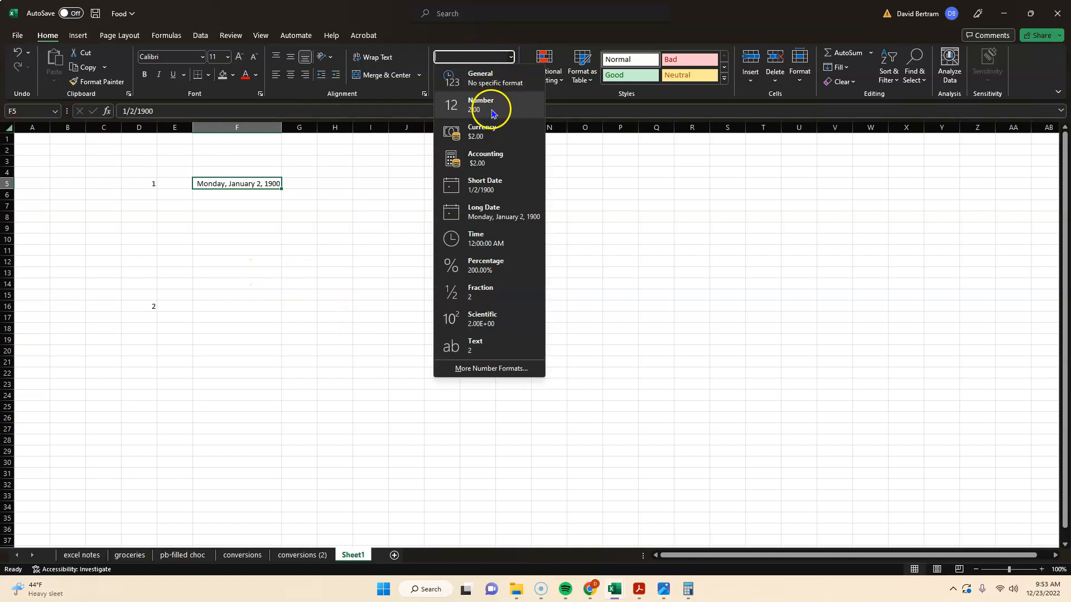
{"action": "left_click", "coordinate": [486, 212]}
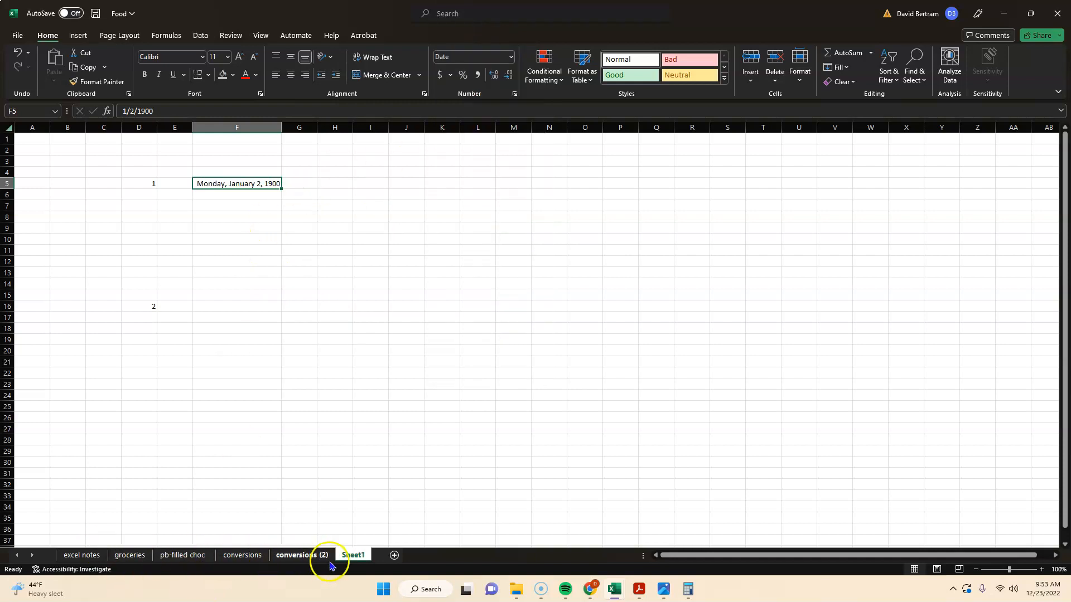
{"action": "left_click", "coordinate": [353, 555]}
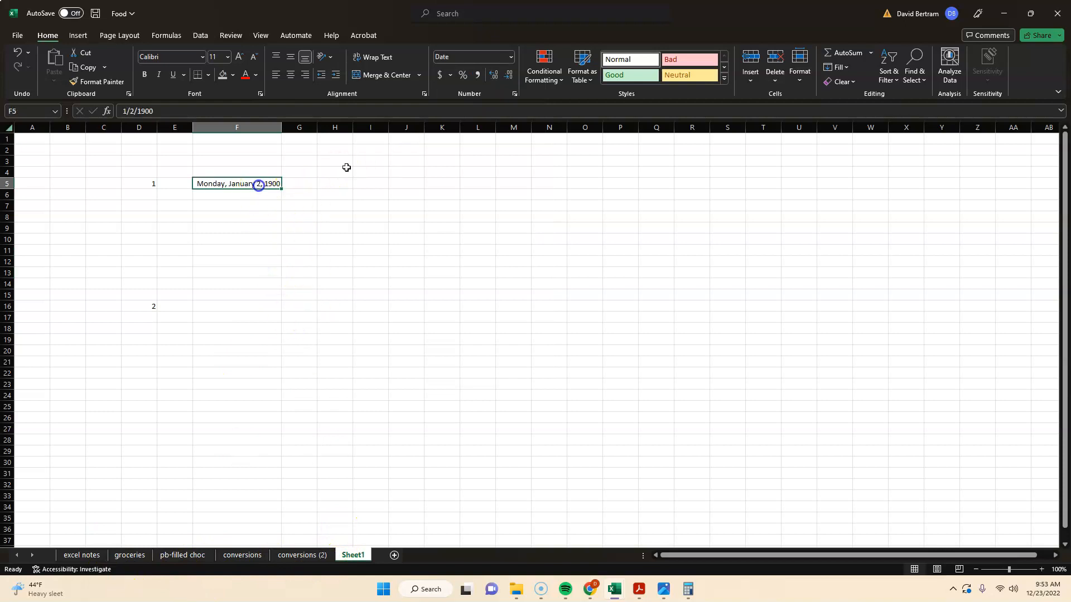
{"action": "left_click", "coordinate": [509, 57]}
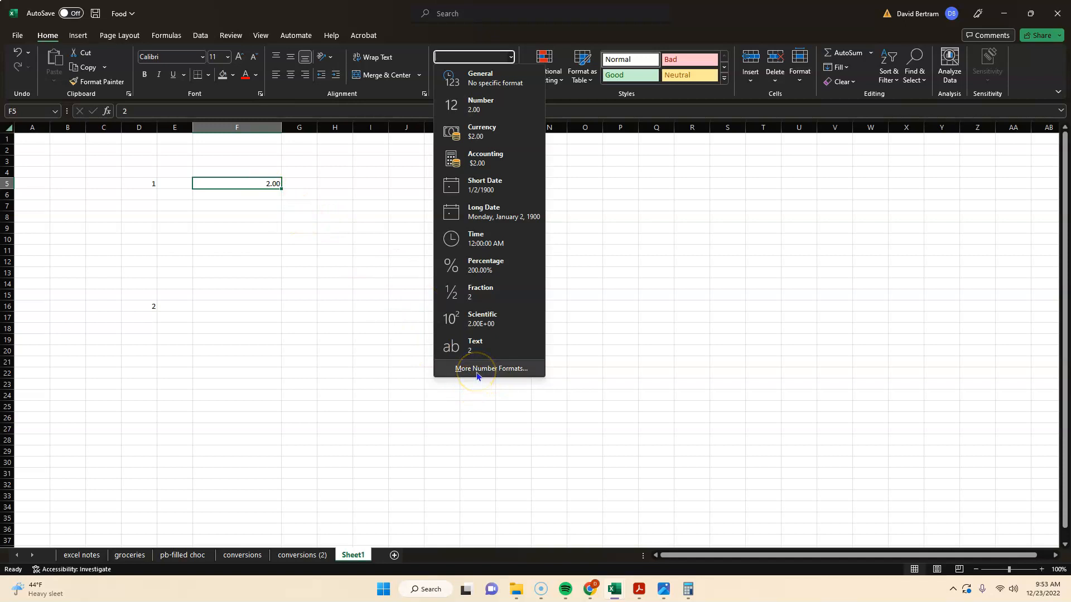
{"action": "left_click", "coordinate": [491, 368]}
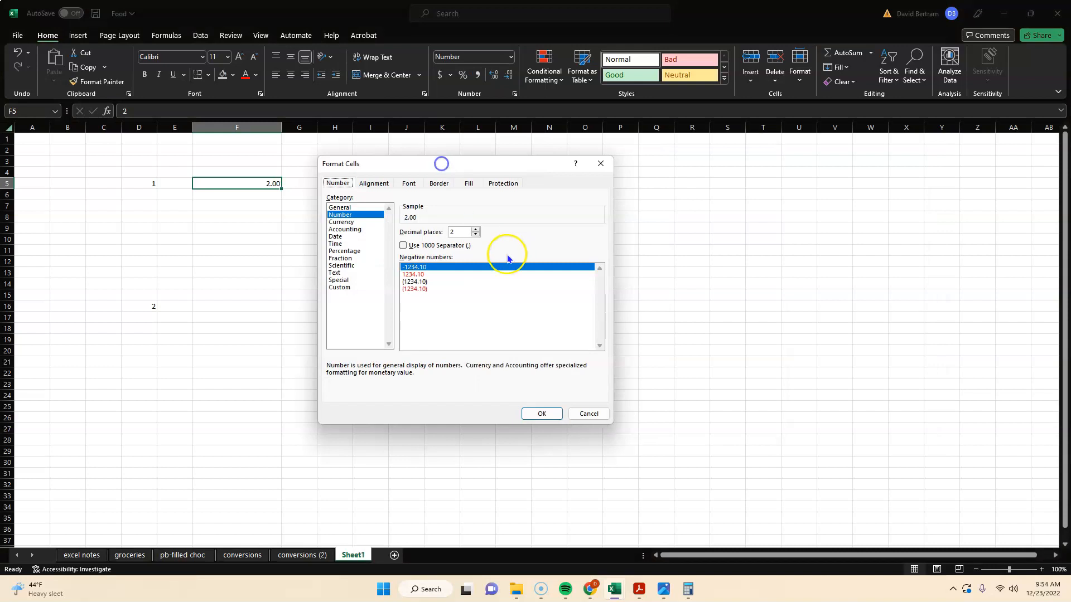
{"action": "left_click", "coordinate": [475, 235]}
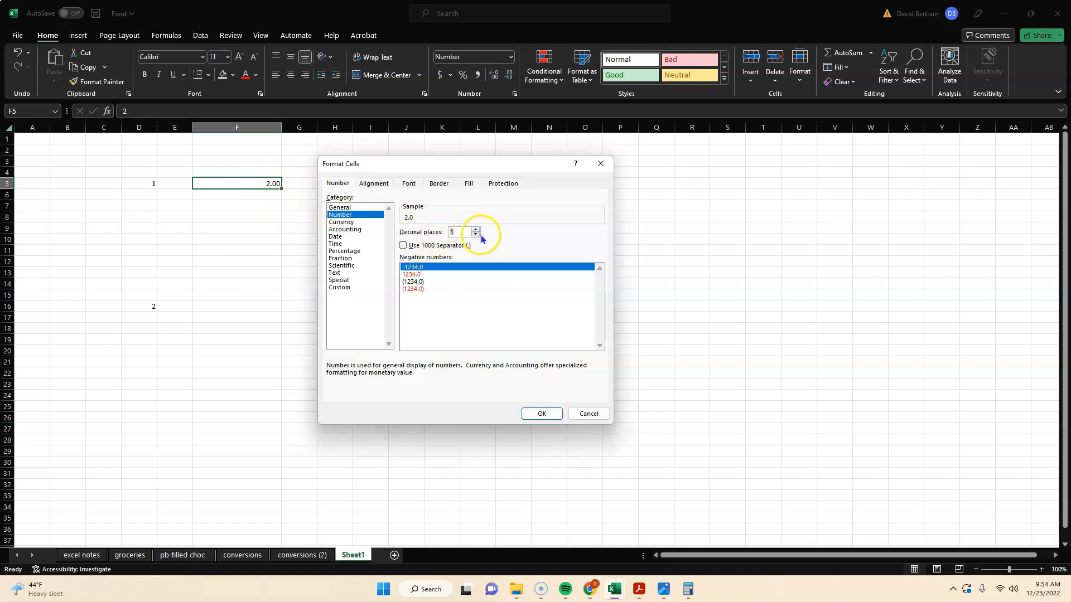
{"action": "left_click", "coordinate": [475, 230]}
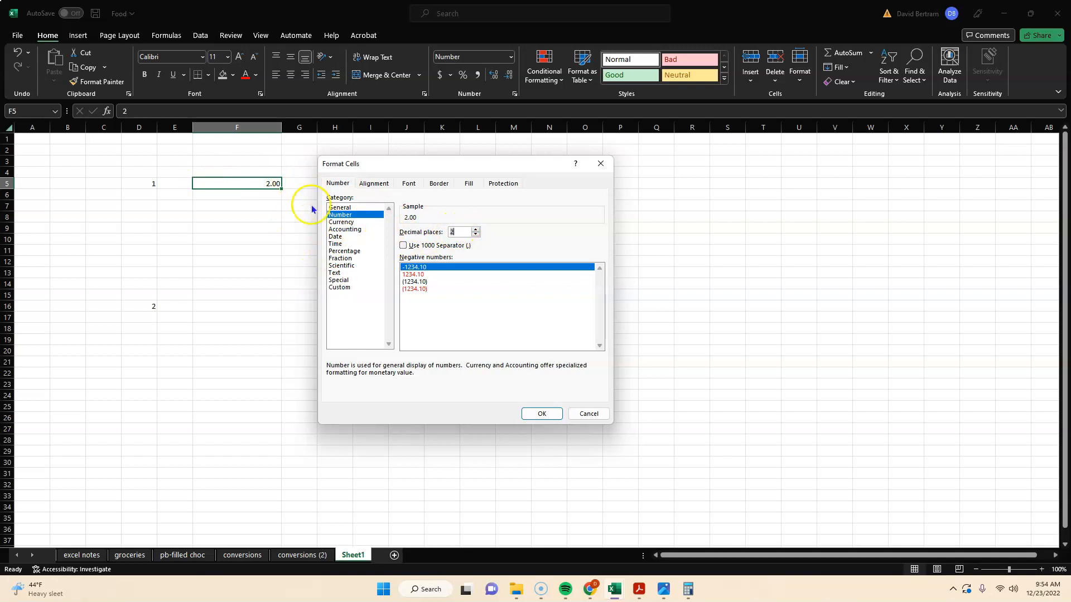
{"action": "mouse_move", "coordinate": [470, 245]}
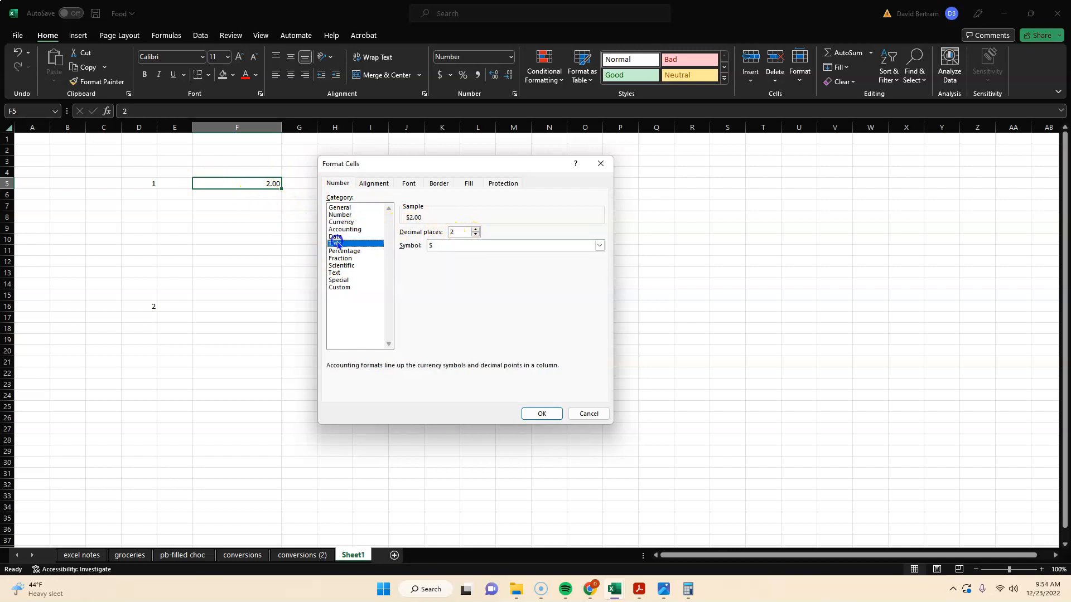
{"action": "left_click", "coordinate": [339, 257]}
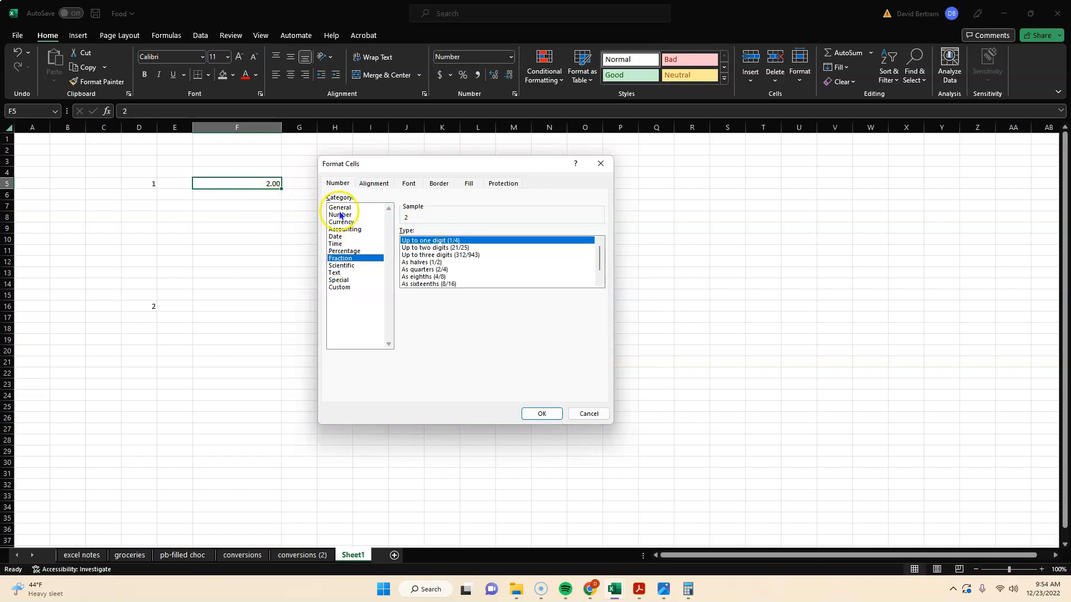
{"action": "left_click", "coordinate": [339, 215]}
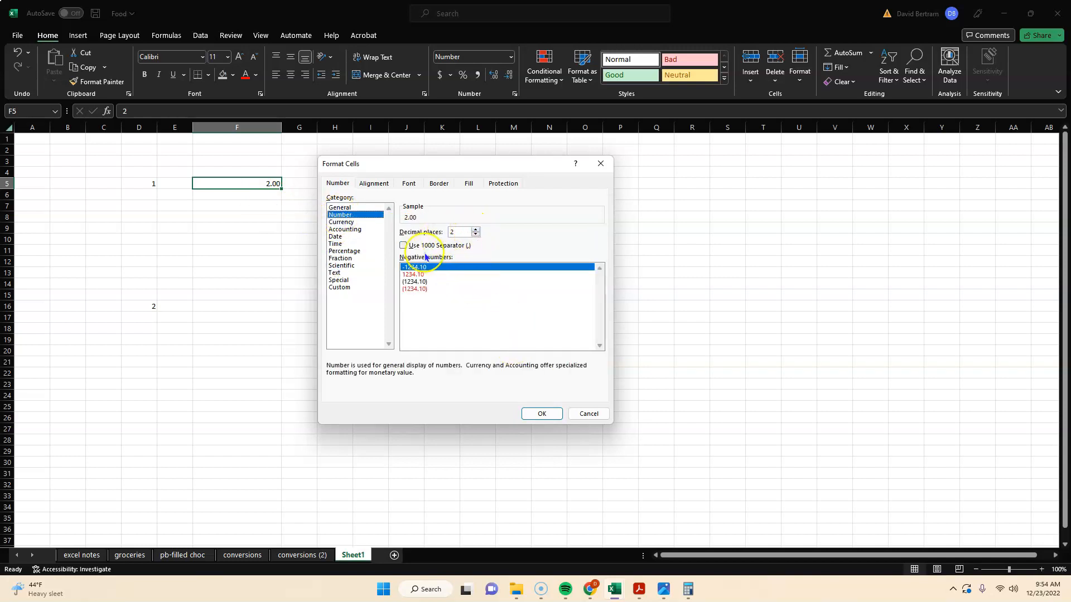
{"action": "left_click", "coordinate": [541, 413]}
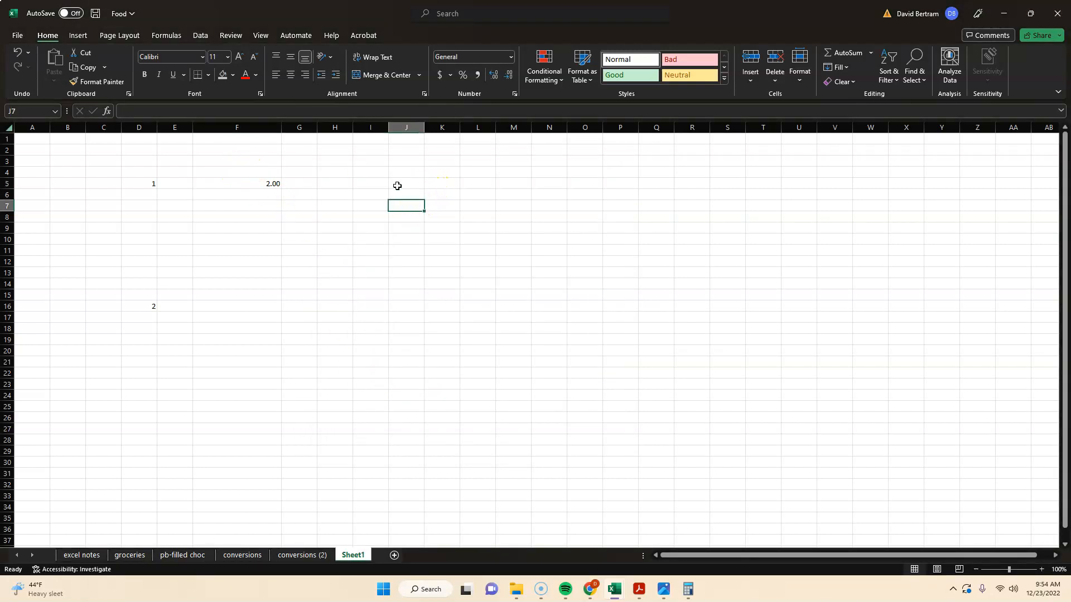
Put All Borders gridlines around every cell of the J9:W26 block.
{"action": "left_click", "coordinate": [237, 183]}
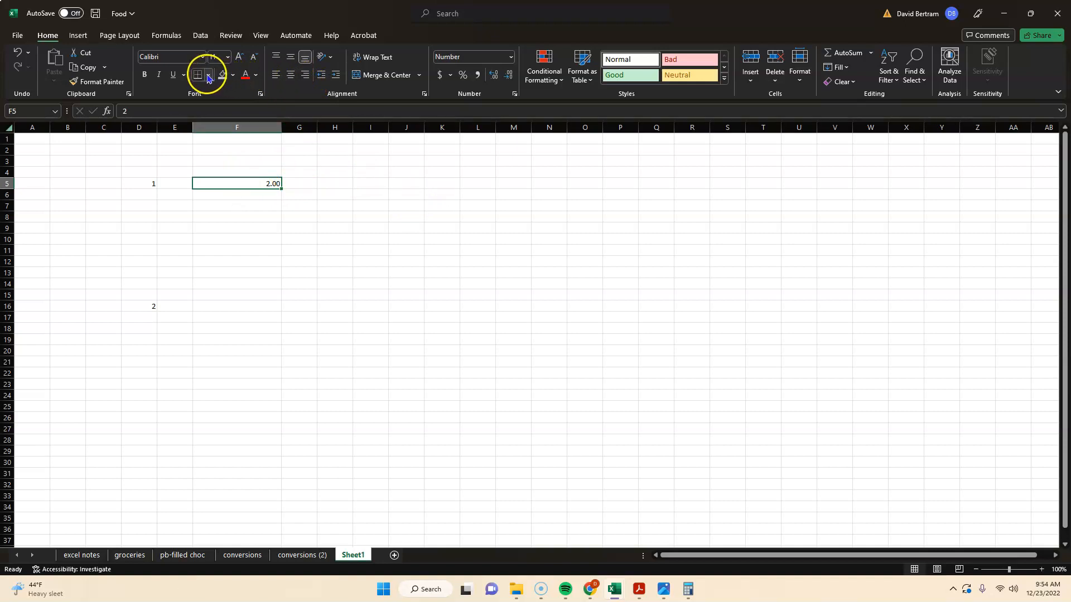
{"action": "left_click", "coordinate": [198, 74]}
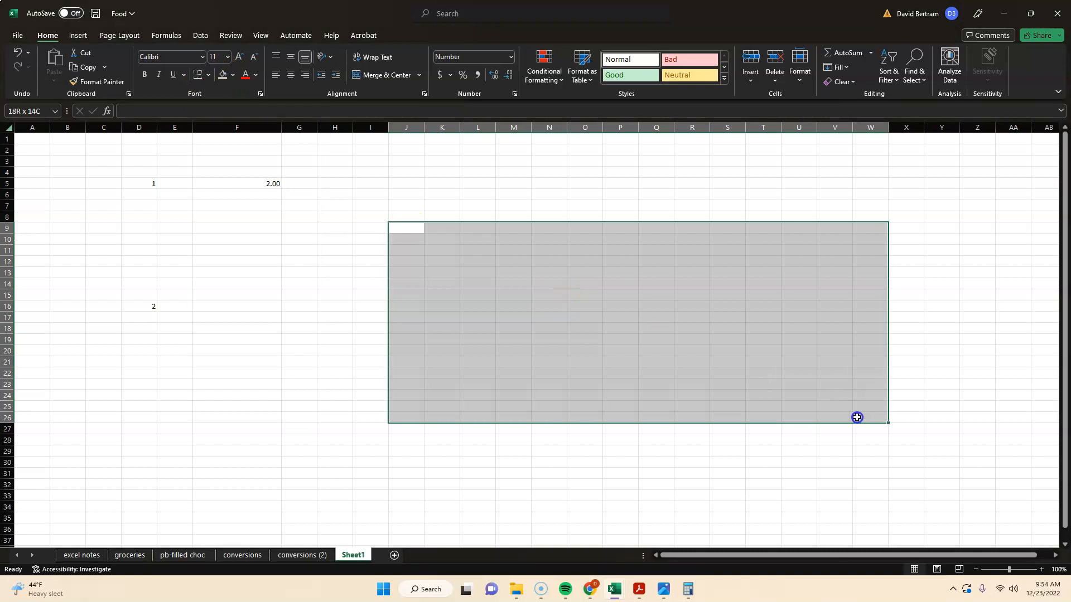
{"action": "left_click", "coordinate": [206, 75]}
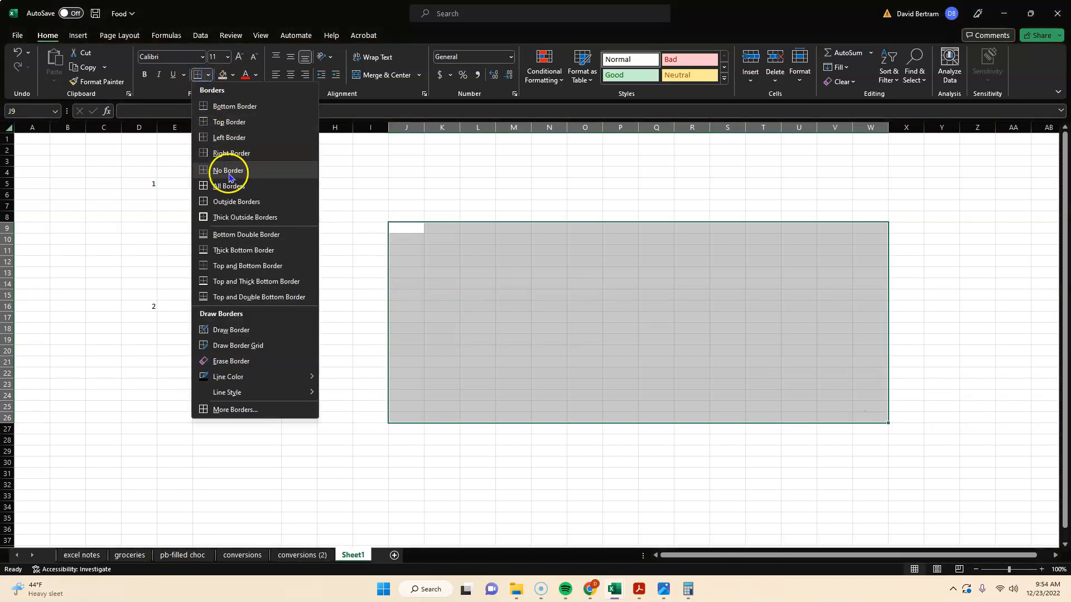
{"action": "left_click", "coordinate": [228, 186]}
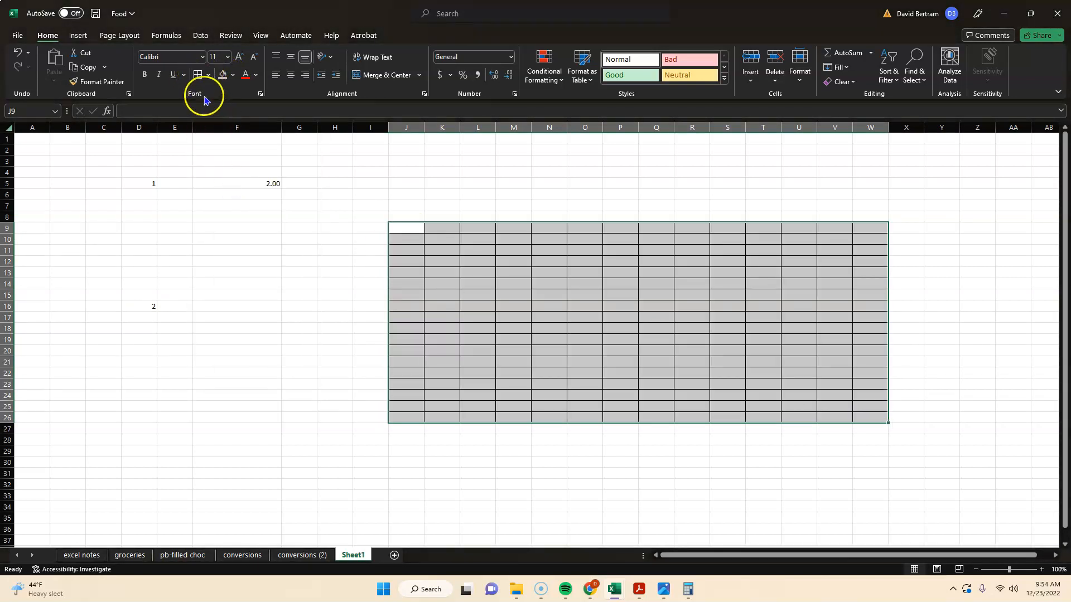
Give J9:W26 a thick outside outline, box M12:R20, and return to pb-filled choc.
{"action": "left_click", "coordinate": [199, 75]}
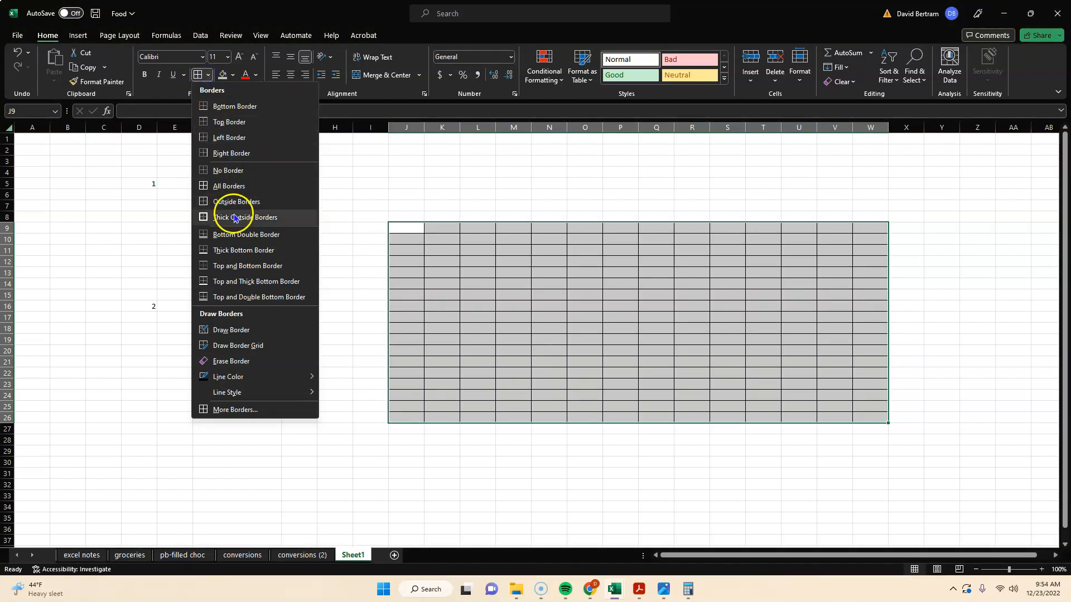
{"action": "left_click", "coordinate": [244, 218]}
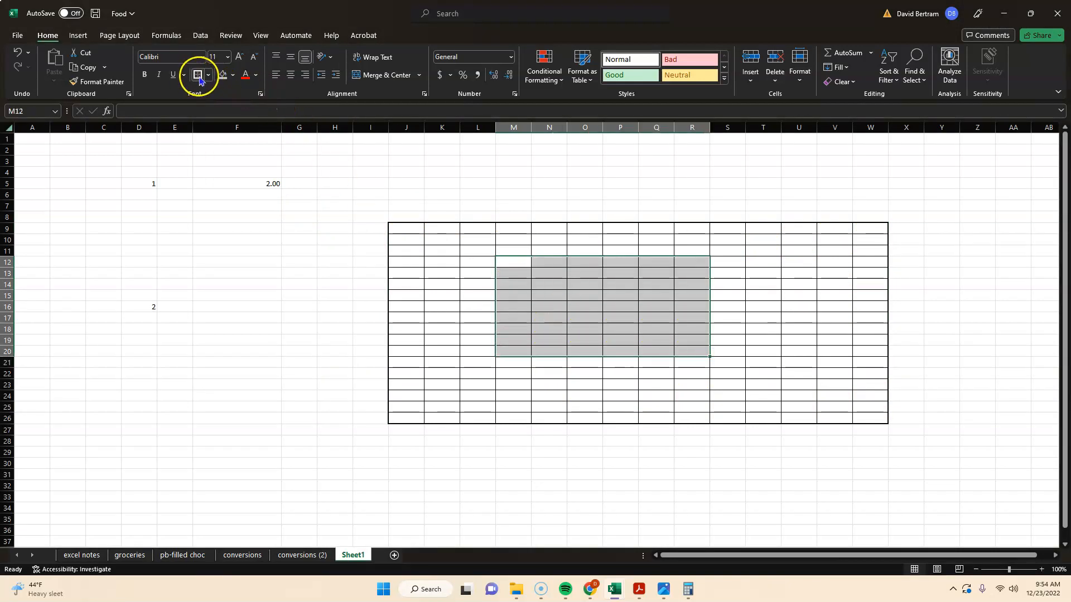
{"action": "left_click", "coordinate": [299, 194]}
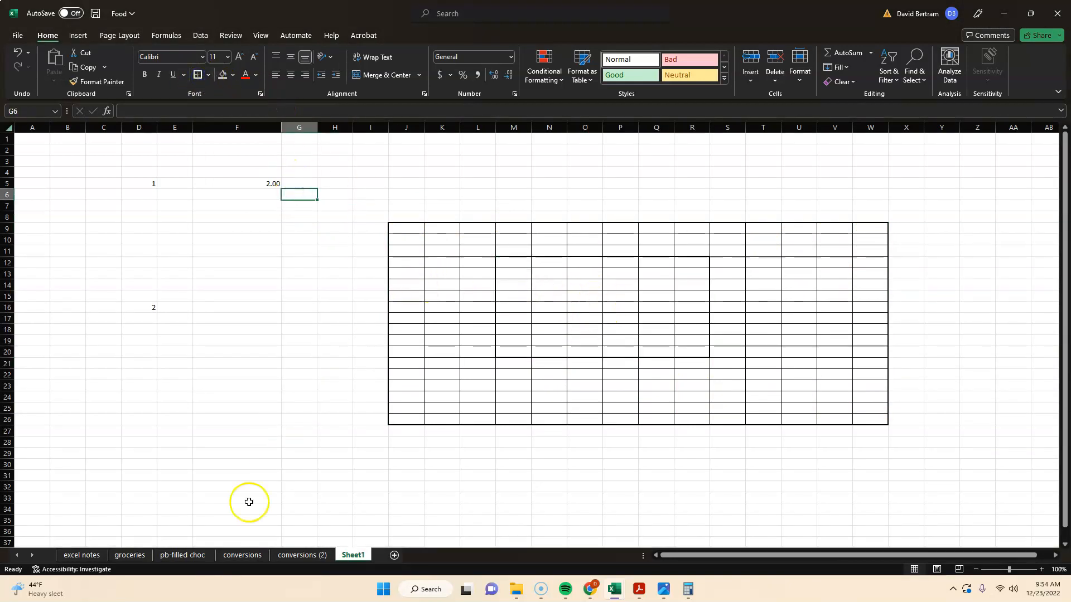
{"action": "left_click", "coordinate": [181, 555]}
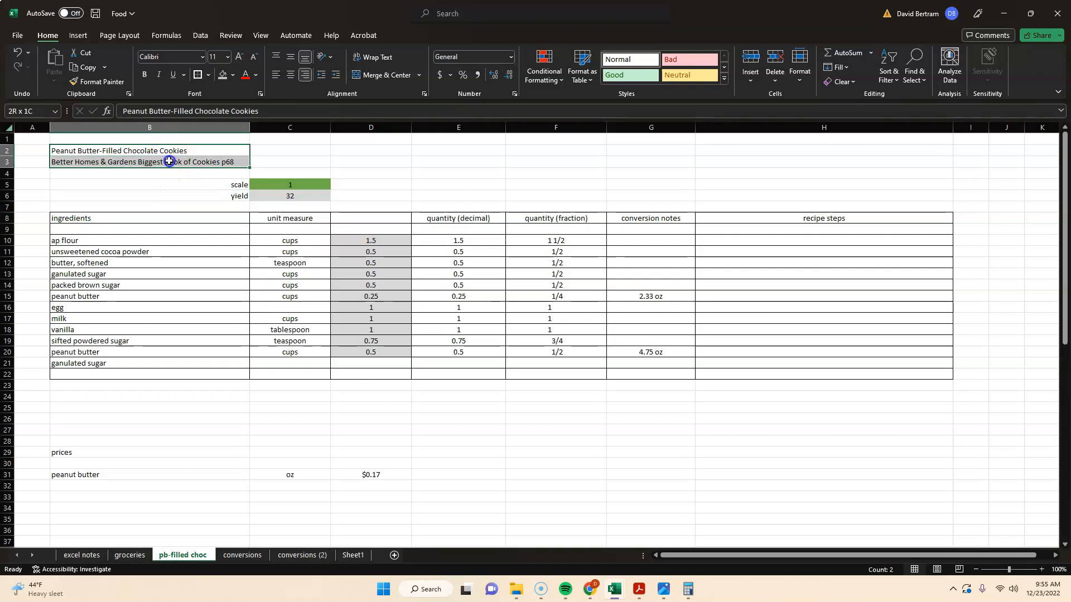
Apply a thick outside border to the ingredients header row B7:H8.
{"action": "left_click", "coordinate": [205, 74]}
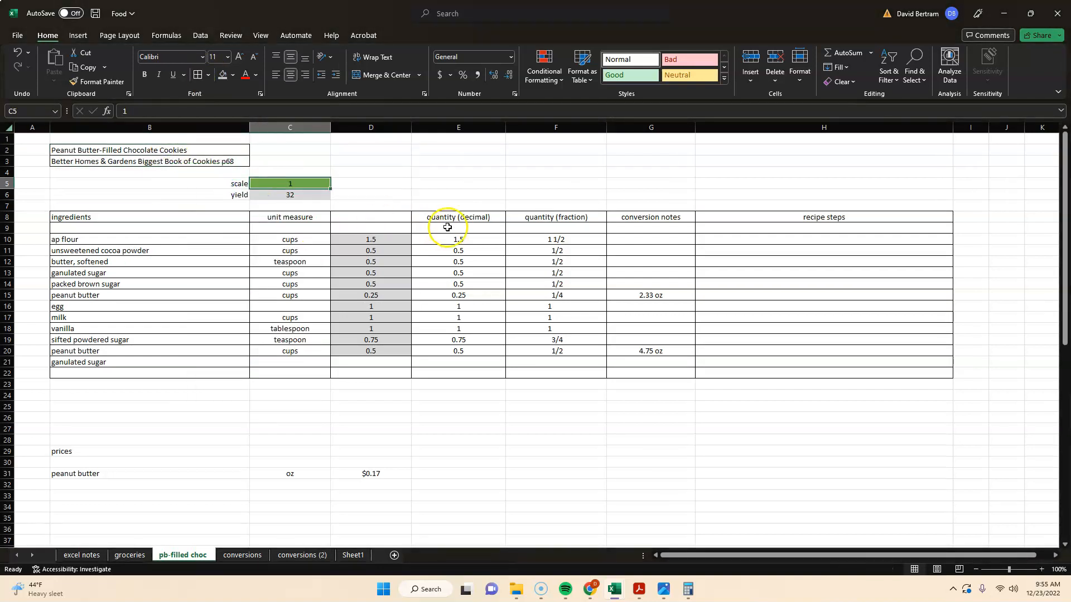
{"action": "left_click", "coordinate": [371, 183]}
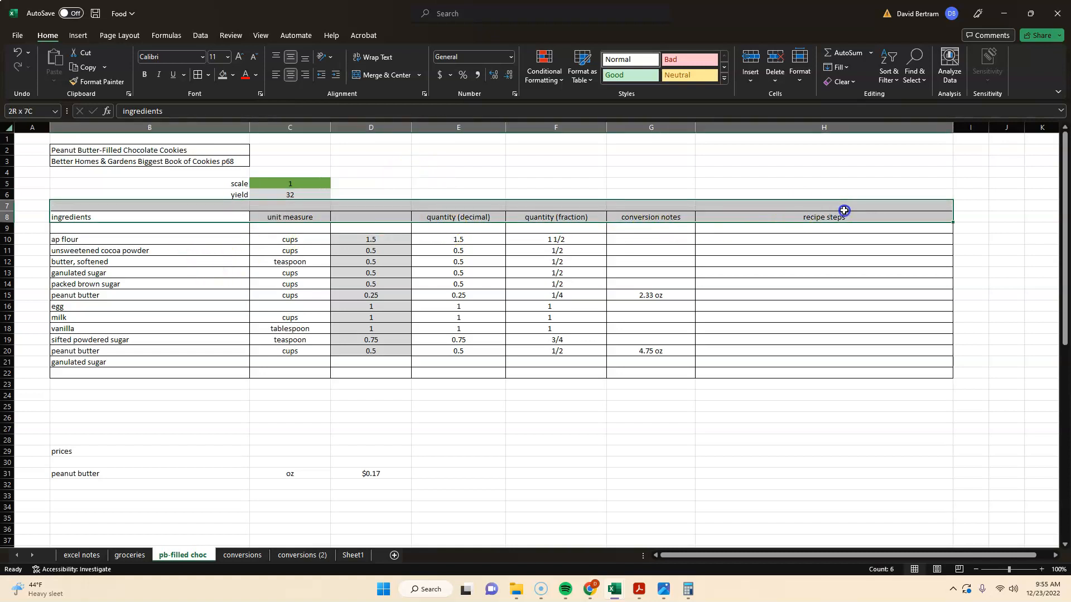
{"action": "left_click", "coordinate": [203, 74]}
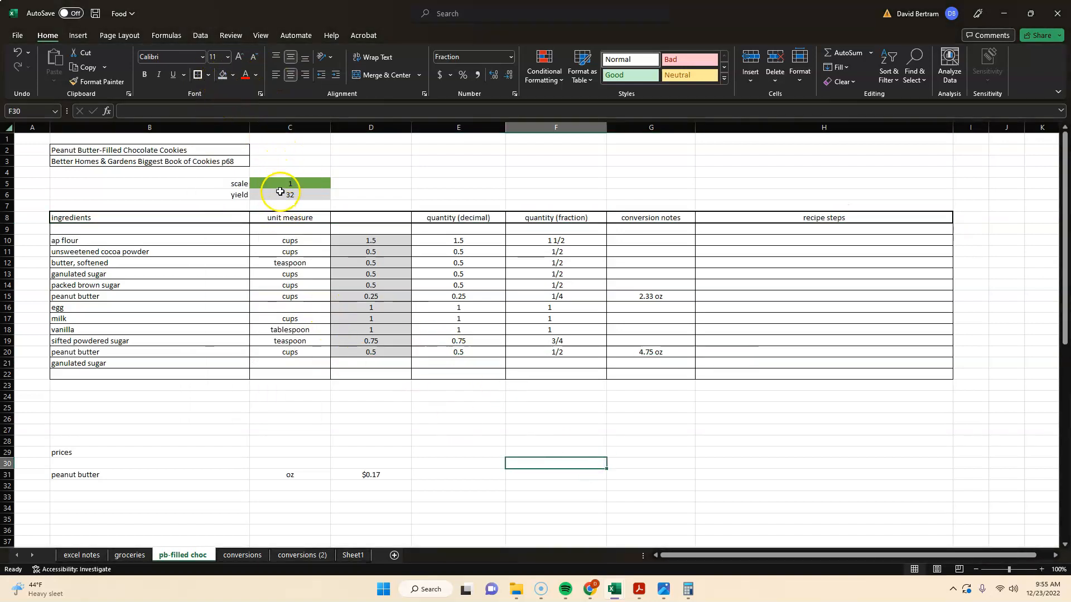
{"action": "mouse_move", "coordinate": [77, 554]}
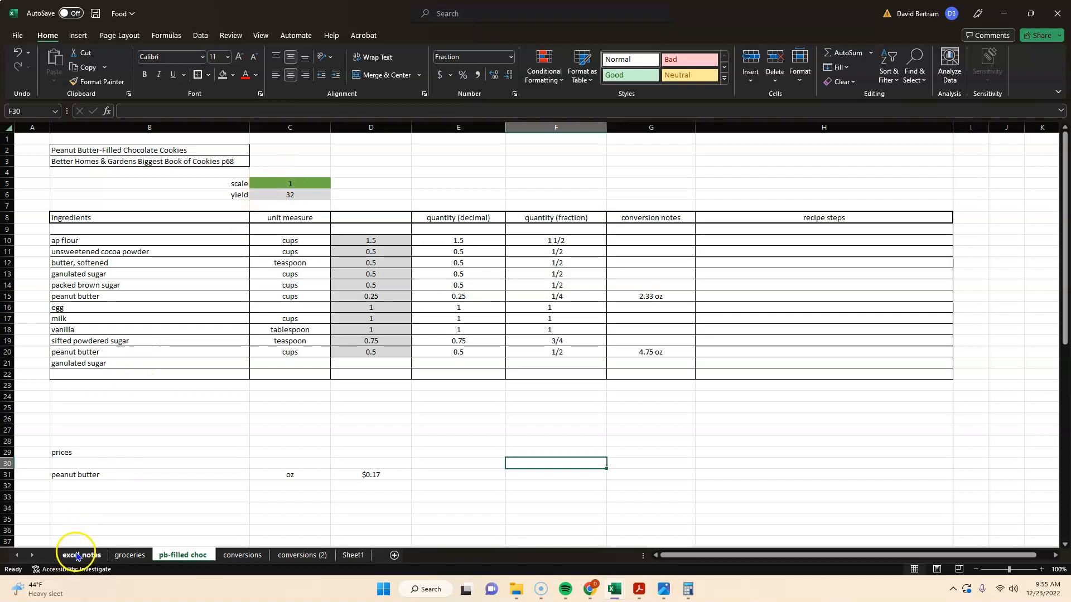
{"action": "left_click", "coordinate": [82, 555]}
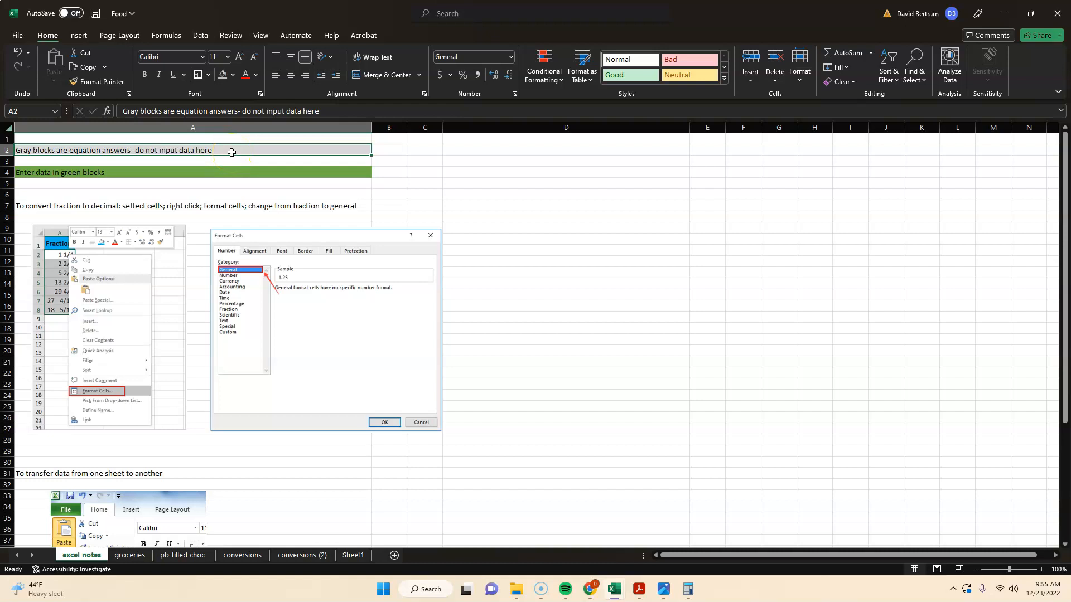
{"action": "left_click", "coordinate": [212, 172]}
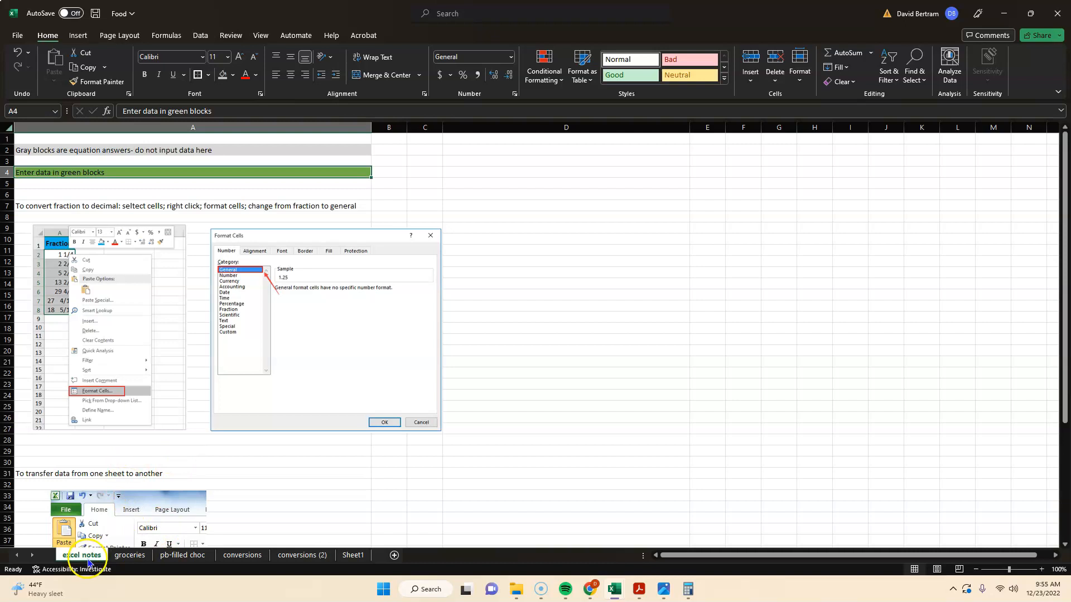
{"action": "left_click", "coordinate": [182, 554]}
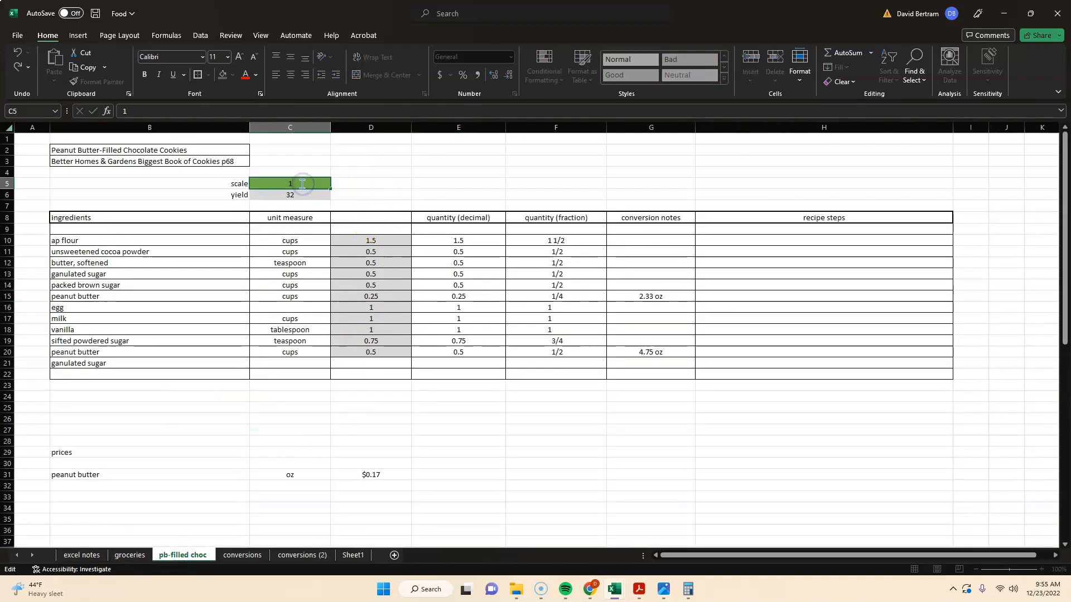
{"action": "left_click", "coordinate": [370, 240]}
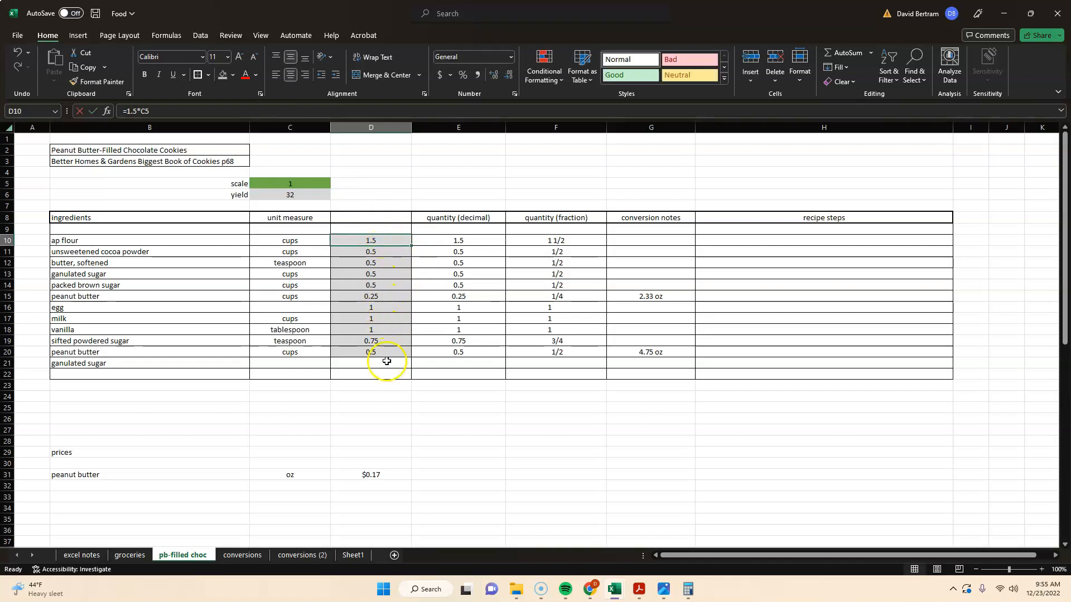
{"action": "mouse_move", "coordinate": [390, 242]}
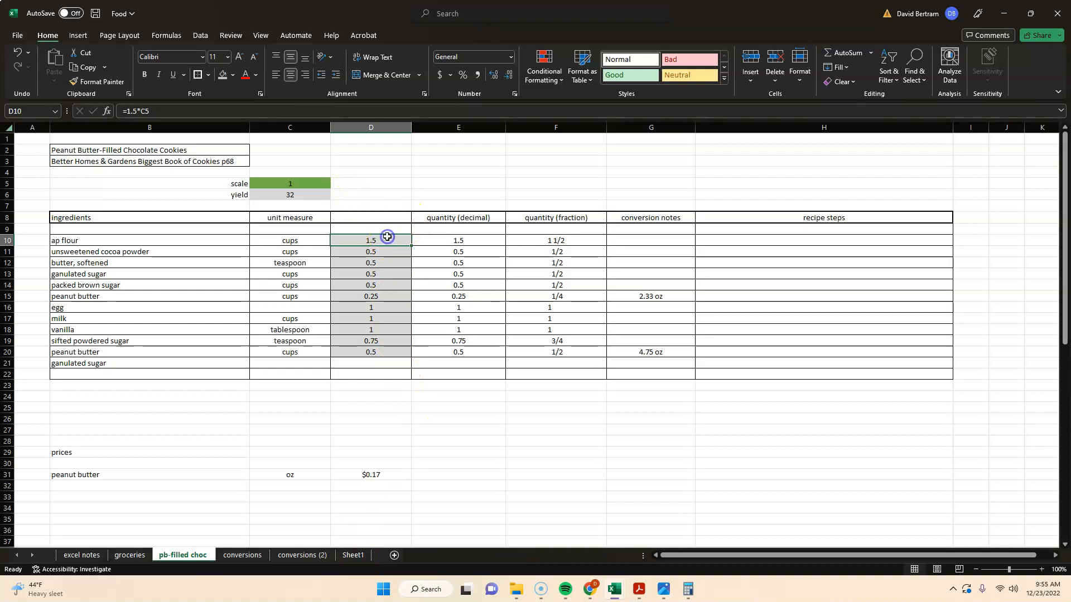
{"action": "double_click", "coordinate": [370, 239]}
{"action": "type", "text": "2"}
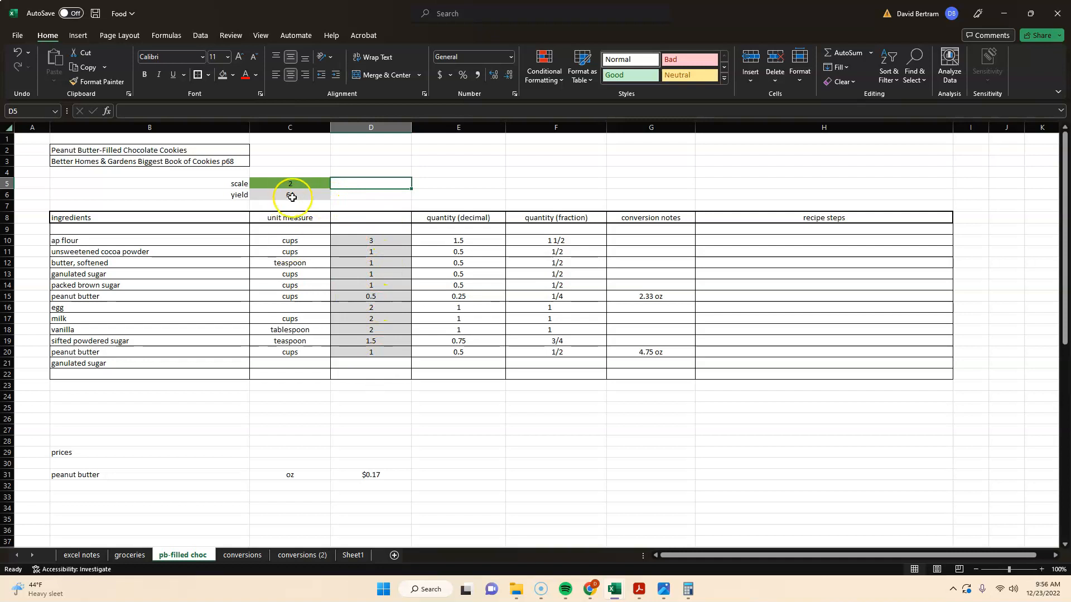
{"action": "double_click", "coordinate": [290, 185]}
{"action": "type", "text": "1"}
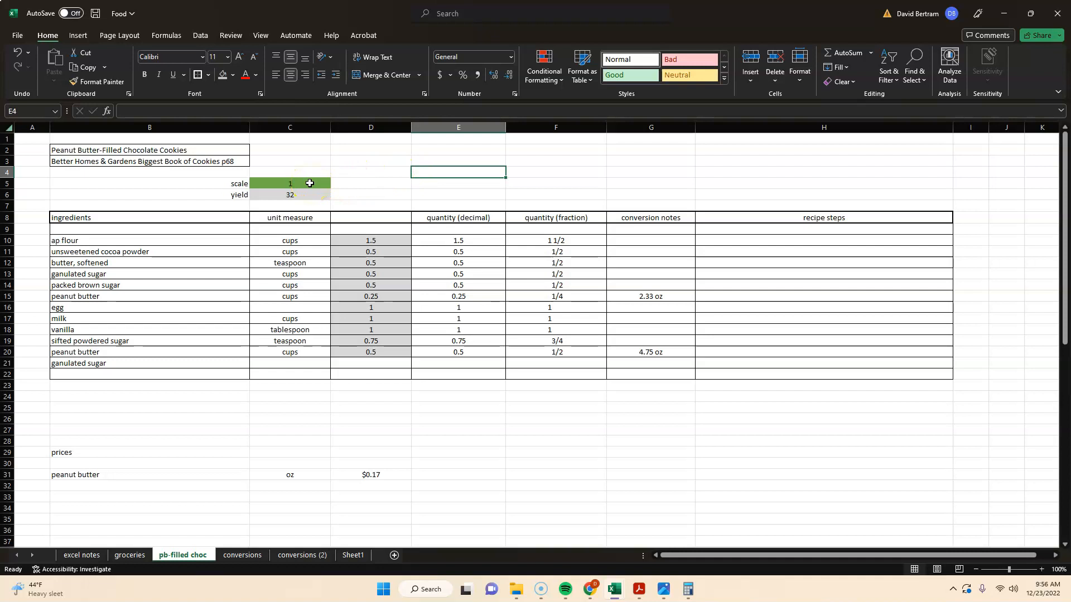
{"action": "left_click", "coordinate": [290, 194]}
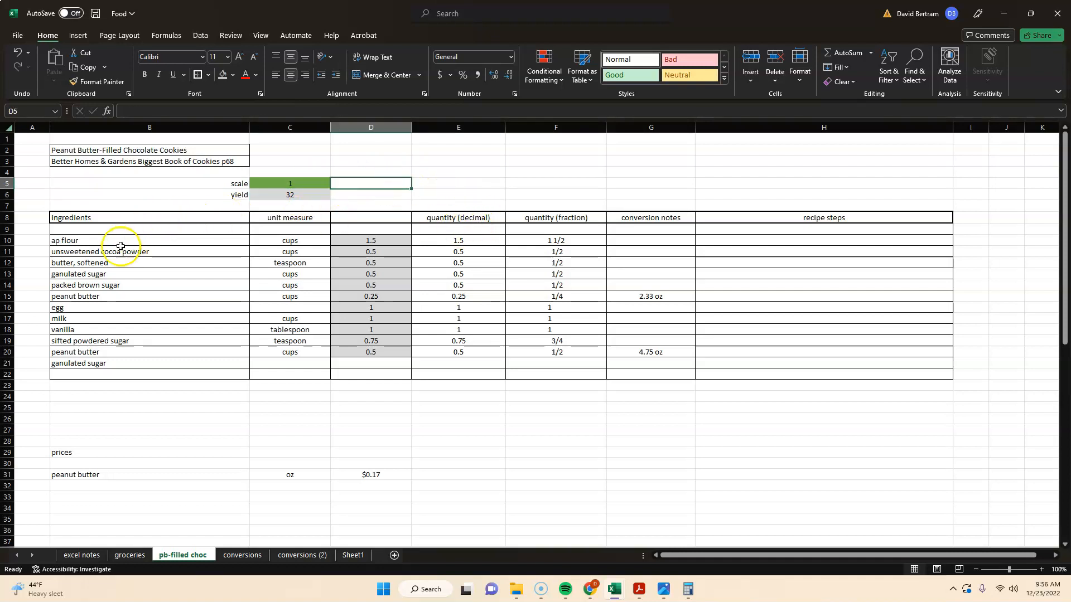
Fill the alternating ingredient rows of the recipe table with light blue instead of grey.
{"action": "left_click_drag", "start_coordinate": [148, 241], "coordinate": [651, 241]}
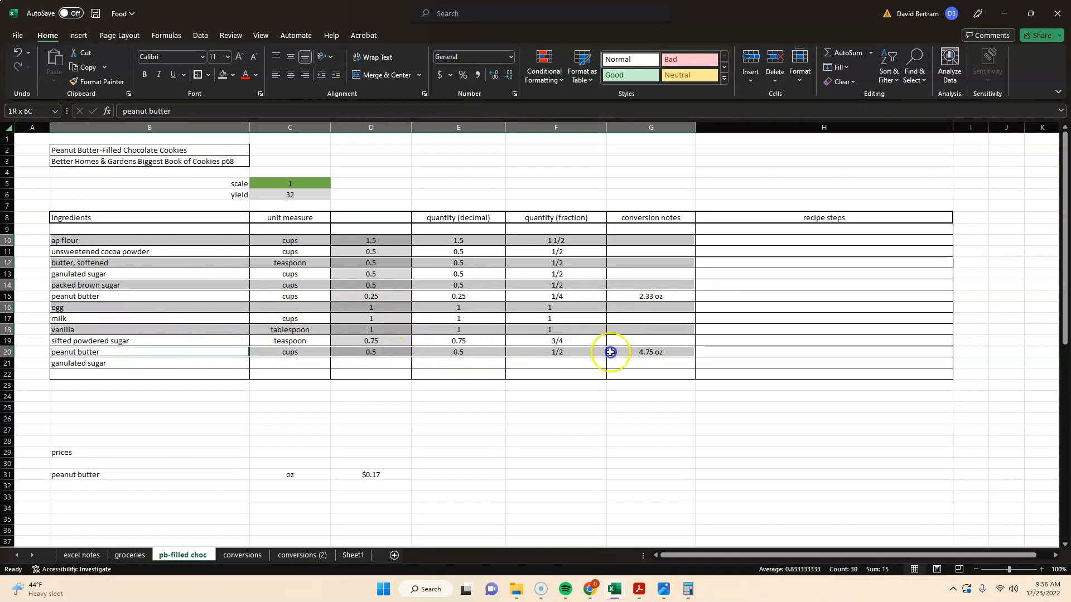
{"action": "left_click", "coordinate": [235, 75]}
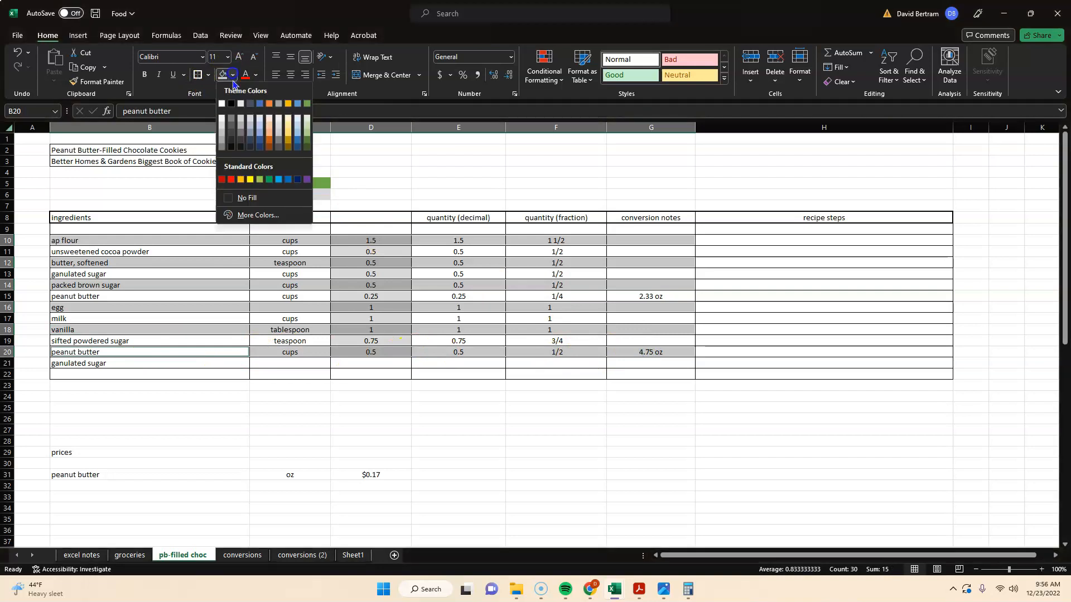
{"action": "left_click", "coordinate": [299, 118]}
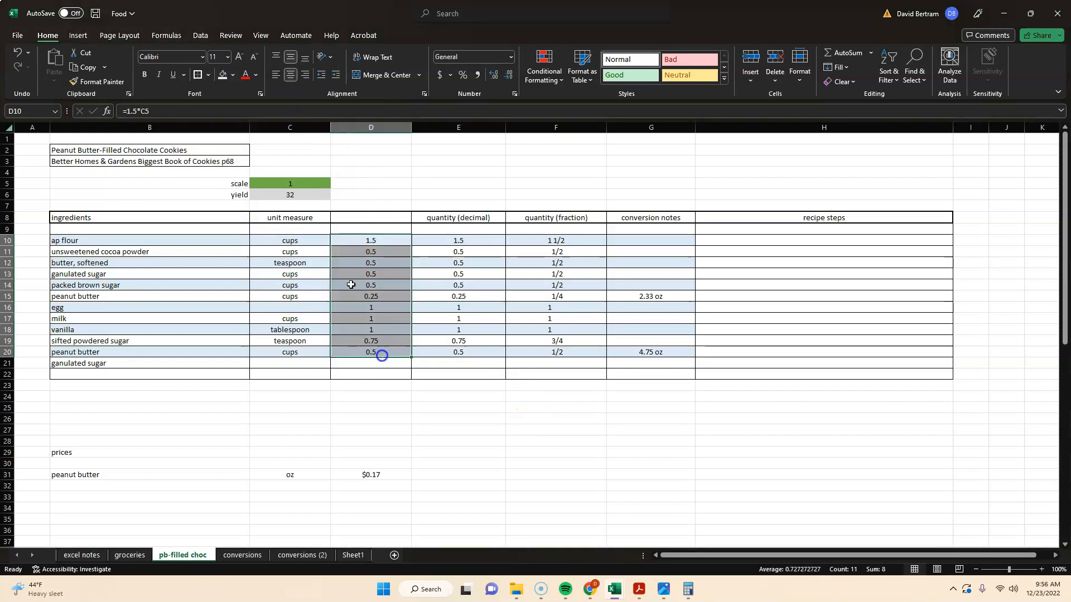
{"action": "left_click", "coordinate": [236, 75]}
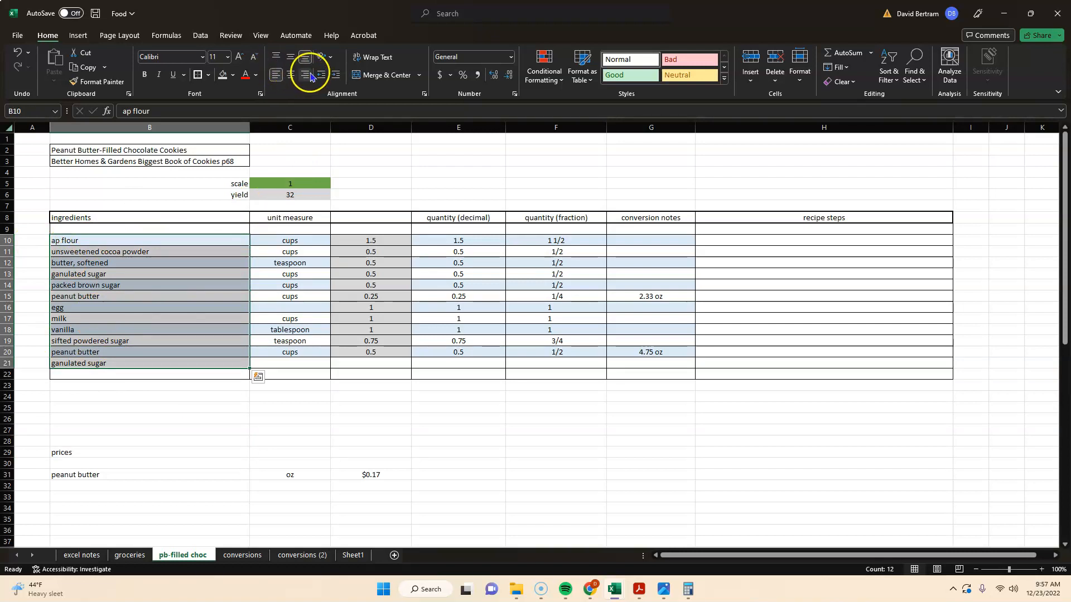
Narrow the quantity, fraction and notes columns of the recipe table.
{"action": "left_click", "coordinate": [276, 75]}
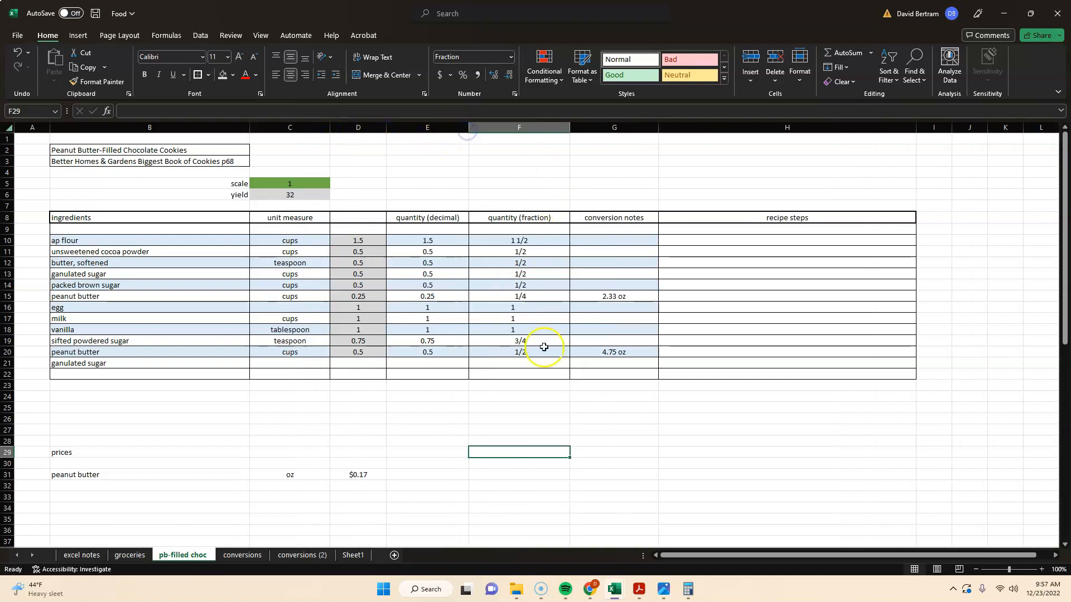
{"action": "left_click", "coordinate": [427, 442]}
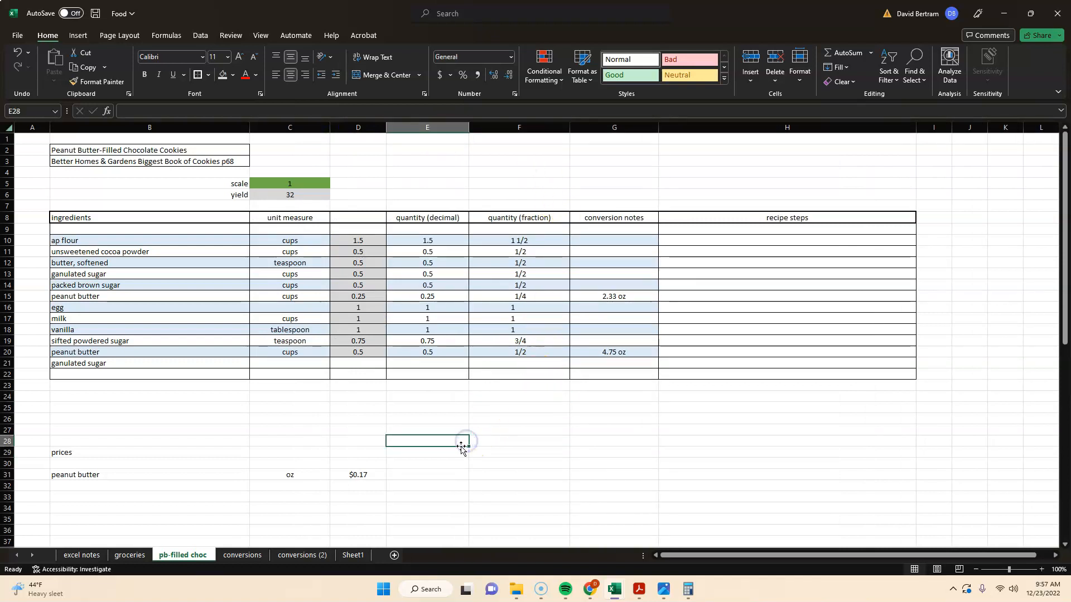
{"action": "mouse_move", "coordinate": [427, 330]}
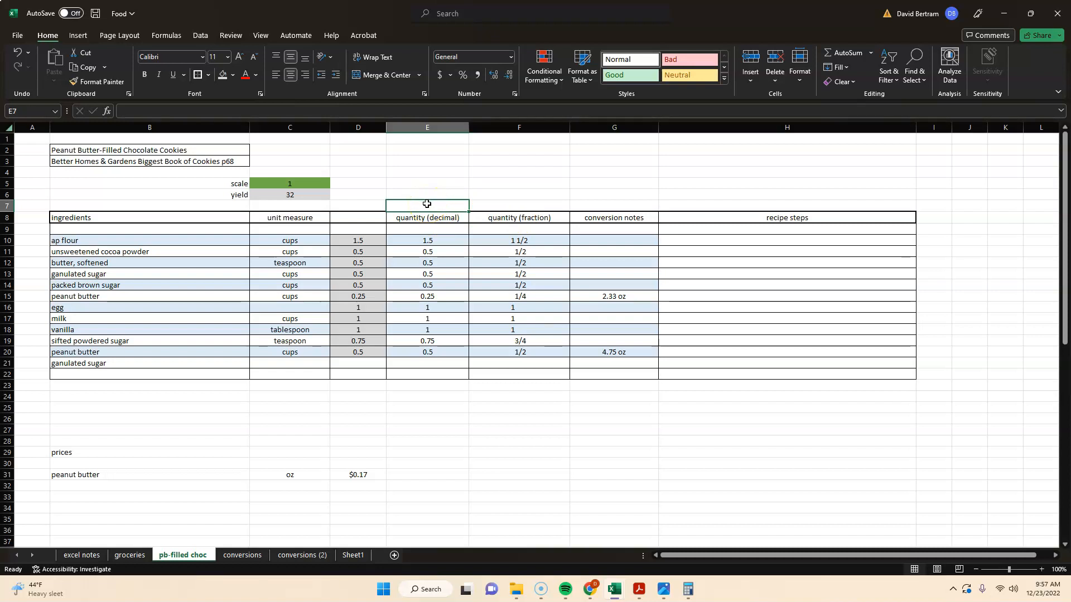
Enter 'Only Informational' in E7 and make it a bold, bordered heading merged across E7:F7.
{"action": "type", "text": "Only"}
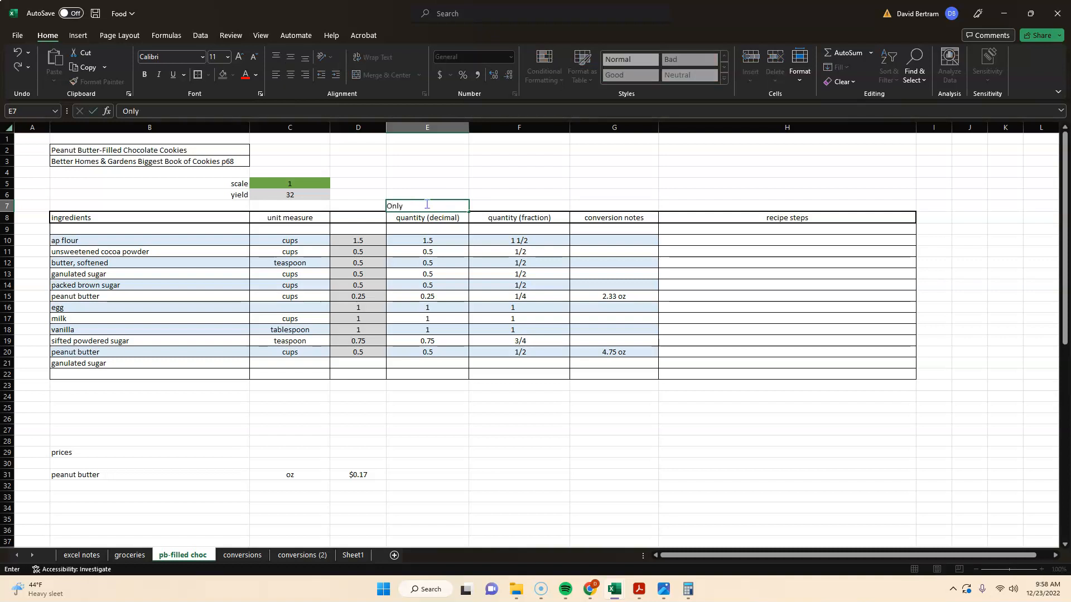
{"action": "type", "text": "Informational"}
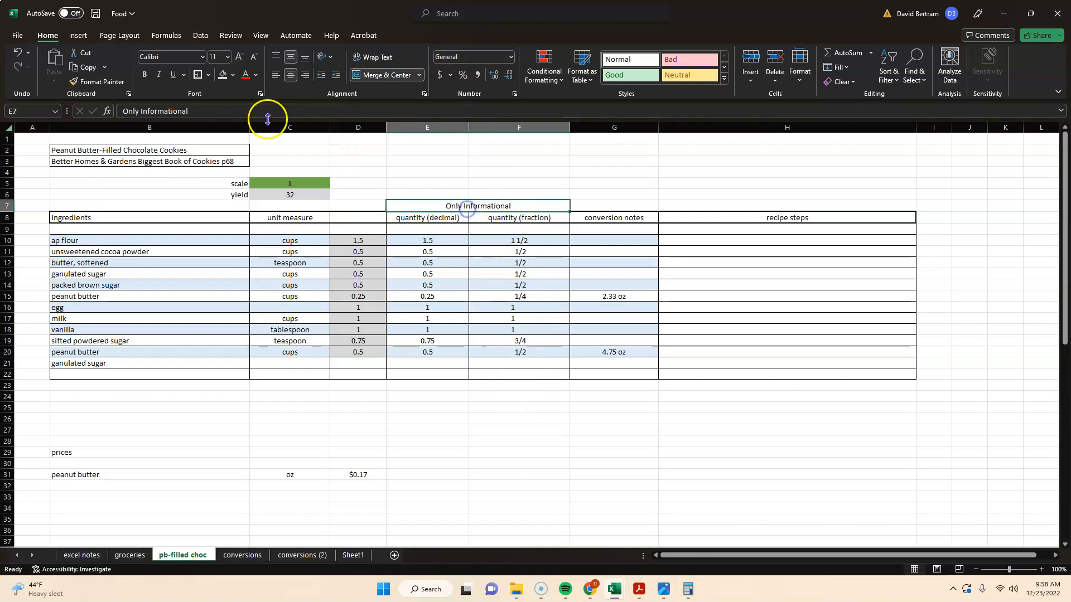
{"action": "left_click", "coordinate": [208, 75]}
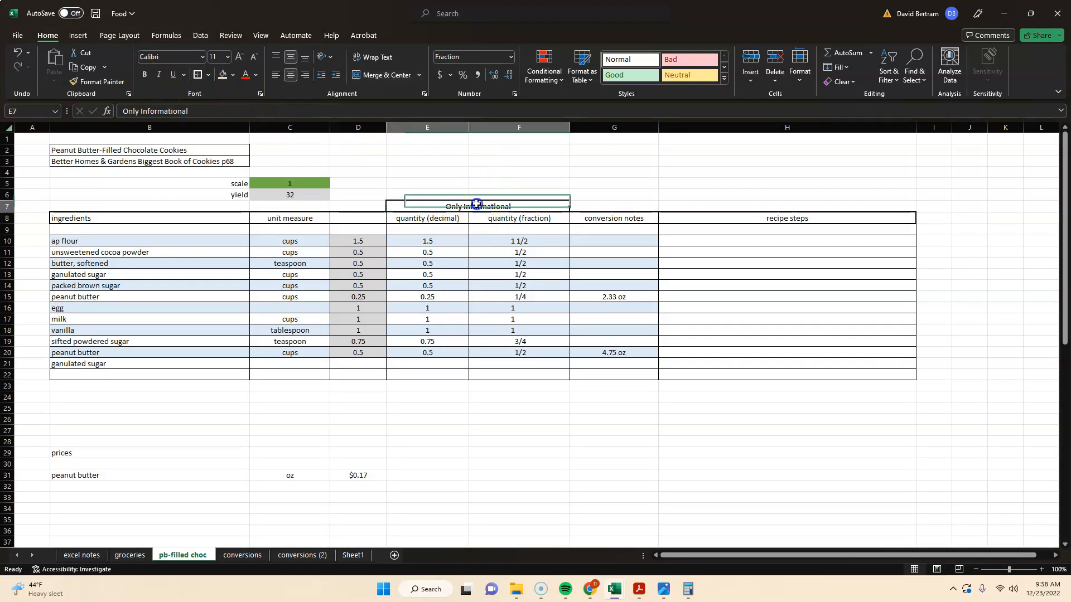
{"action": "left_click_drag", "start_coordinate": [478, 203], "coordinate": [469, 375]}
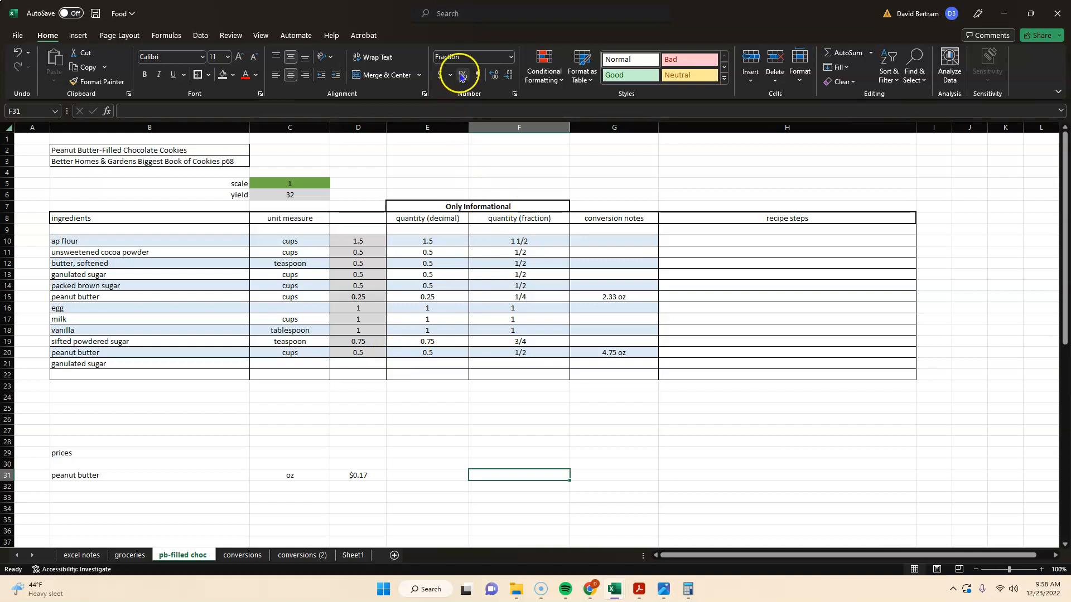
{"action": "mouse_move", "coordinate": [385, 75]}
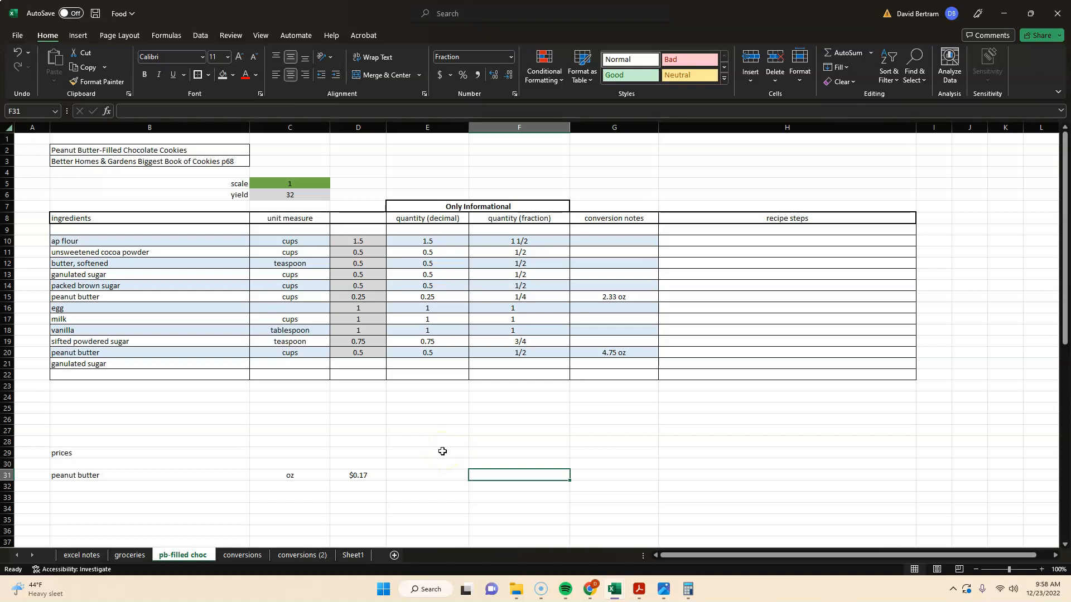
{"action": "mouse_move", "coordinate": [445, 449]}
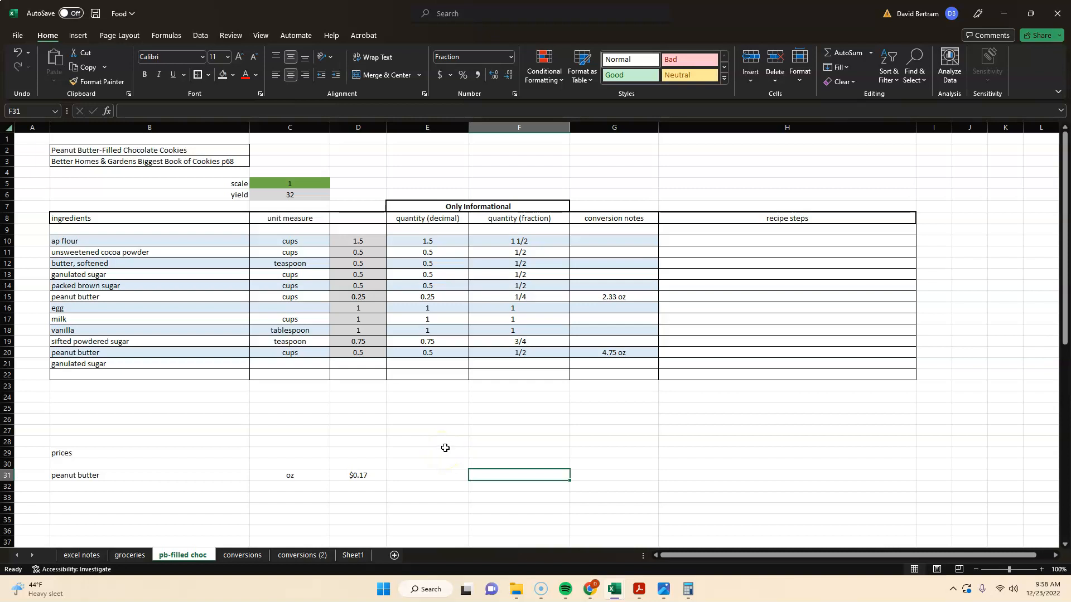
{"action": "mouse_move", "coordinate": [445, 445]}
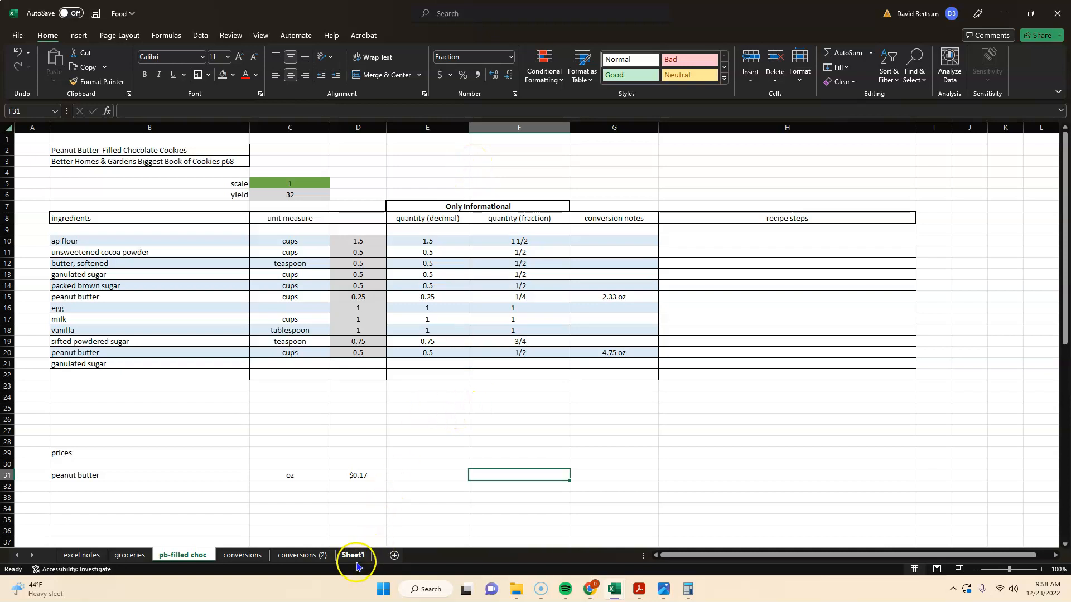
On Sheet1, enter 400 in F16 and format it as currency ($400.00).
{"action": "left_click", "coordinate": [354, 555]}
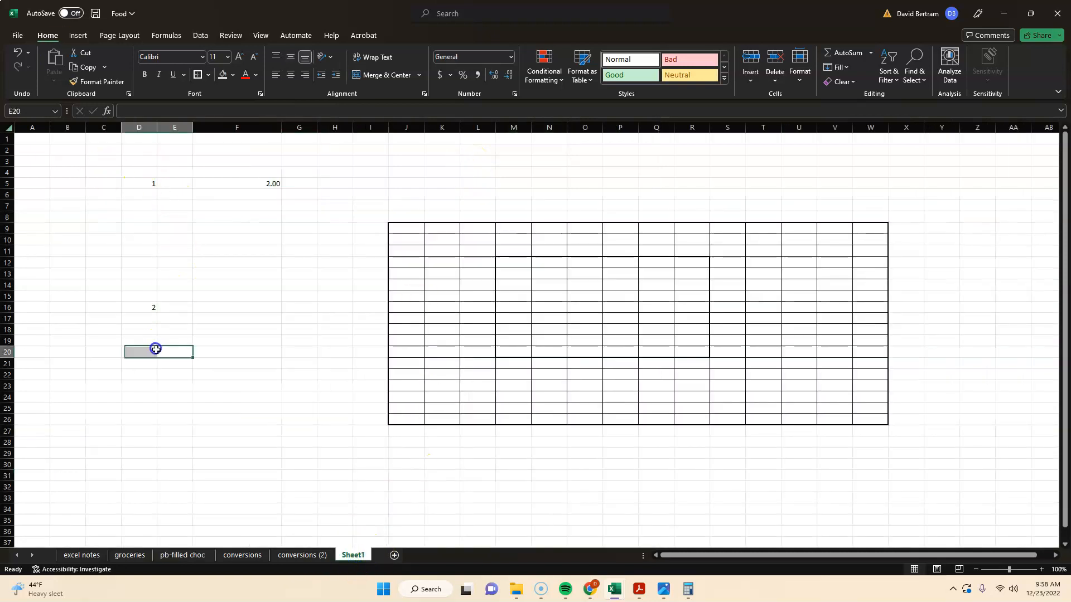
{"action": "left_click", "coordinate": [209, 307]}
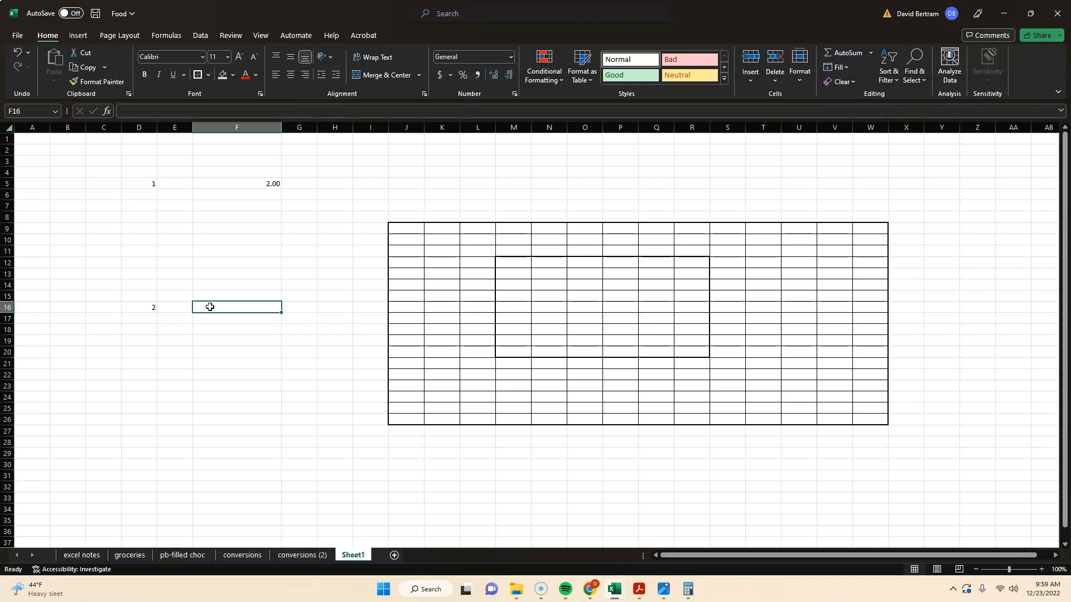
{"action": "type", "text": "400"}
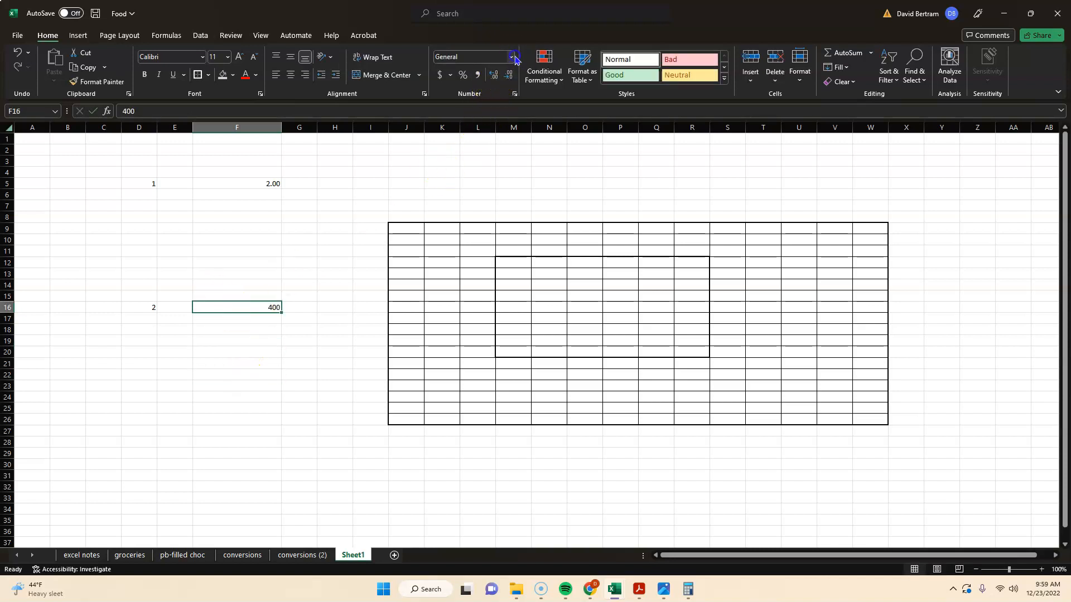
{"action": "left_click", "coordinate": [513, 56]}
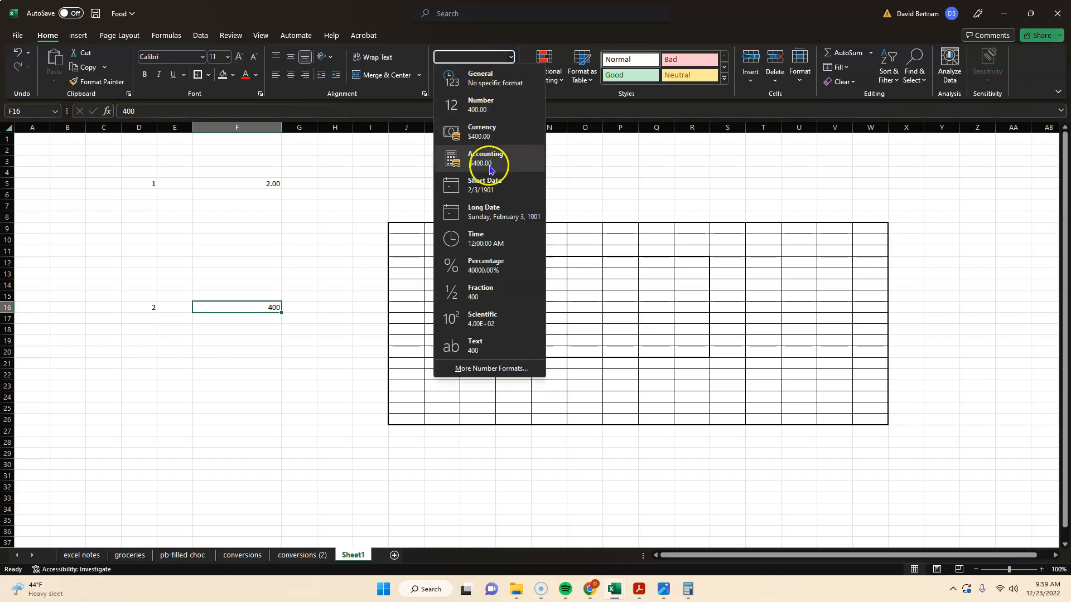
{"action": "left_click", "coordinate": [482, 131]}
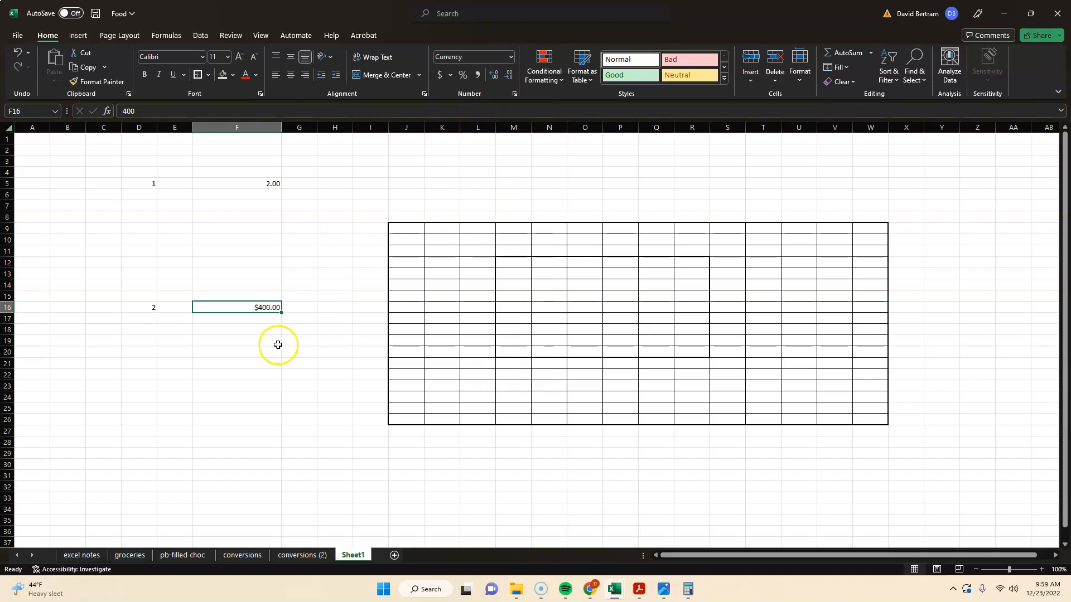
Check the quantity in D16 and select H16 for the total formula.
{"action": "left_click", "coordinate": [140, 308]}
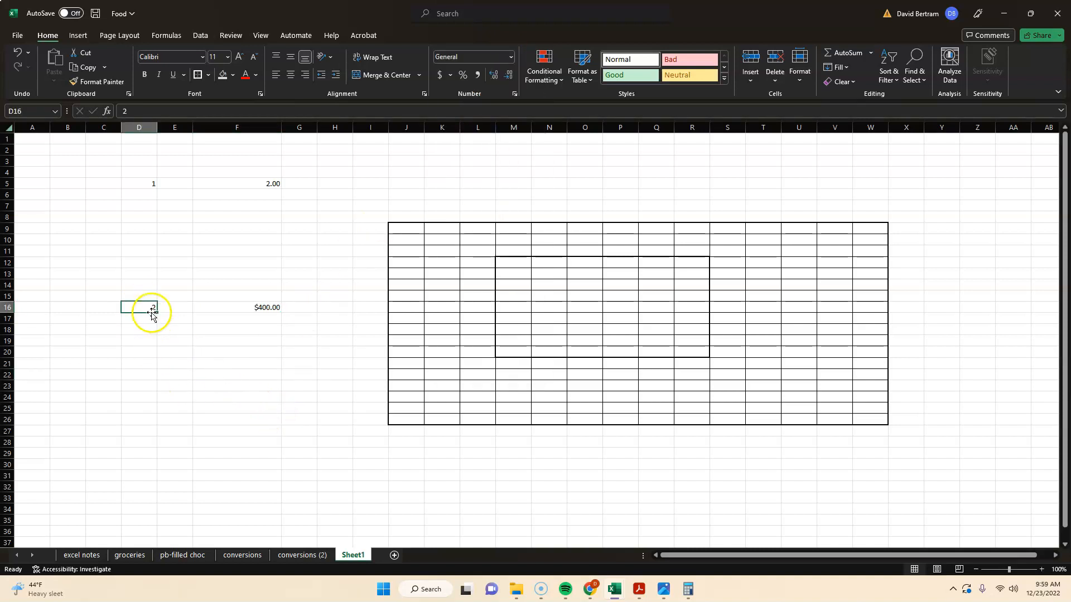
{"action": "mouse_move", "coordinate": [244, 304]}
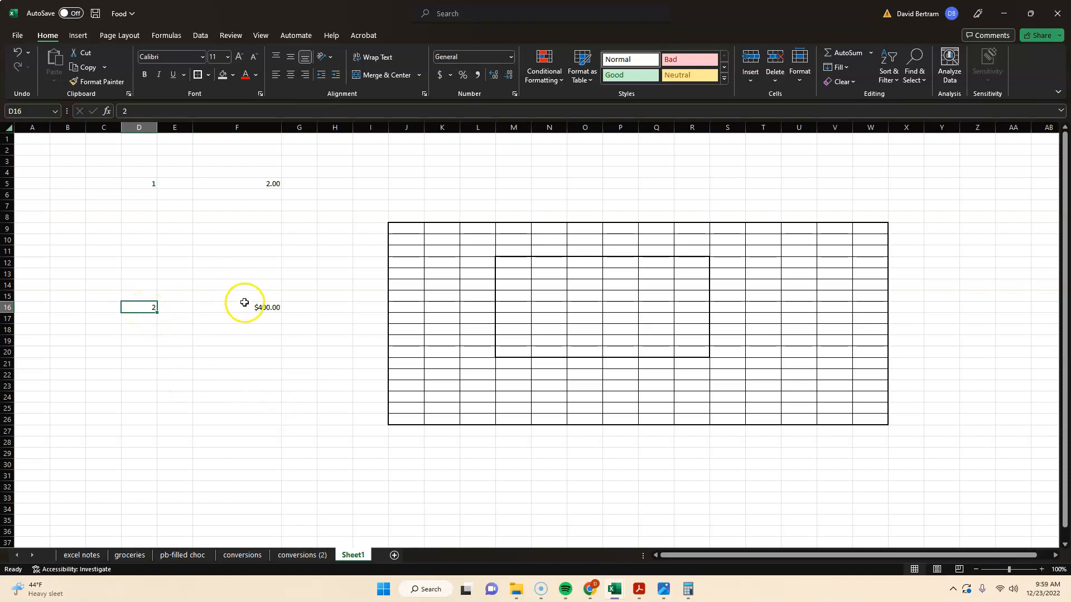
{"action": "left_click", "coordinate": [334, 308]}
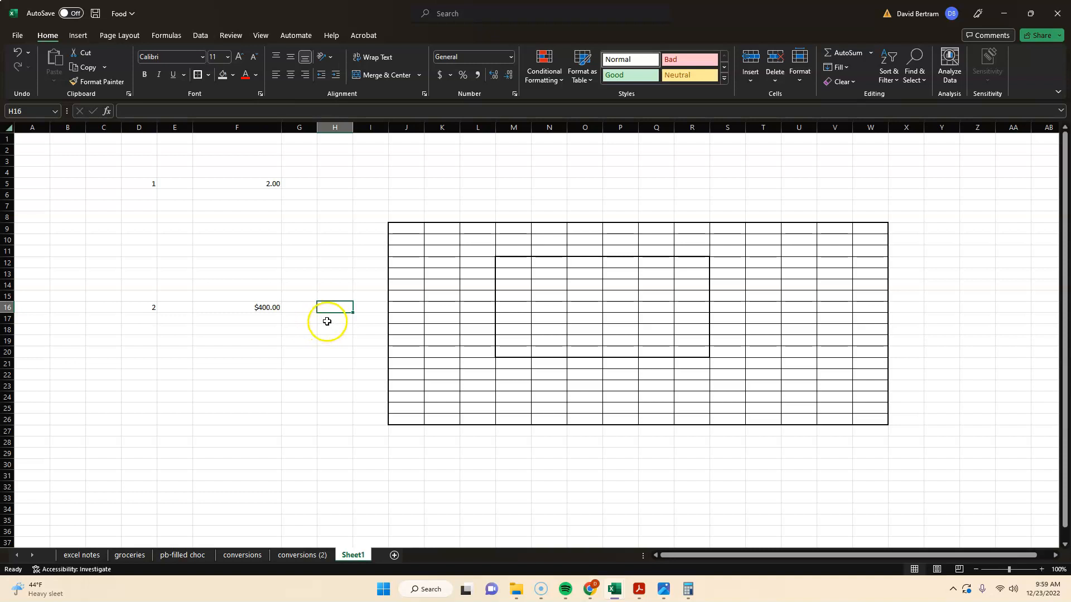
Enter =F16*D16 in H16 so price times quantity 3 gives $1,200.00, then review the formula.
{"action": "type", "text": "="}
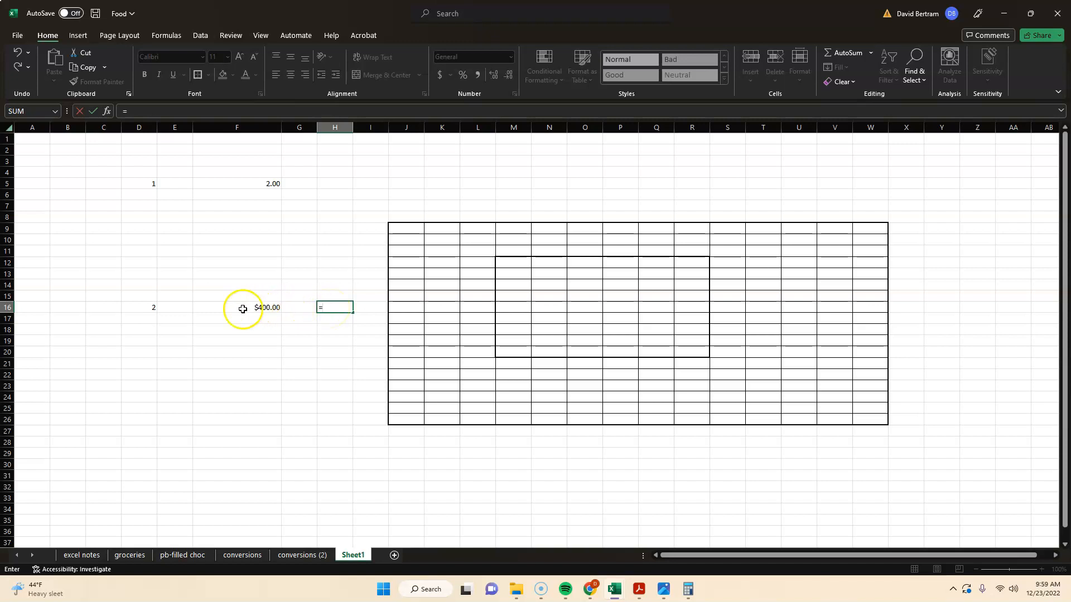
{"action": "left_click", "coordinate": [237, 308]}
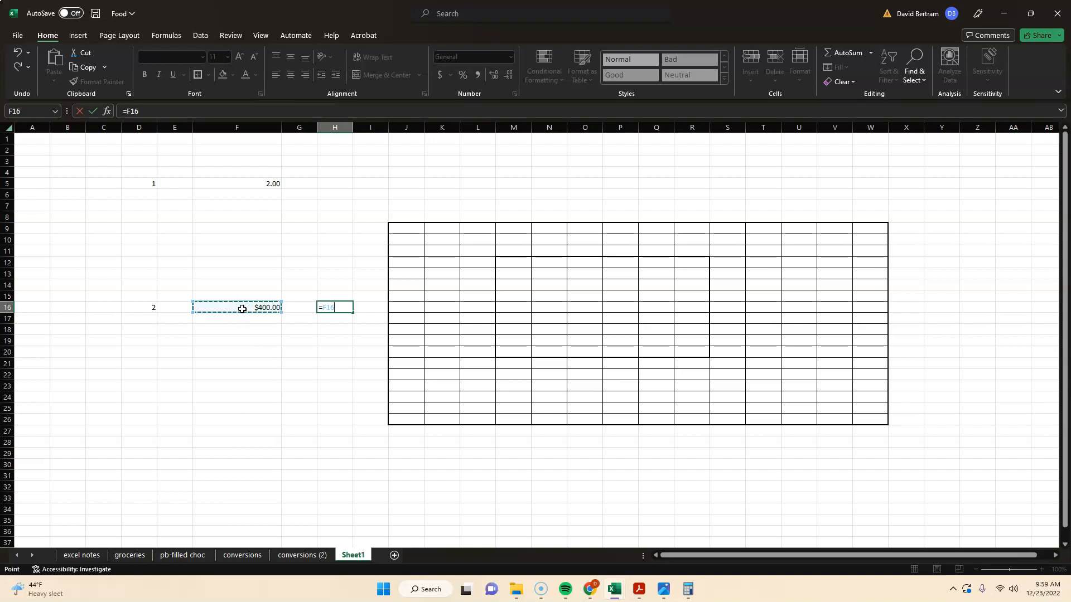
{"action": "type", "text": "*"}
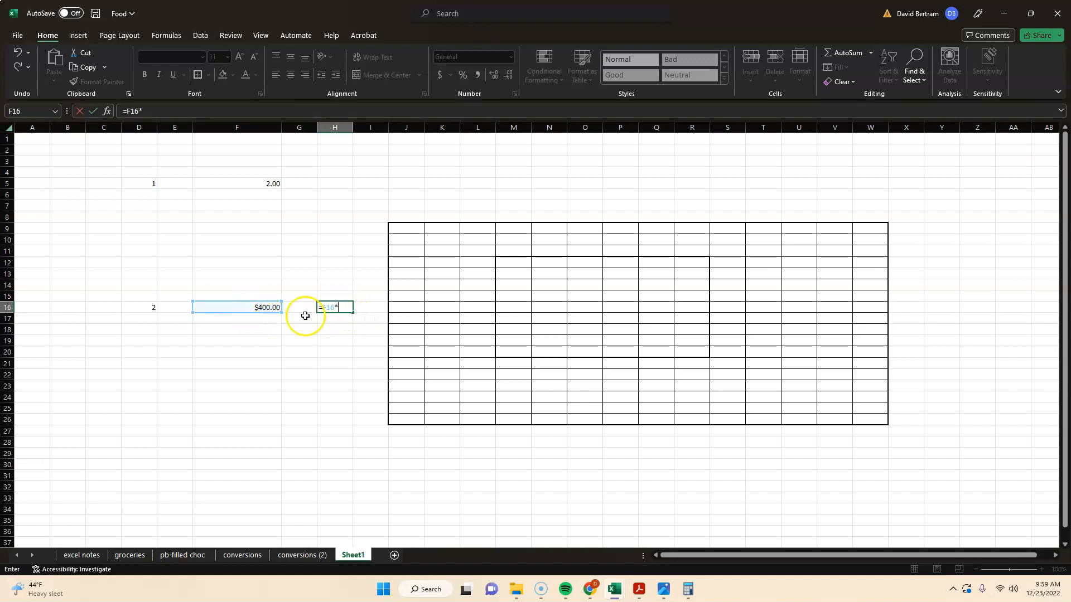
{"action": "left_click", "coordinate": [139, 308]}
{"action": "type", "text": "3"}
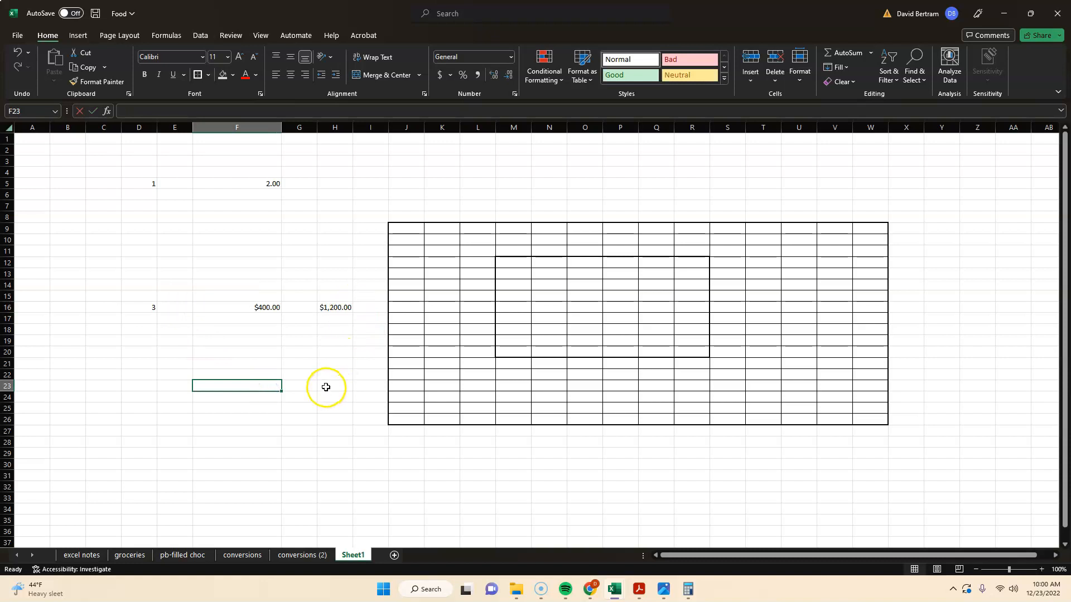
{"action": "mouse_move", "coordinate": [335, 307]}
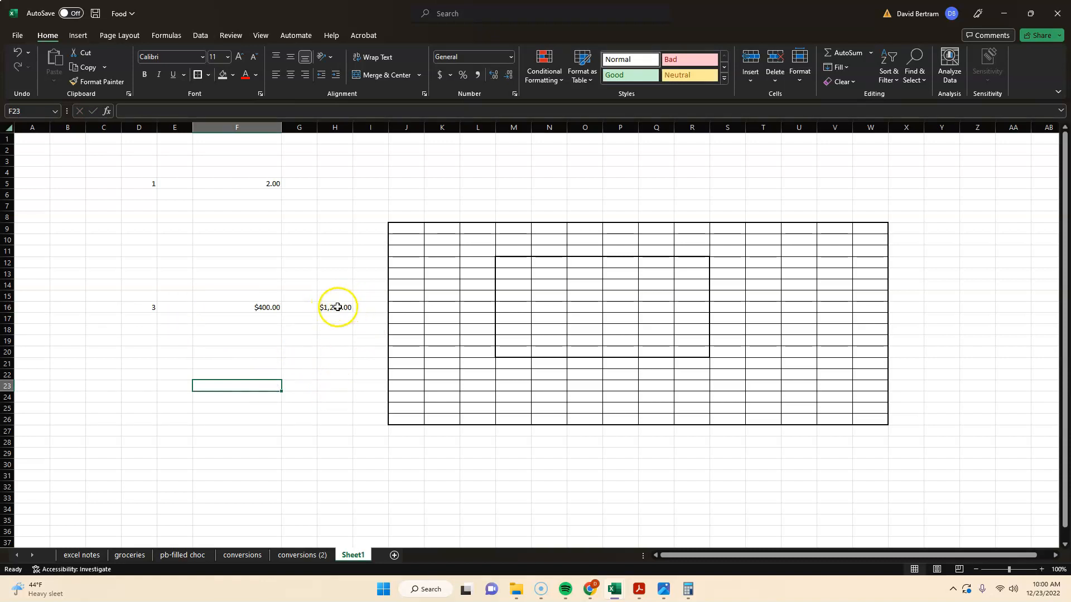
{"action": "double_click", "coordinate": [334, 308]}
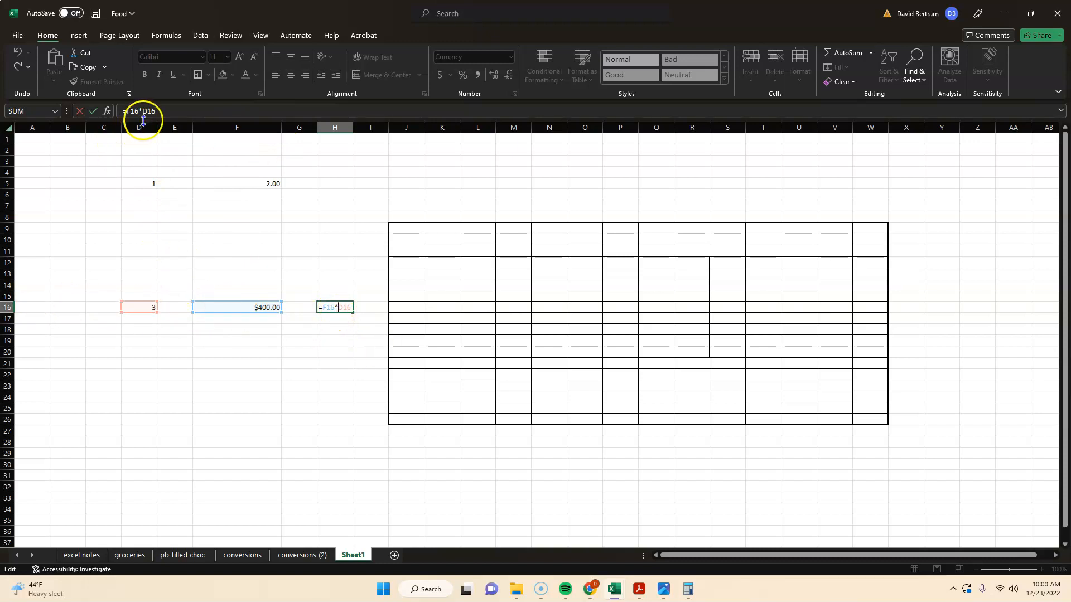
{"action": "left_click", "coordinate": [370, 407]}
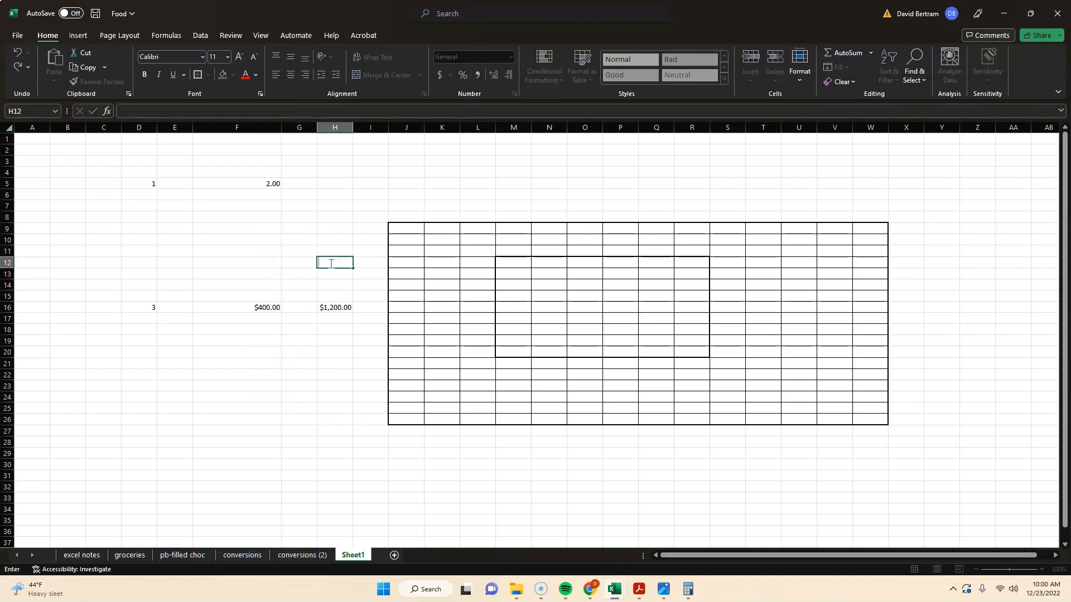
Enter =F16/25 in H12 to divide the price by 25.
{"action": "type", "text": "="}
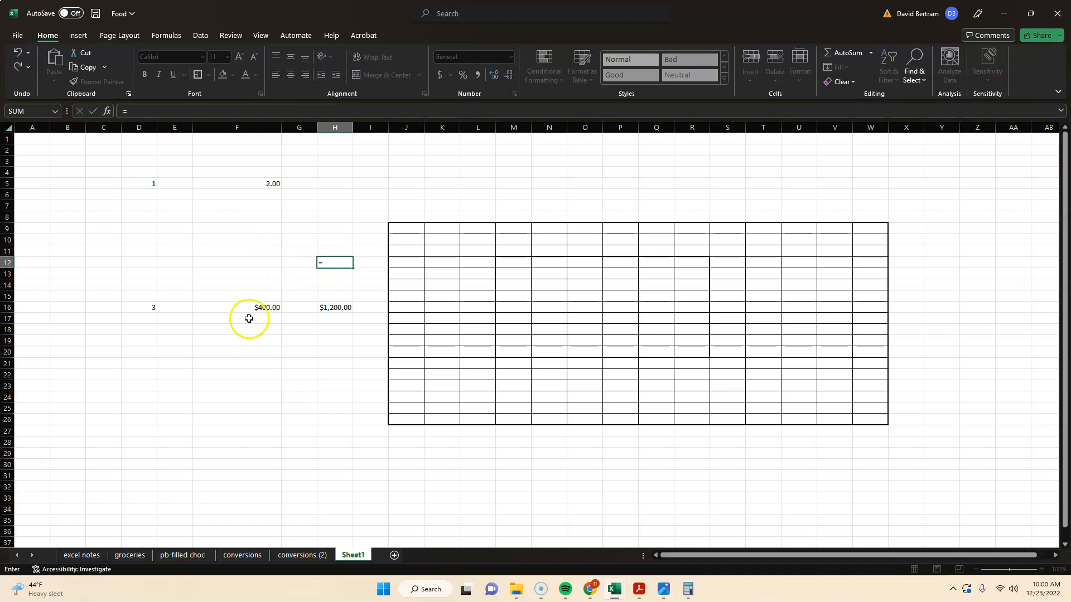
{"action": "left_click", "coordinate": [249, 307]}
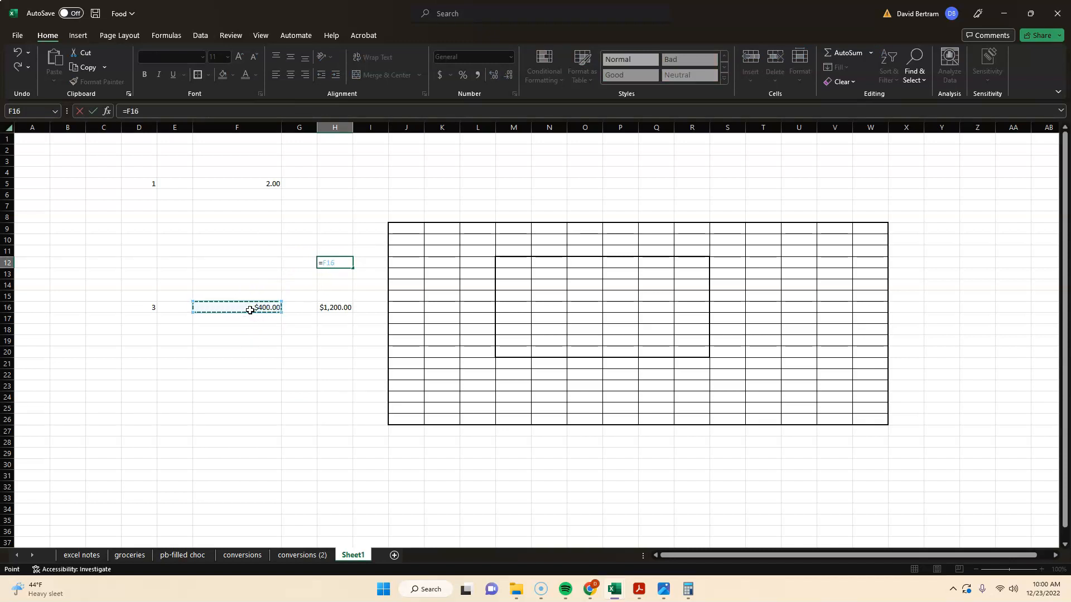
{"action": "type", "text": "/"}
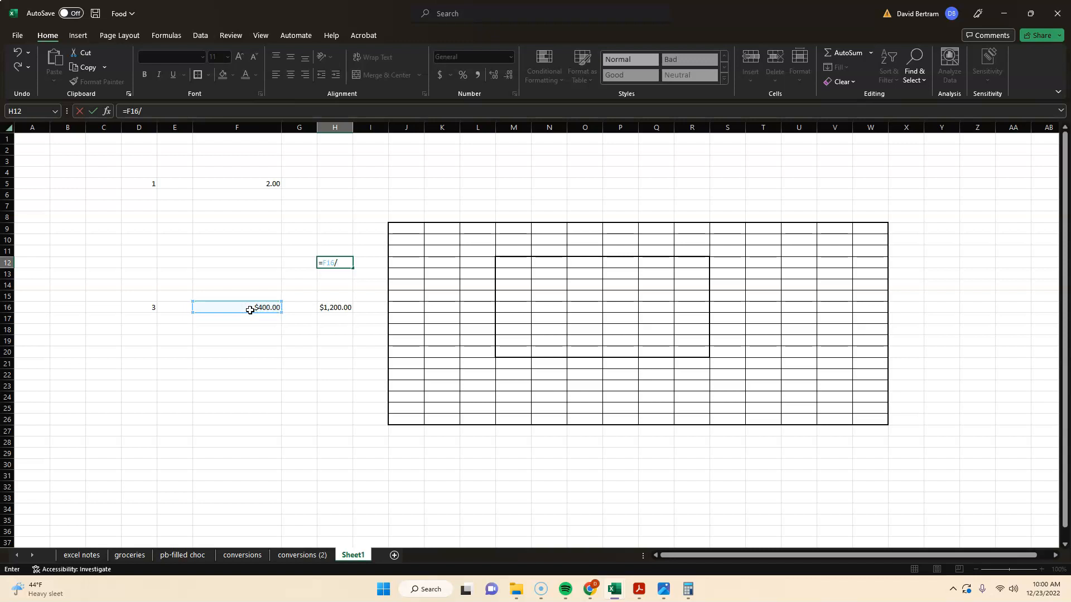
{"action": "type", "text": "25"}
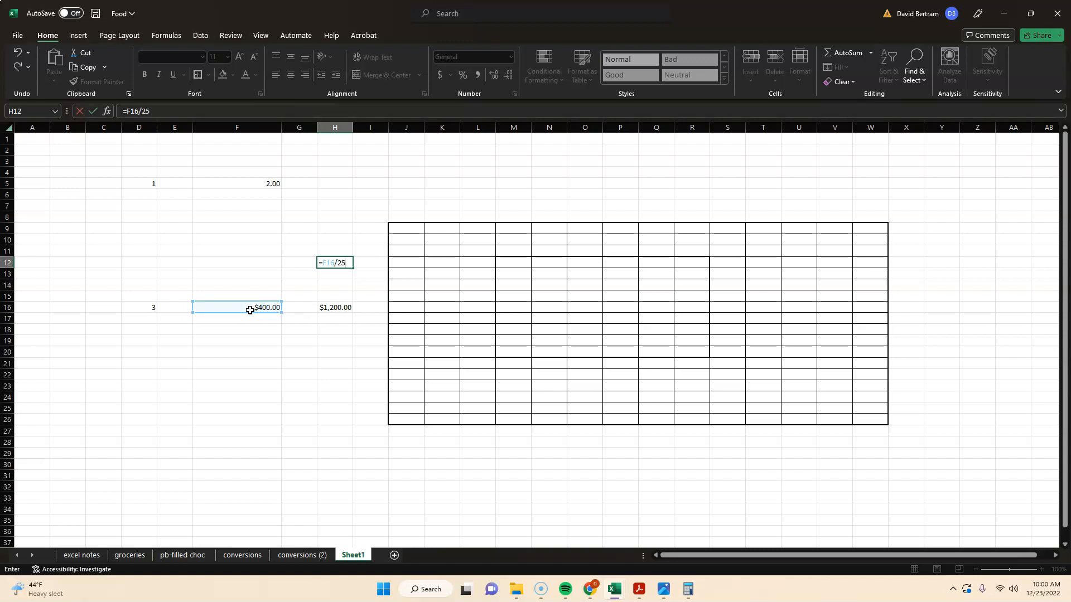
{"action": "key", "text": "enter"}
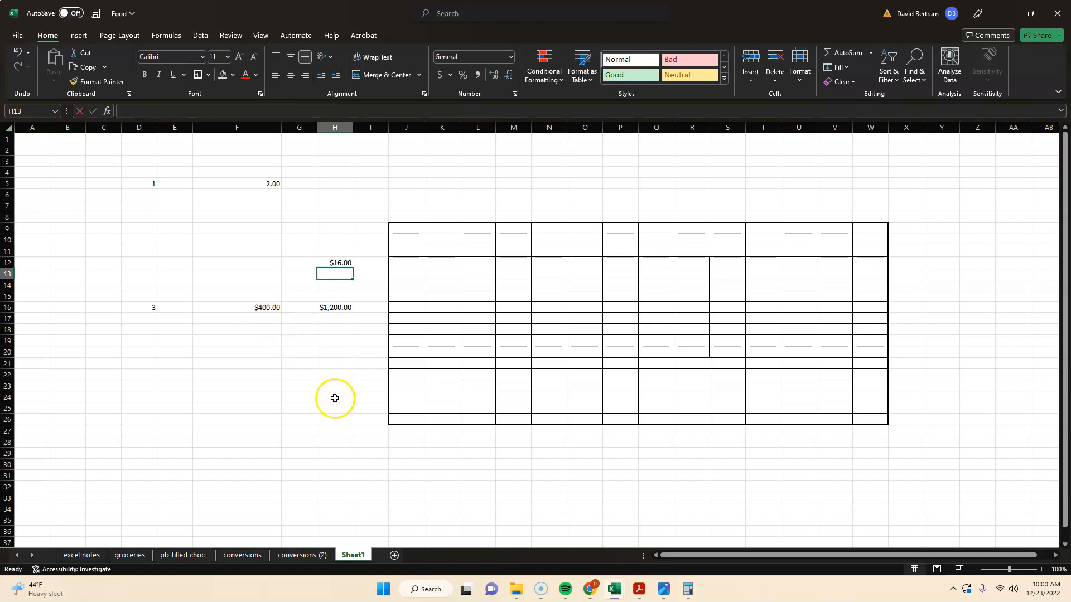
Change F16 to 1200 so H12 shows $48.00 and H16 $3,600.00.
{"action": "double_click", "coordinate": [237, 308]}
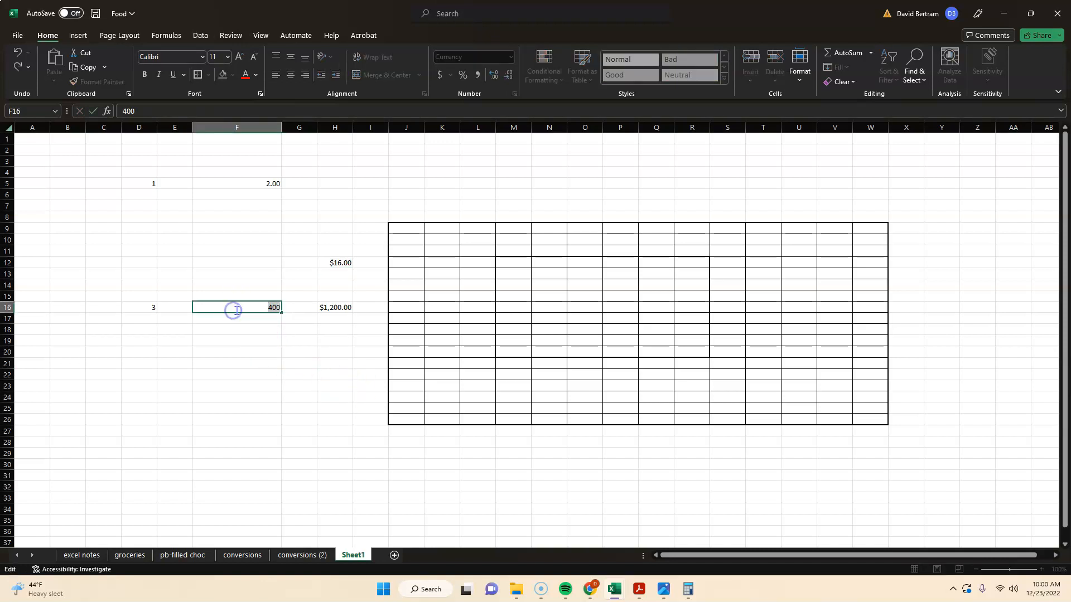
{"action": "type", "text": "1200"}
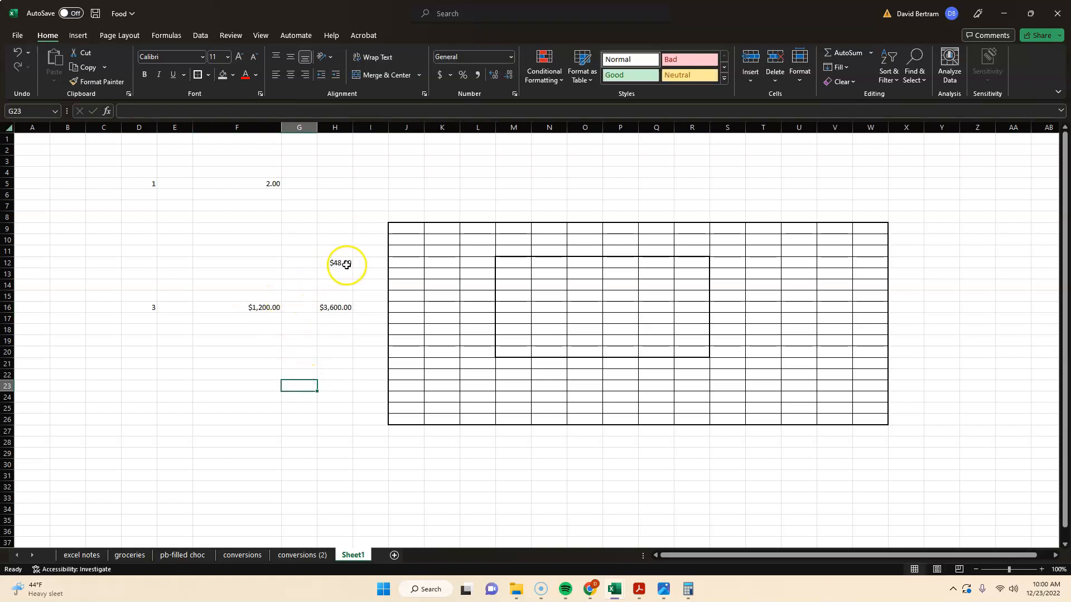
{"action": "mouse_move", "coordinate": [153, 309]}
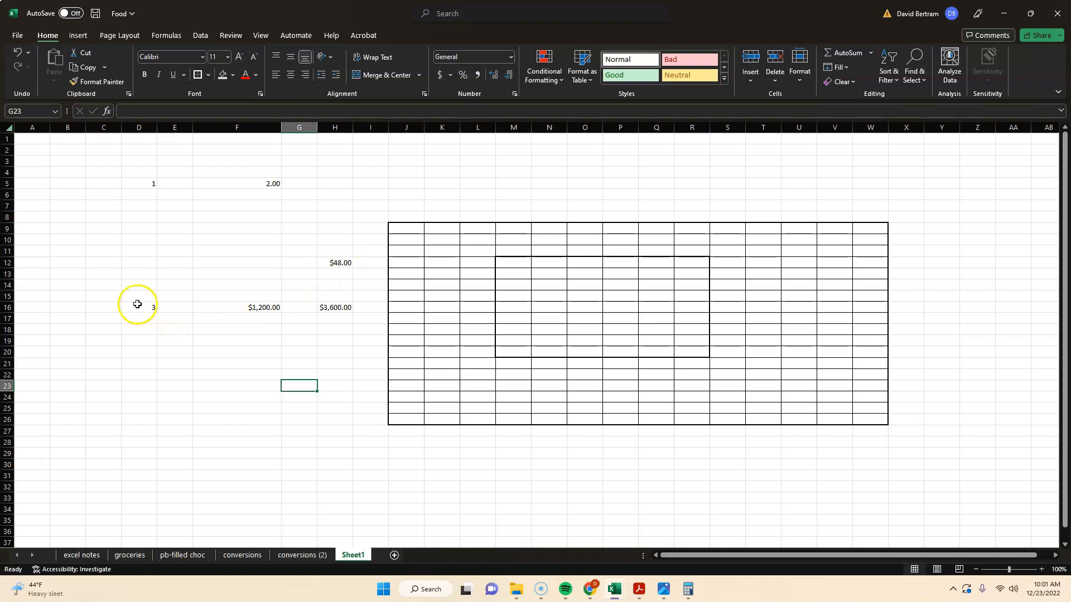
{"action": "left_click", "coordinate": [334, 307]}
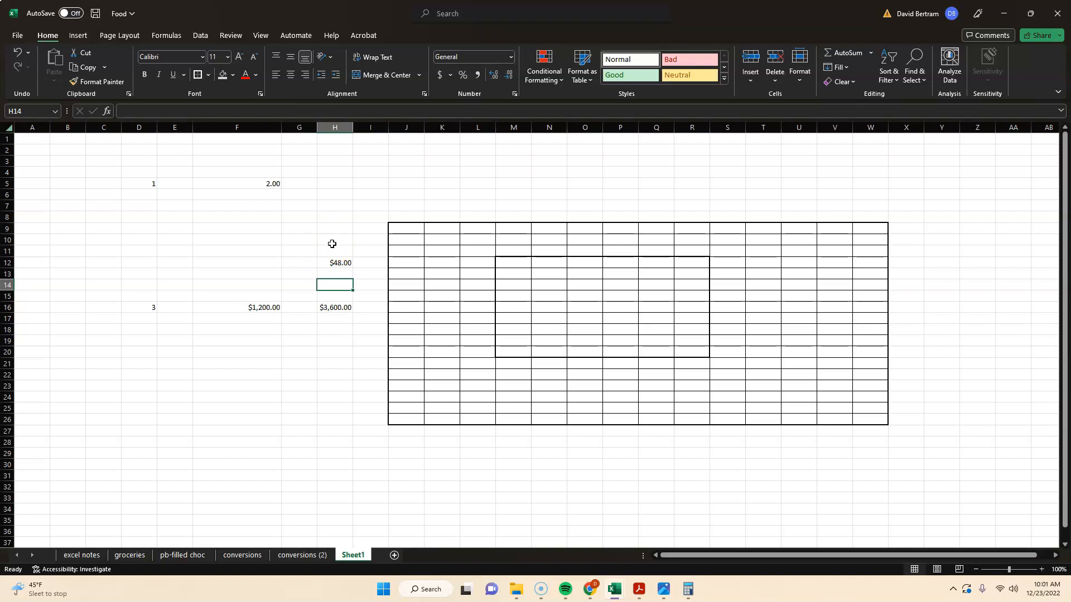
{"action": "mouse_move", "coordinate": [334, 221]}
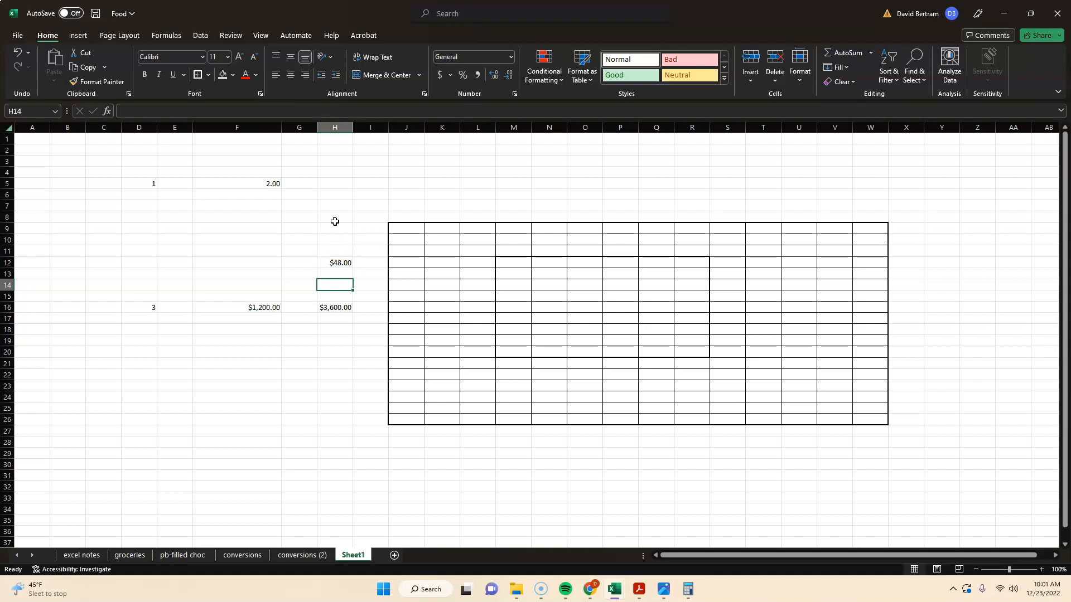
Enter 3 in D16 and copy it down column D through row 28.
{"action": "left_click", "coordinate": [140, 308]}
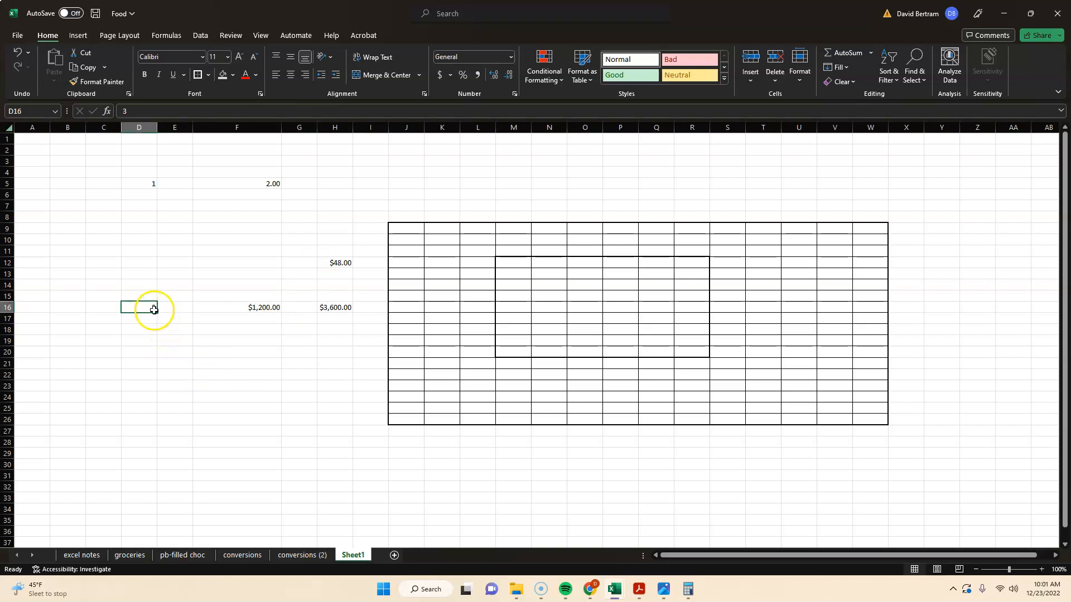
{"action": "type", "text": "3"}
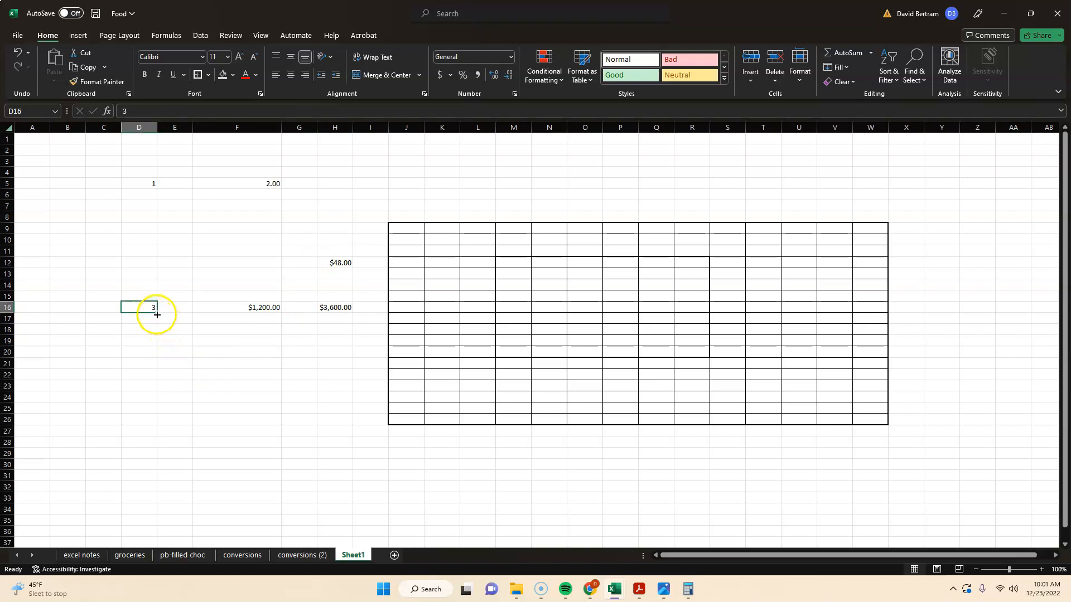
{"action": "mouse_move", "coordinate": [160, 316]}
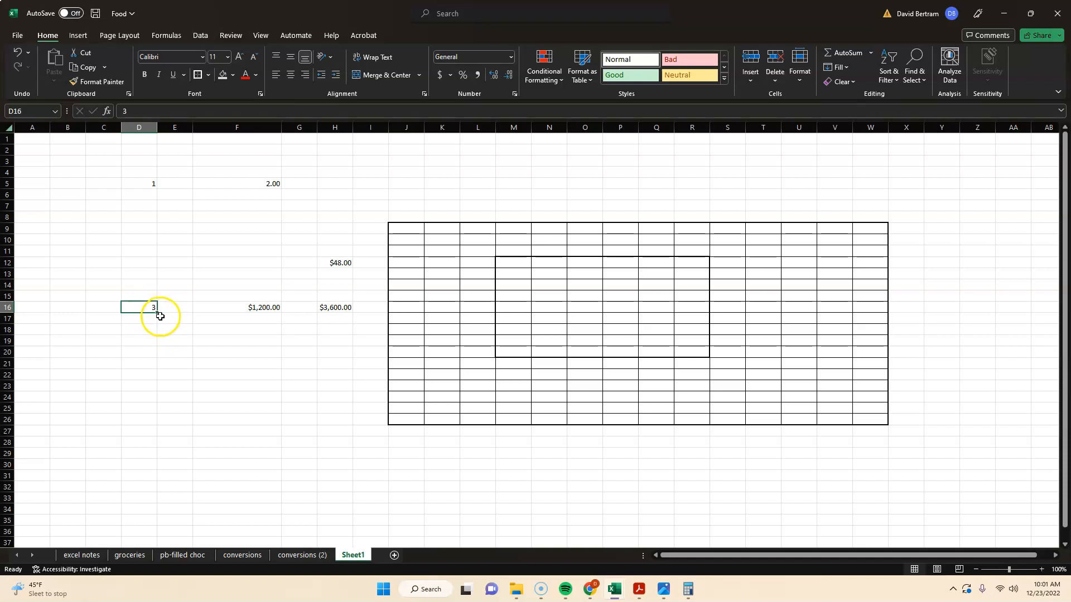
{"action": "mouse_move", "coordinate": [157, 312]}
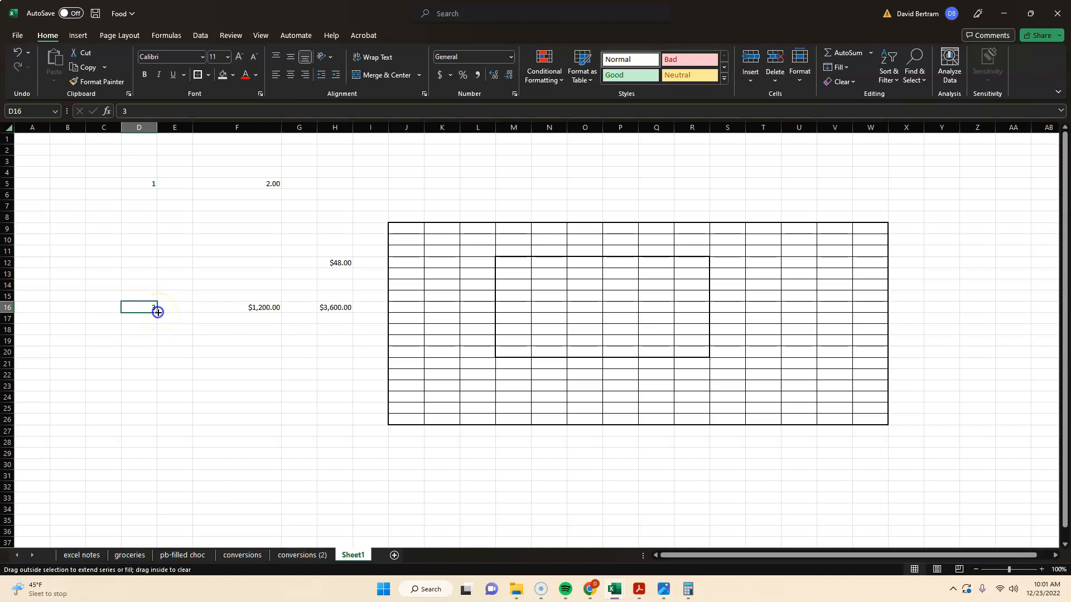
{"action": "left_click_drag", "start_coordinate": [157, 312], "coordinate": [157, 443]}
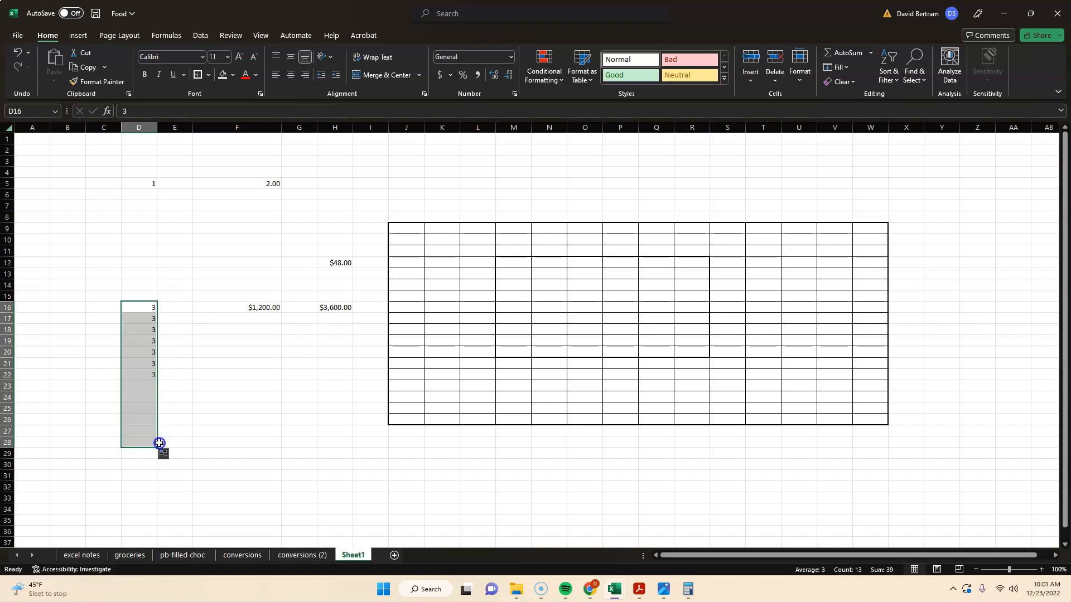
{"action": "left_click_drag", "start_coordinate": [157, 443], "coordinate": [158, 443]}
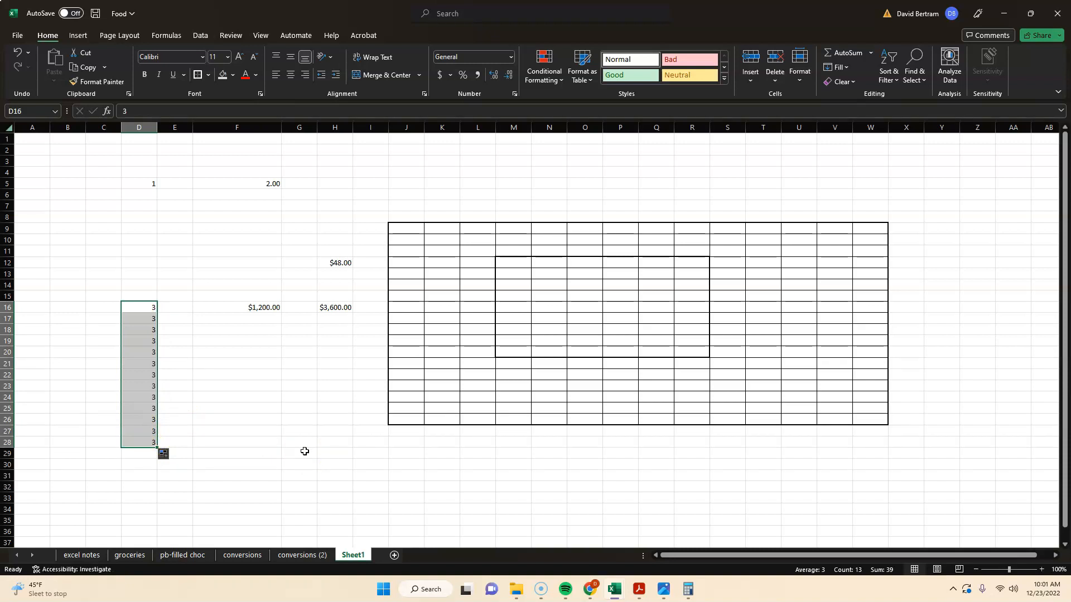
{"action": "mouse_move", "coordinate": [305, 449]}
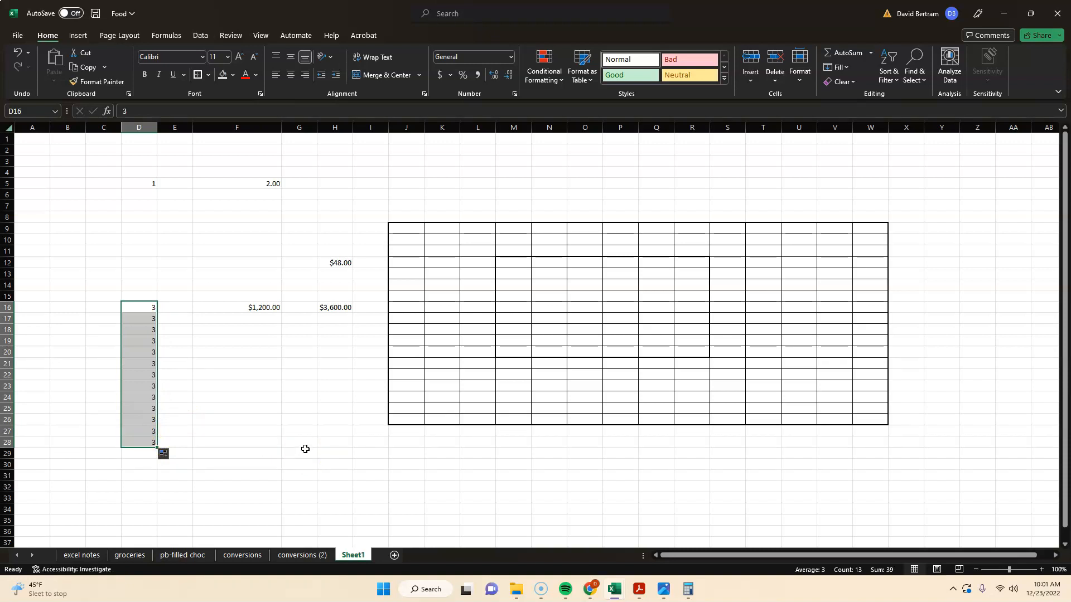
{"action": "mouse_move", "coordinate": [21, 54]}
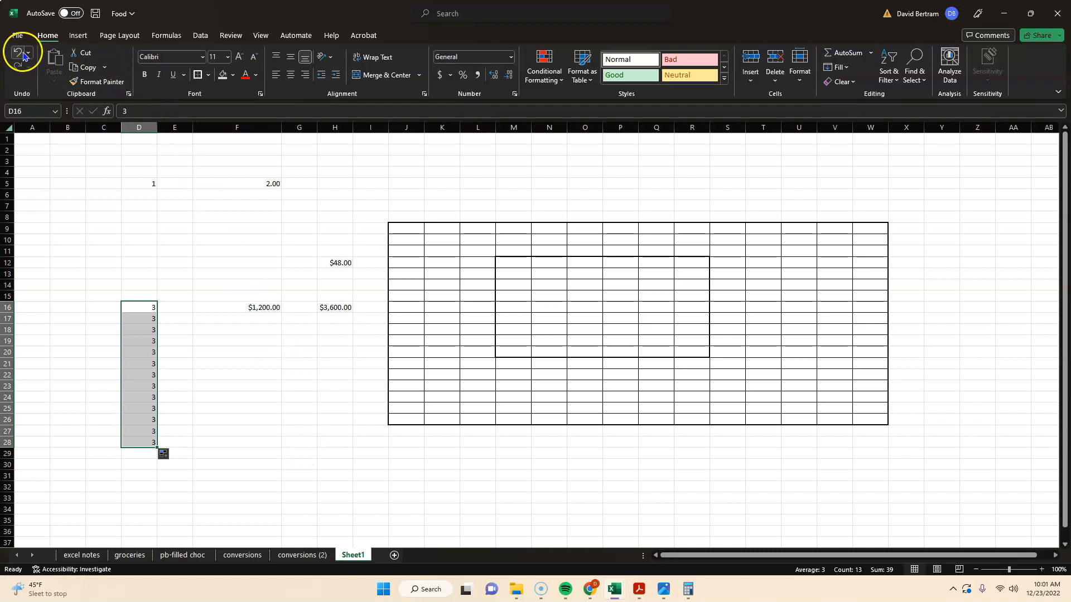
{"action": "mouse_move", "coordinate": [239, 260]}
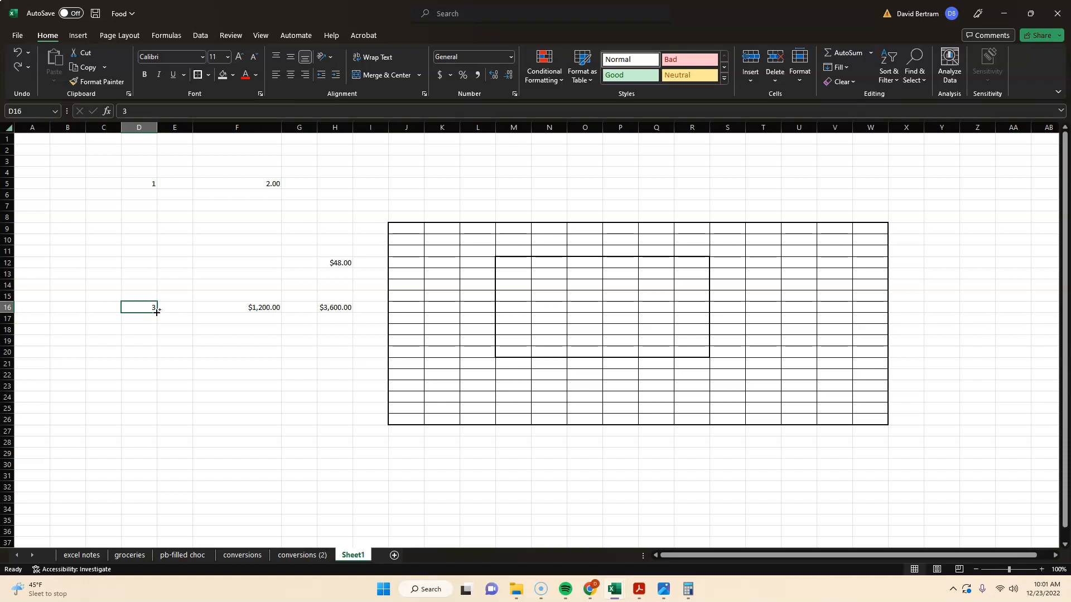
Fill D16:D30 with a counting series from 3 to 17.
{"action": "left_click_drag", "start_coordinate": [156, 311], "coordinate": [157, 340]}
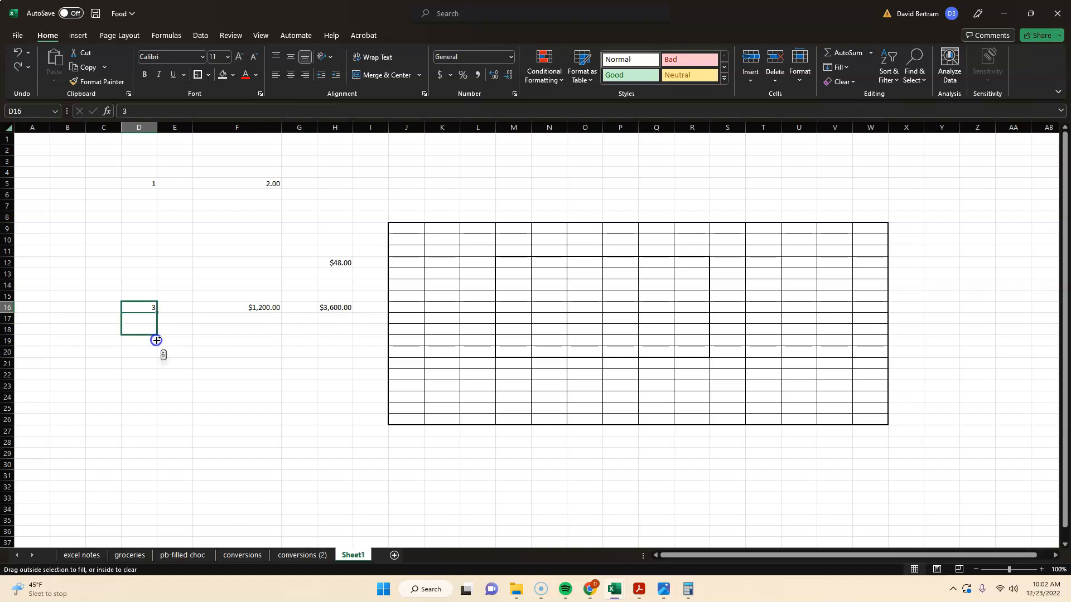
{"action": "left_click_drag", "start_coordinate": [156, 340], "coordinate": [163, 467]}
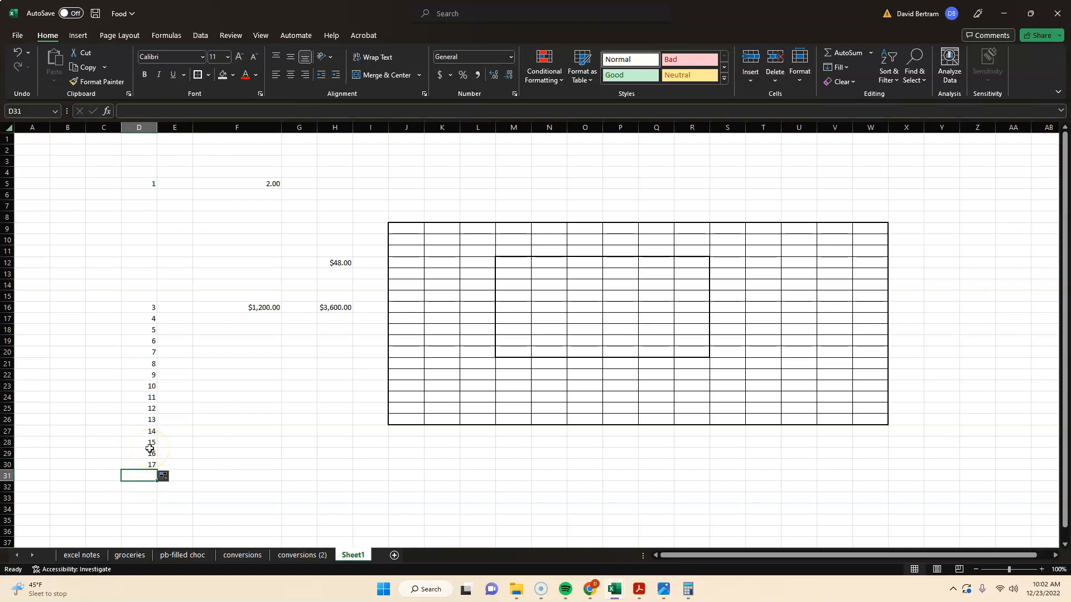
Total D16:D30 in D31 with =SUM(D16:D30).
{"action": "type", "text": "="}
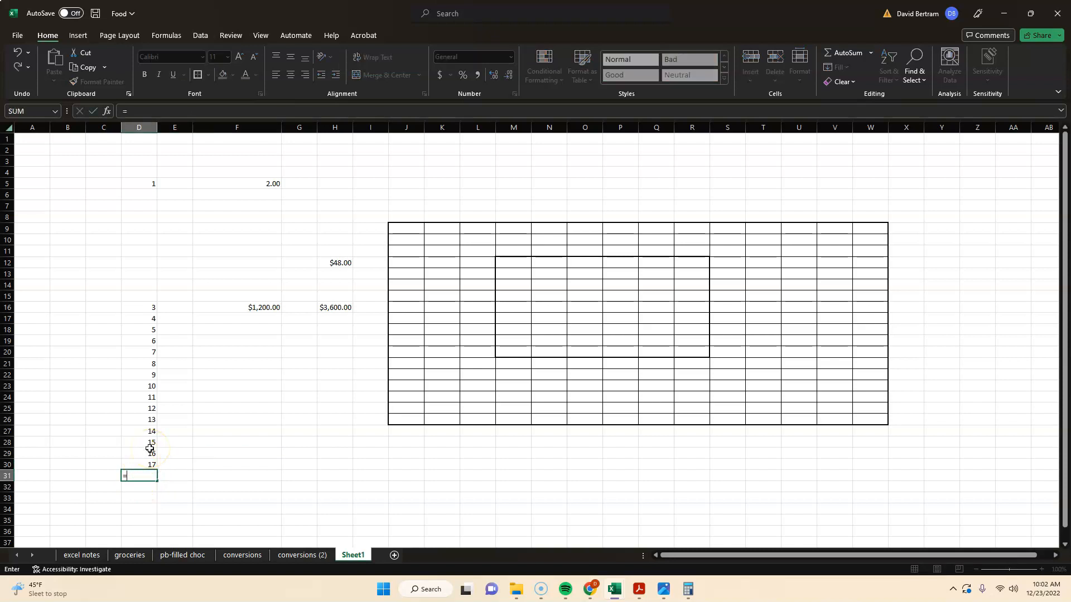
{"action": "type", "text": "sum"}
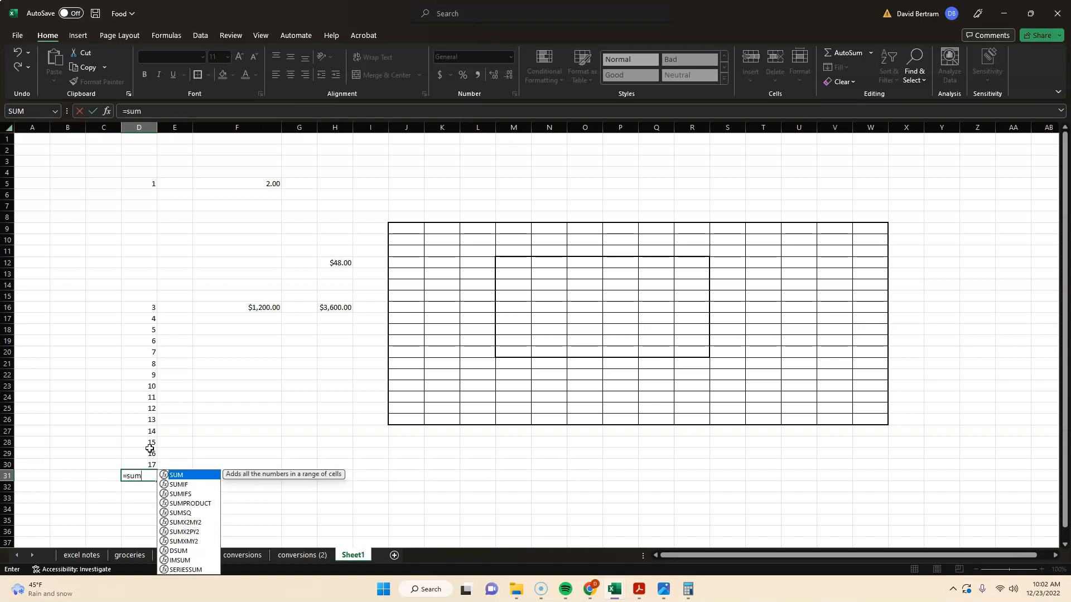
{"action": "type", "text": "("}
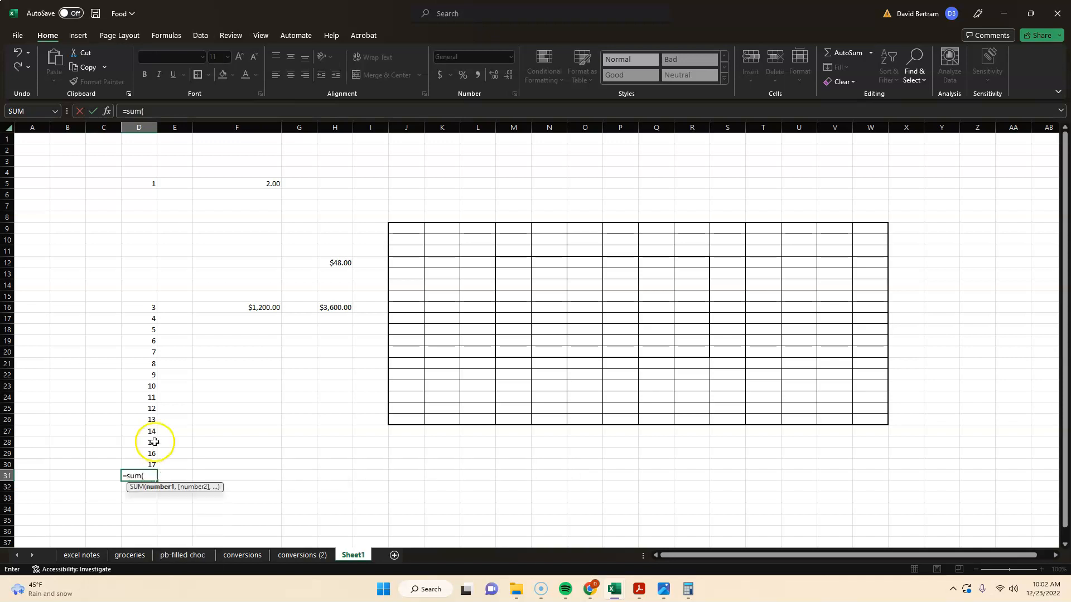
{"action": "left_click", "coordinate": [139, 307]}
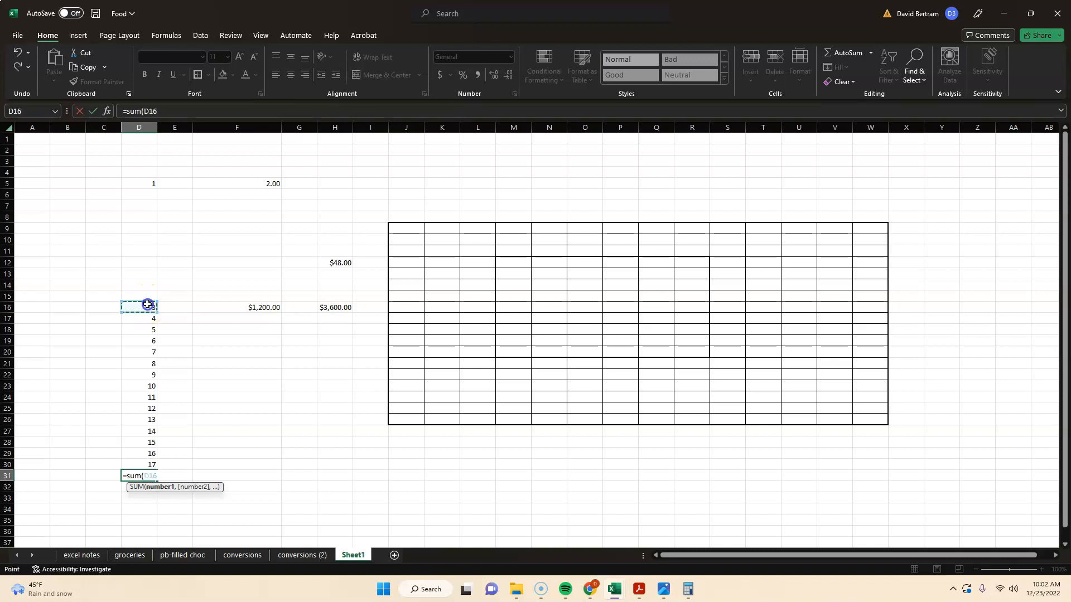
{"action": "left_click_drag", "start_coordinate": [138, 303], "coordinate": [139, 464]}
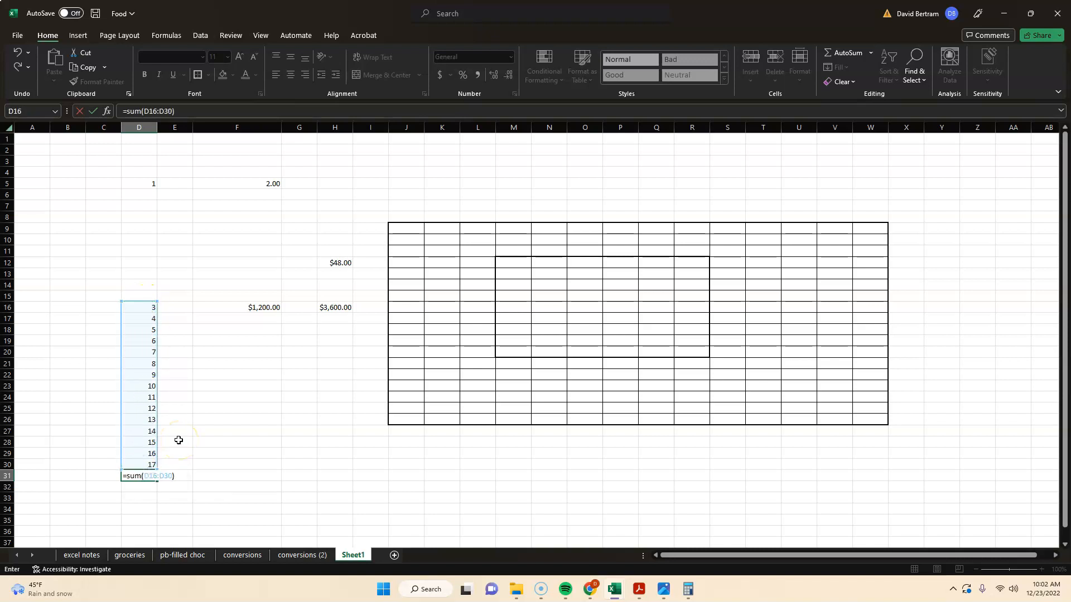
{"action": "key", "text": "enter"}
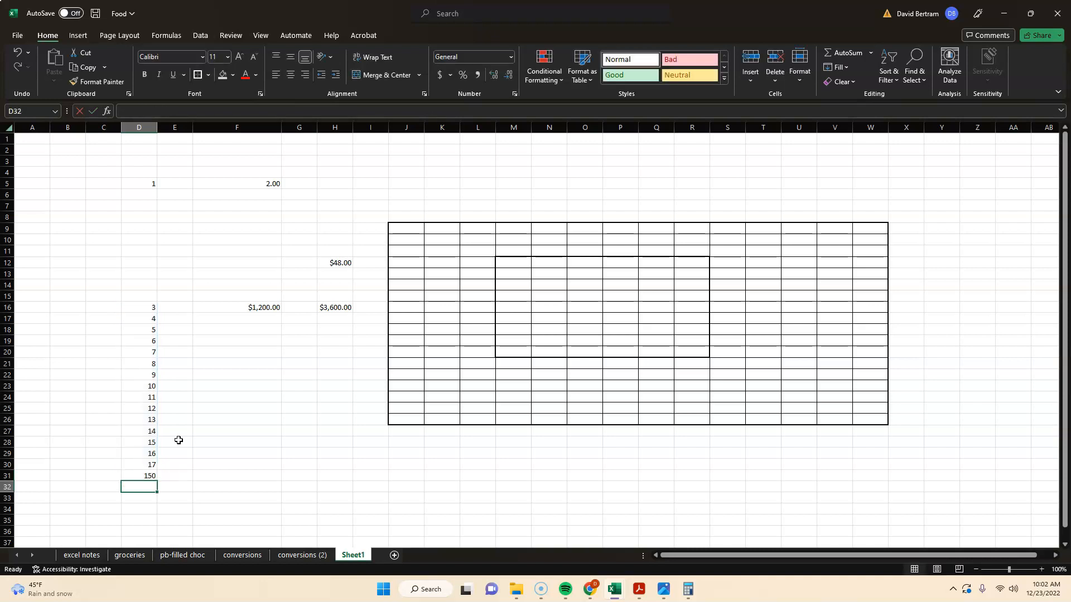
Change D16 to 300 so the D31 total becomes 447.
{"action": "left_click", "coordinate": [237, 464]}
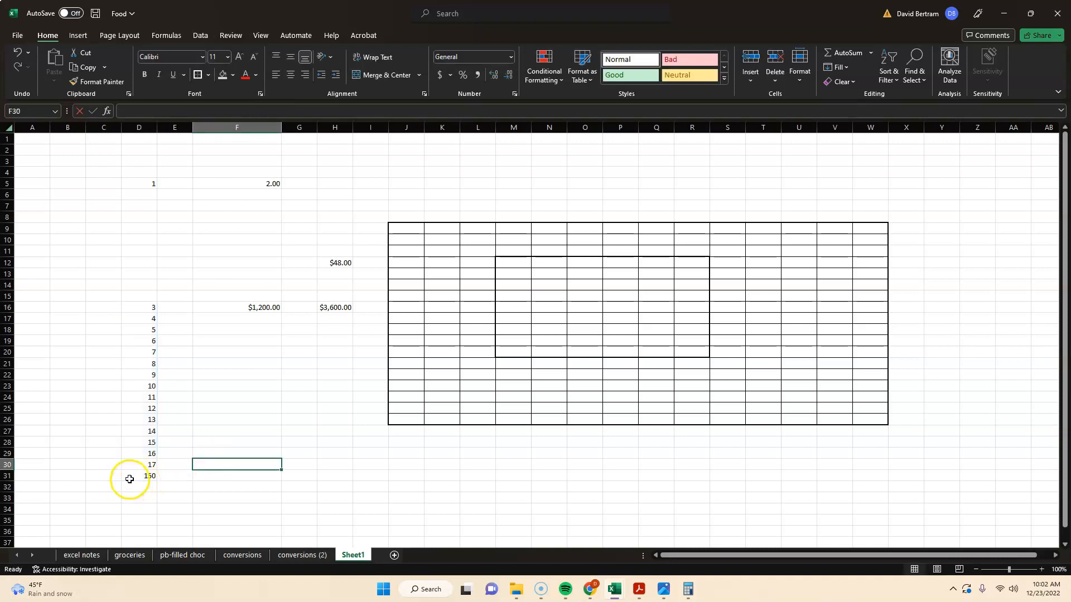
{"action": "left_click", "coordinate": [138, 476]}
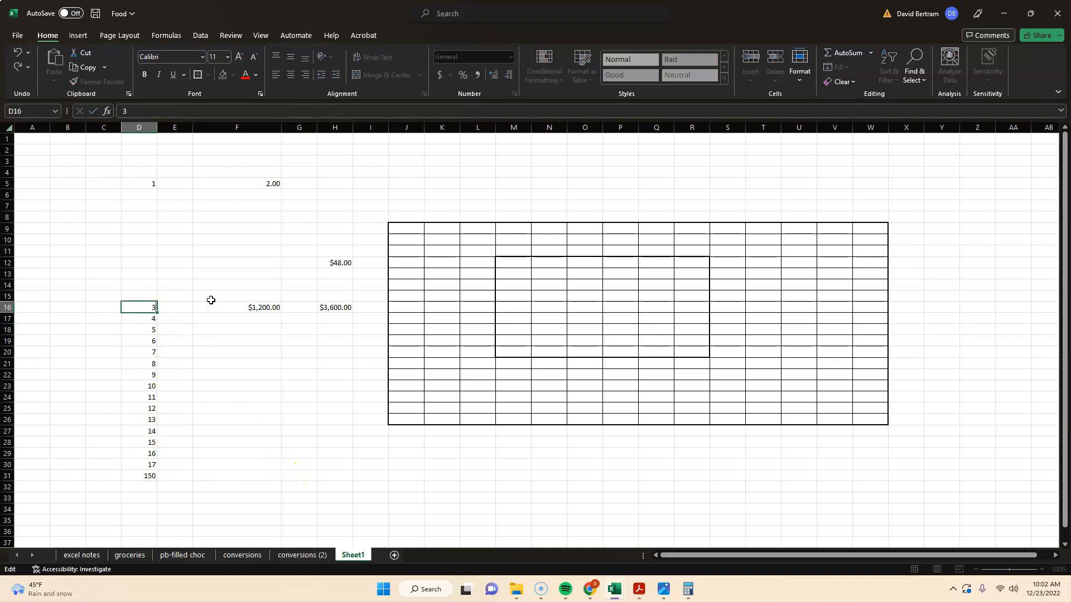
{"action": "type", "text": "00"}
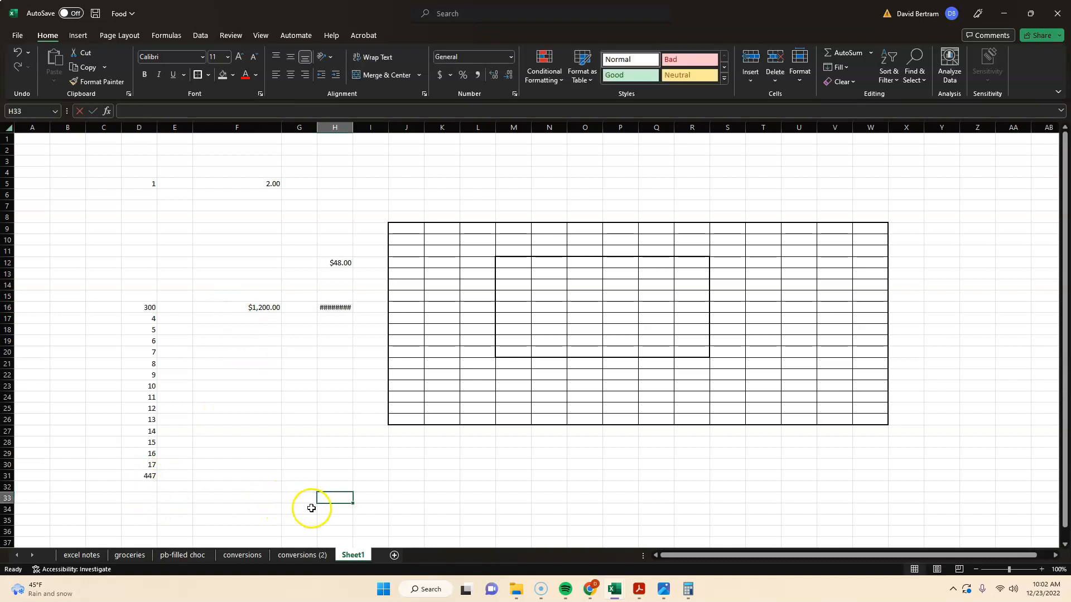
{"action": "mouse_move", "coordinate": [280, 495]}
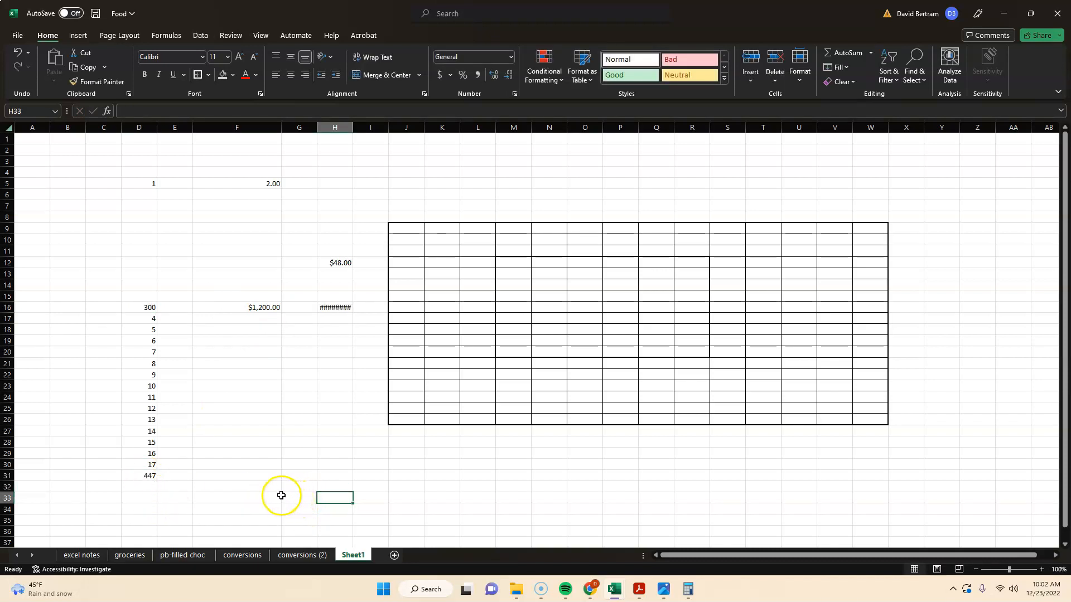
{"action": "mouse_move", "coordinate": [288, 468]}
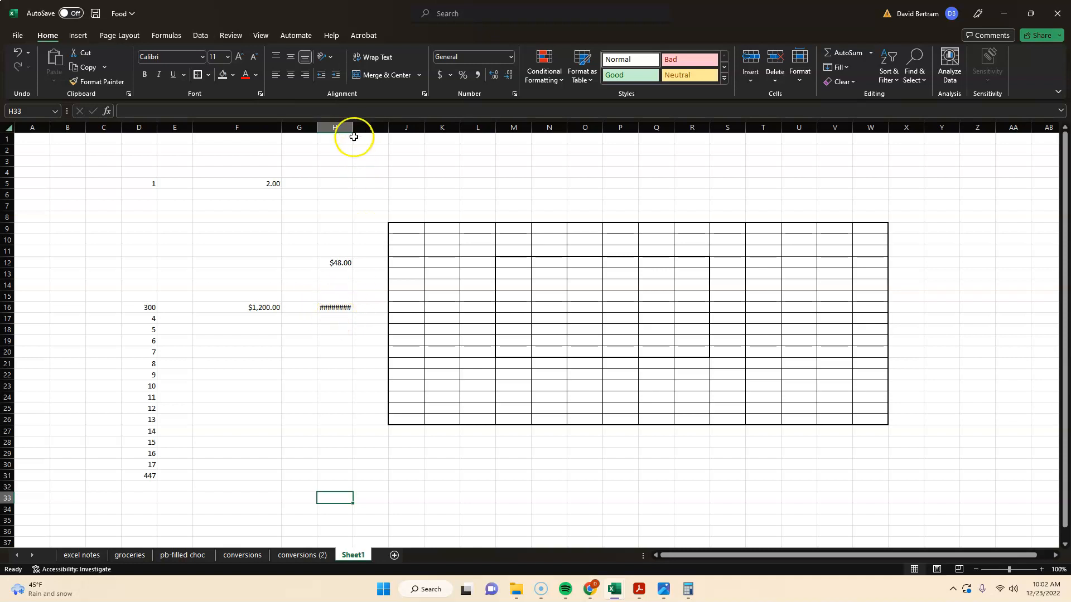
Narrow column H so its currency totals display as ######.
{"action": "left_click_drag", "start_coordinate": [352, 127], "coordinate": [335, 128]}
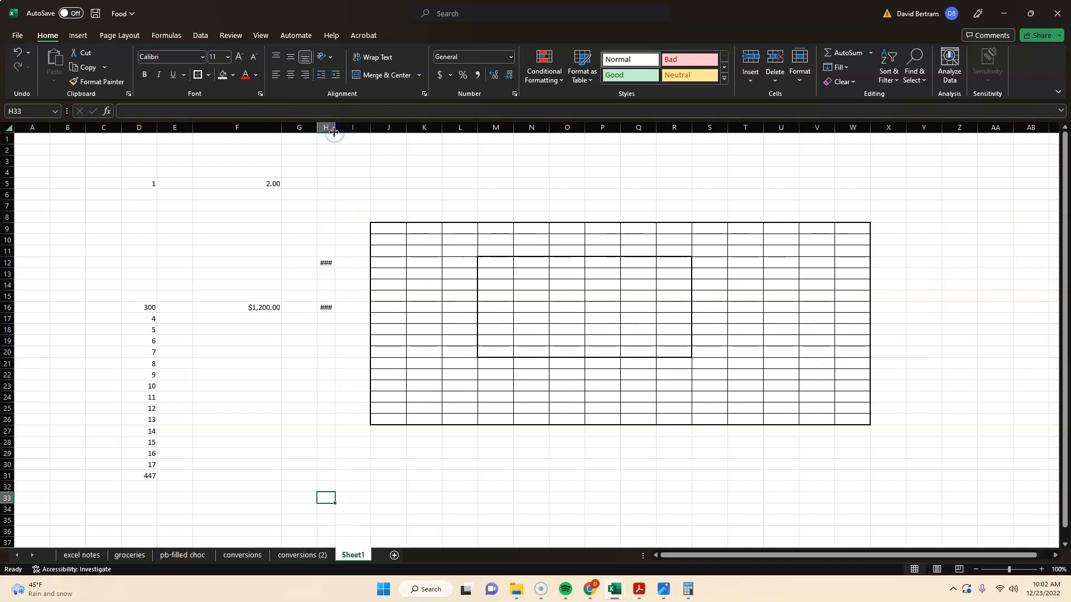
{"action": "mouse_move", "coordinate": [326, 258]}
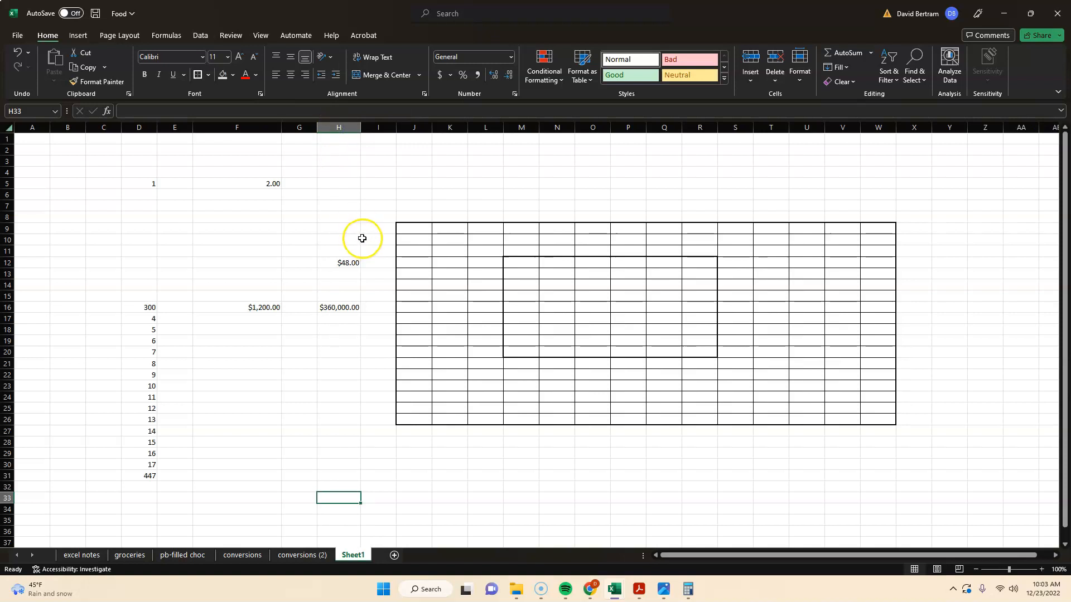
{"action": "mouse_move", "coordinate": [387, 295]}
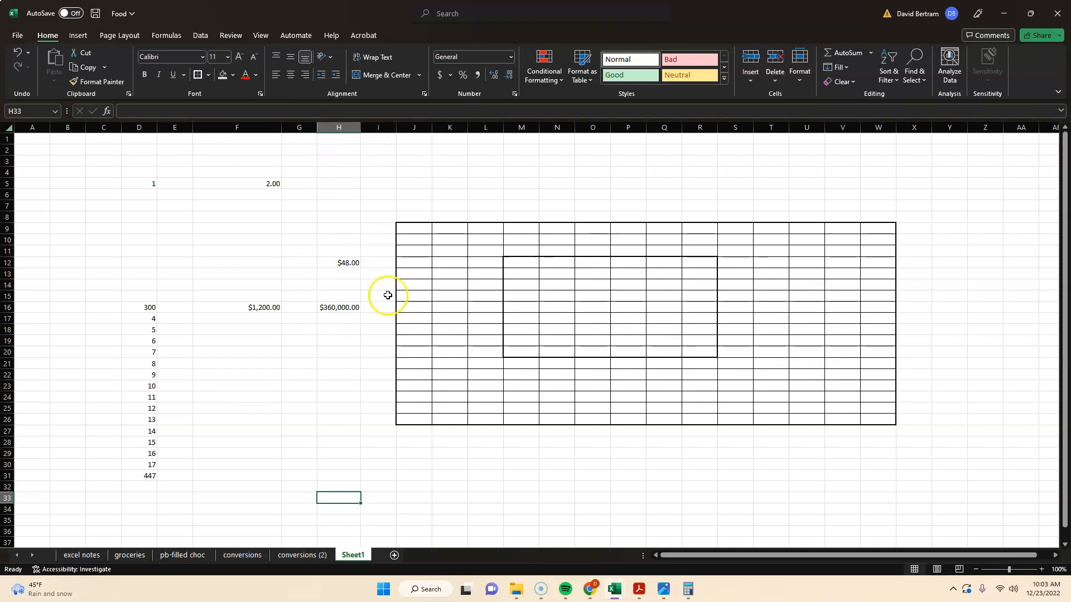
{"action": "mouse_move", "coordinate": [356, 287]}
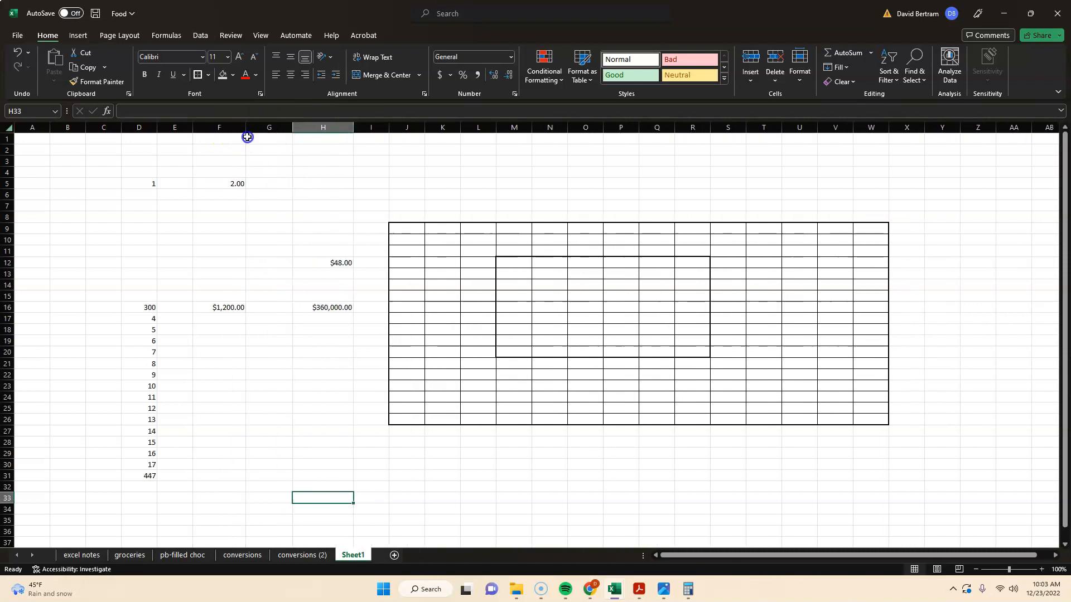
{"action": "mouse_move", "coordinate": [280, 292]}
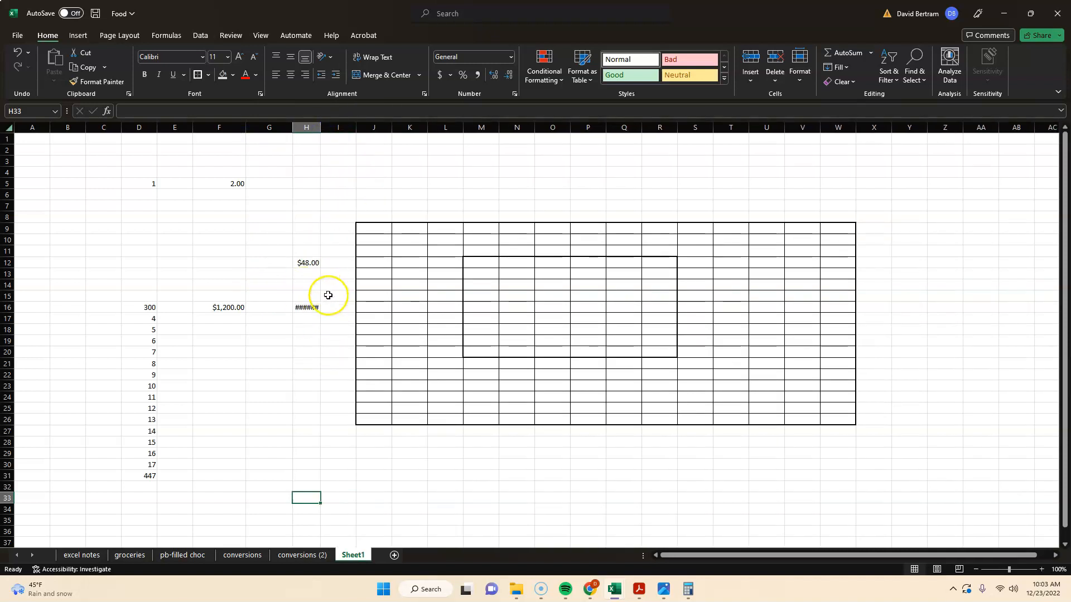
{"action": "mouse_move", "coordinate": [338, 271]}
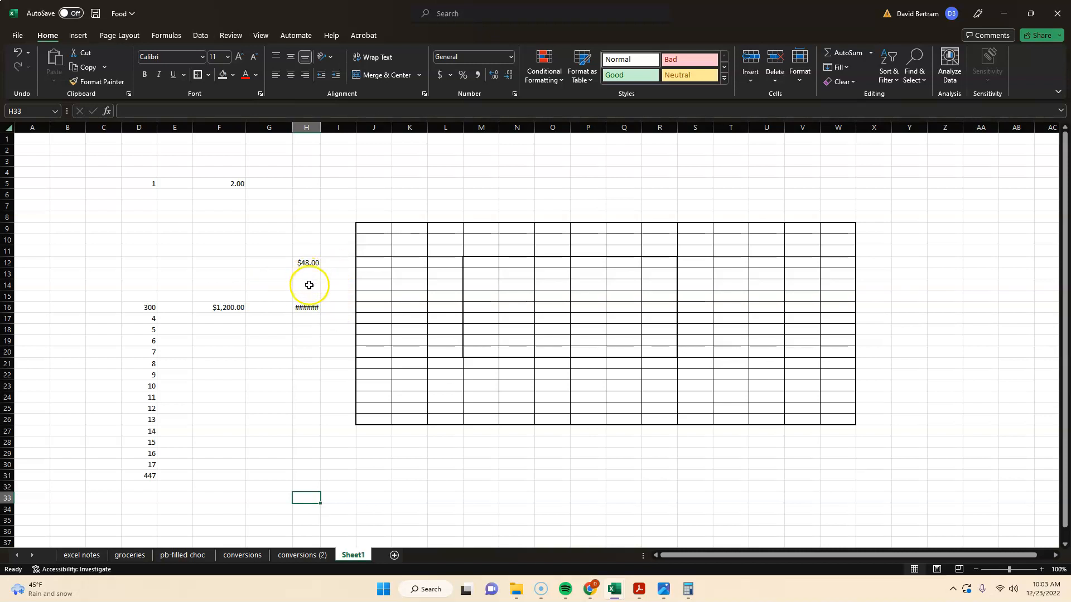
{"action": "mouse_move", "coordinate": [295, 360]}
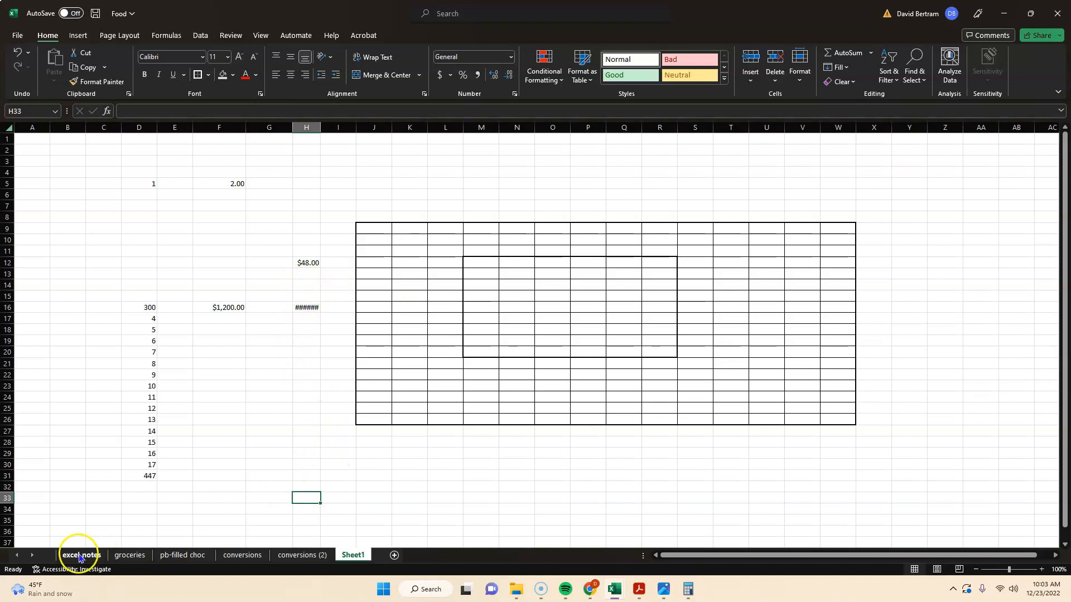
Switch to the excel notes sheet and scroll through the fraction-conversion and data-transfer tips.
{"action": "left_click", "coordinate": [78, 554]}
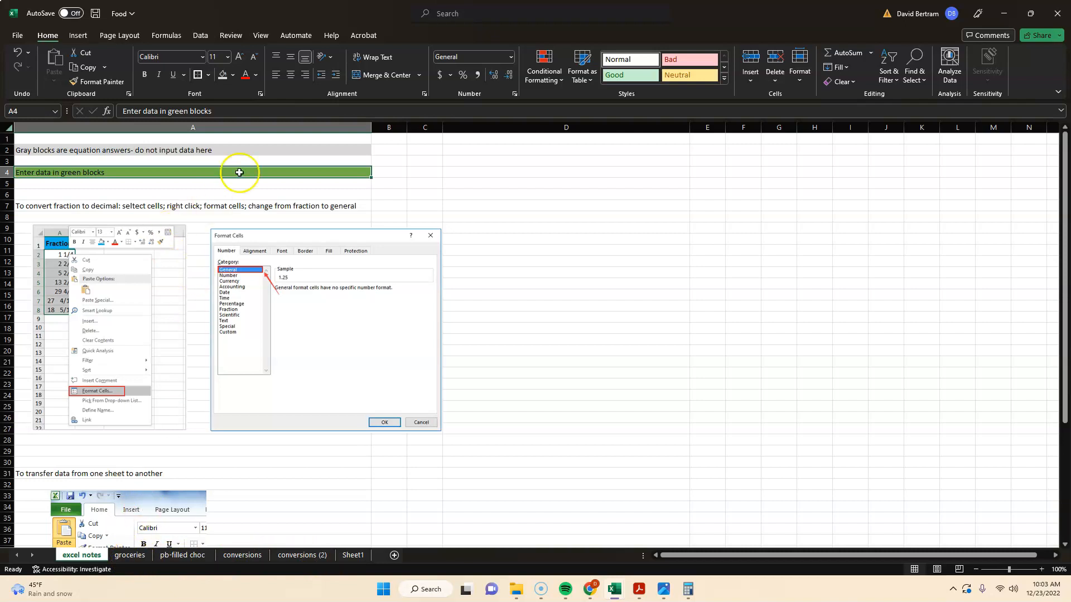
{"action": "mouse_move", "coordinate": [115, 230]}
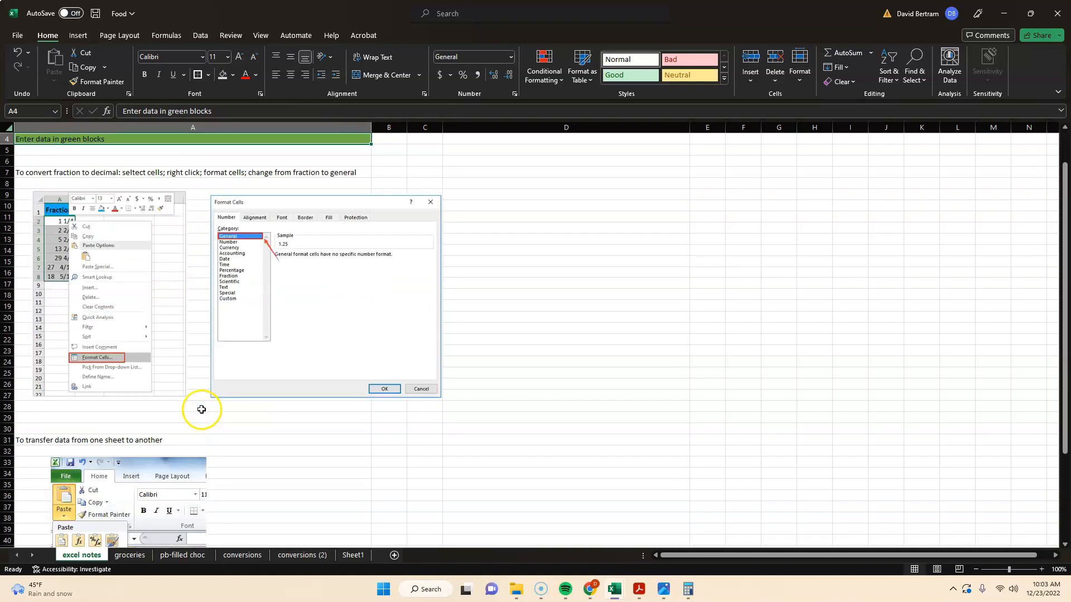
{"action": "left_click", "coordinate": [325, 297]}
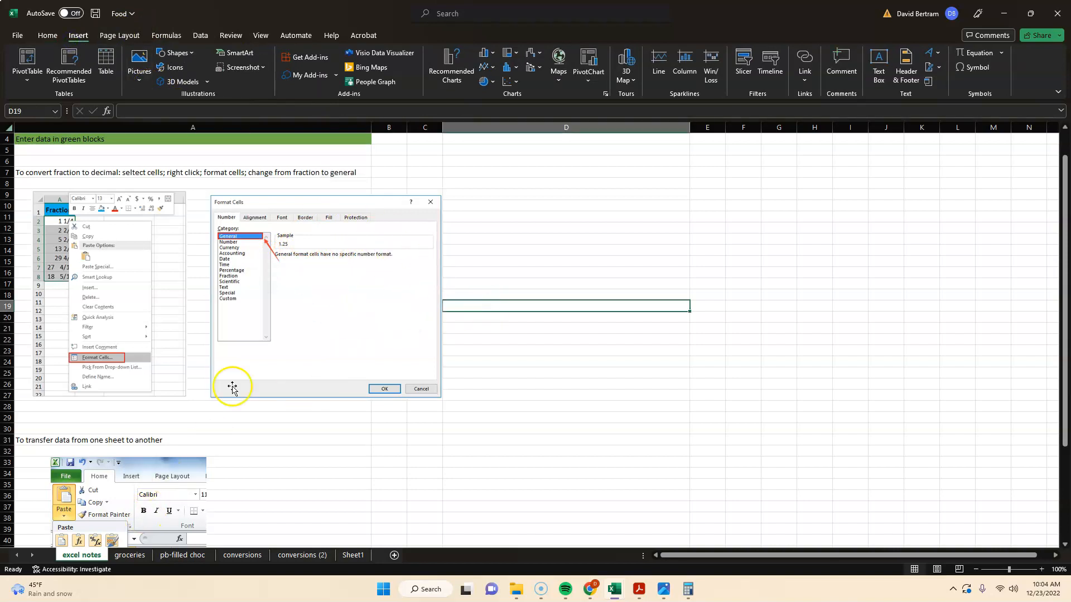
{"action": "mouse_move", "coordinate": [176, 455]}
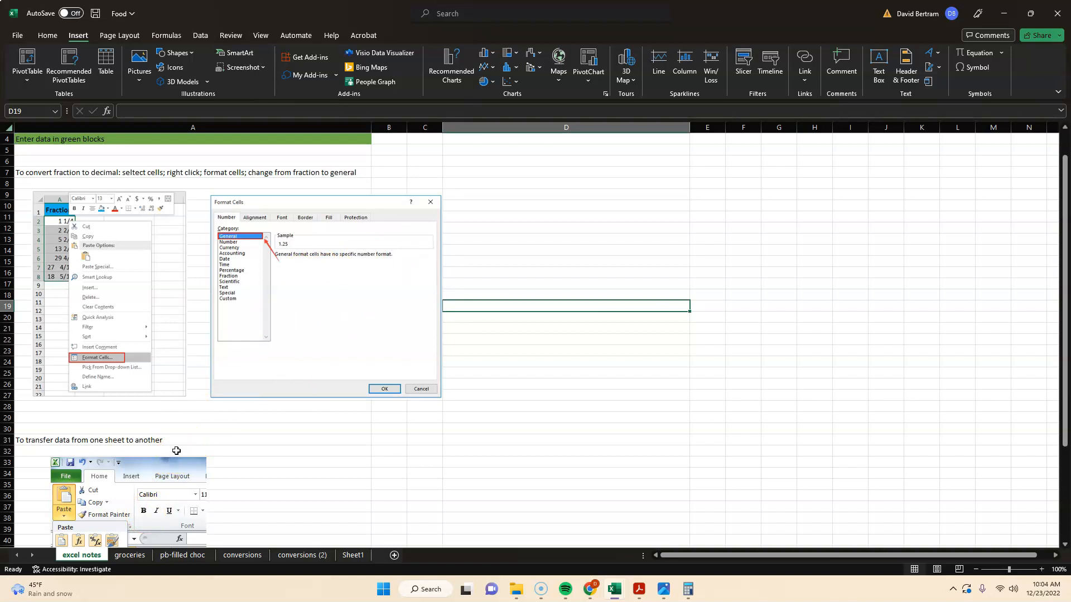
{"action": "mouse_move", "coordinate": [211, 387]}
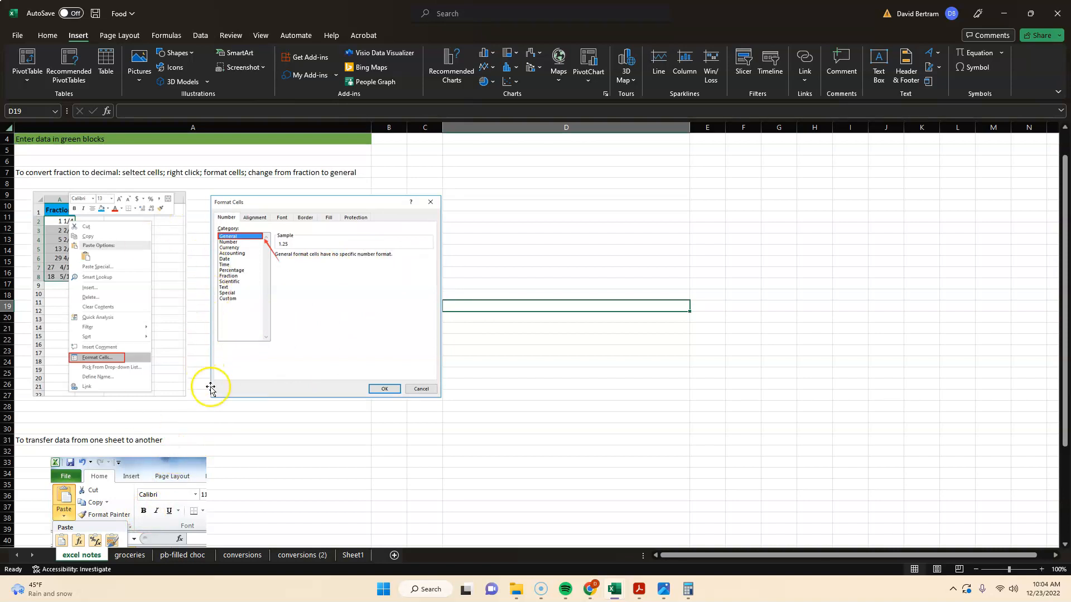
{"action": "scroll", "scroll_direction": "down", "scroll_amount": 3}
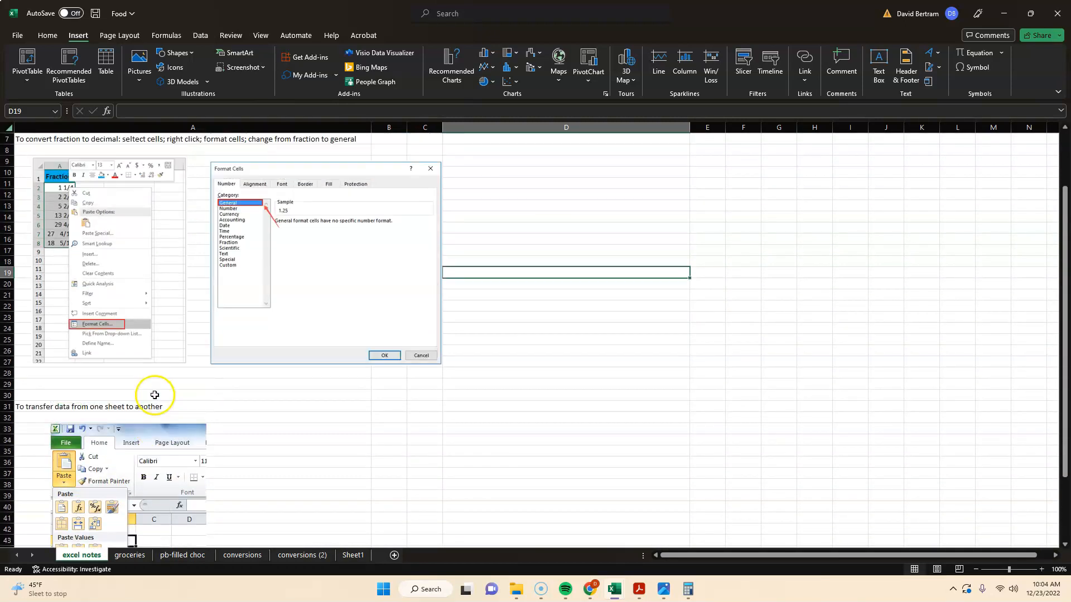
{"action": "scroll", "scroll_direction": "down", "scroll_amount": 3}
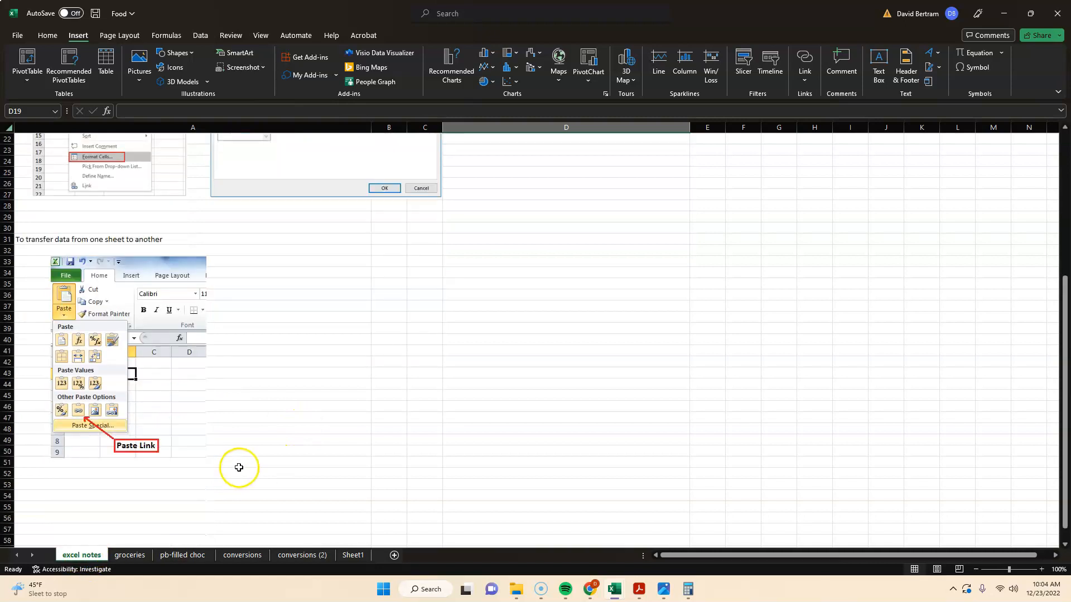
{"action": "scroll", "scroll_direction": "down", "scroll_amount": 3}
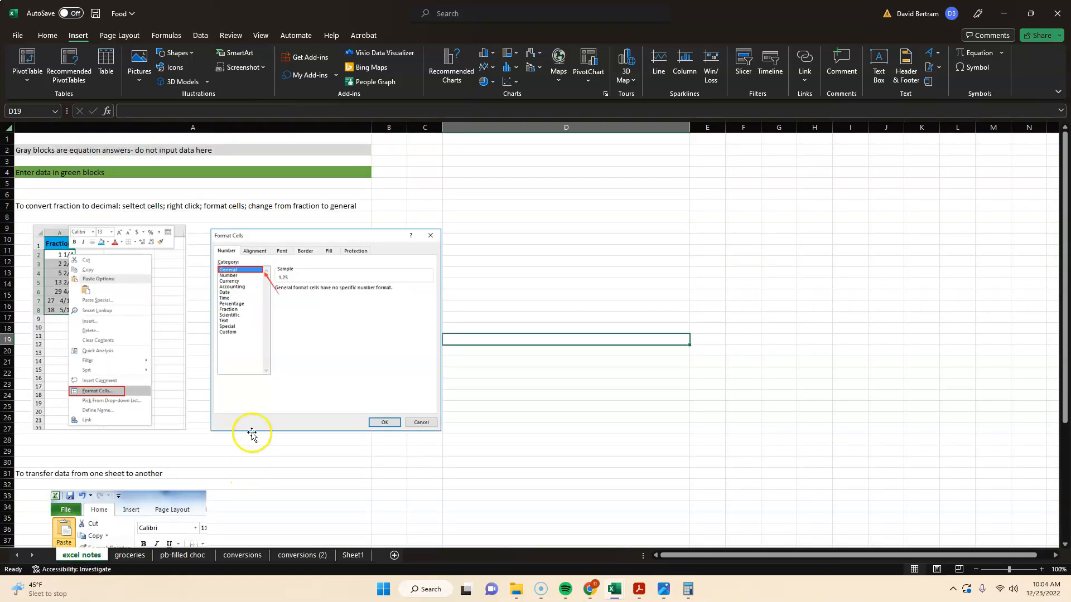
{"action": "mouse_move", "coordinate": [271, 387]}
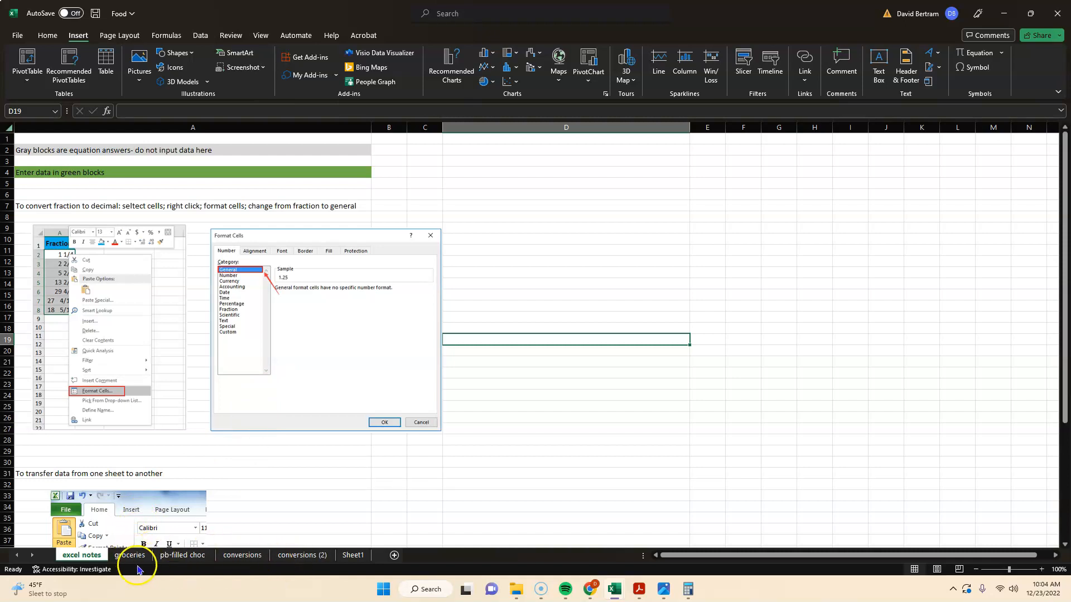
Move through the groceries and conversions (2) tabs to the pb-filled choc recipe sheet.
{"action": "left_click", "coordinate": [130, 555]}
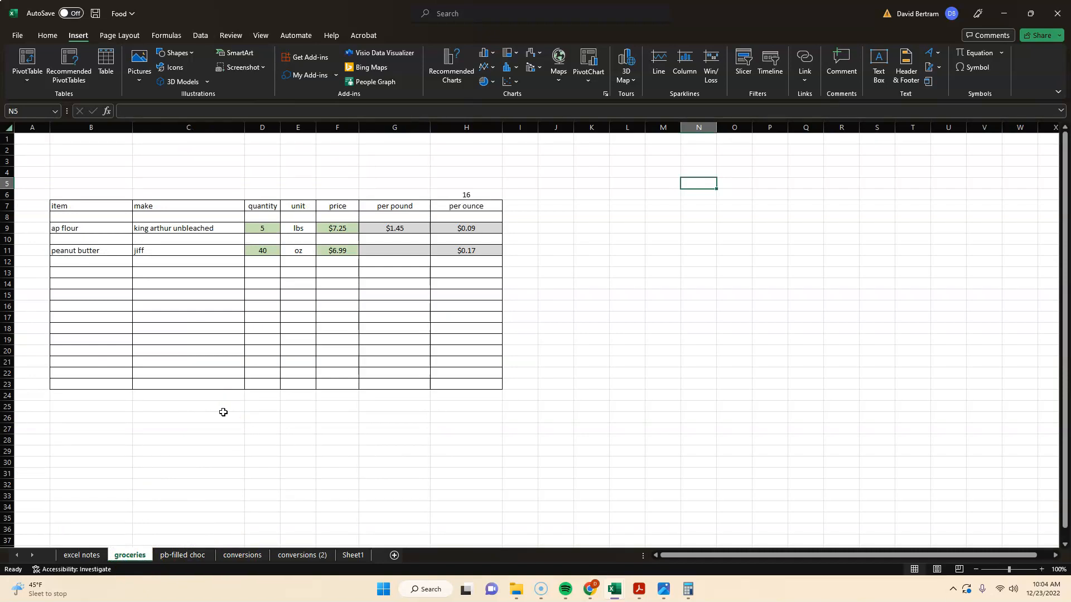
{"action": "left_click", "coordinate": [182, 554]}
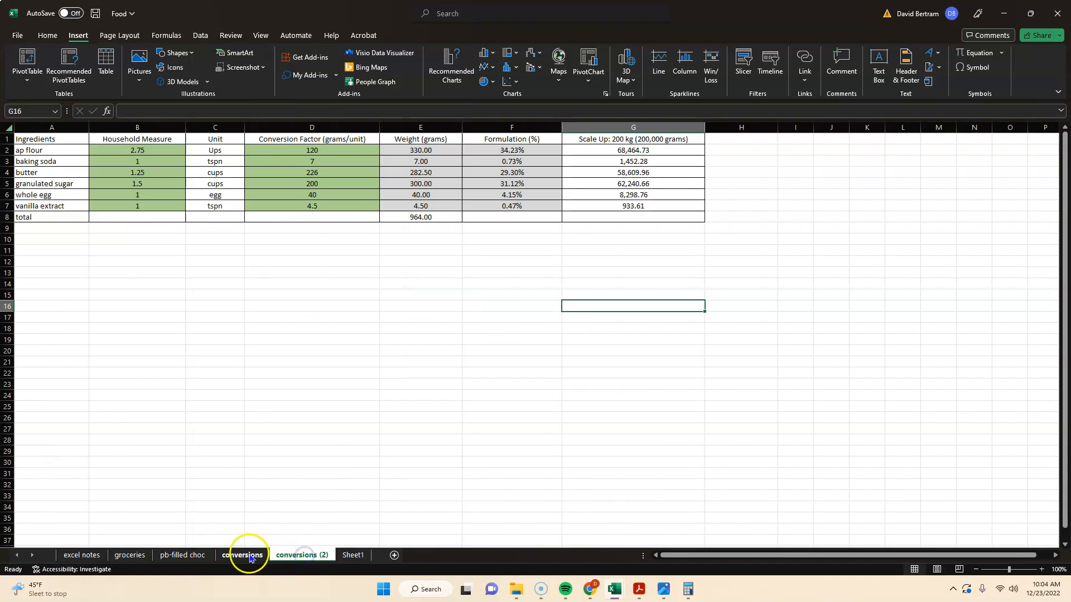
{"action": "left_click", "coordinate": [182, 555]}
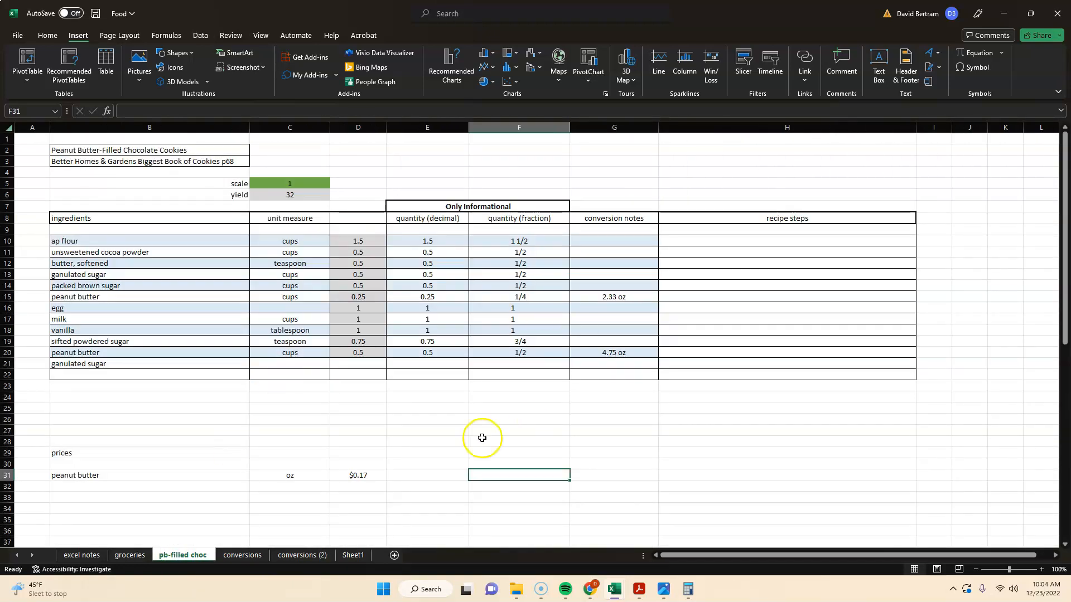
{"action": "mouse_move", "coordinate": [380, 298]}
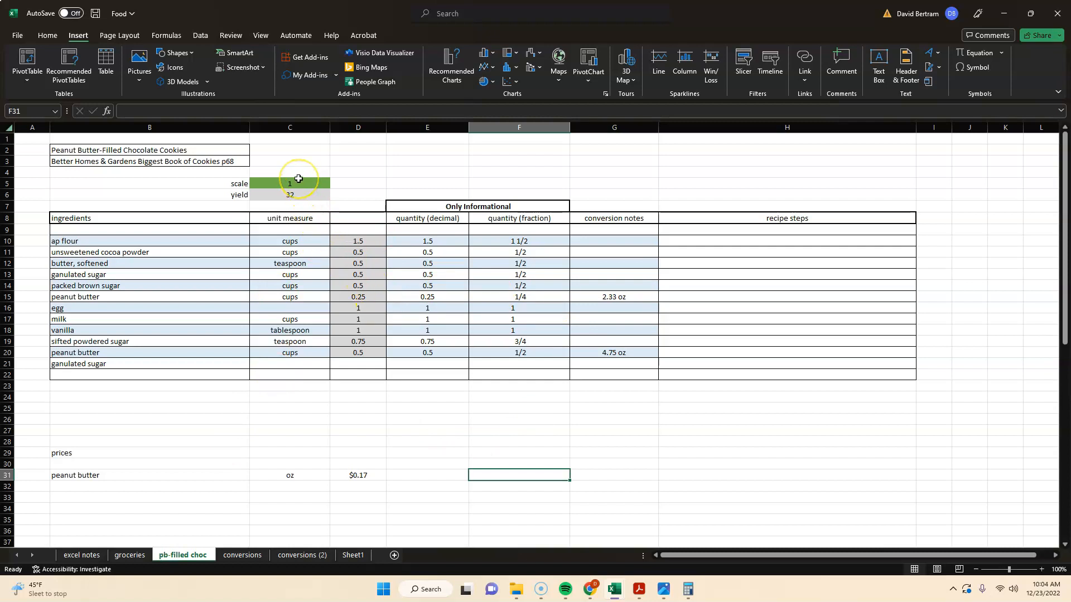
{"action": "mouse_move", "coordinate": [274, 198]}
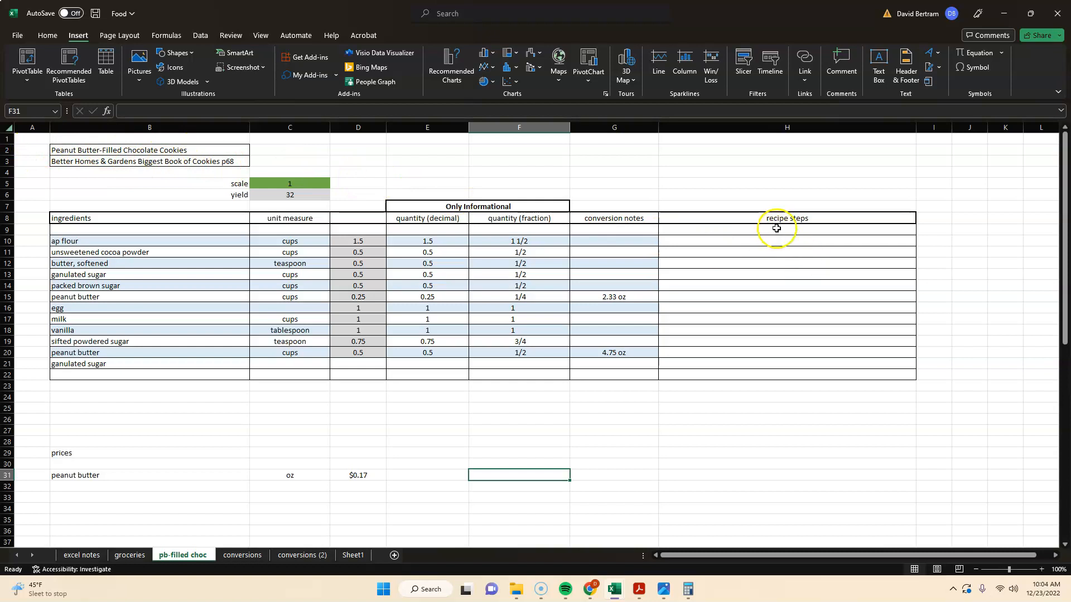
{"action": "left_click_drag", "start_coordinate": [776, 227], "coordinate": [774, 375]}
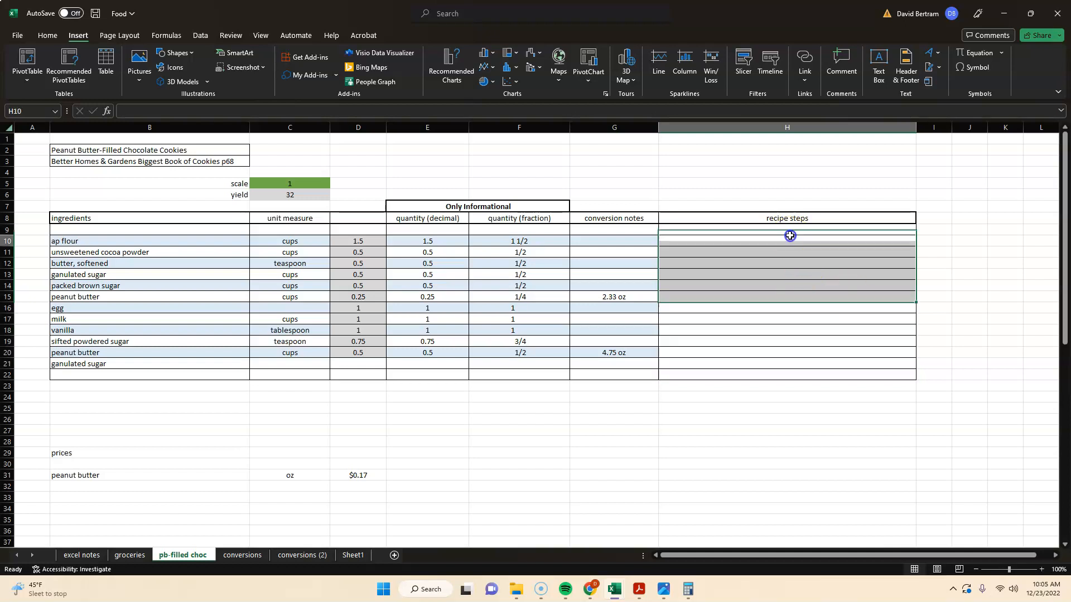
{"action": "left_click_drag", "start_coordinate": [789, 235], "coordinate": [779, 317]}
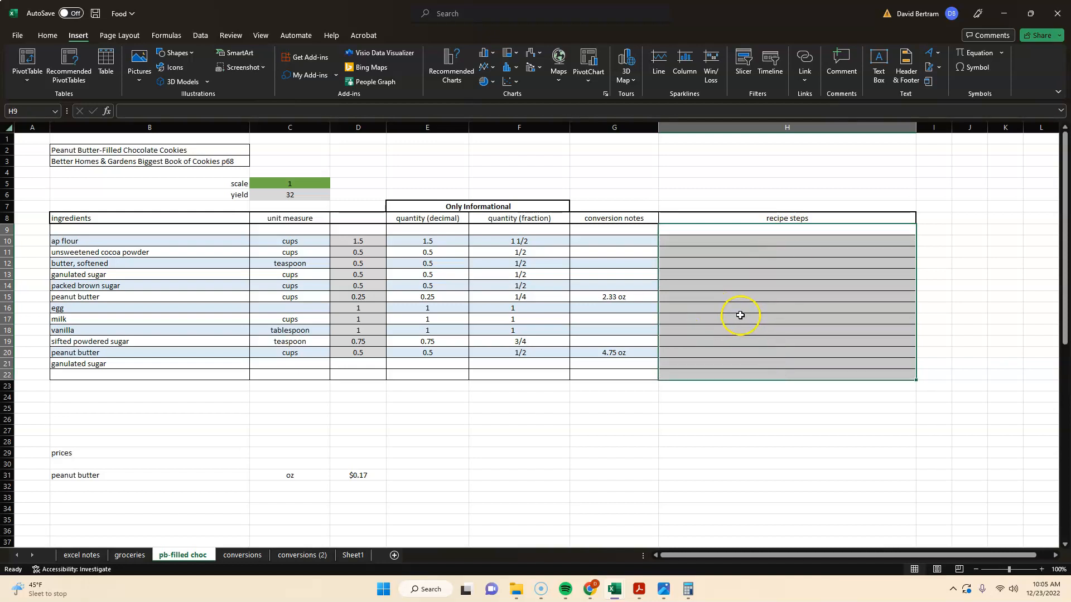
{"action": "mouse_move", "coordinate": [299, 194]}
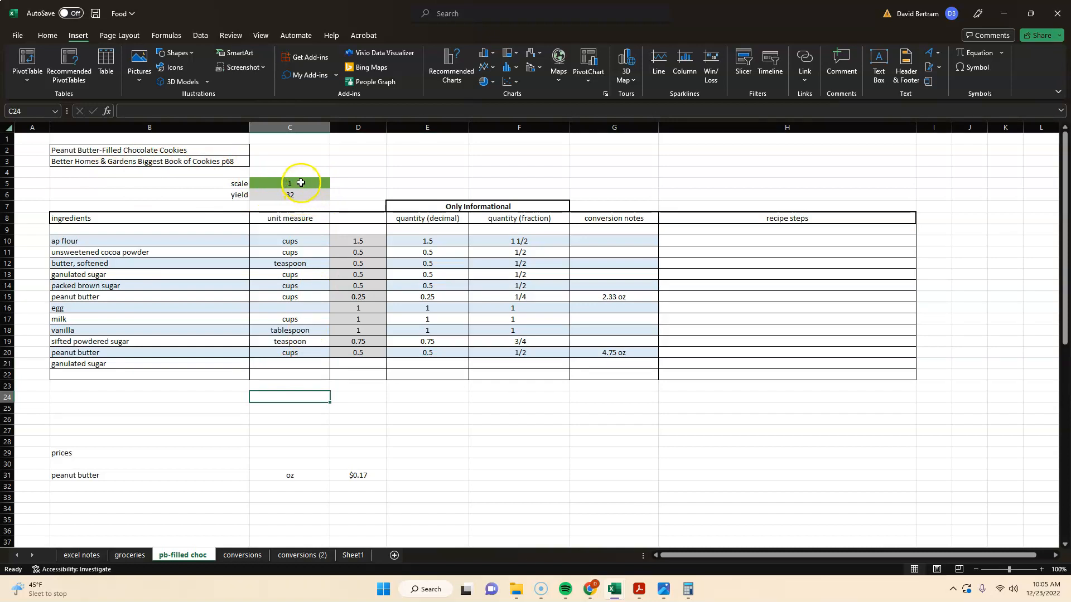
Set the recipe scale in C5 to 12, giving yield 384 and 18 cups ap flour.
{"action": "double_click", "coordinate": [289, 182]}
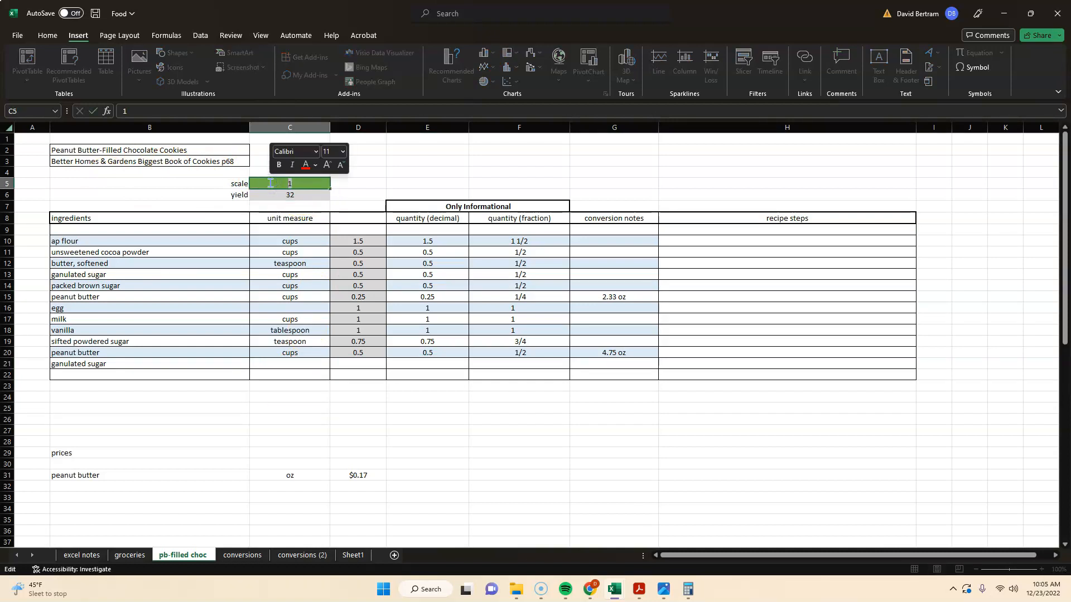
{"action": "type", "text": "2"}
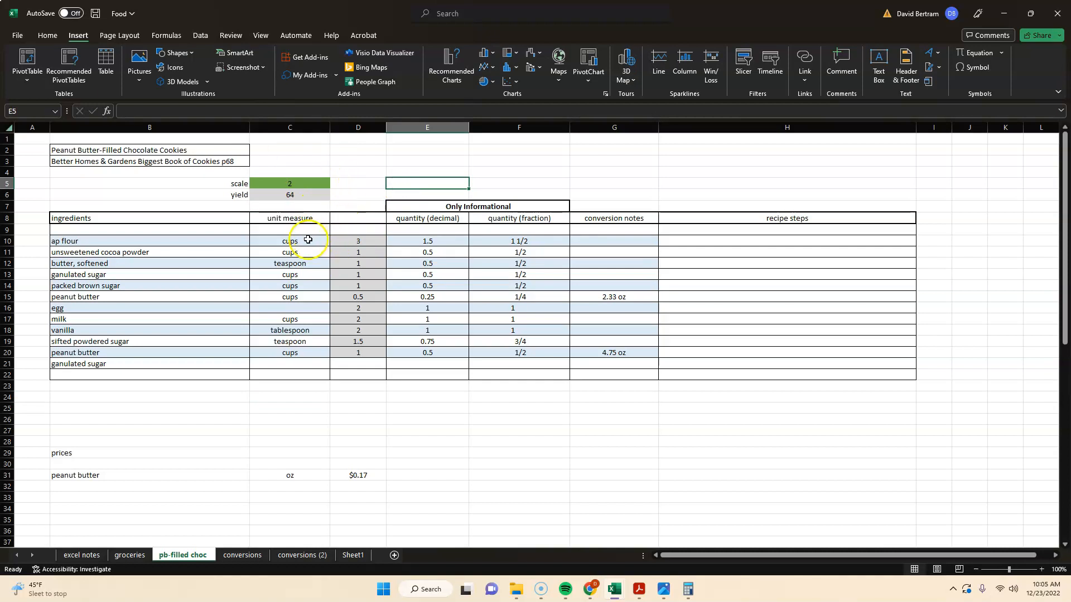
{"action": "mouse_move", "coordinate": [369, 241]}
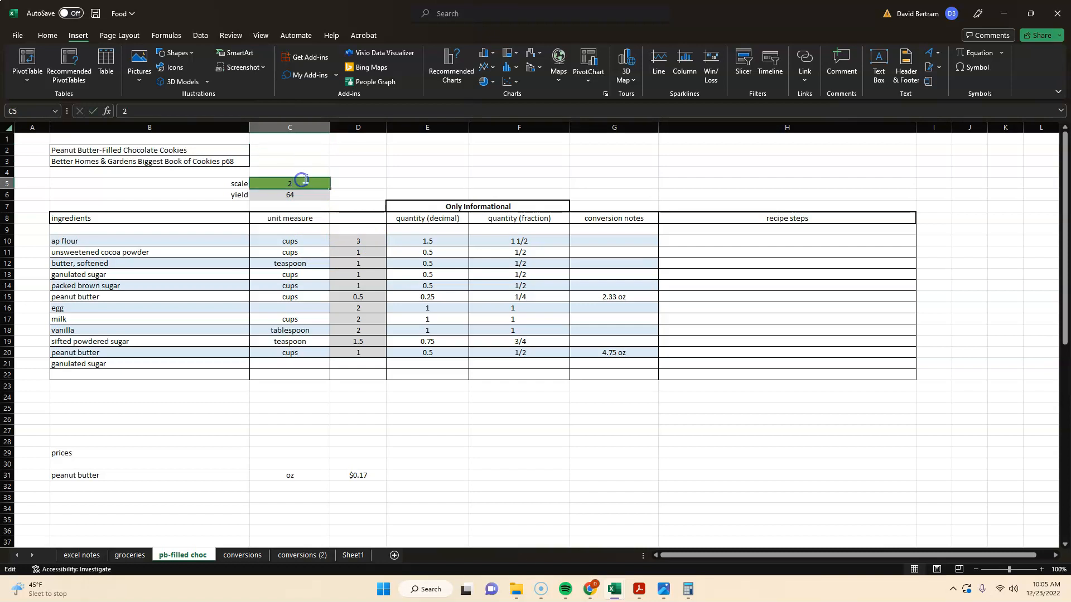
{"action": "type", "text": "1"}
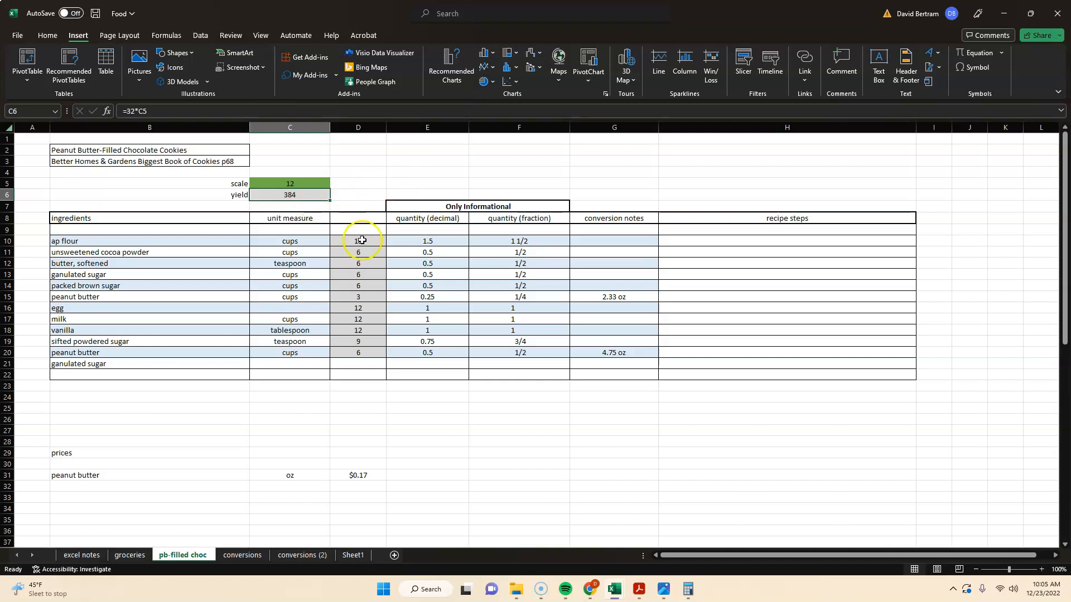
{"action": "left_click", "coordinate": [358, 241]}
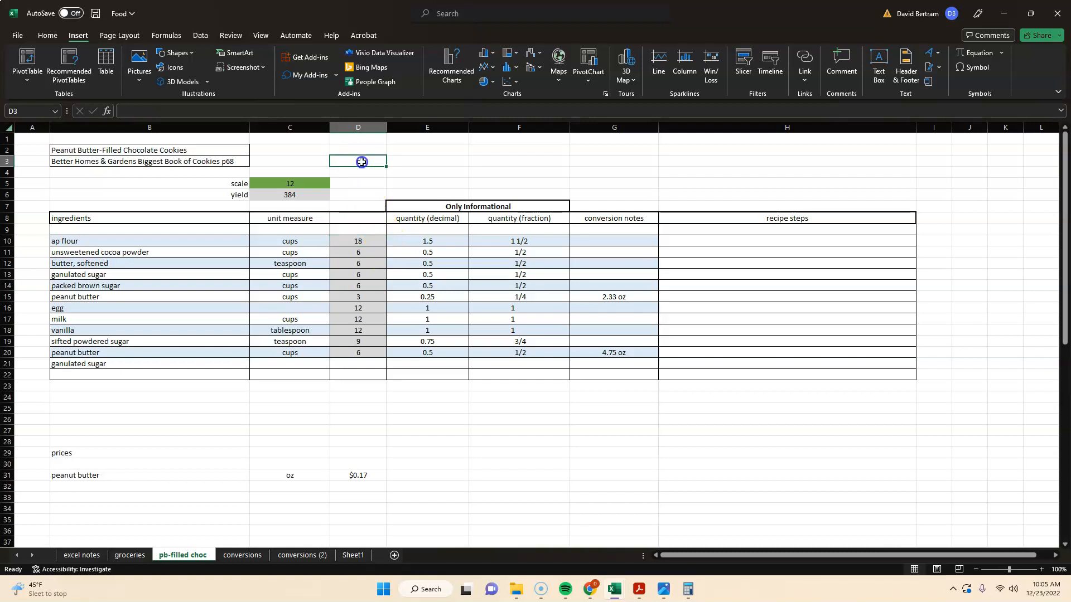
{"action": "mouse_move", "coordinate": [342, 199]}
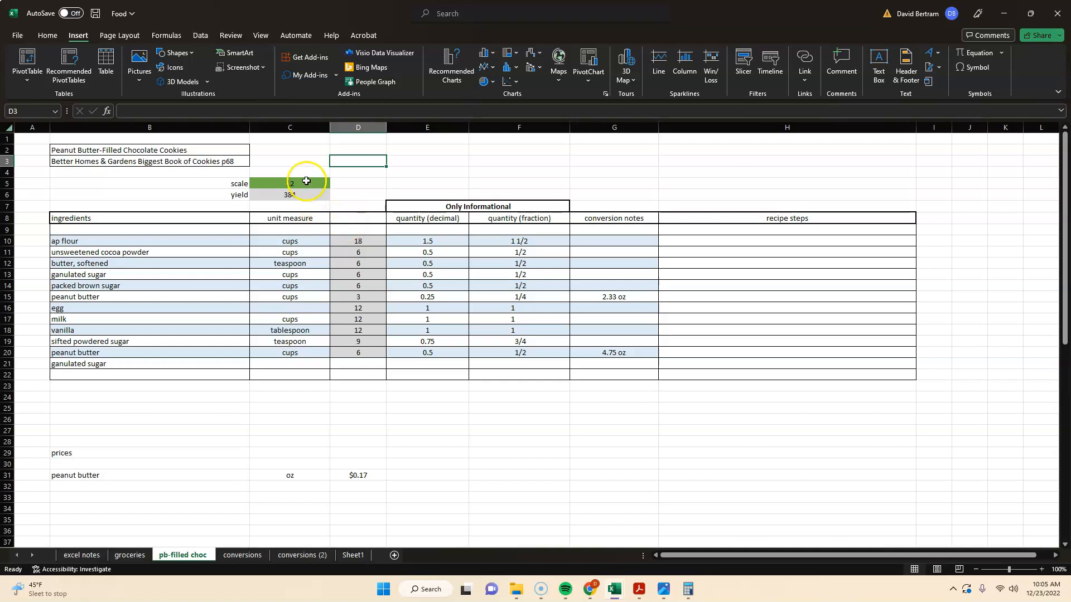
Inspect the peanut butter price formula, then switch to the groceries price sheet.
{"action": "left_click", "coordinate": [290, 184]}
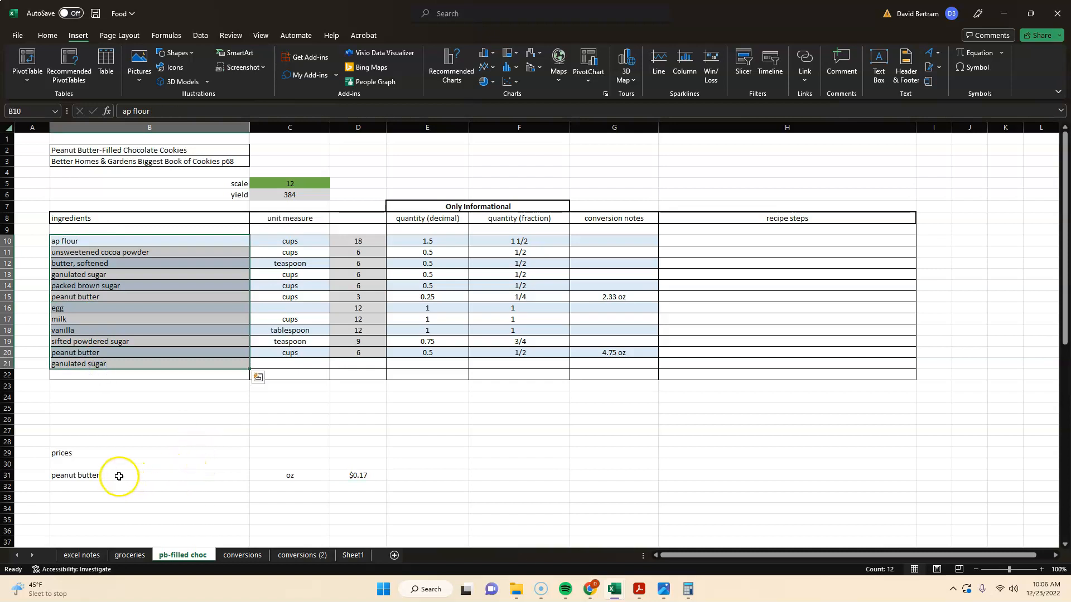
{"action": "left_click", "coordinate": [358, 475]}
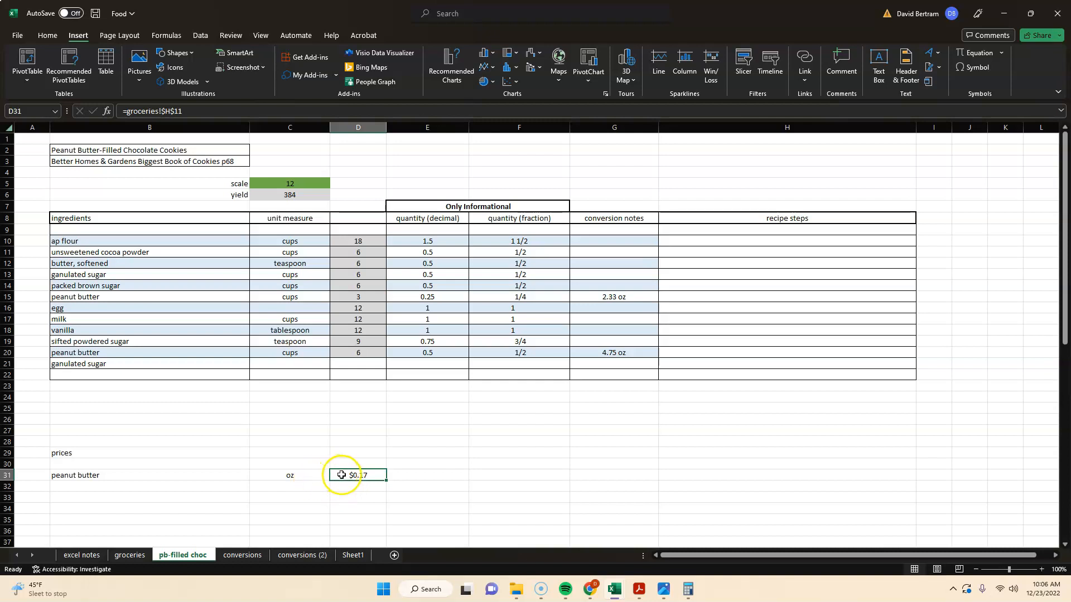
{"action": "mouse_move", "coordinate": [391, 445]}
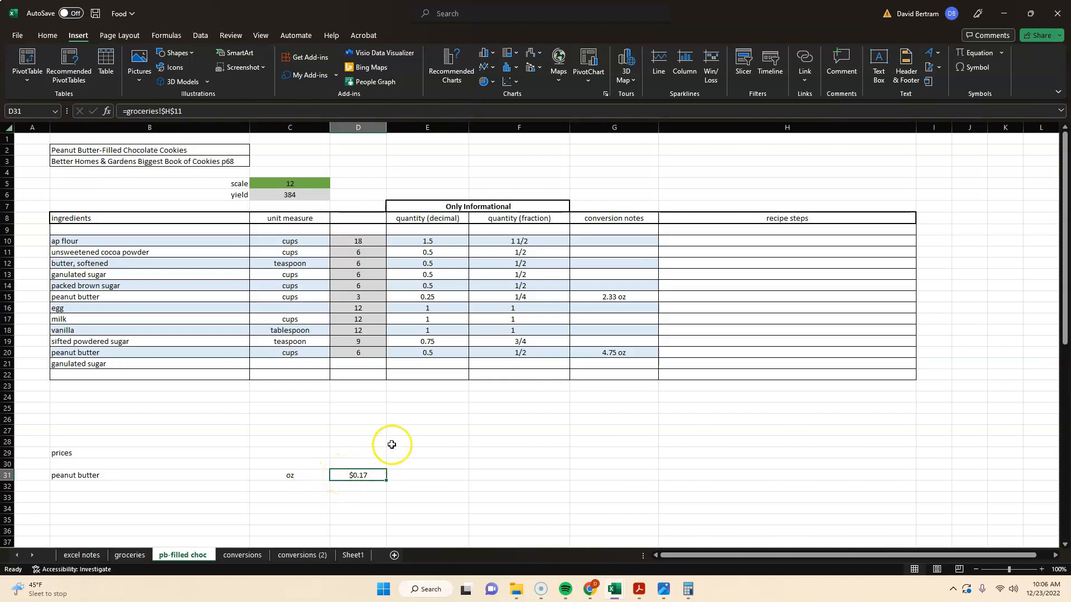
{"action": "left_click", "coordinate": [518, 430]}
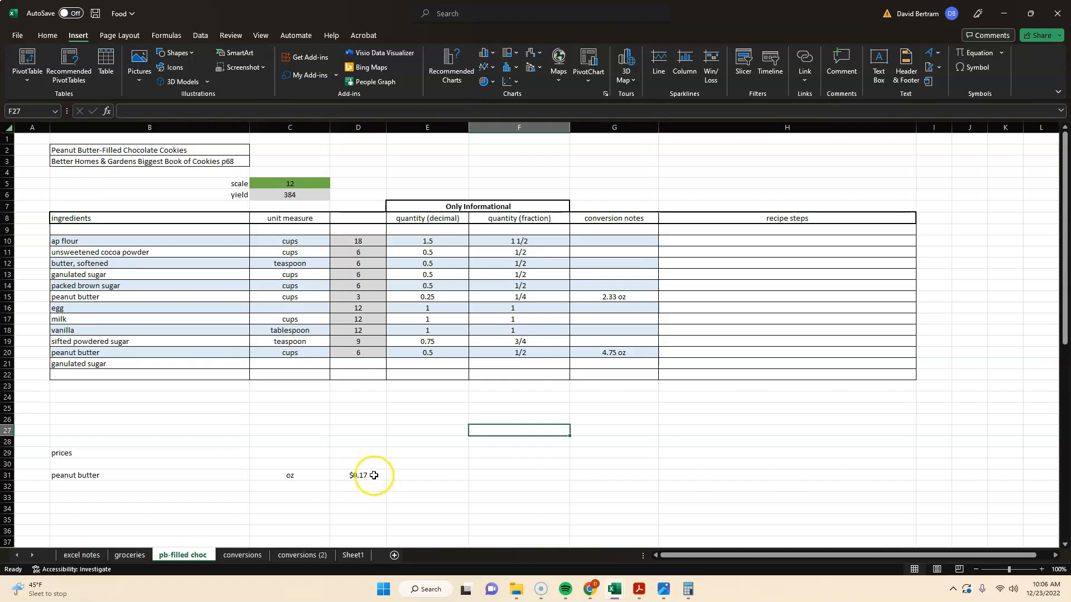
{"action": "left_click", "coordinate": [358, 476]}
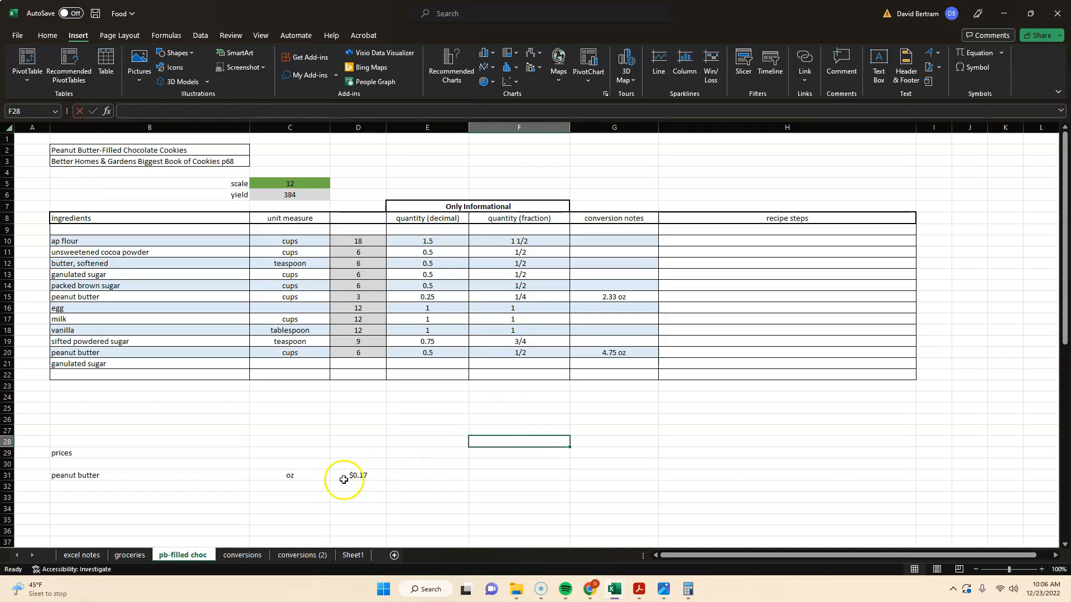
{"action": "left_click", "coordinate": [130, 554]}
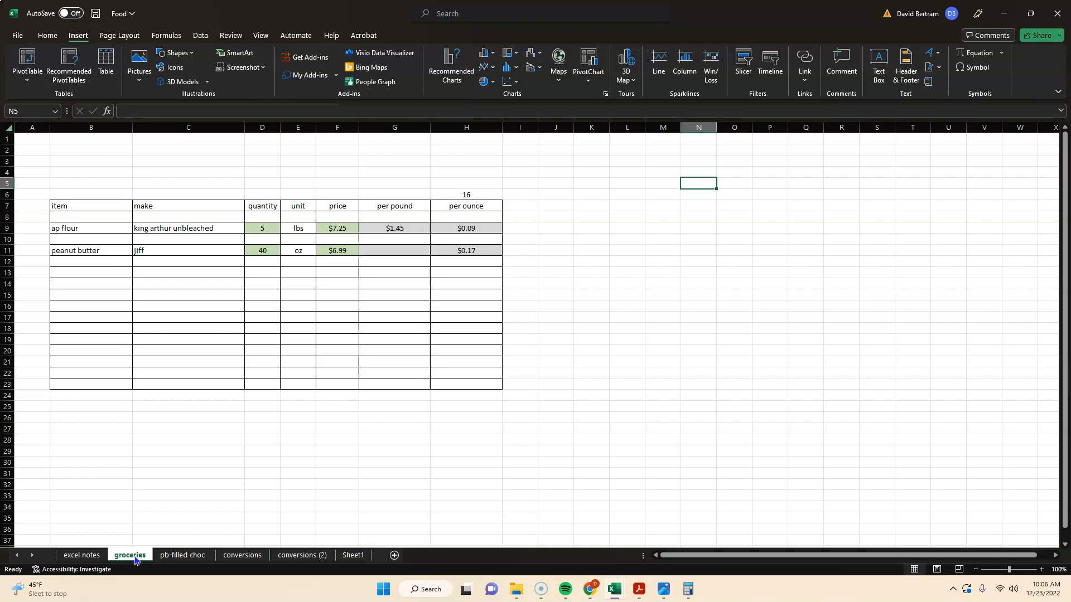
{"action": "left_click", "coordinate": [466, 251]}
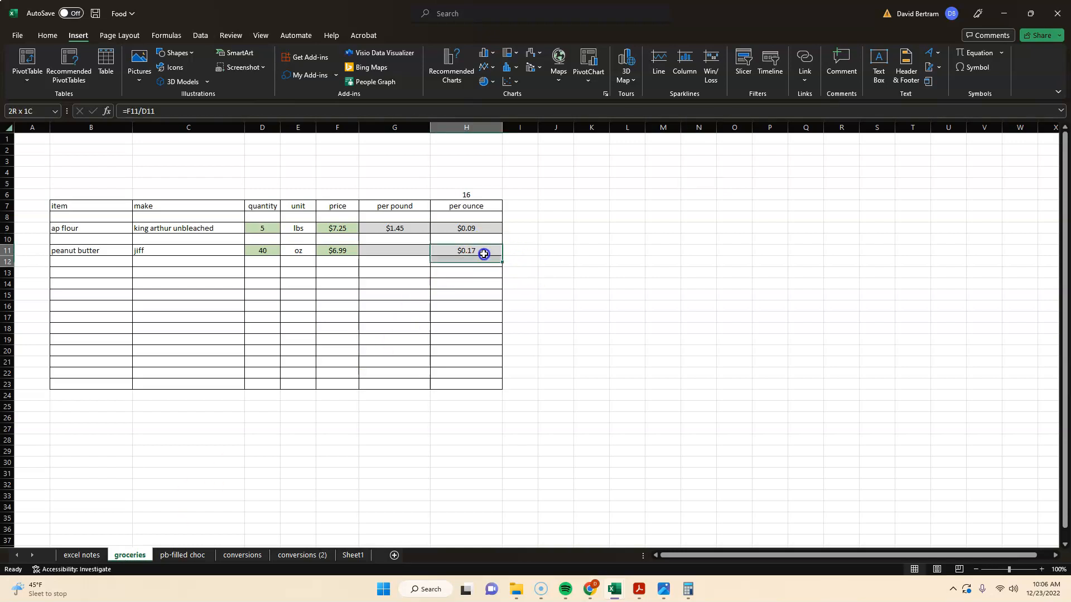
{"action": "left_click", "coordinate": [590, 316]}
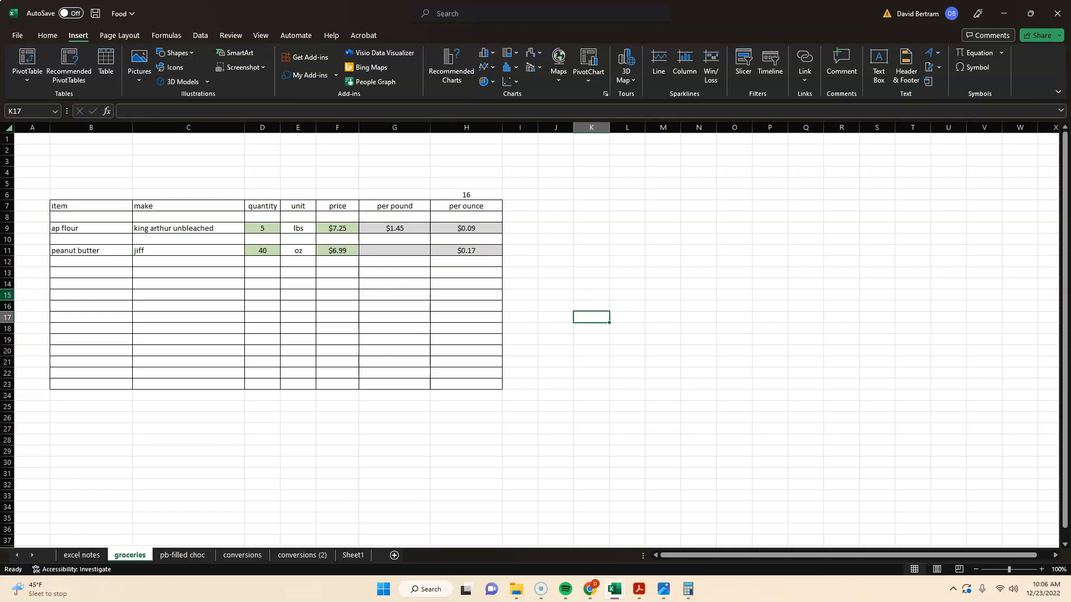
{"action": "left_click", "coordinate": [188, 251]}
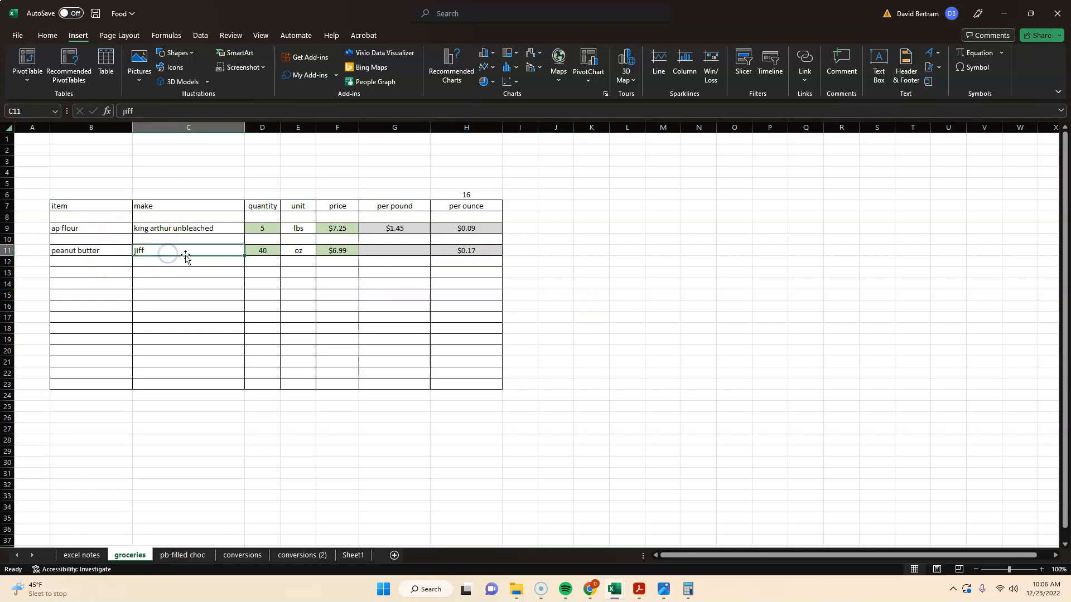
{"action": "left_click", "coordinate": [261, 250]}
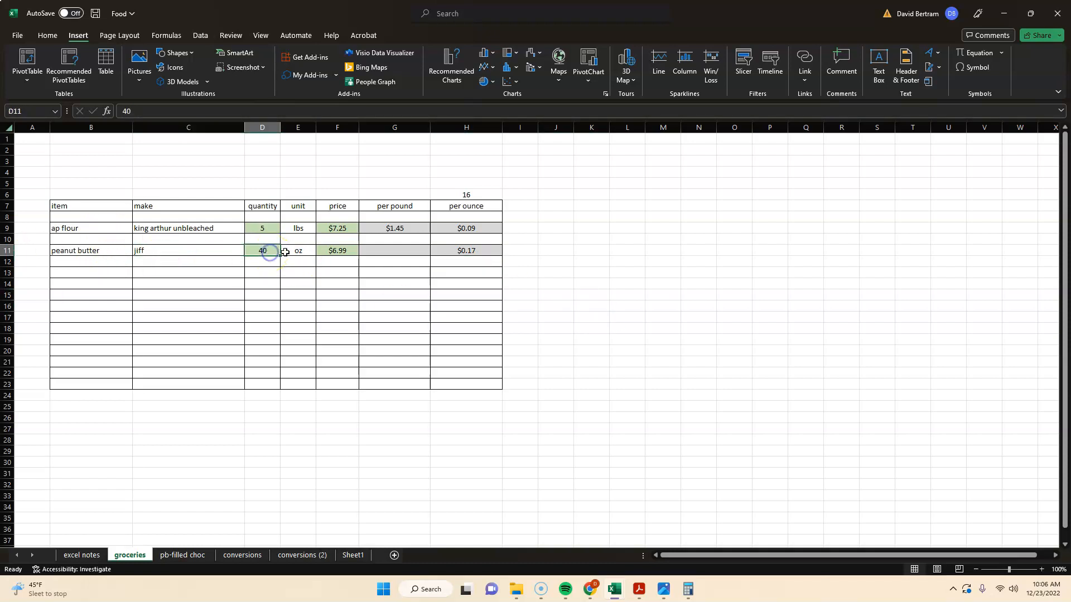
{"action": "left_click", "coordinate": [337, 250]}
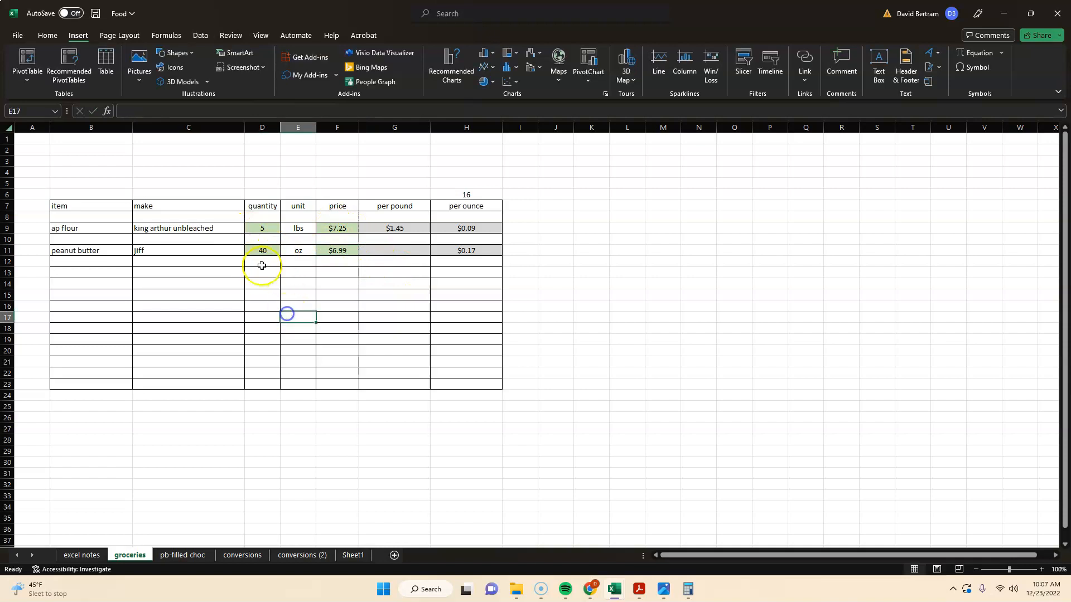
{"action": "double_click", "coordinate": [261, 228]}
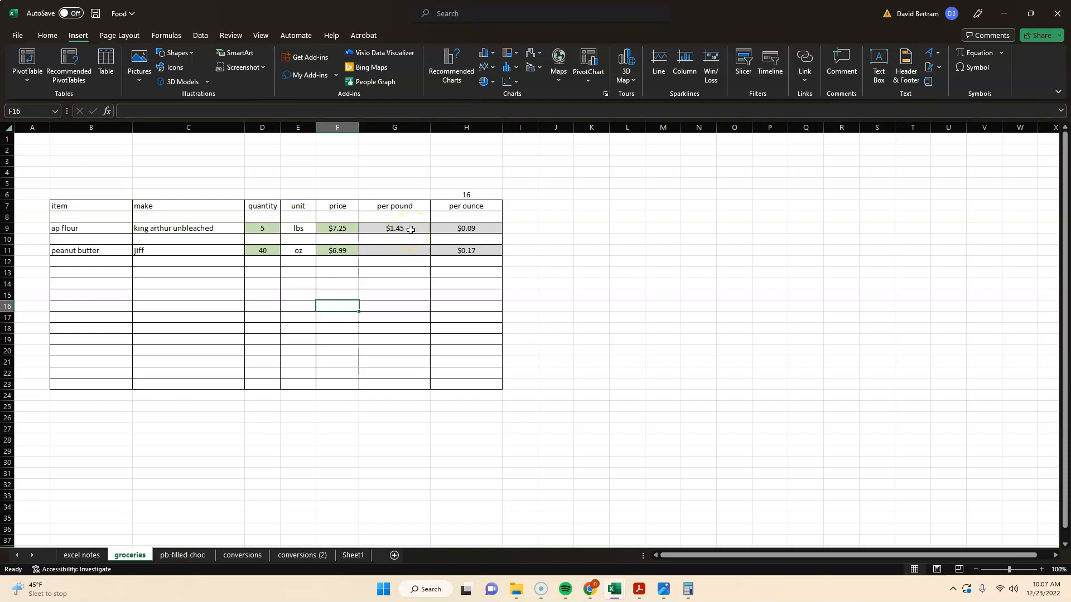
{"action": "left_click", "coordinate": [393, 228]}
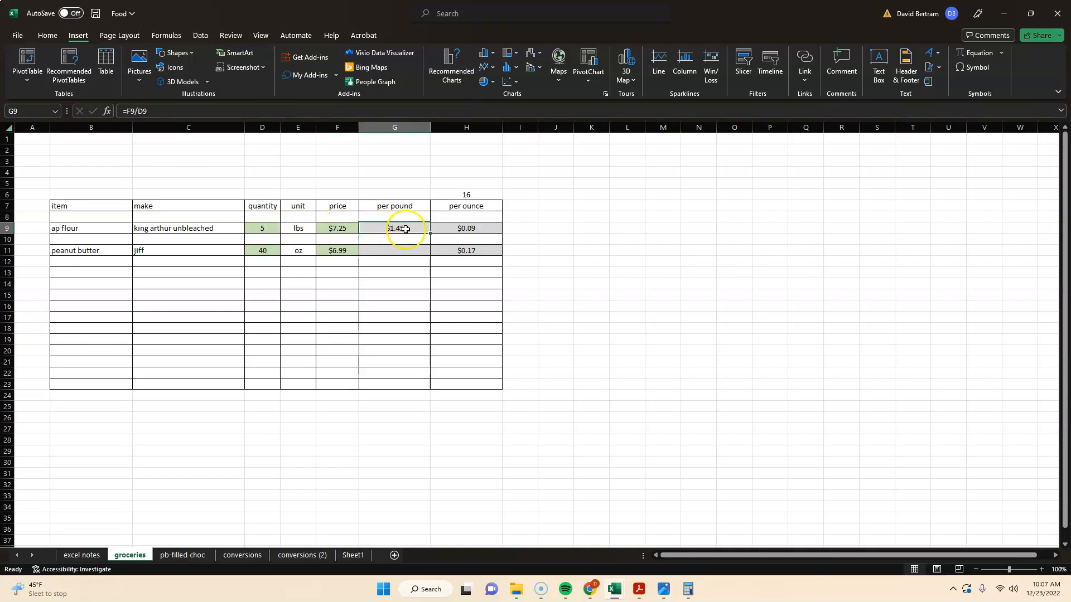
{"action": "double_click", "coordinate": [393, 227]}
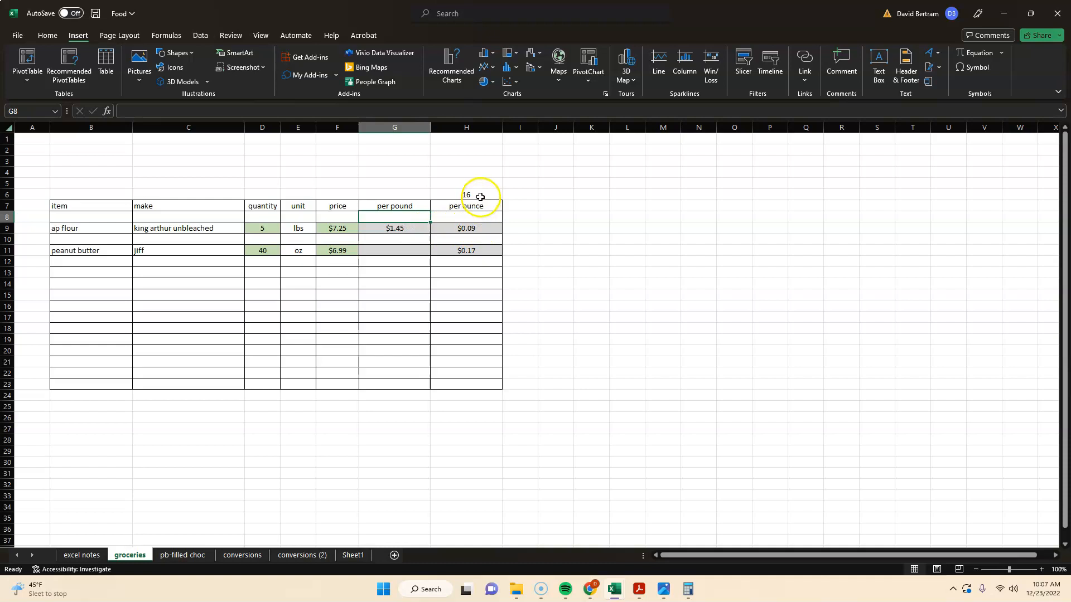
{"action": "left_click", "coordinate": [466, 227]}
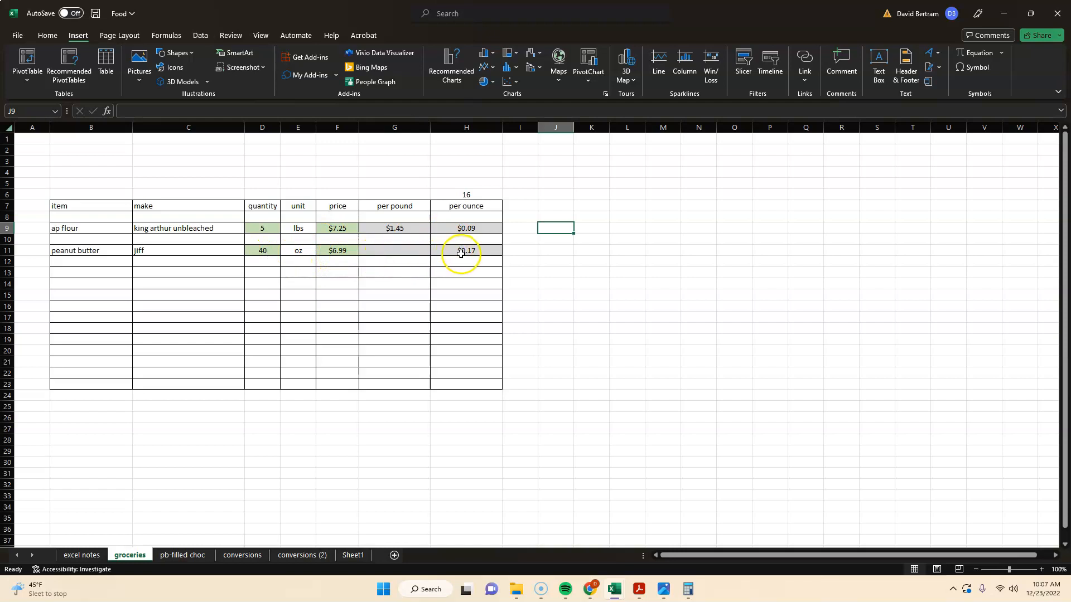
{"action": "left_click", "coordinate": [519, 294]}
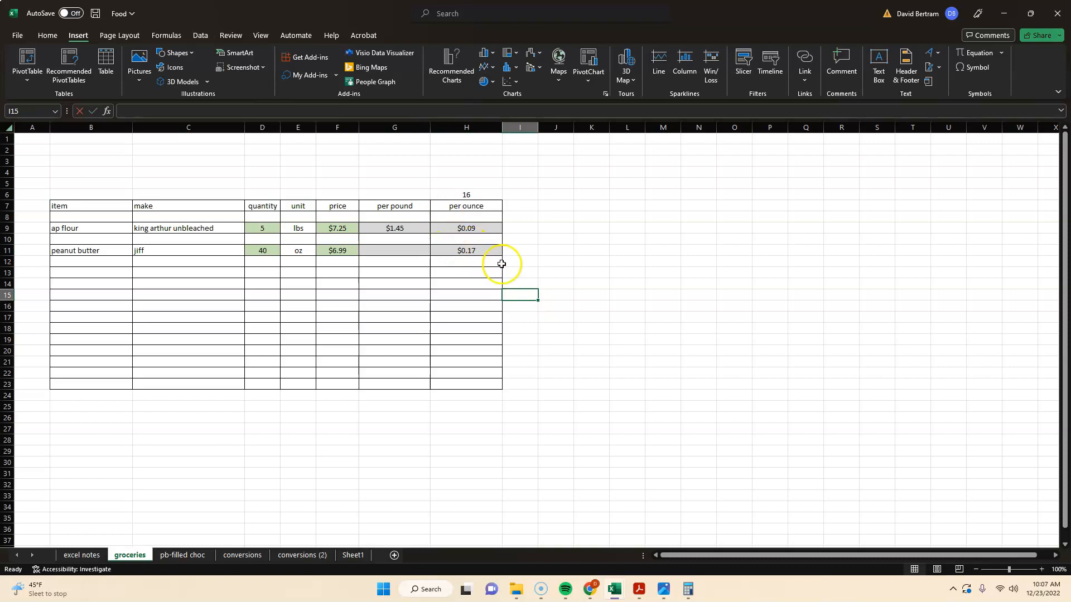
{"action": "mouse_move", "coordinate": [444, 254]}
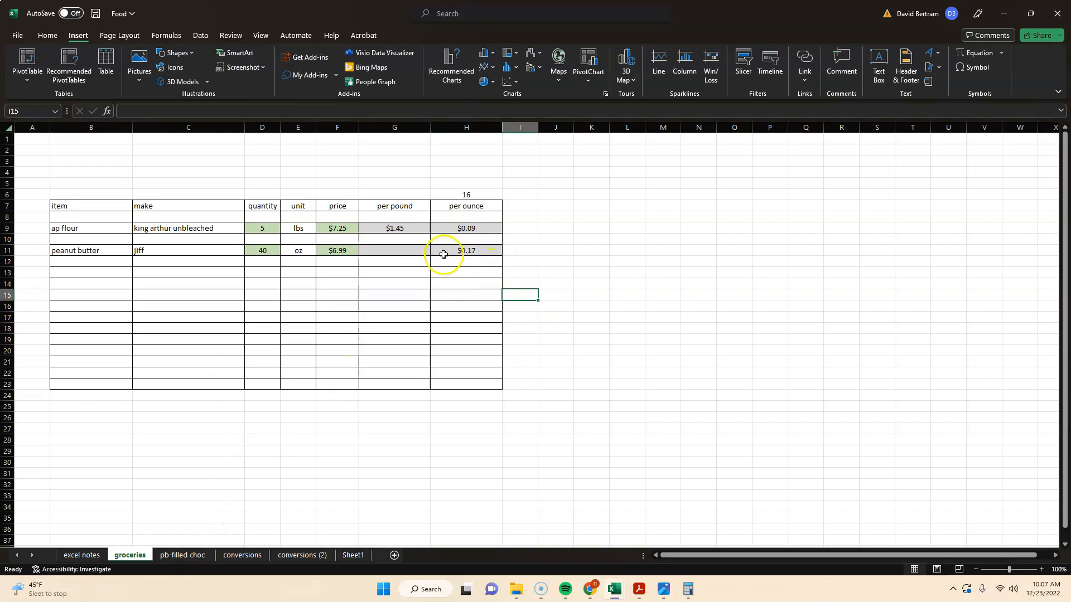
On the groceries sheet, copy cell H9, the ap flour $0.09 per-ounce price.
{"action": "left_click", "coordinate": [182, 555]}
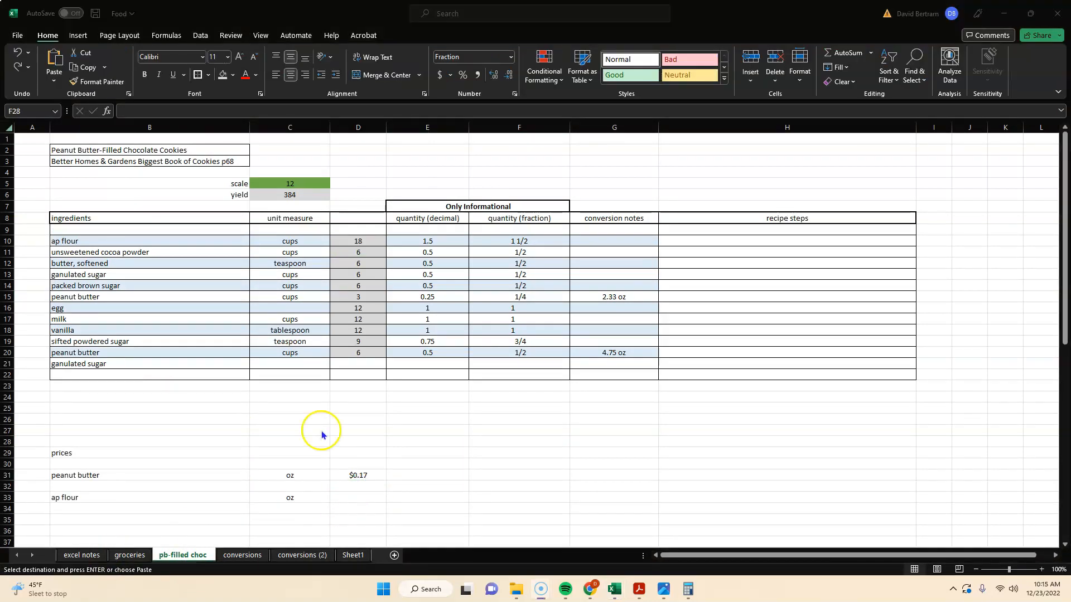
{"action": "mouse_move", "coordinate": [164, 492]}
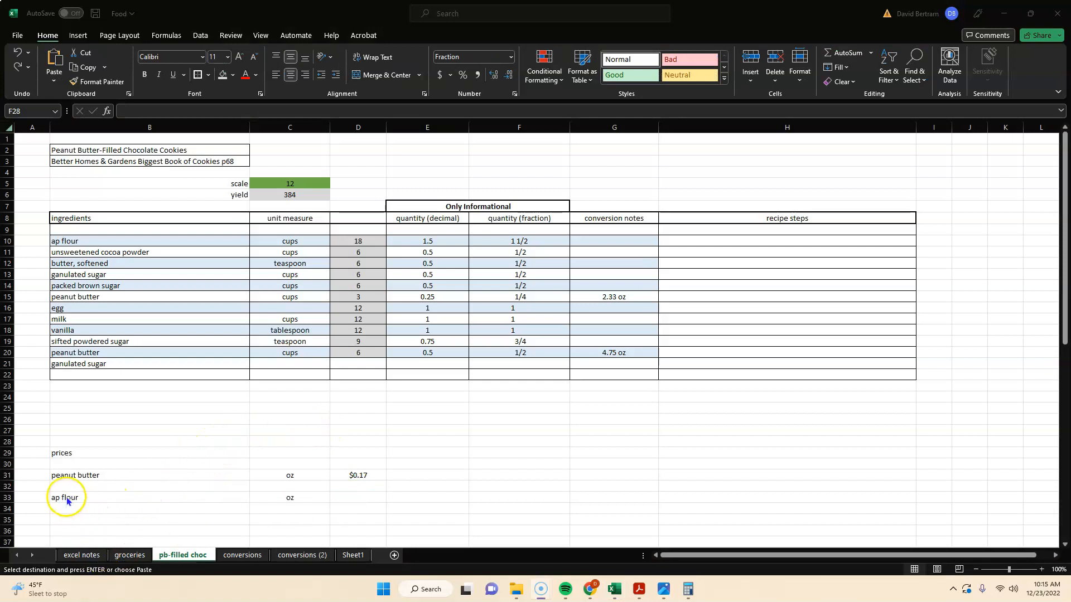
{"action": "mouse_move", "coordinate": [120, 501]}
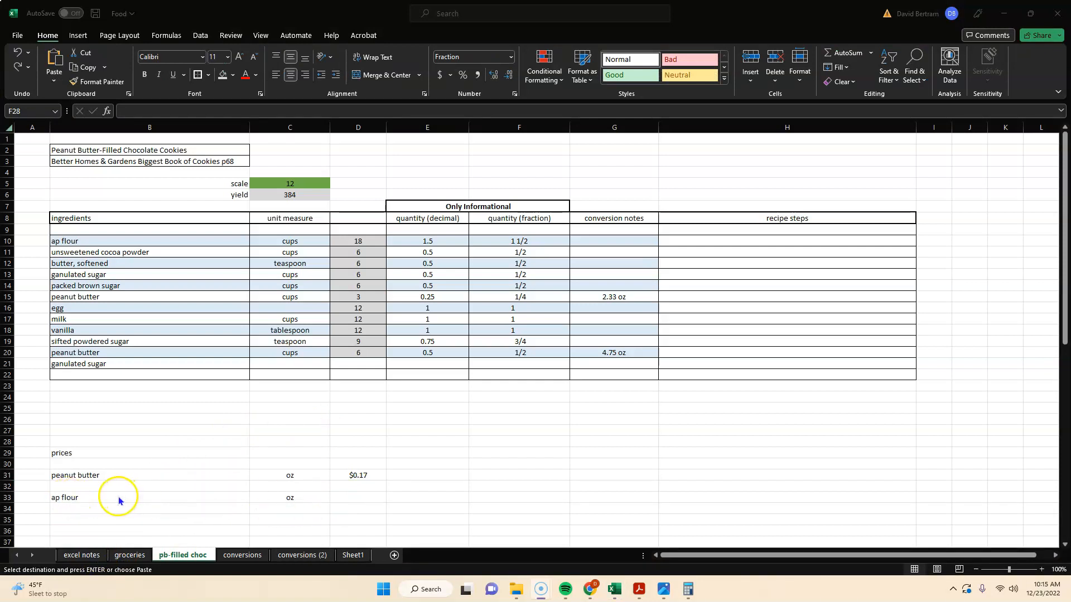
{"action": "mouse_move", "coordinate": [218, 504]}
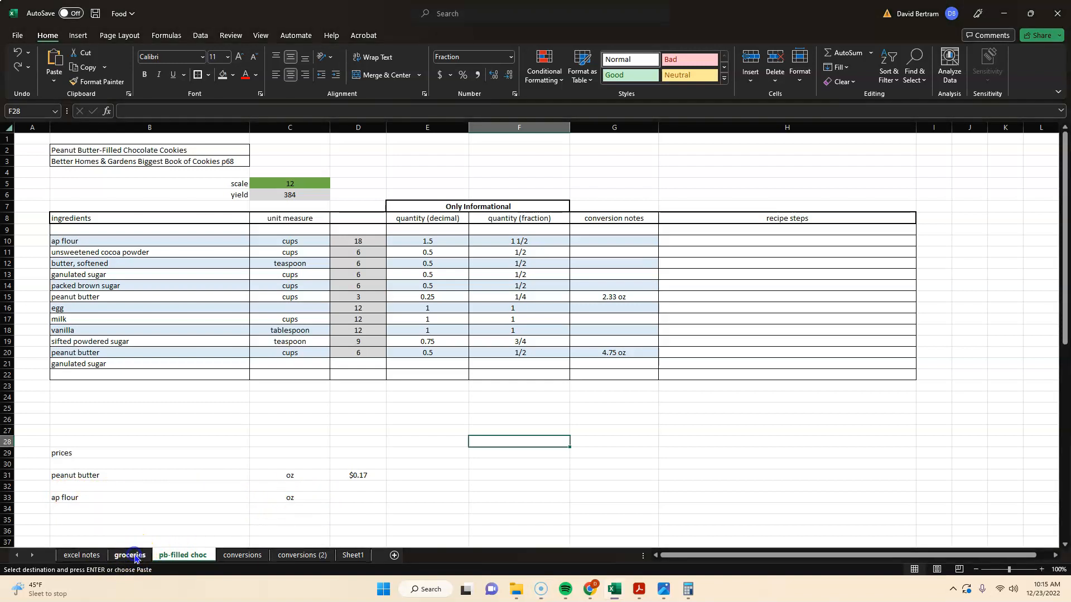
{"action": "left_click", "coordinate": [130, 558]}
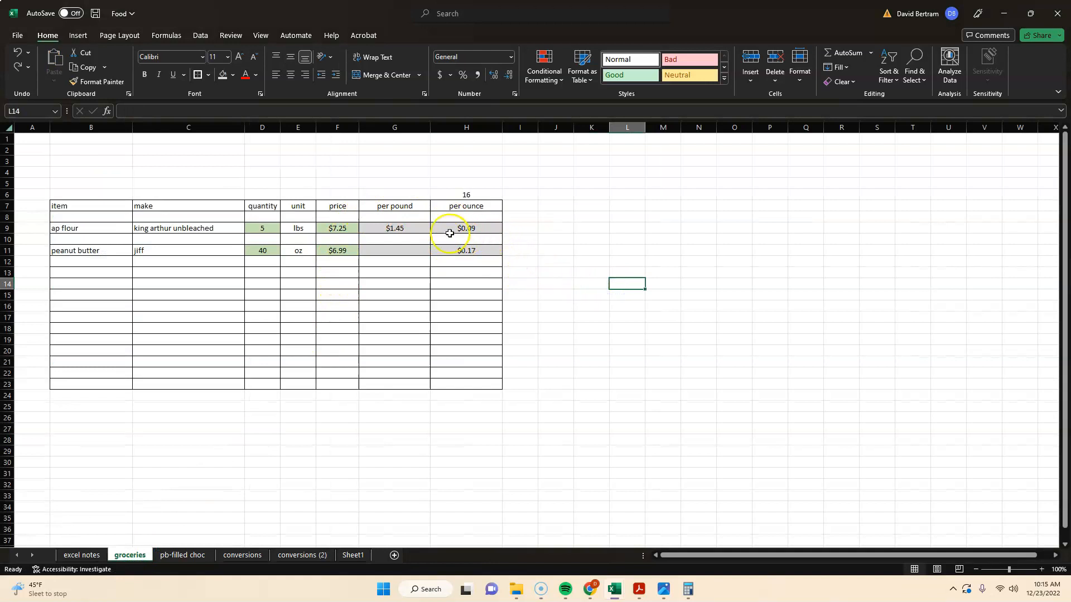
{"action": "left_click", "coordinate": [466, 227]}
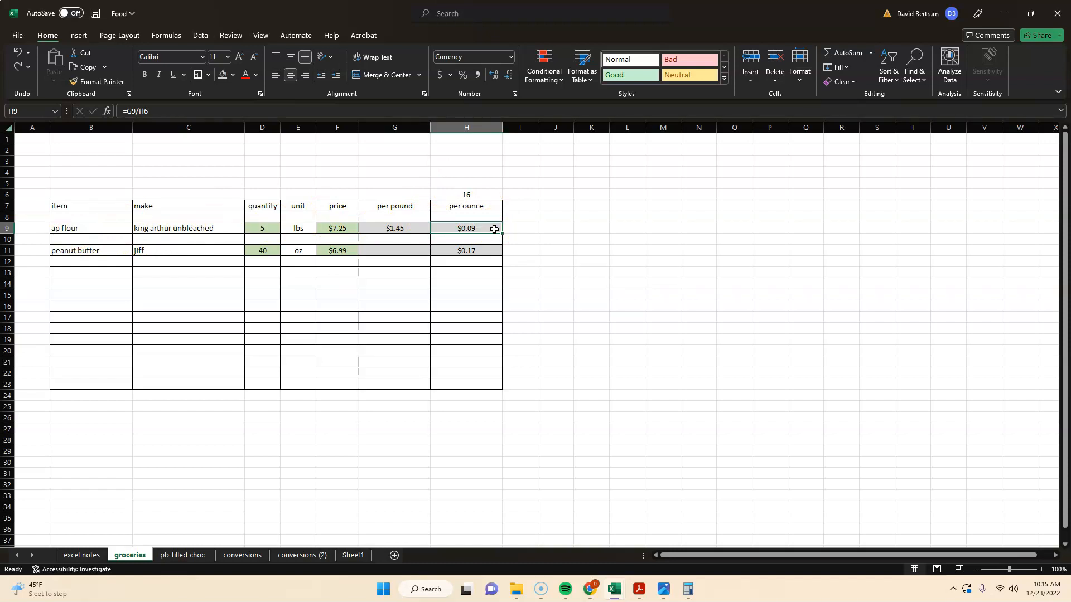
{"action": "left_click", "coordinate": [591, 228]}
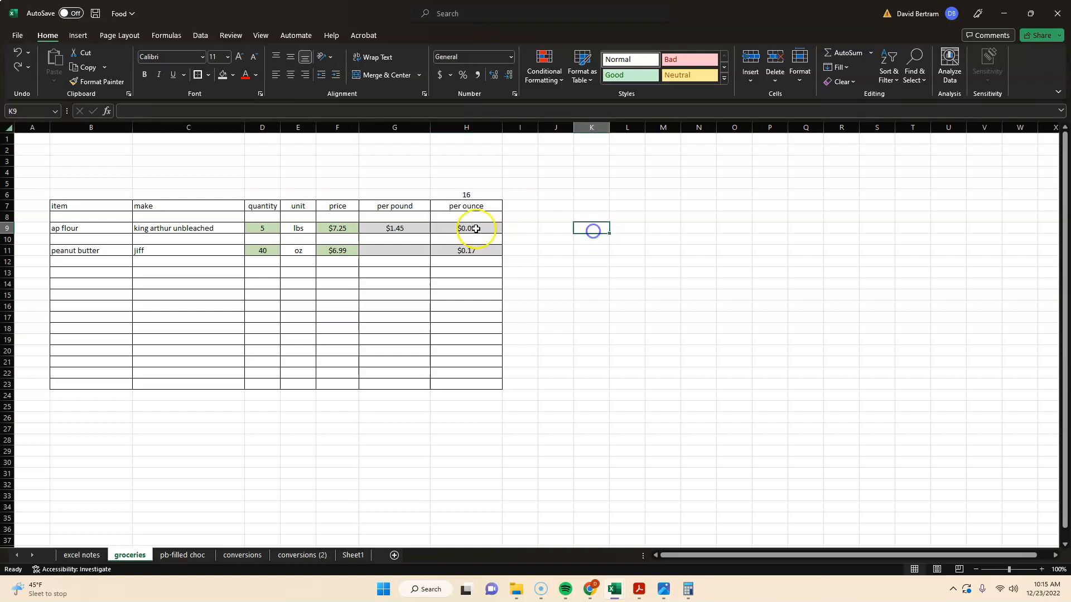
{"action": "left_click", "coordinate": [467, 227]}
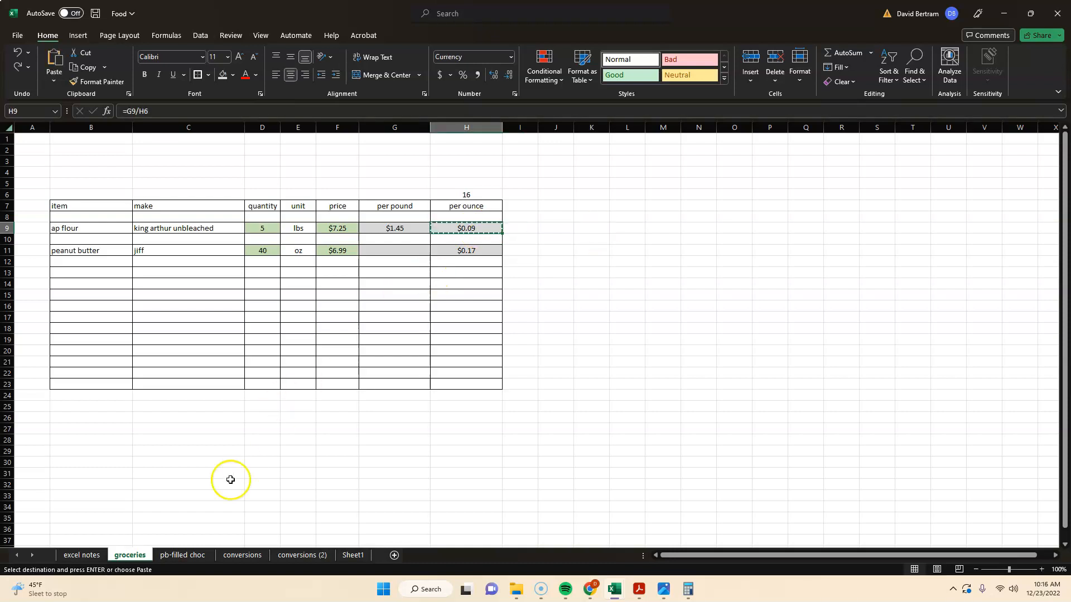
Paste the copied per-ounce price into D33 as a link via Paste Special, showing $0.09.
{"action": "left_click", "coordinate": [182, 554]}
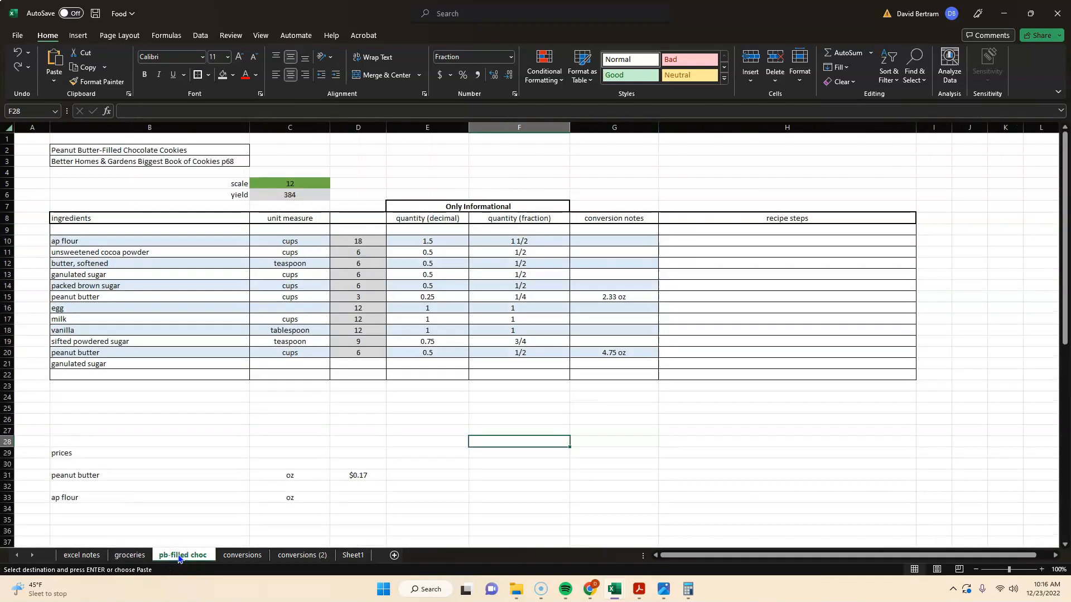
{"action": "left_click", "coordinate": [358, 498]}
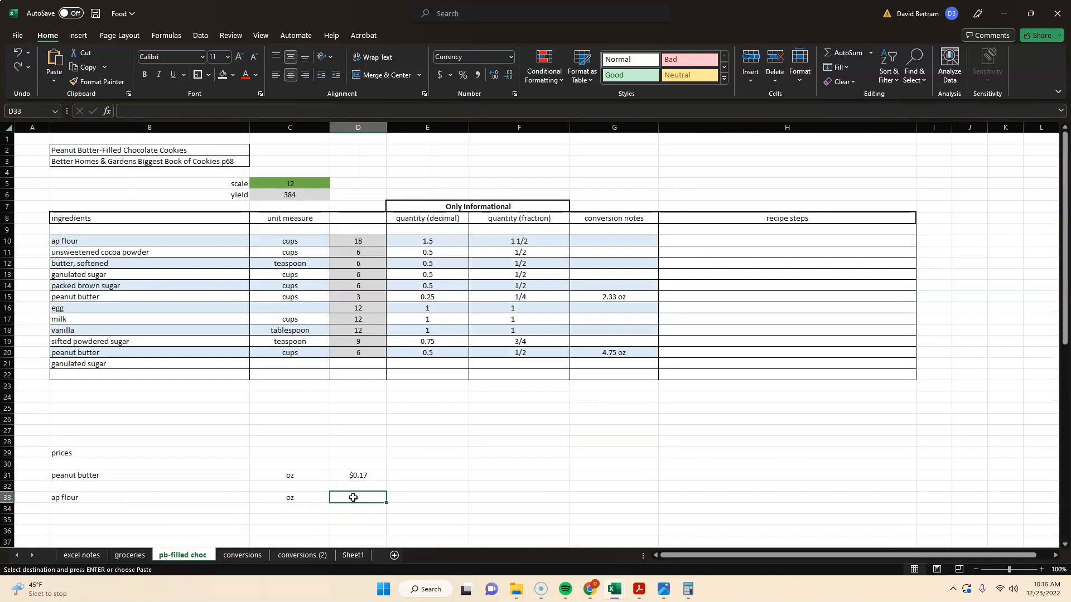
{"action": "mouse_move", "coordinate": [53, 61]}
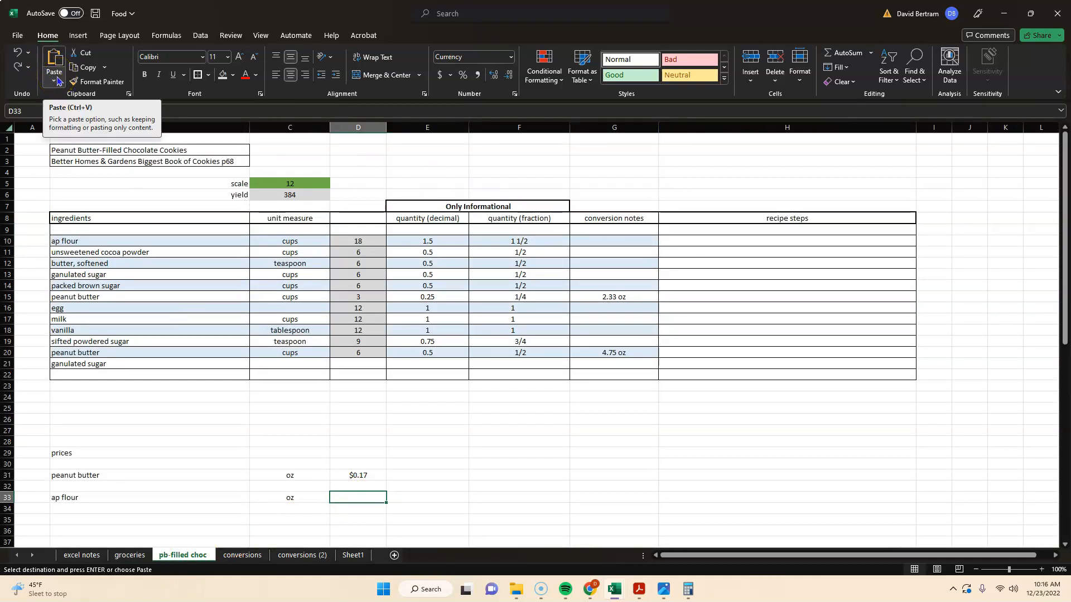
{"action": "right_click", "coordinate": [357, 497]}
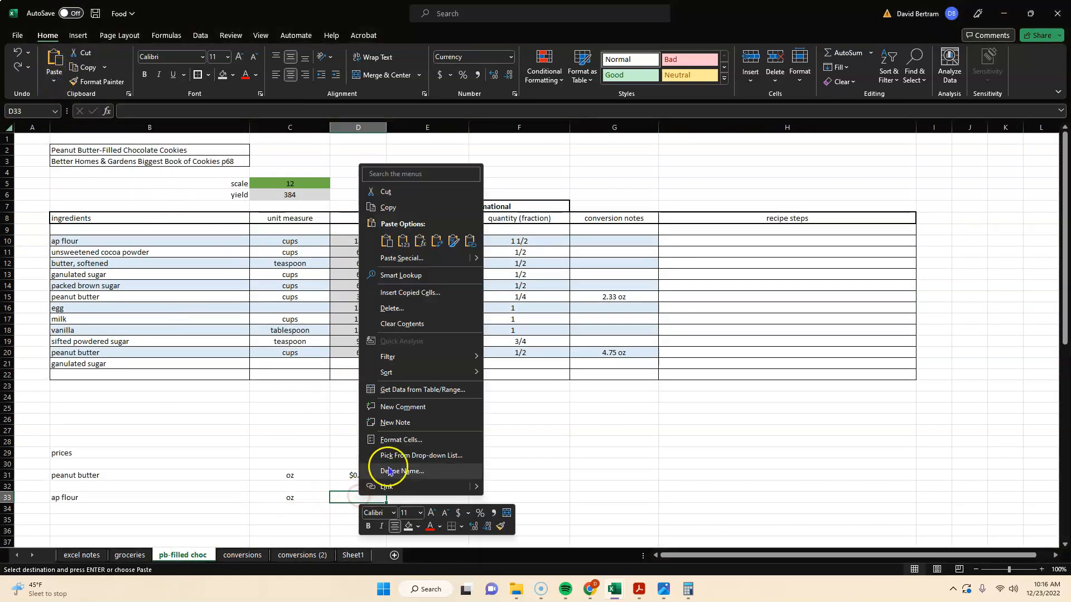
{"action": "mouse_move", "coordinate": [387, 372]}
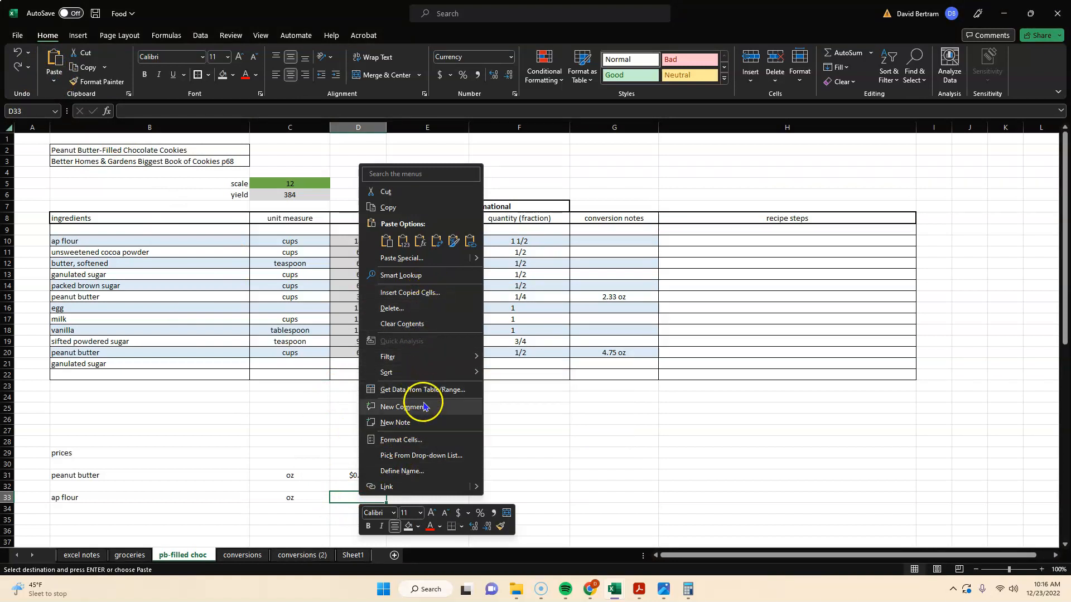
{"action": "mouse_move", "coordinate": [432, 263]}
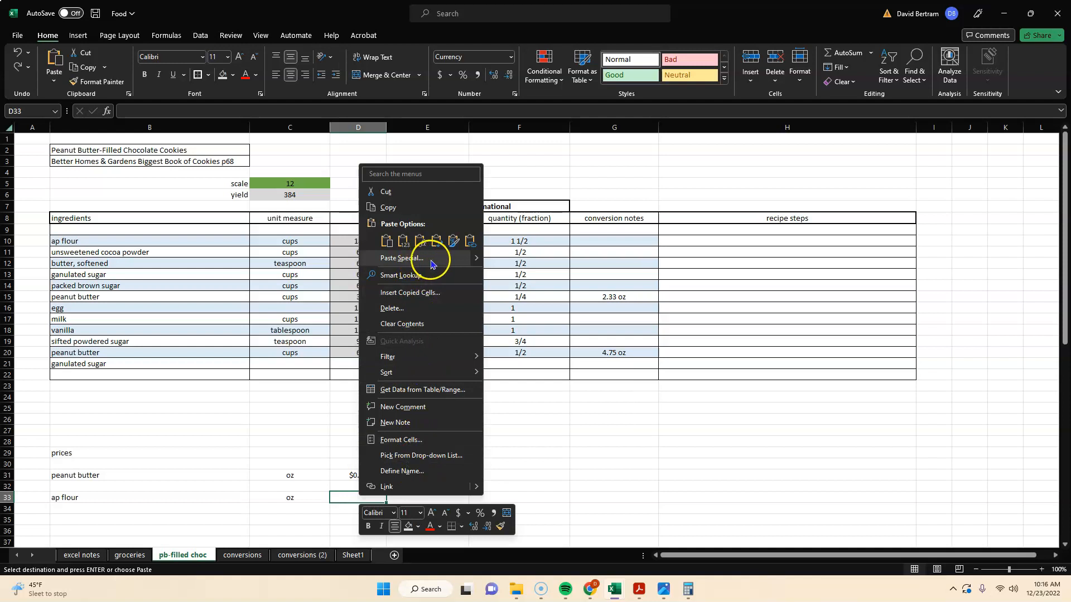
{"action": "mouse_move", "coordinate": [315, 200]}
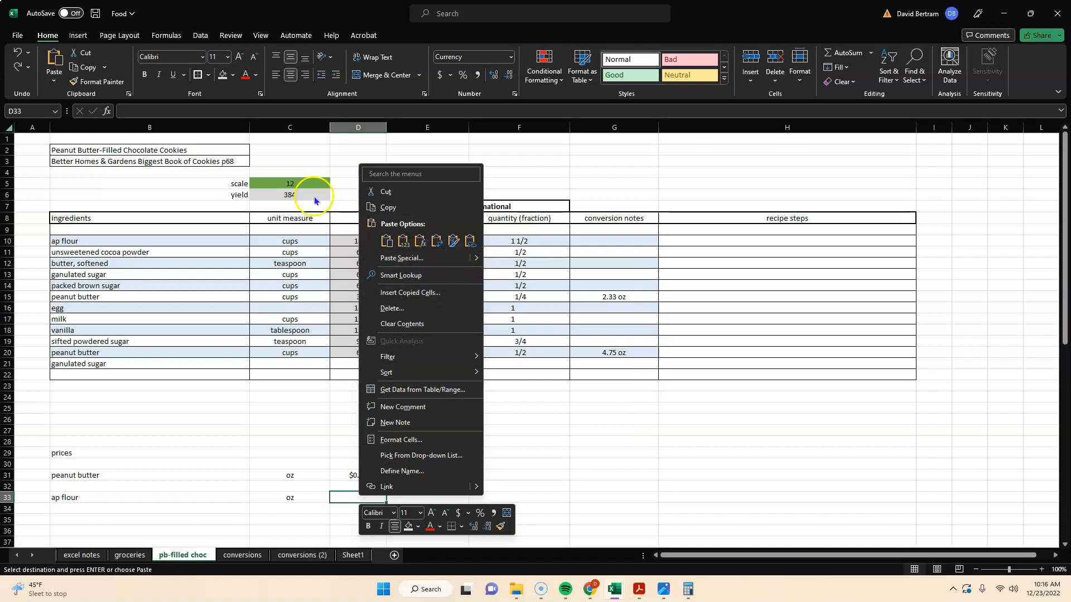
{"action": "left_click", "coordinate": [54, 67]}
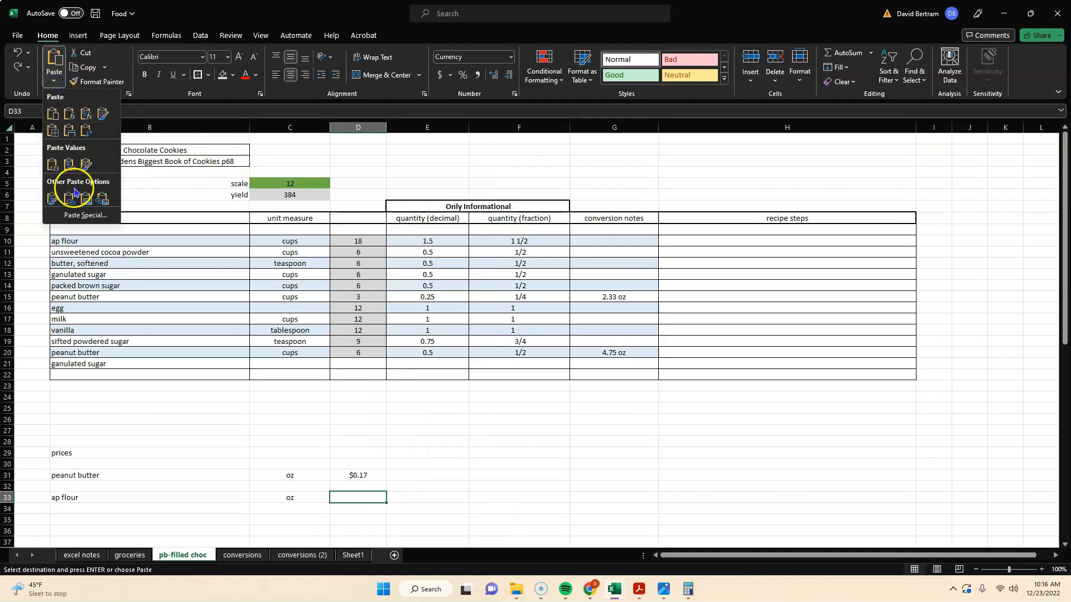
{"action": "left_click", "coordinate": [85, 215]}
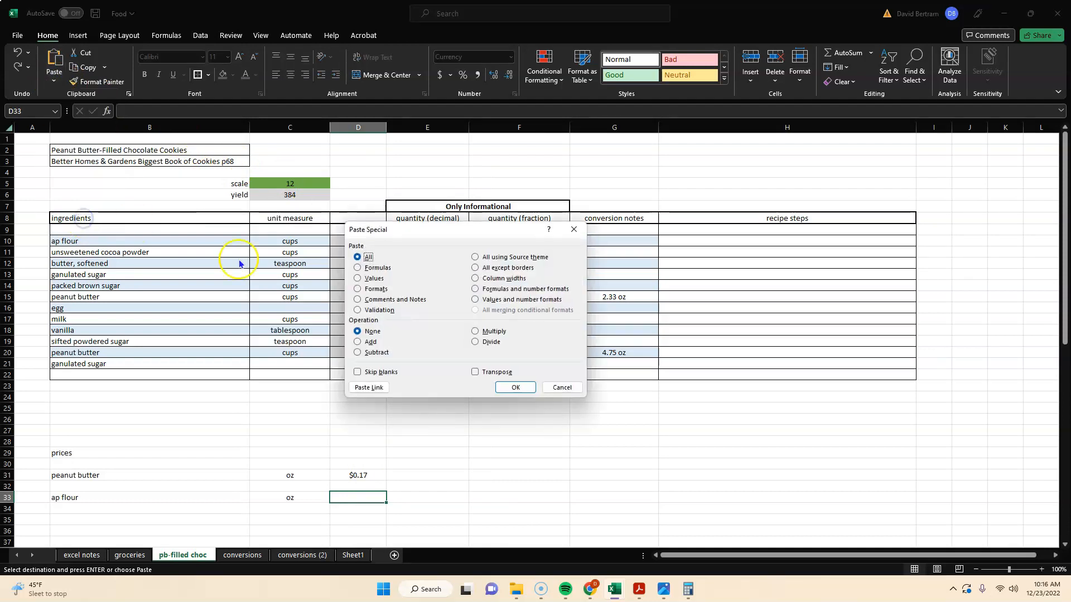
{"action": "mouse_move", "coordinate": [369, 388]}
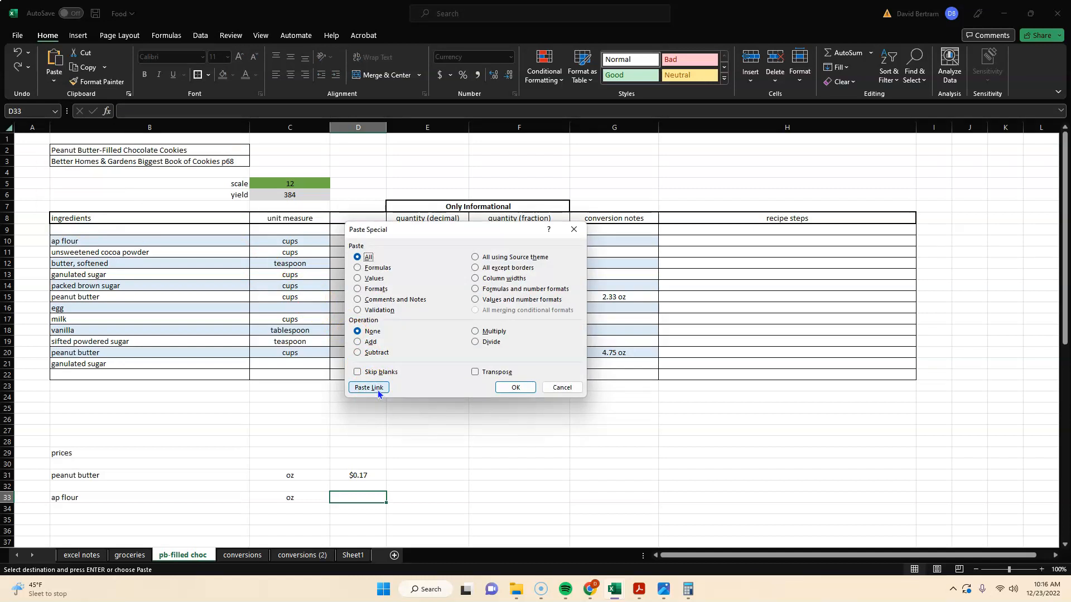
{"action": "left_click", "coordinate": [368, 388]}
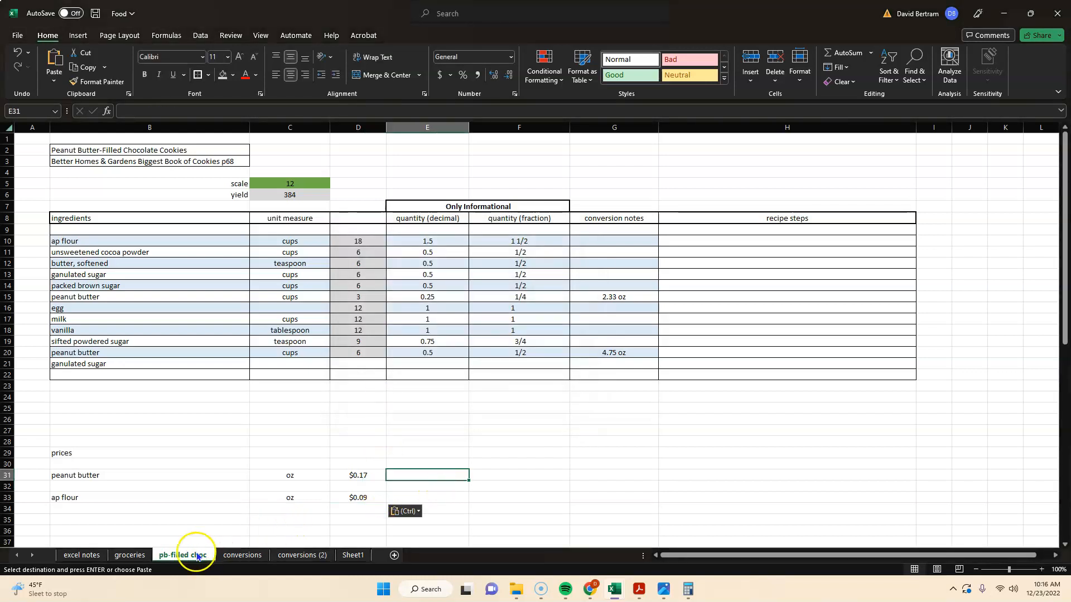
Enter $8.99 as the ap flour price in F9, giving $1.80 per pound and $0.11 per ounce.
{"action": "left_click", "coordinate": [130, 554]}
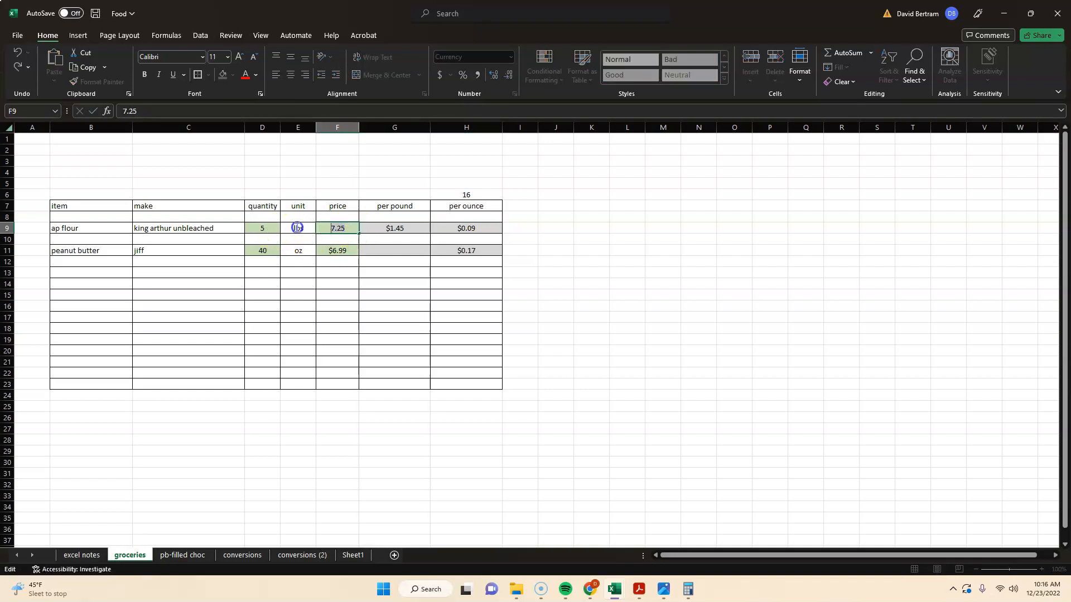
{"action": "type", "text": "899.00"}
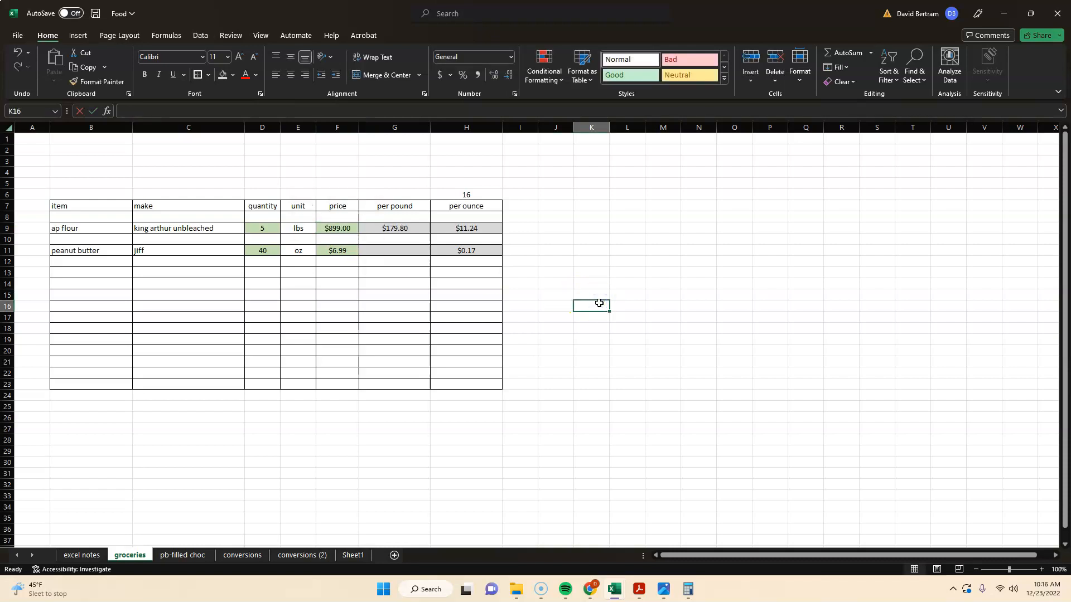
{"action": "double_click", "coordinate": [337, 228]}
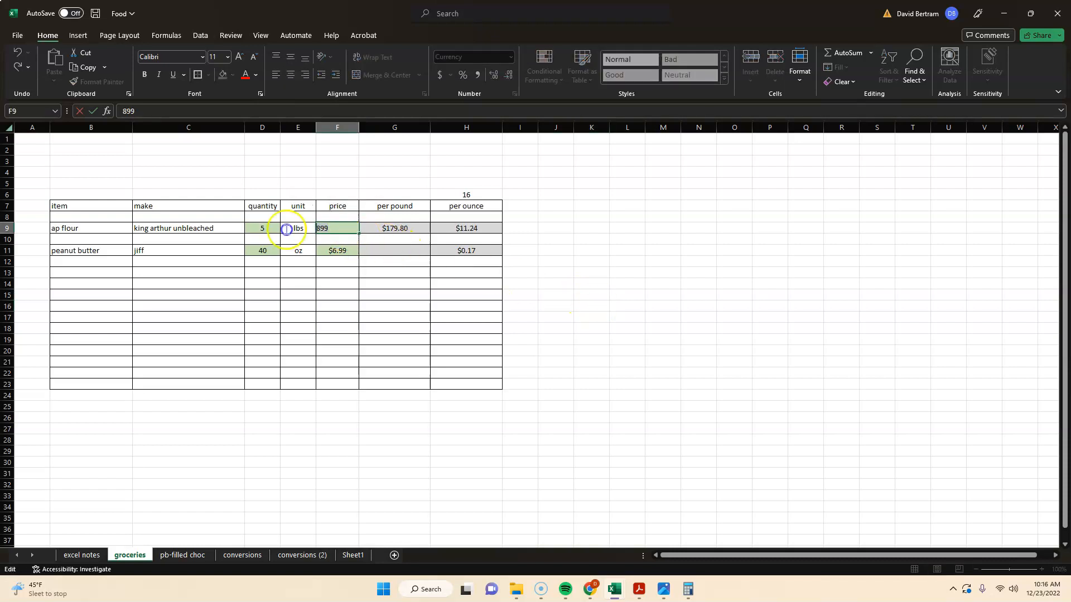
{"action": "type", "text": "8."}
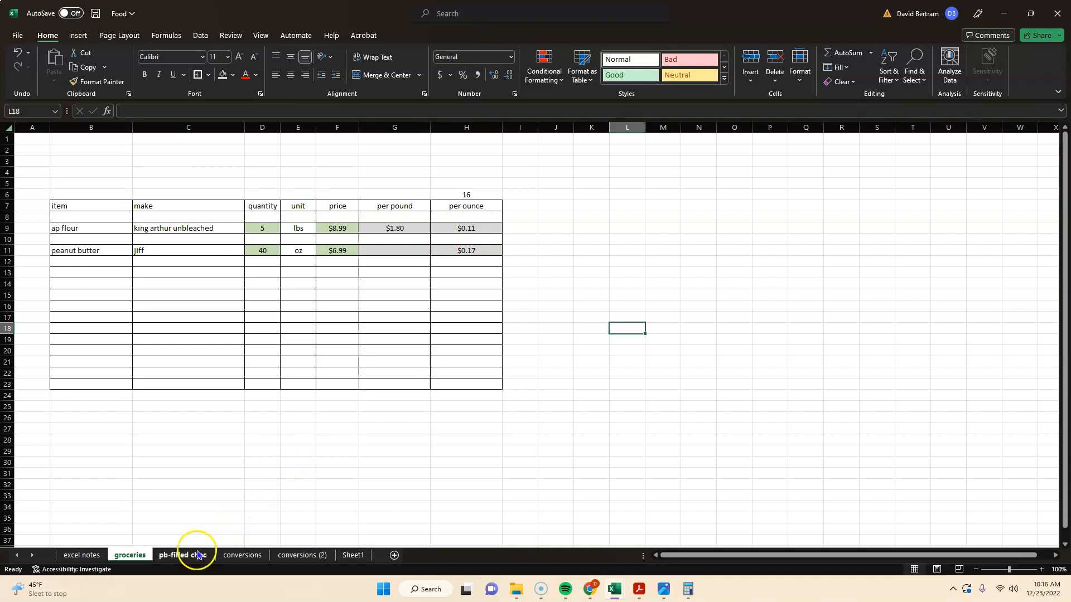
Check that D33 holds =groceries!$H$9 and now reads $0.11, leaving it unchanged.
{"action": "left_click", "coordinate": [182, 555]}
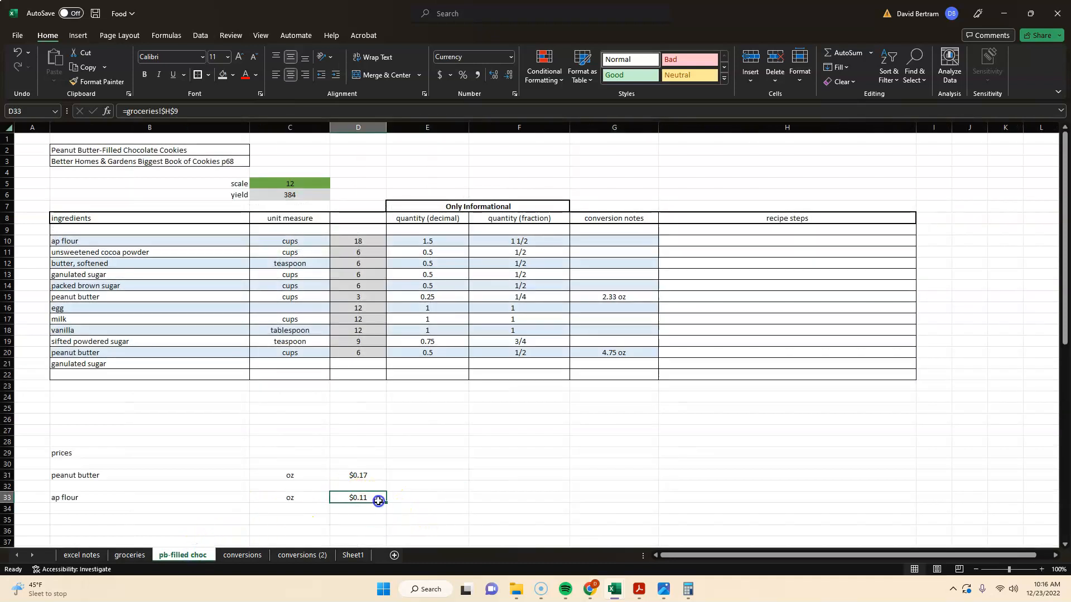
{"action": "double_click", "coordinate": [357, 498]}
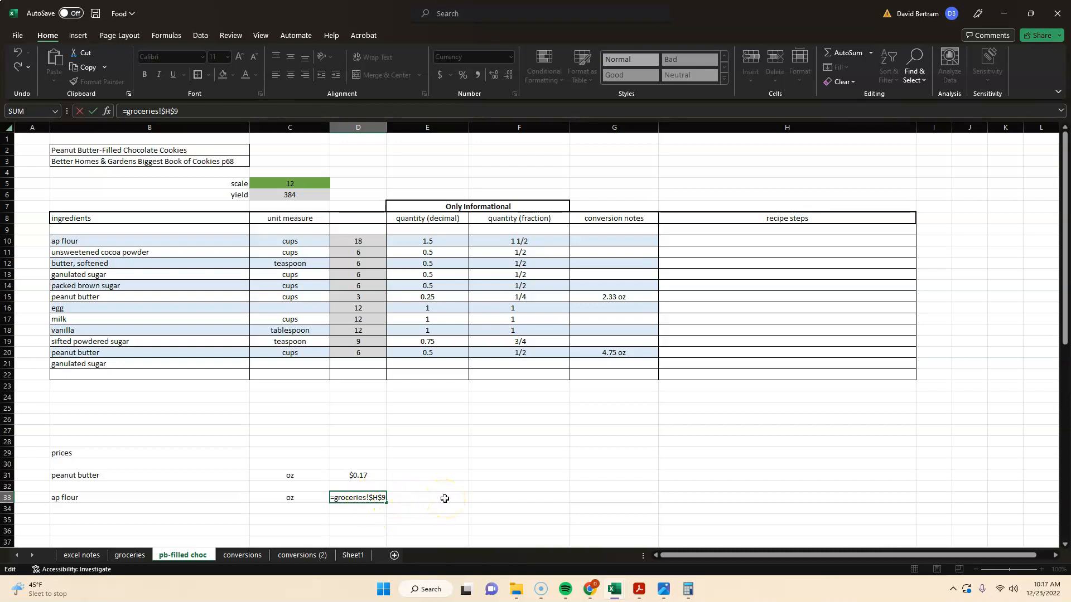
{"action": "key", "text": "enter"}
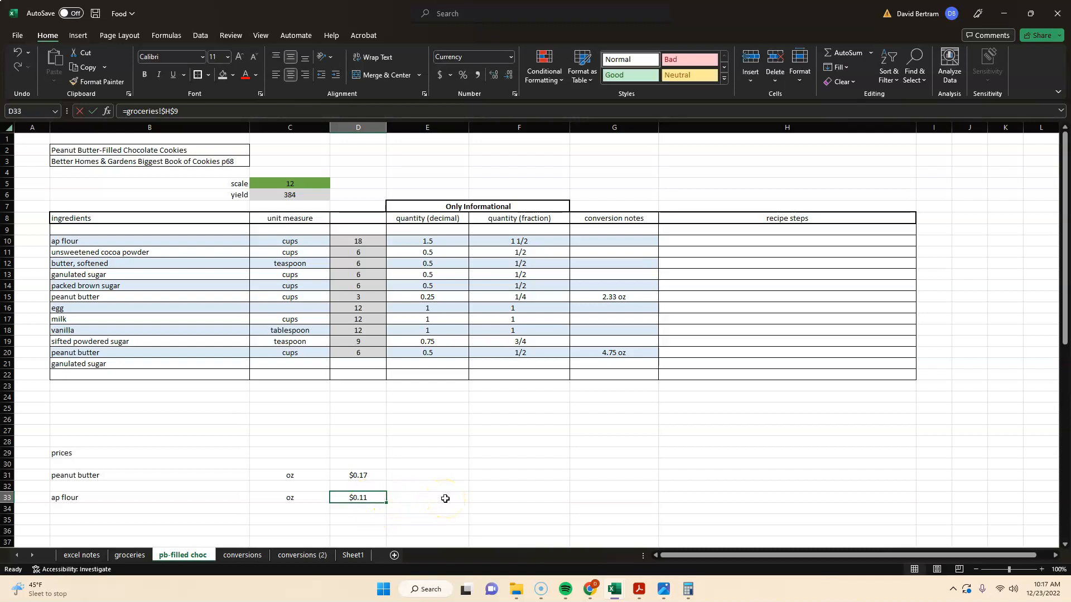
{"action": "left_click", "coordinate": [427, 498]}
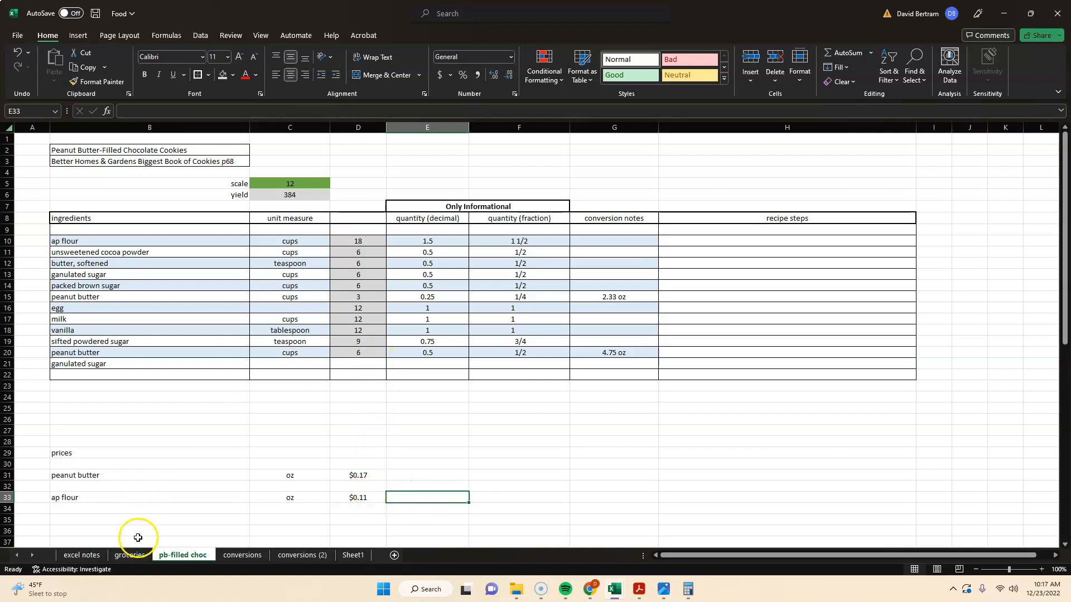
Check the ap flour make entry on groceries and return to the recipe sheet.
{"action": "left_click", "coordinate": [129, 554]}
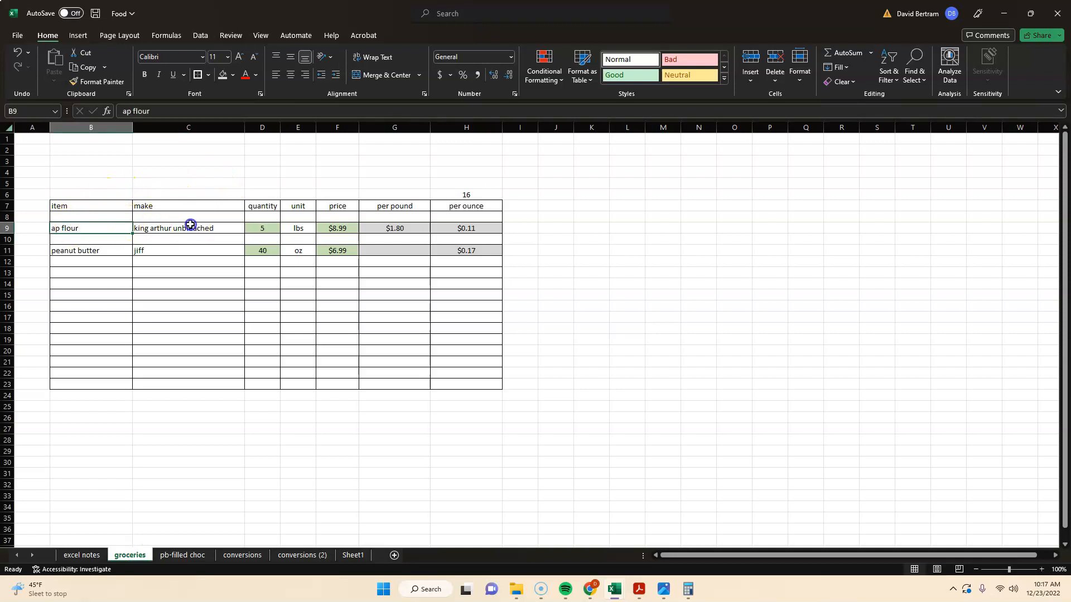
{"action": "left_click", "coordinate": [189, 228]}
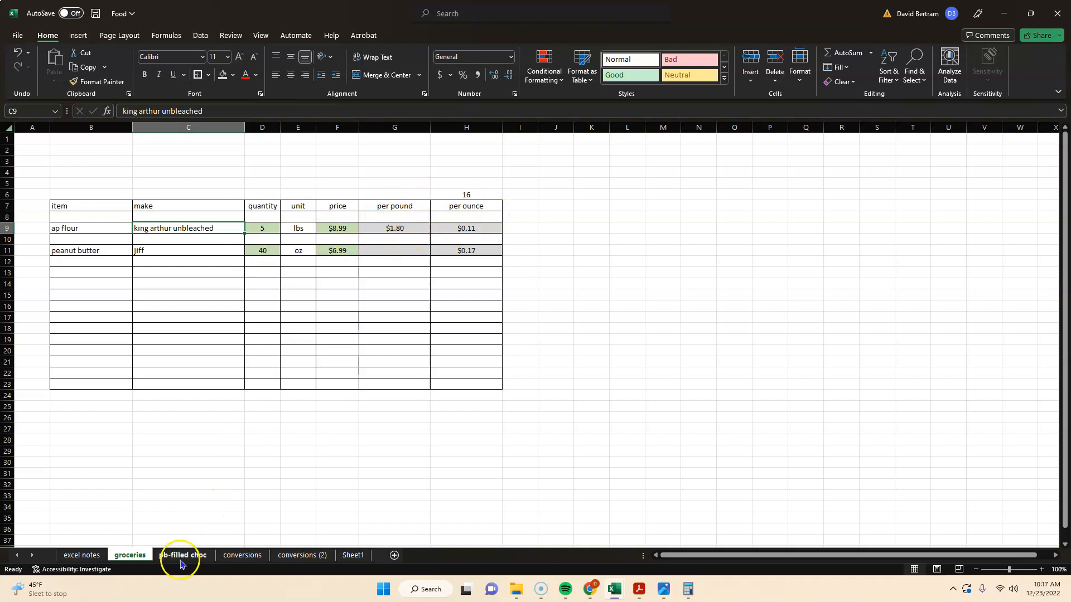
{"action": "left_click", "coordinate": [182, 555]}
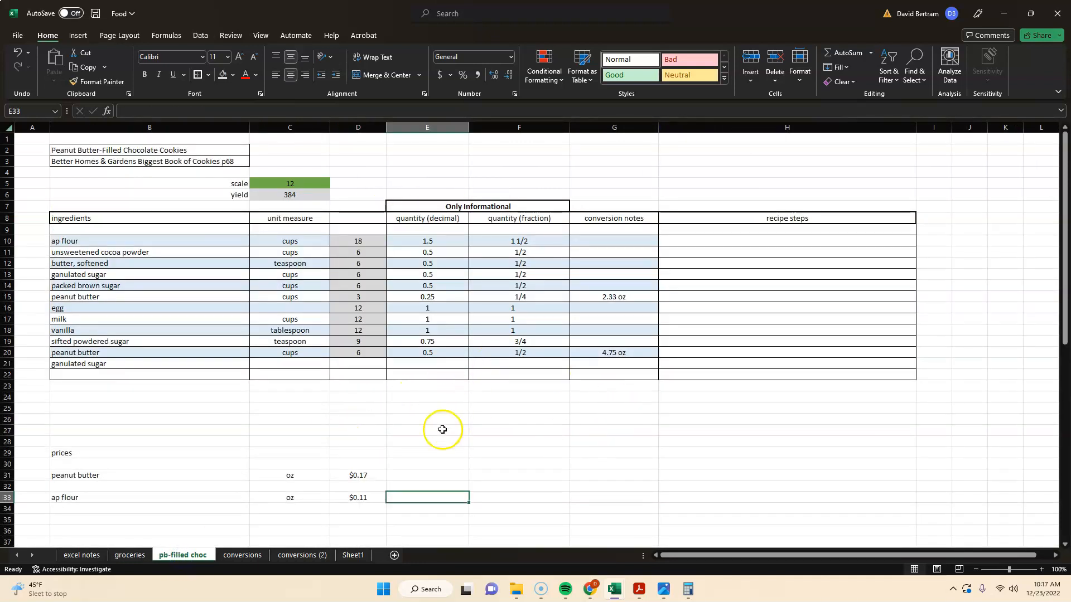
{"action": "mouse_move", "coordinate": [454, 242]}
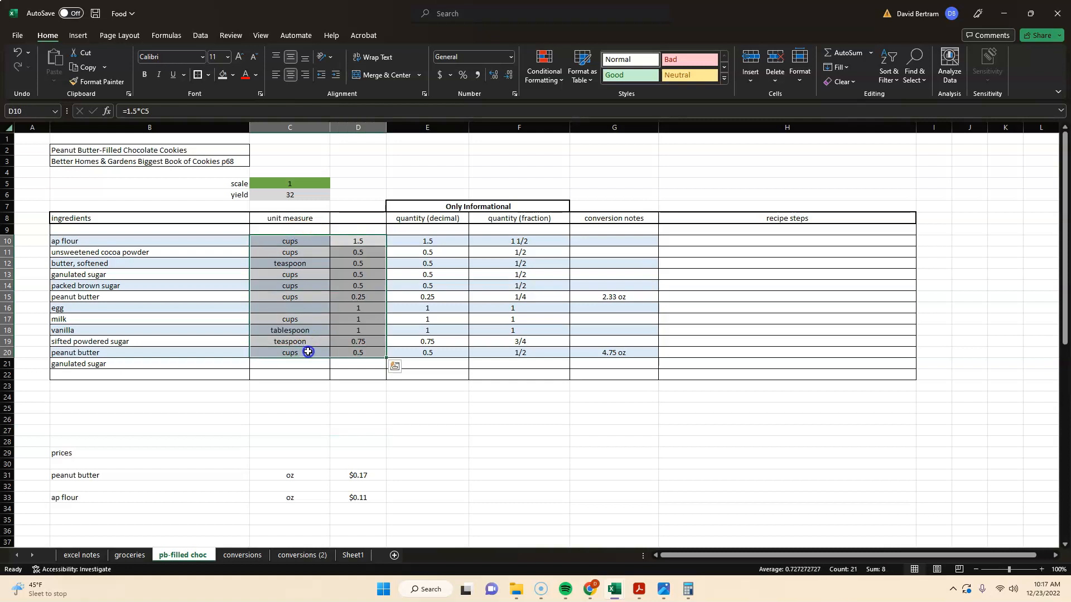
Select the informational quantity columns E7:F22 and move to the excel notes sheet.
{"action": "left_click", "coordinate": [427, 428]}
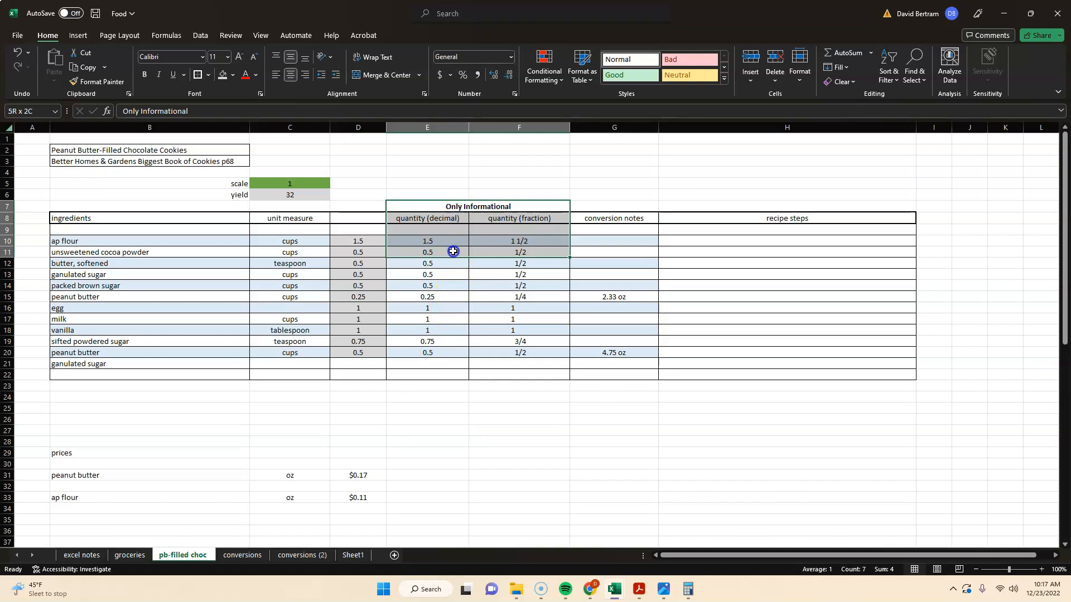
{"action": "left_click_drag", "start_coordinate": [427, 251], "coordinate": [446, 370]}
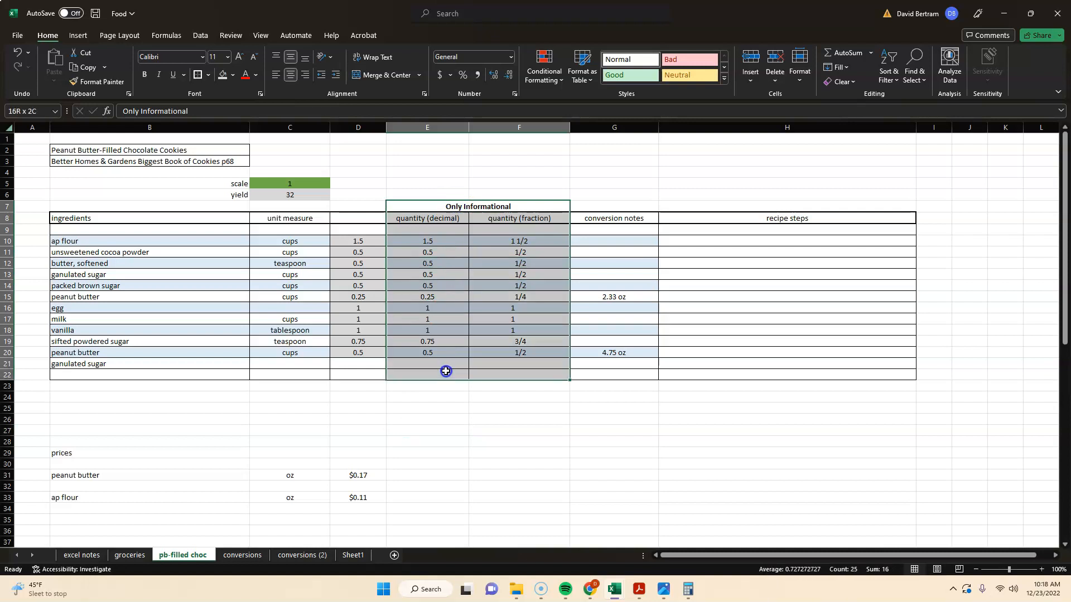
{"action": "left_click", "coordinate": [426, 418]}
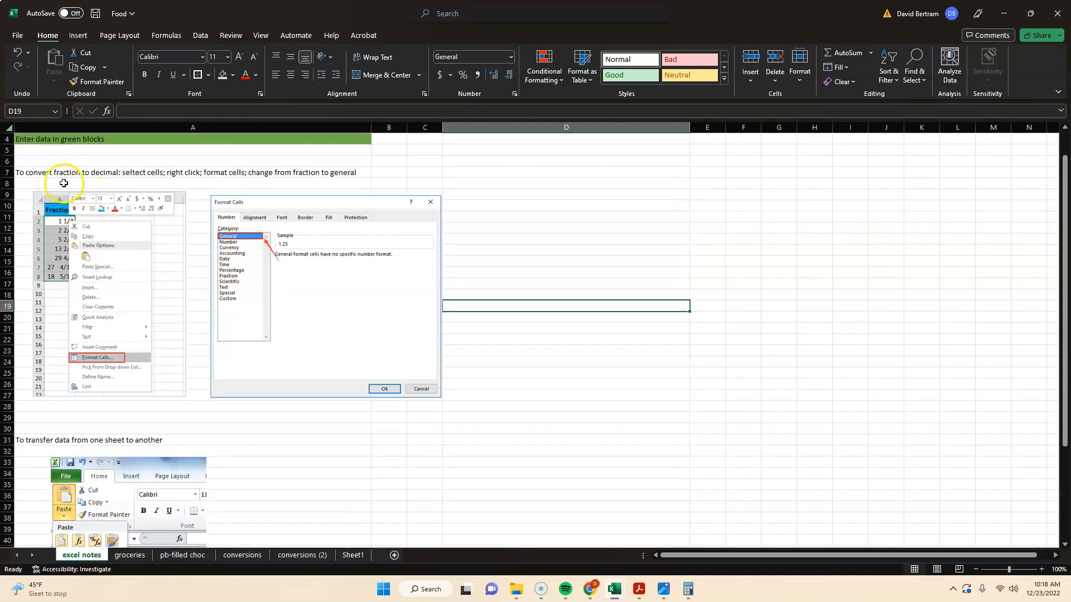
{"action": "mouse_move", "coordinate": [113, 182]}
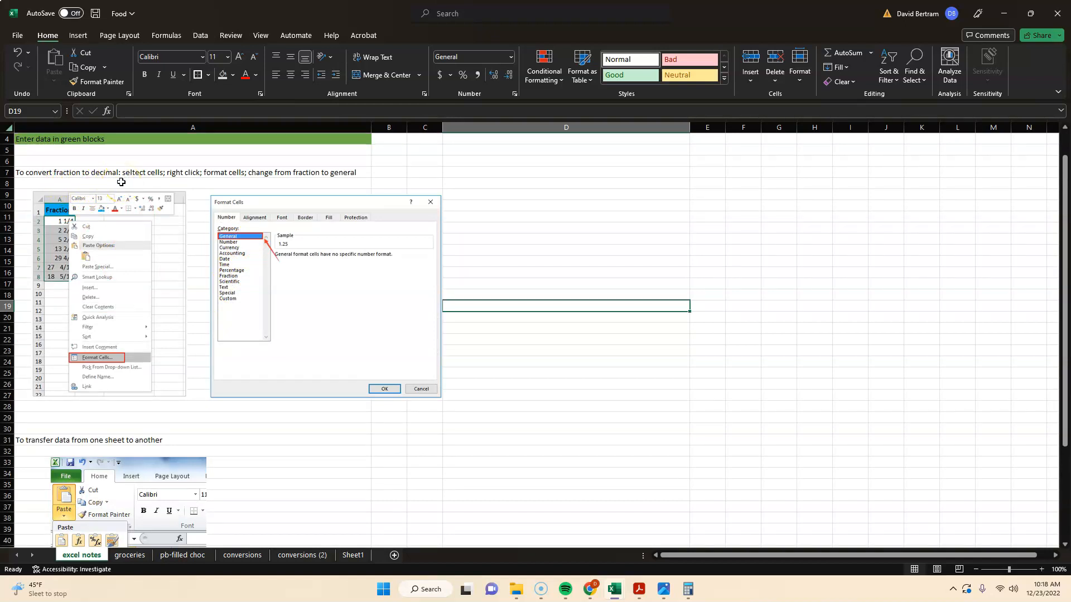
Return via groceries to pb-filled choc and select the fraction quantity cells.
{"action": "left_click", "coordinate": [130, 555]}
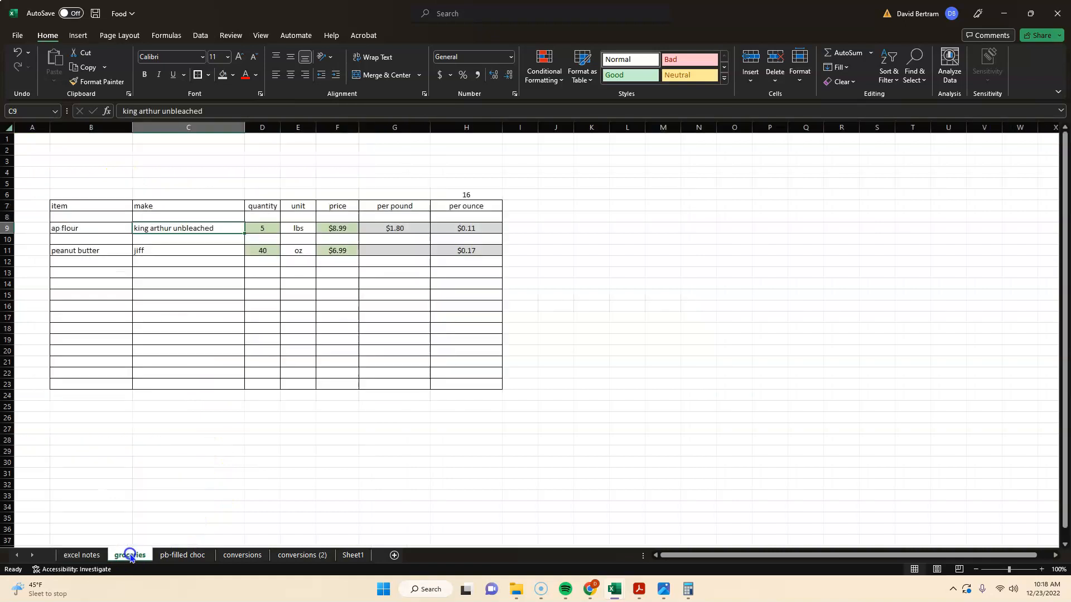
{"action": "left_click", "coordinate": [182, 558]}
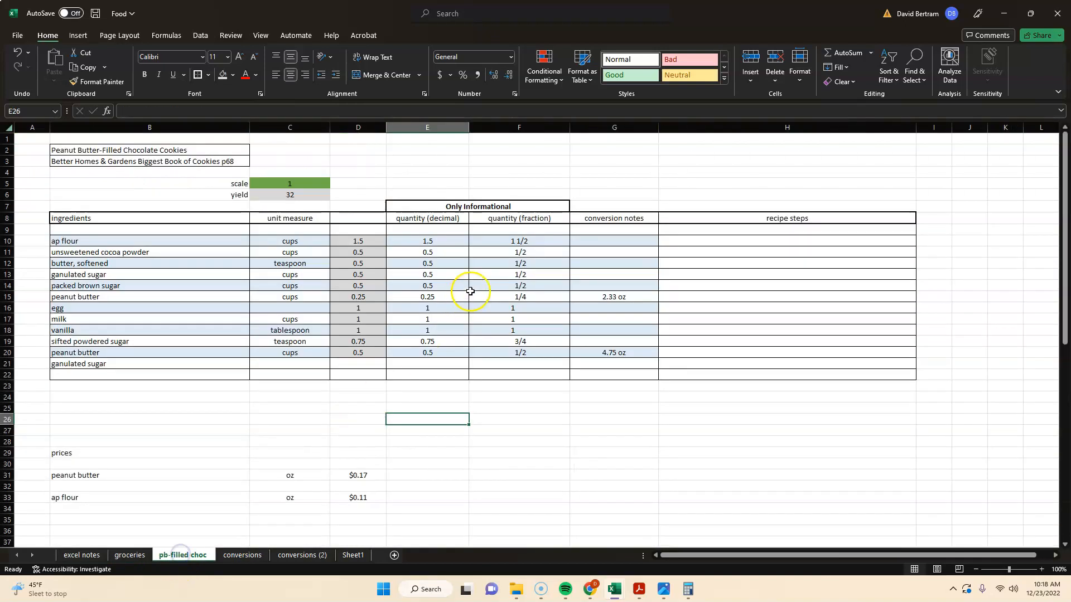
{"action": "left_click_drag", "start_coordinate": [519, 241], "coordinate": [519, 352]}
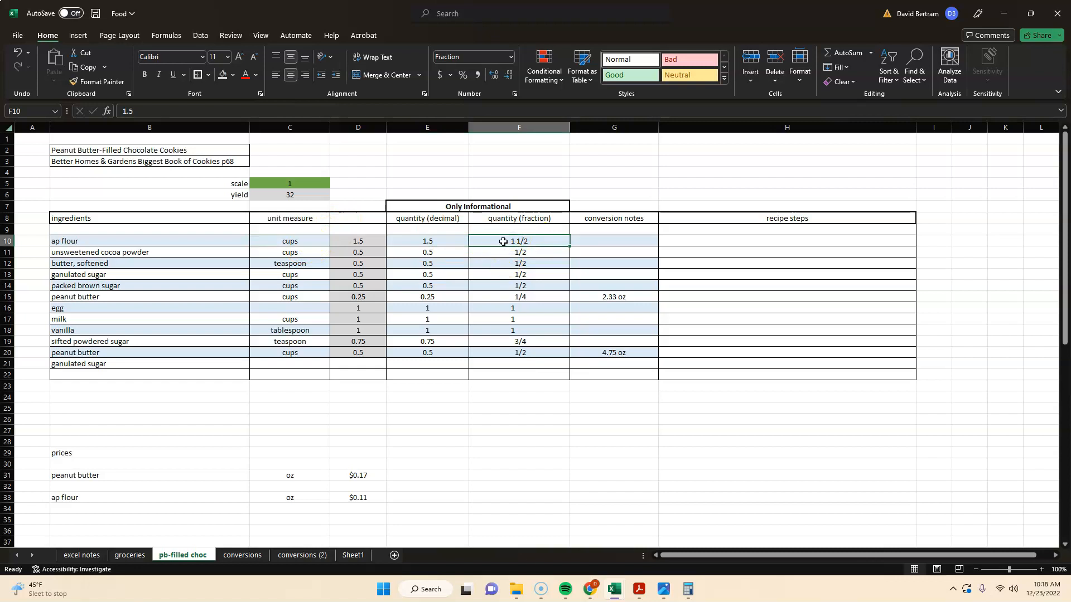
{"action": "left_click_drag", "start_coordinate": [517, 241], "coordinate": [517, 353]}
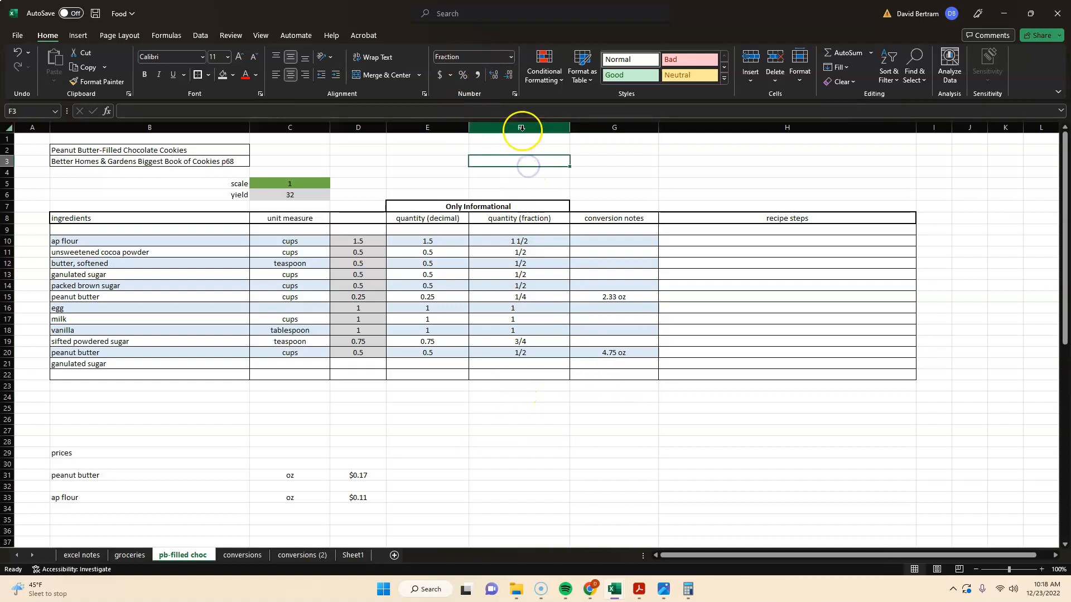
Enter a test value in H26 that displays as the fraction 1 1/2.
{"action": "left_click", "coordinate": [519, 127]}
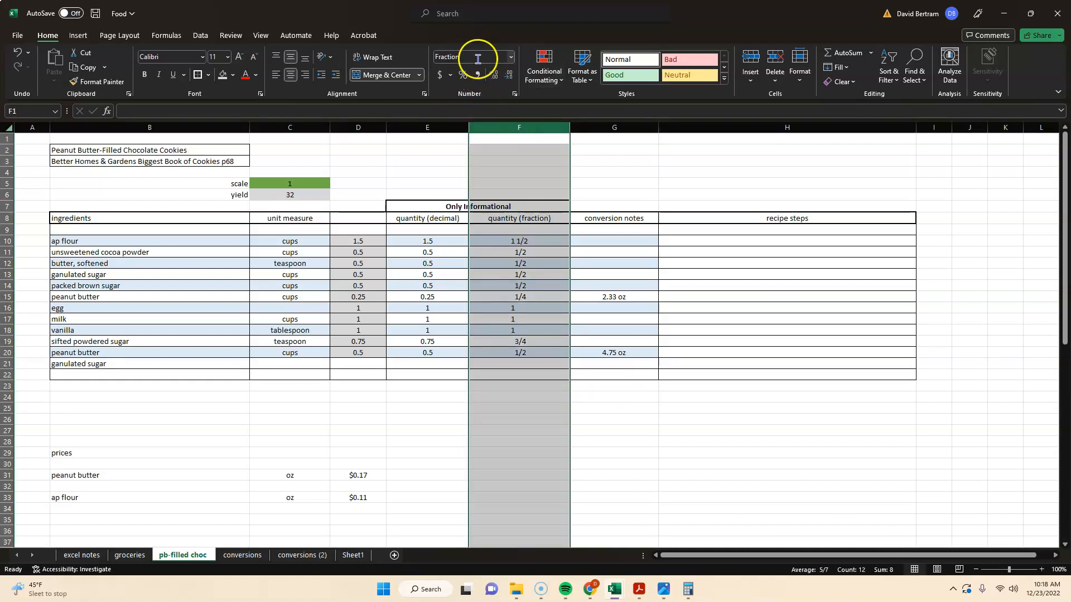
{"action": "left_click", "coordinate": [786, 419]}
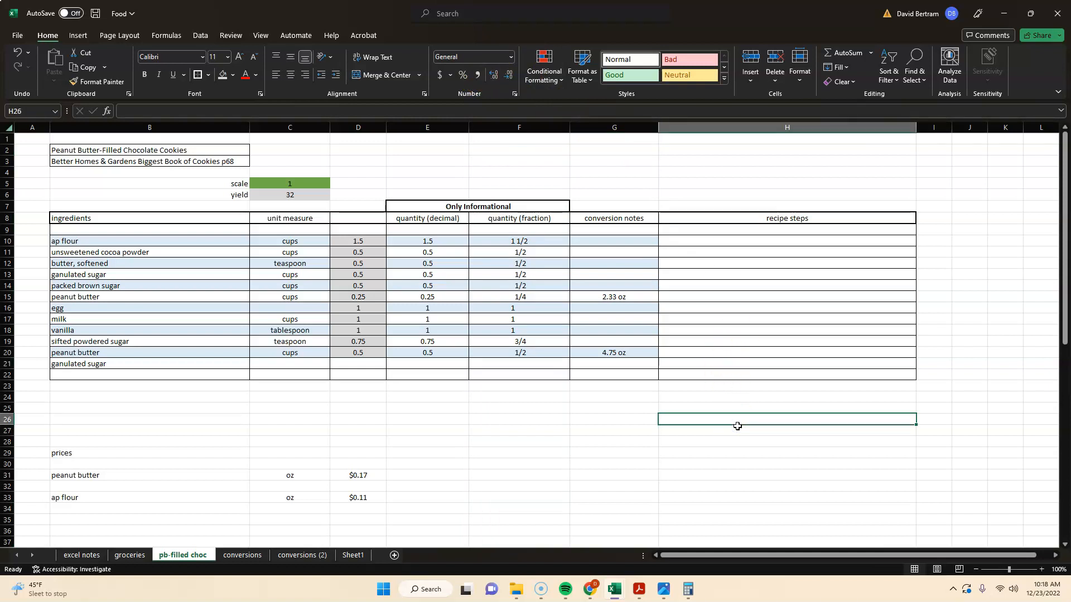
{"action": "type", "text": "1 1/2"}
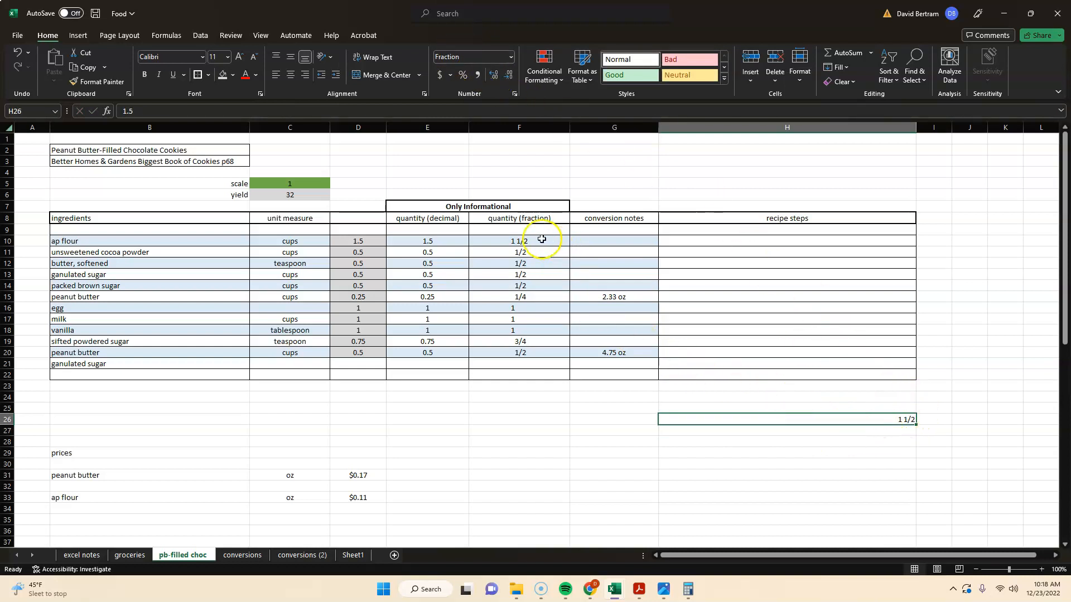
Select the fraction amounts F10:F20 and try General number formatting on them.
{"action": "left_click_drag", "start_coordinate": [518, 241], "coordinate": [519, 352]}
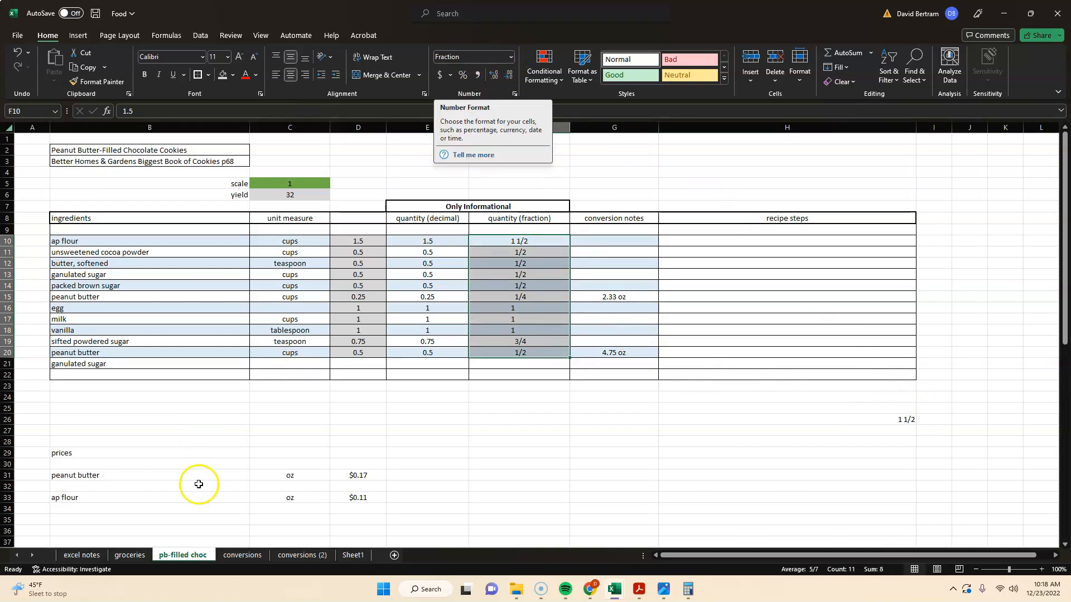
{"action": "left_click", "coordinate": [510, 56]}
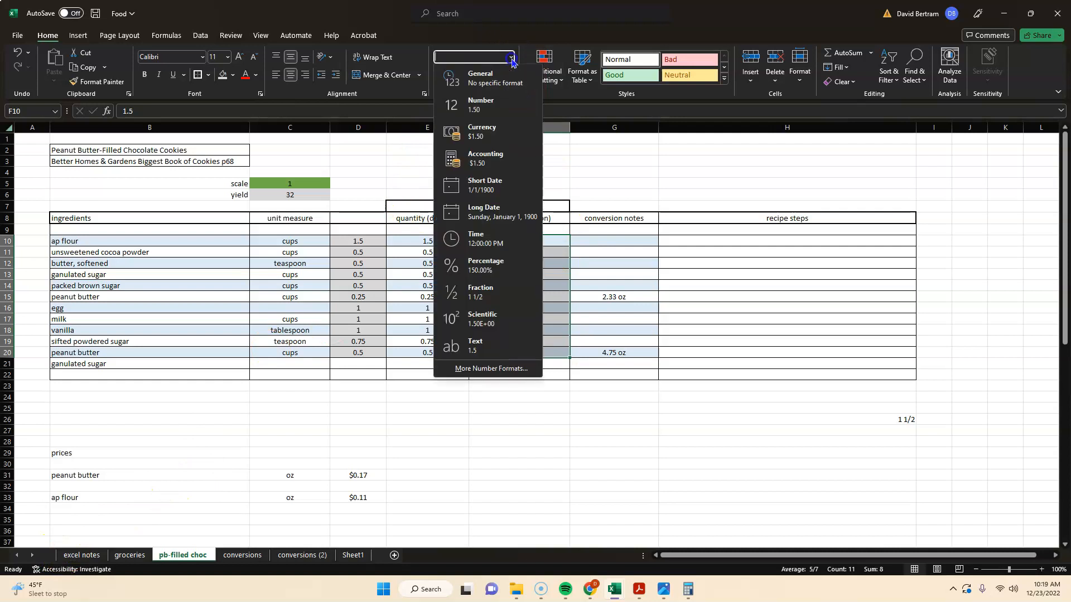
{"action": "mouse_move", "coordinate": [492, 78]}
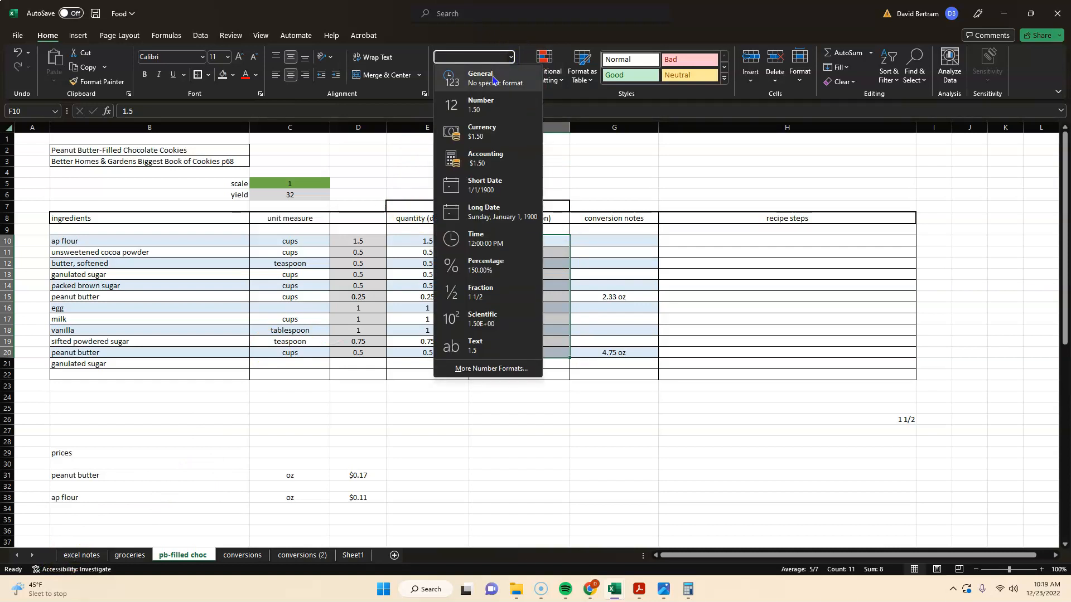
{"action": "left_click", "coordinate": [481, 75]}
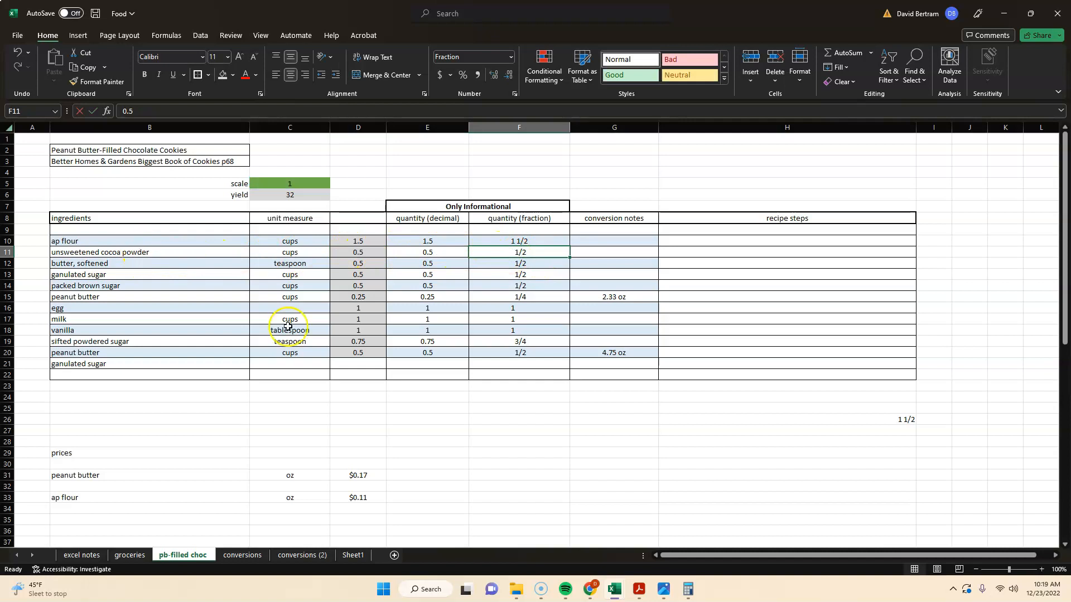
Narrow the ingredients column and merge-center the recipe title across B2:D2.
{"action": "left_click", "coordinate": [517, 442]}
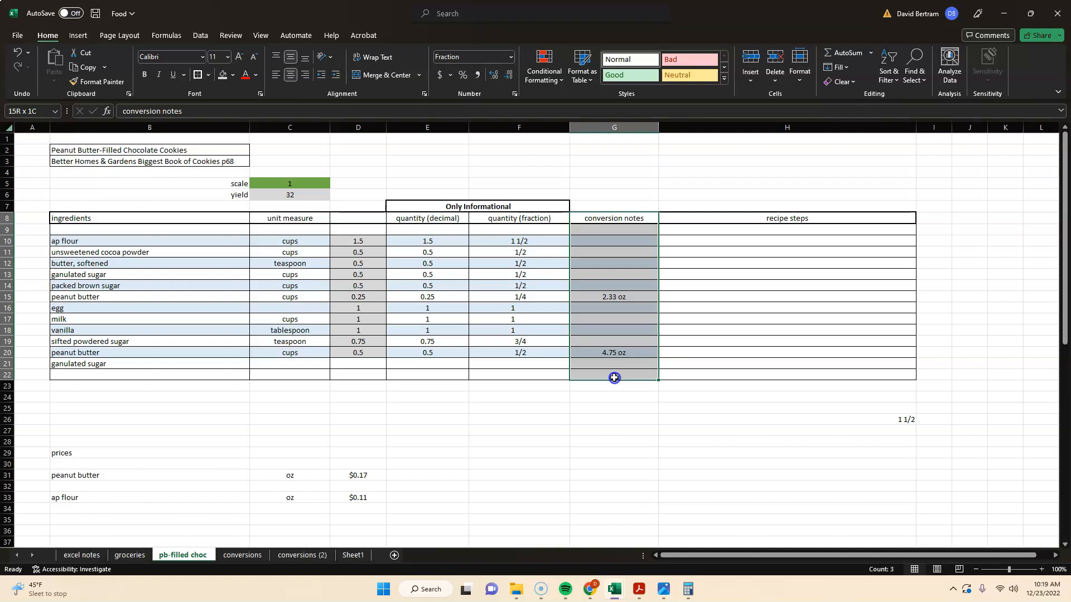
{"action": "left_click", "coordinate": [787, 161]}
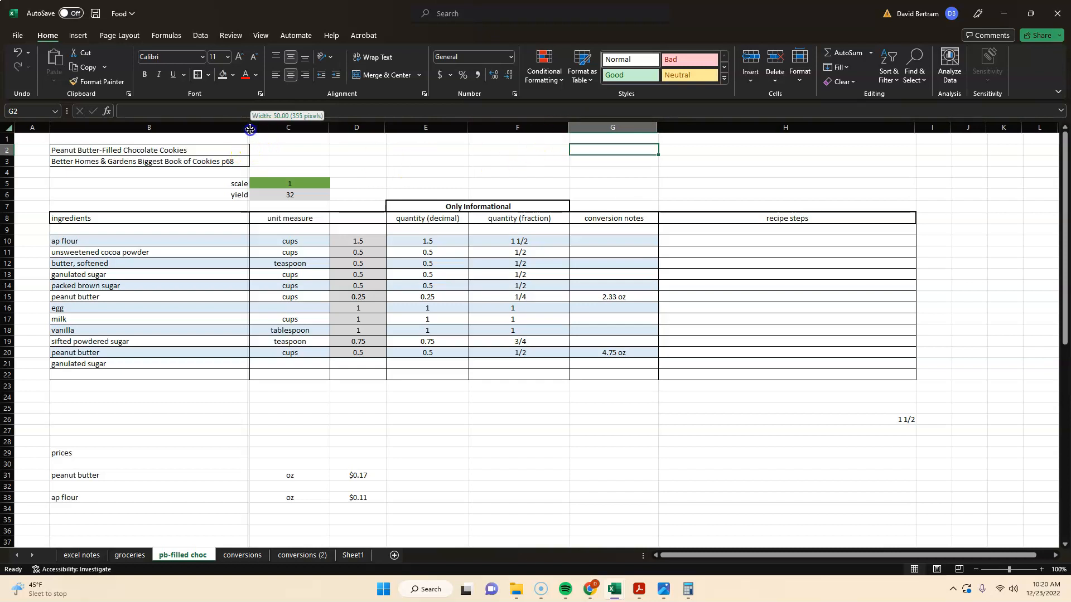
{"action": "left_click_drag", "start_coordinate": [250, 127], "coordinate": [220, 128]}
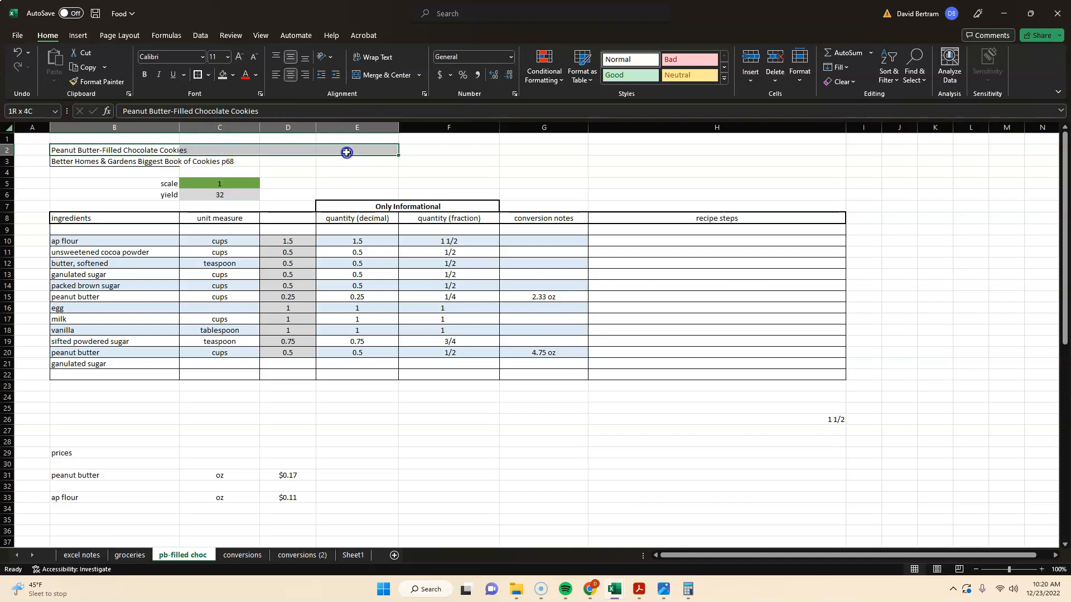
{"action": "left_click", "coordinate": [385, 75]}
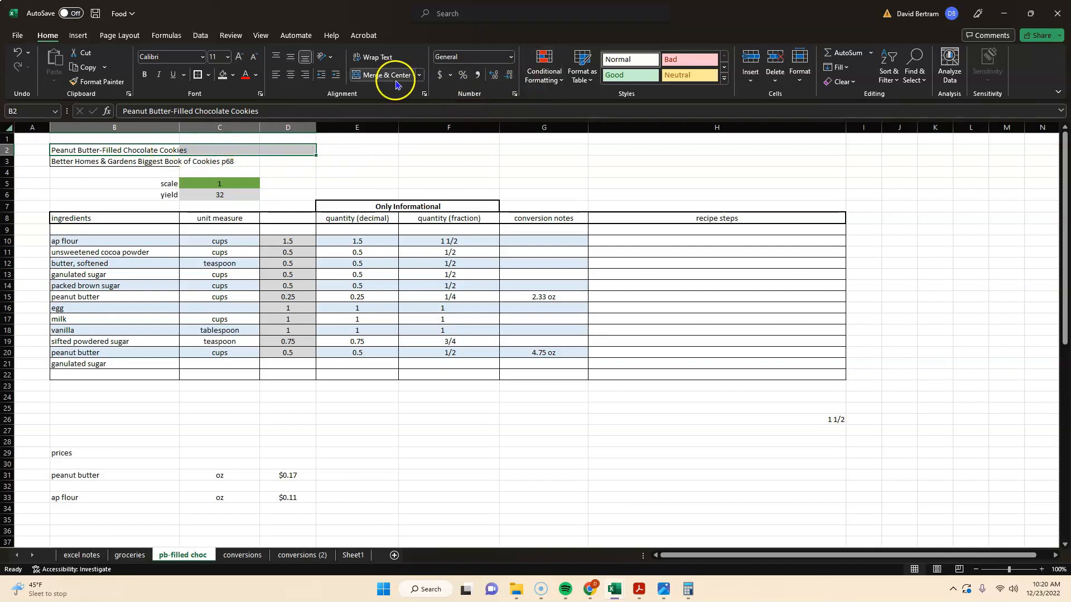
{"action": "left_click", "coordinate": [385, 75]}
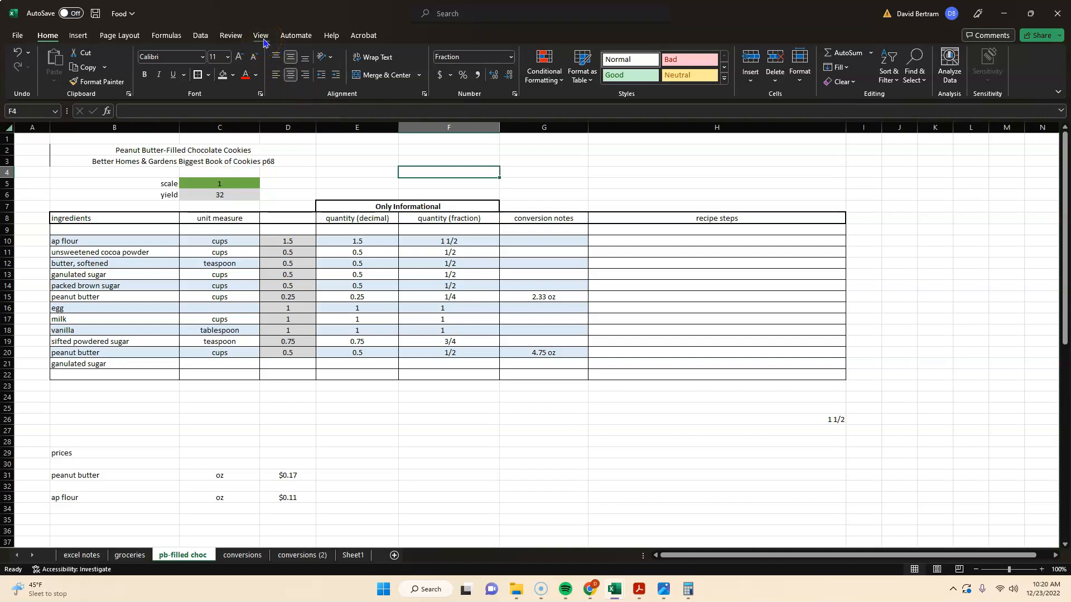
{"action": "mouse_move", "coordinate": [137, 40]}
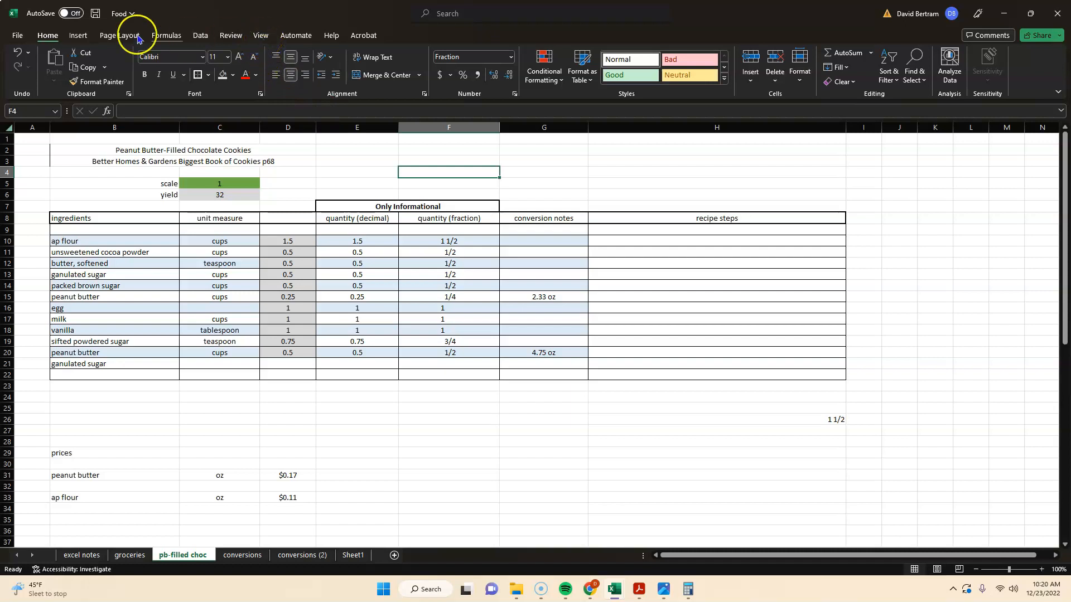
Set the sheet to landscape orientation from Page Layout.
{"action": "left_click", "coordinate": [120, 34]}
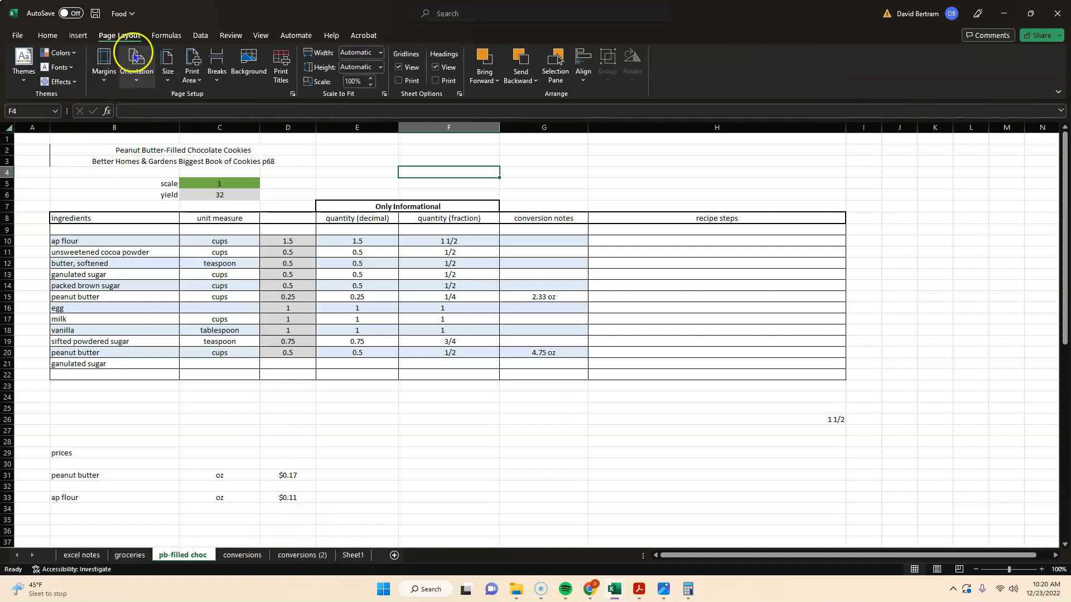
{"action": "mouse_move", "coordinate": [135, 64]}
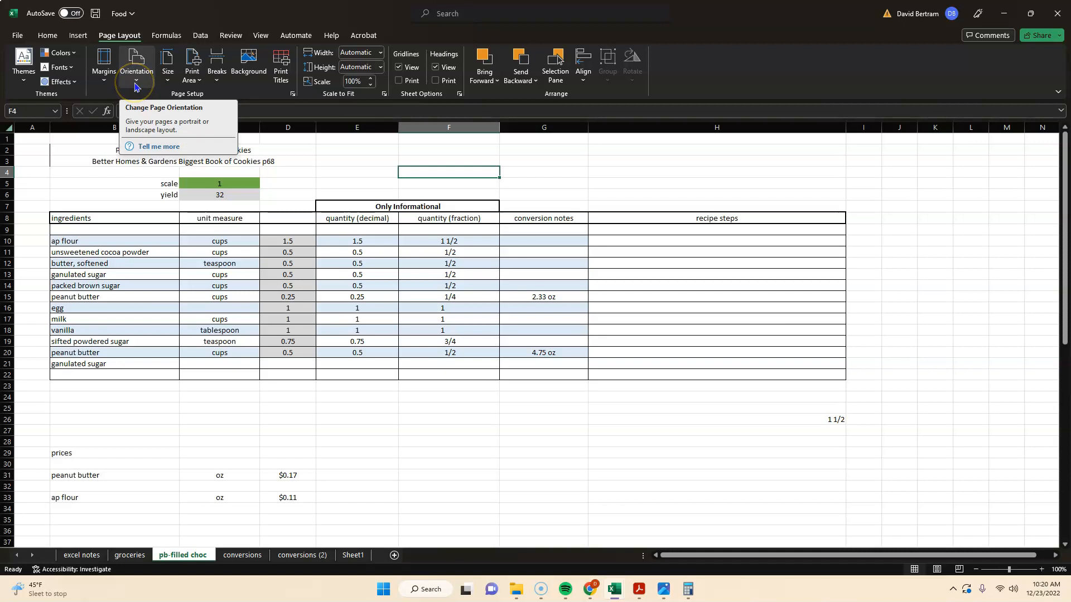
{"action": "left_click", "coordinate": [260, 36]}
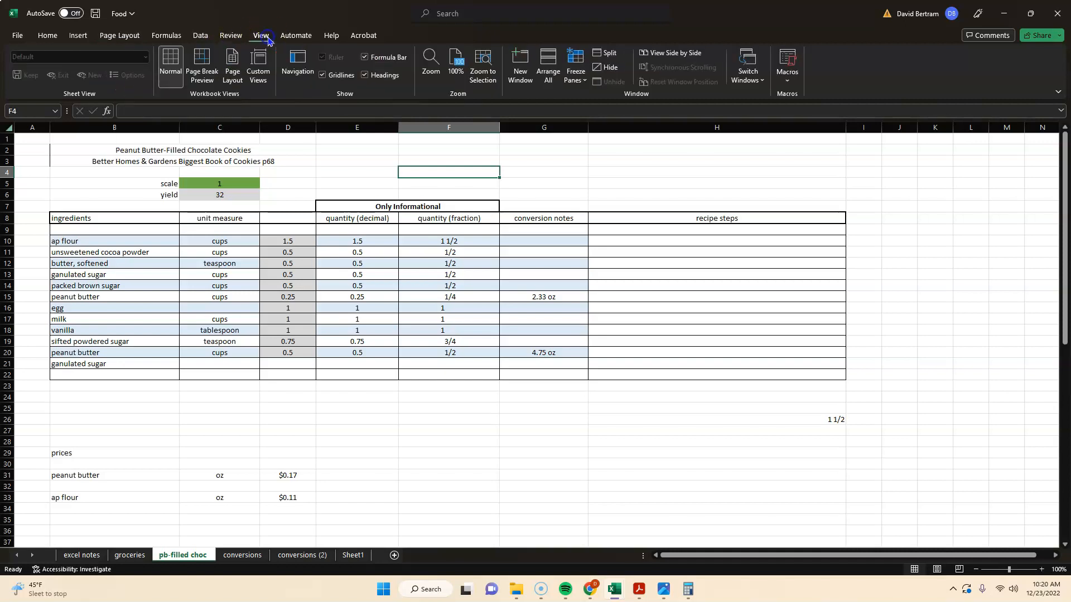
{"action": "left_click", "coordinate": [119, 35]}
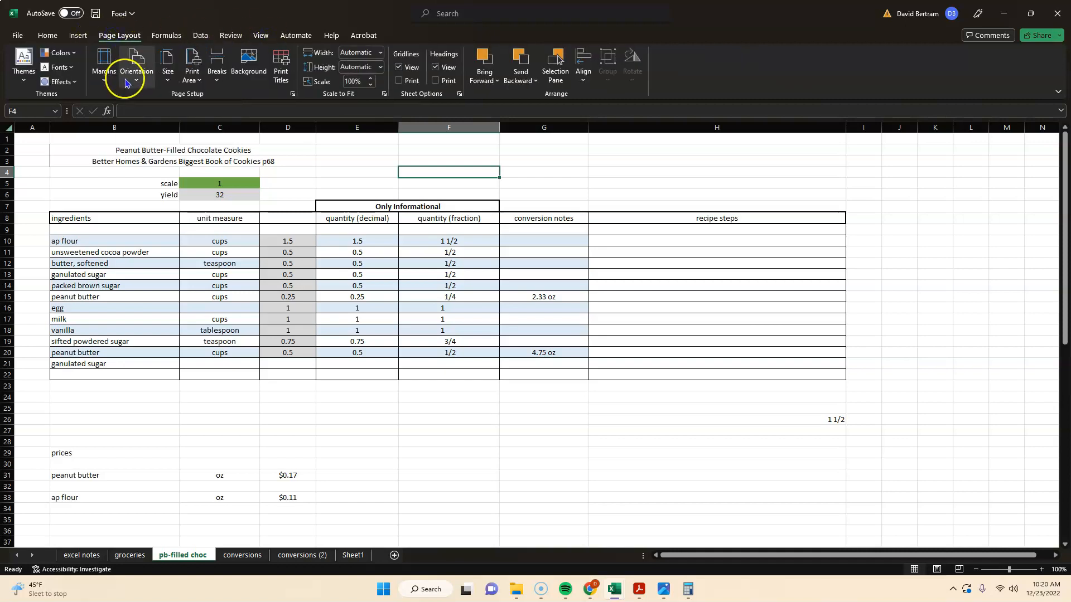
{"action": "left_click", "coordinate": [136, 64]}
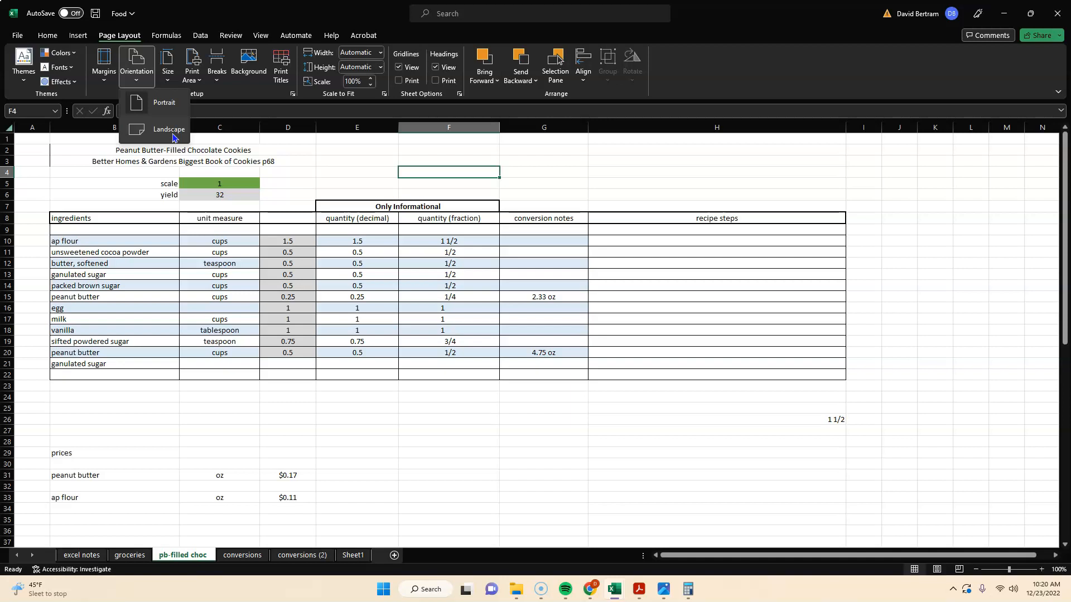
{"action": "left_click", "coordinate": [168, 129]}
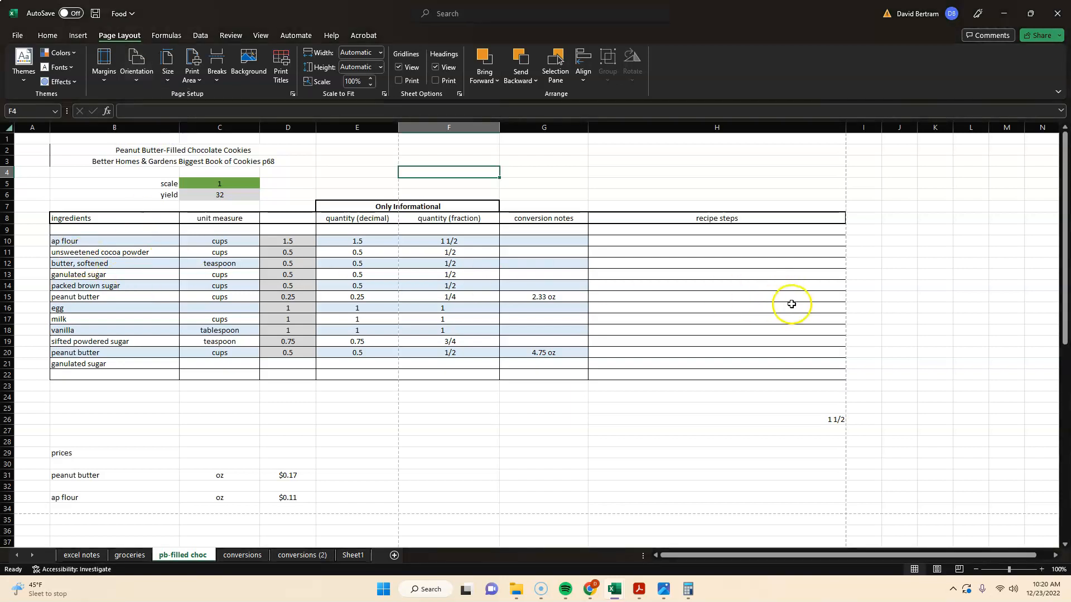
{"action": "mouse_move", "coordinate": [273, 40]}
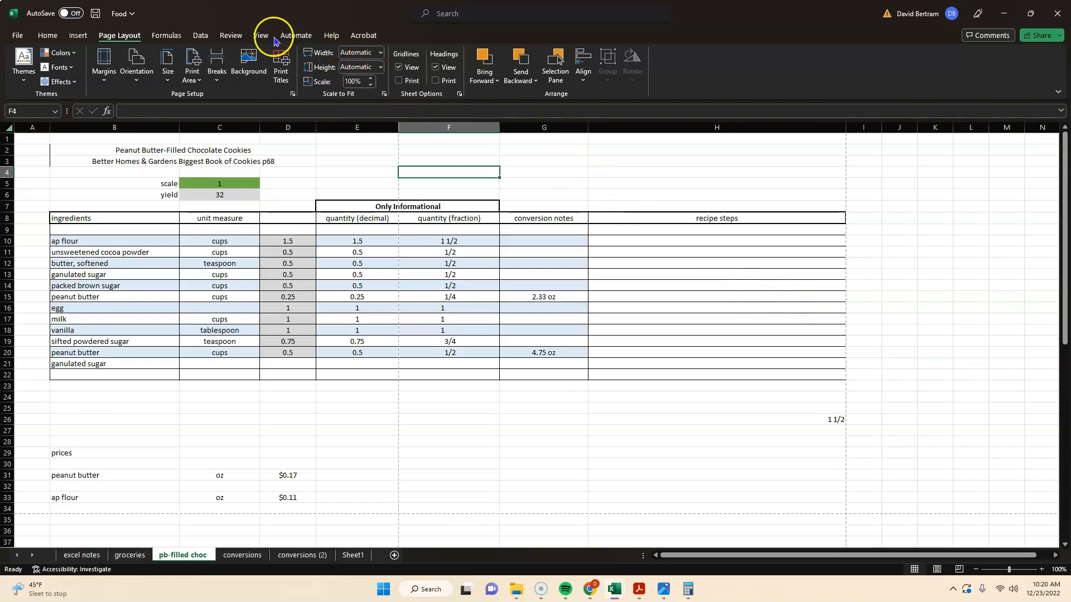
Show the sheet in Page Break Preview with the table on Page 1.
{"action": "left_click", "coordinate": [260, 36]}
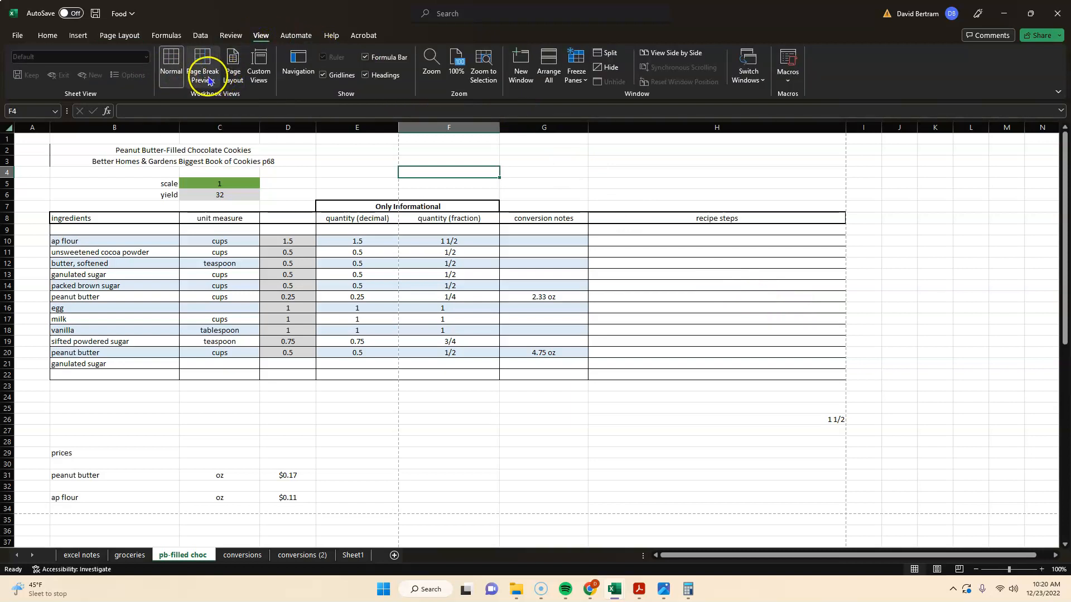
{"action": "left_click", "coordinate": [202, 66]}
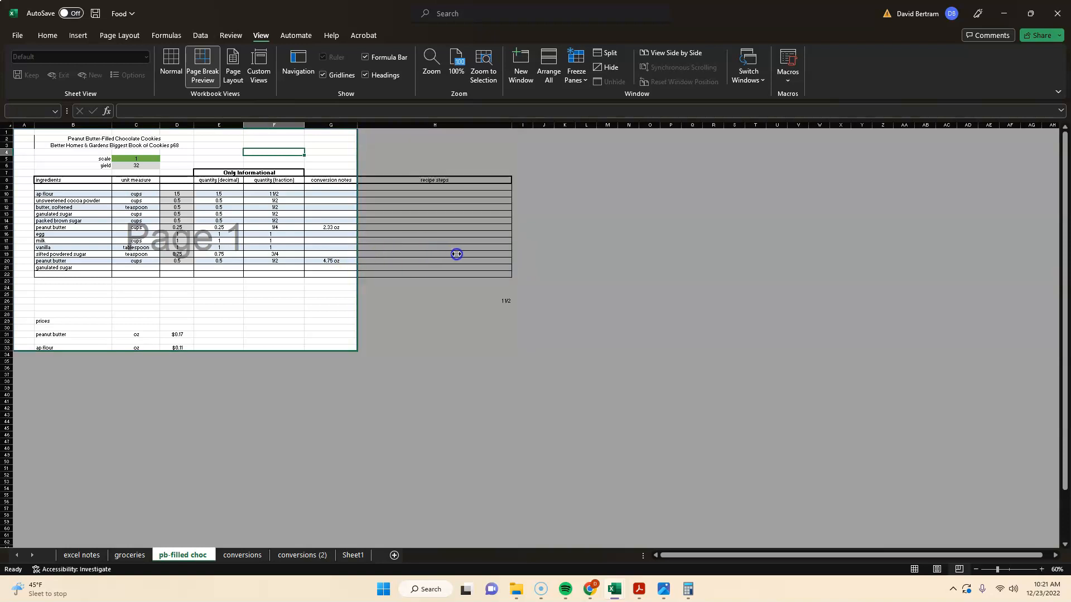
Drag the blue Page 1 boundary past recipe steps, then back to the end of conversion notes.
{"action": "left_click_drag", "start_coordinate": [456, 254], "coordinate": [432, 254]}
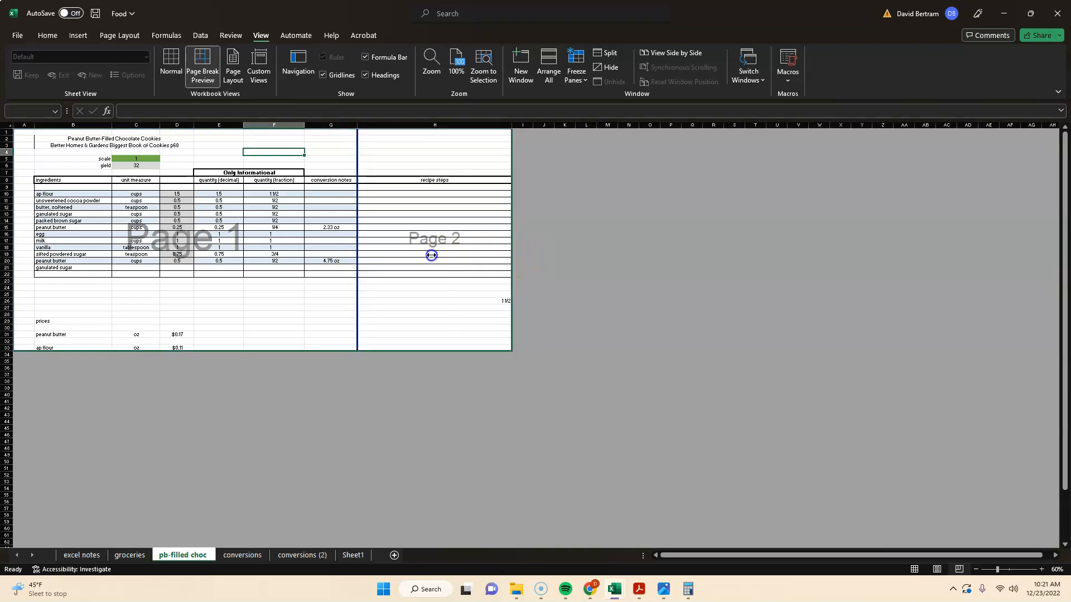
{"action": "left_click_drag", "start_coordinate": [432, 254], "coordinate": [357, 258]}
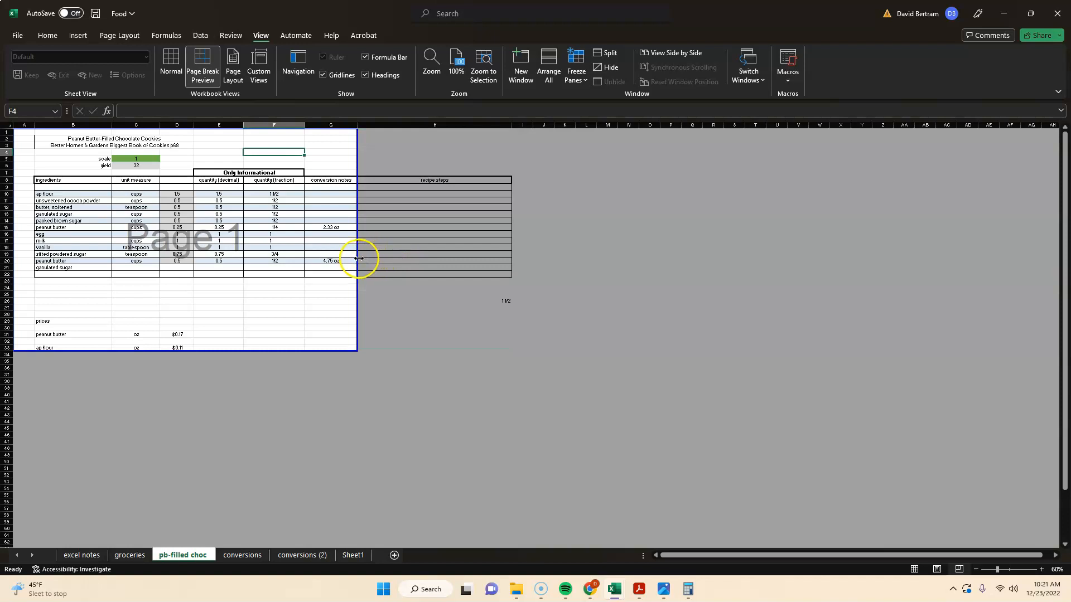
{"action": "left_click_drag", "start_coordinate": [357, 260], "coordinate": [512, 261]}
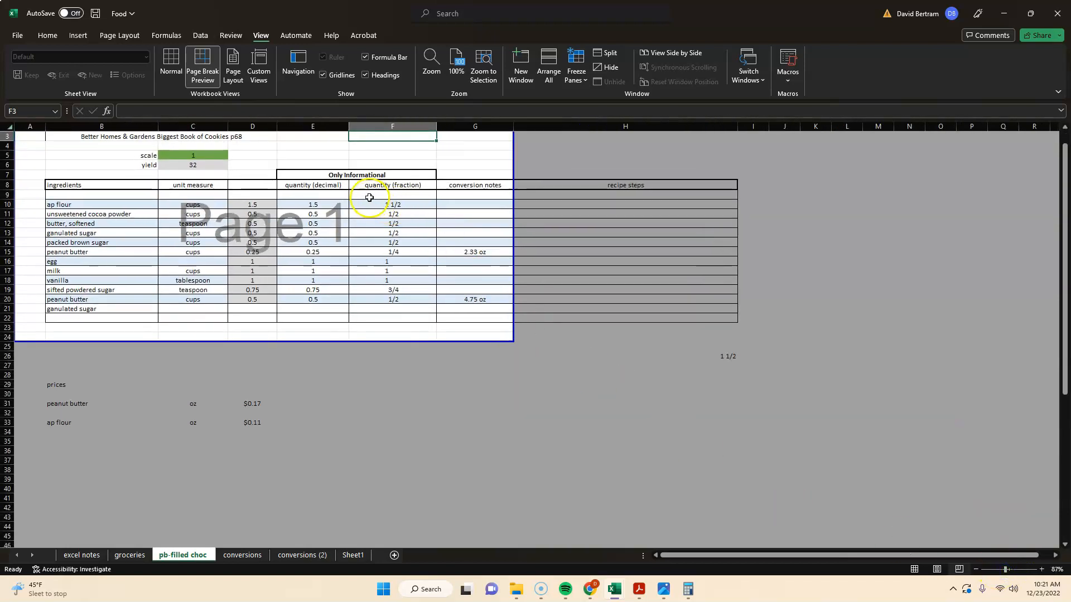
{"action": "left_click", "coordinate": [312, 126]}
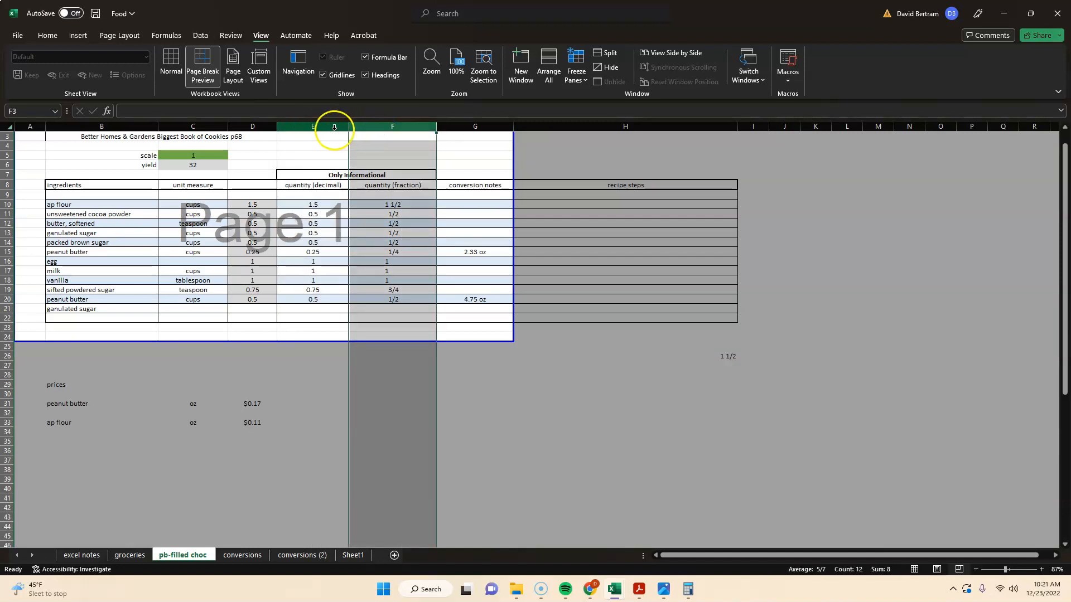
{"action": "right_click", "coordinate": [313, 126]}
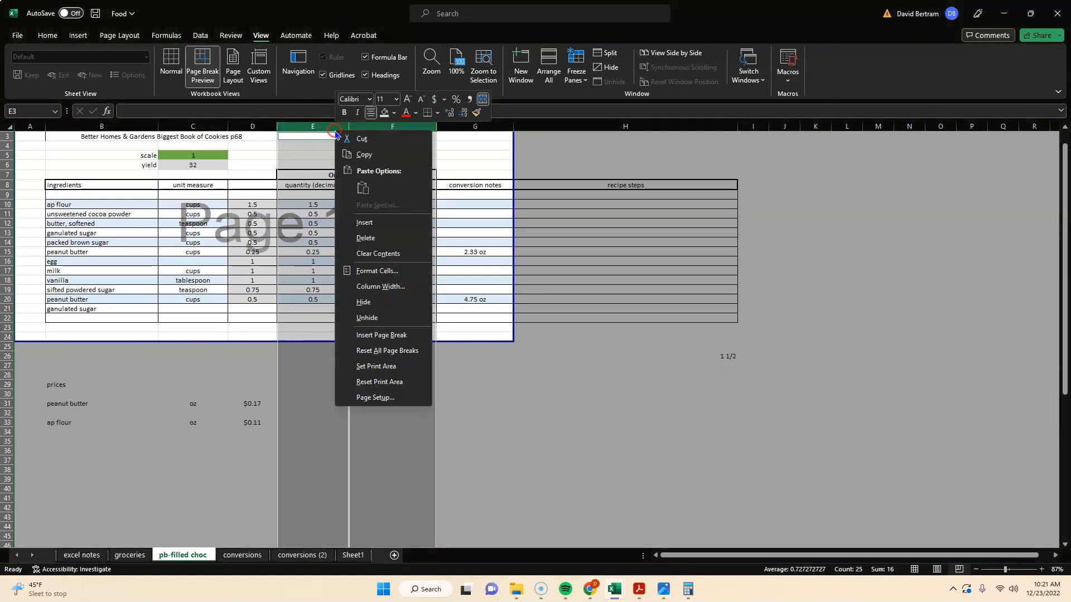
{"action": "mouse_move", "coordinate": [376, 302]}
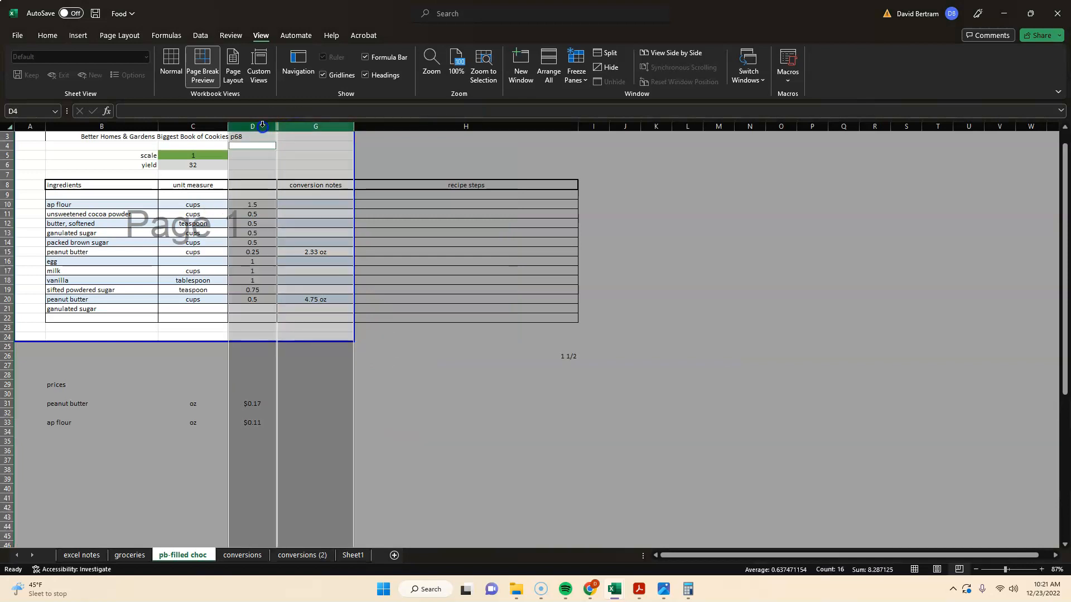
{"action": "right_click", "coordinate": [252, 126]}
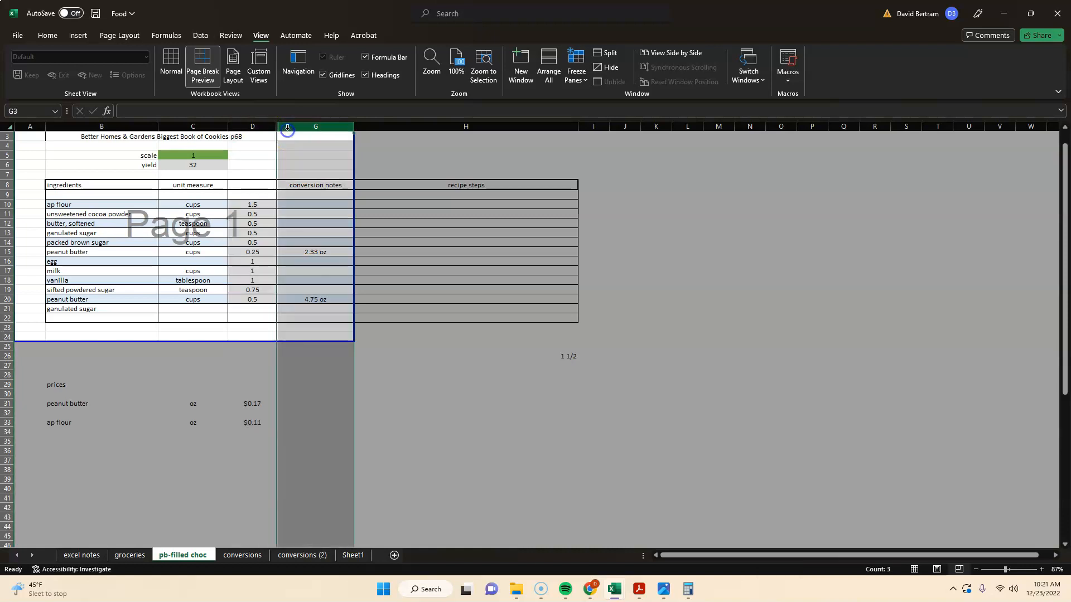
{"action": "right_click", "coordinate": [314, 127]}
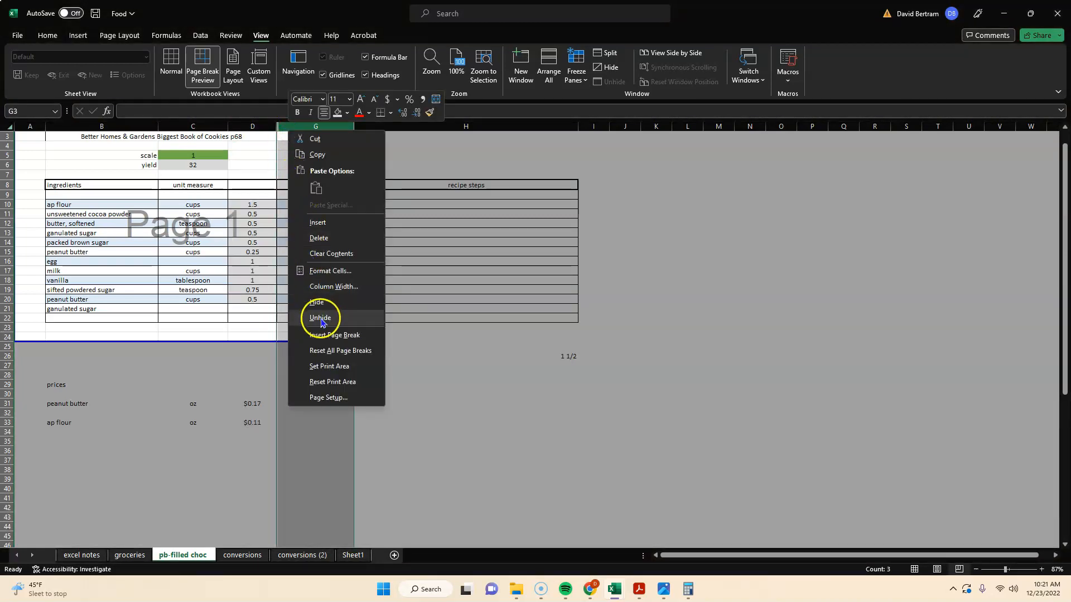
{"action": "left_click", "coordinate": [320, 318]}
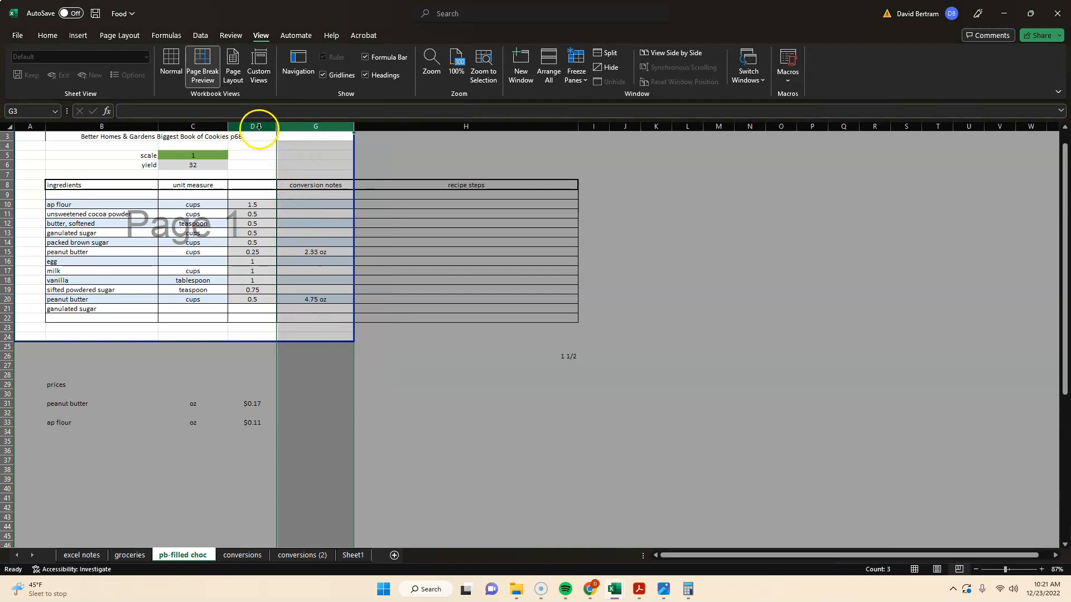
{"action": "right_click", "coordinate": [252, 126]}
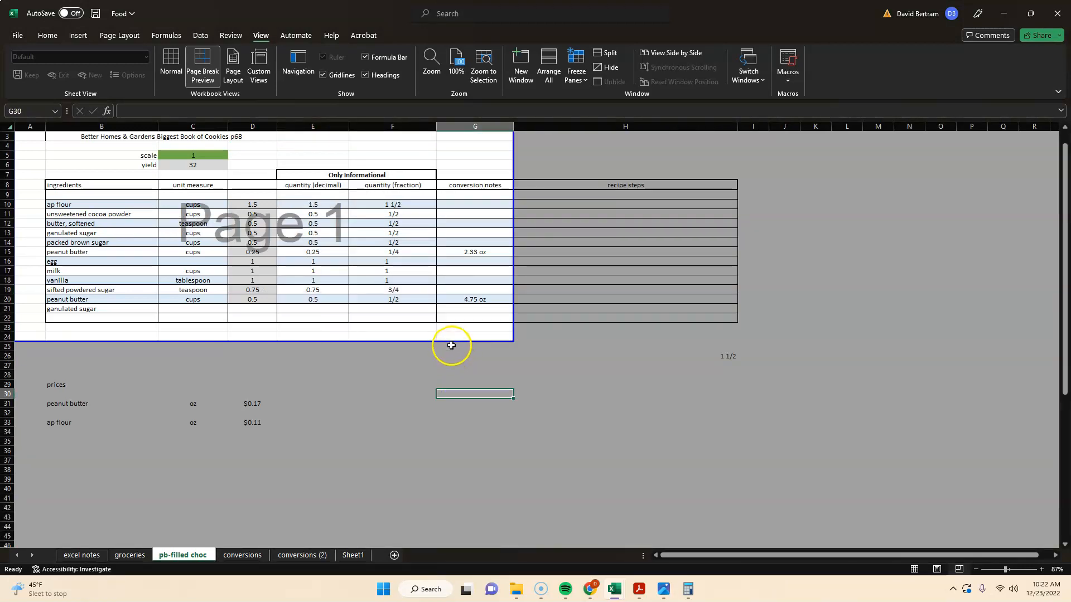
{"action": "mouse_move", "coordinate": [452, 318]}
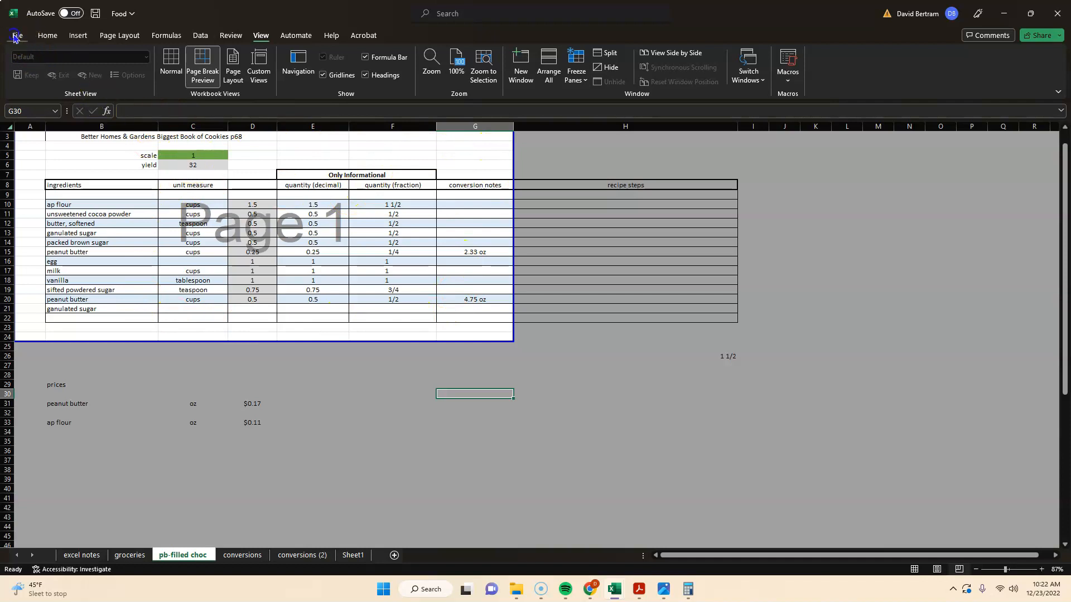
Switch the recipe sheet back to Normal view and move to the conversions sheet.
{"action": "left_click", "coordinate": [15, 34]}
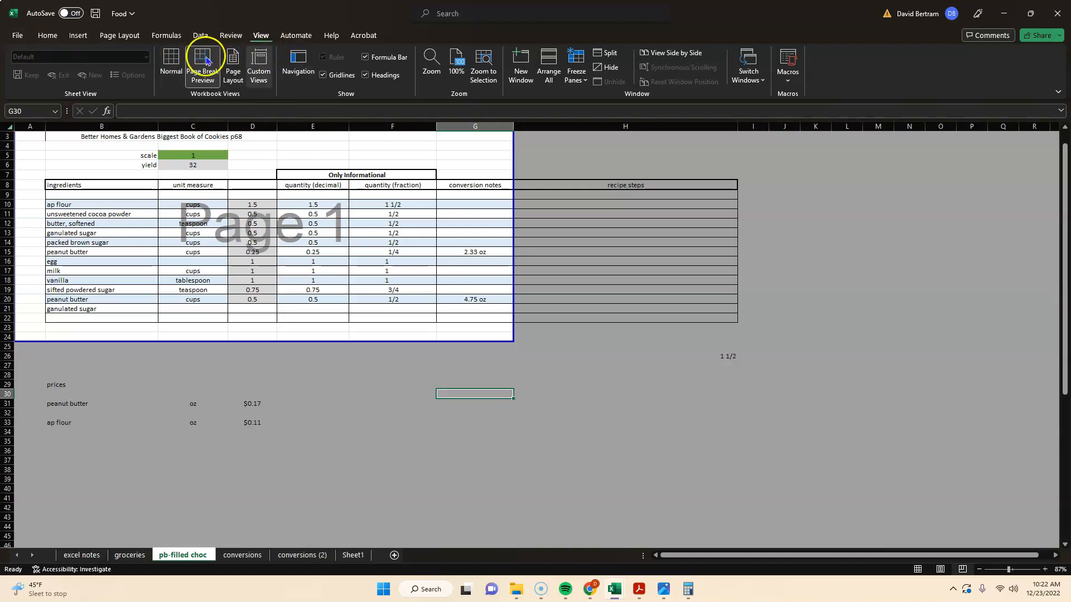
{"action": "left_click", "coordinate": [170, 65]}
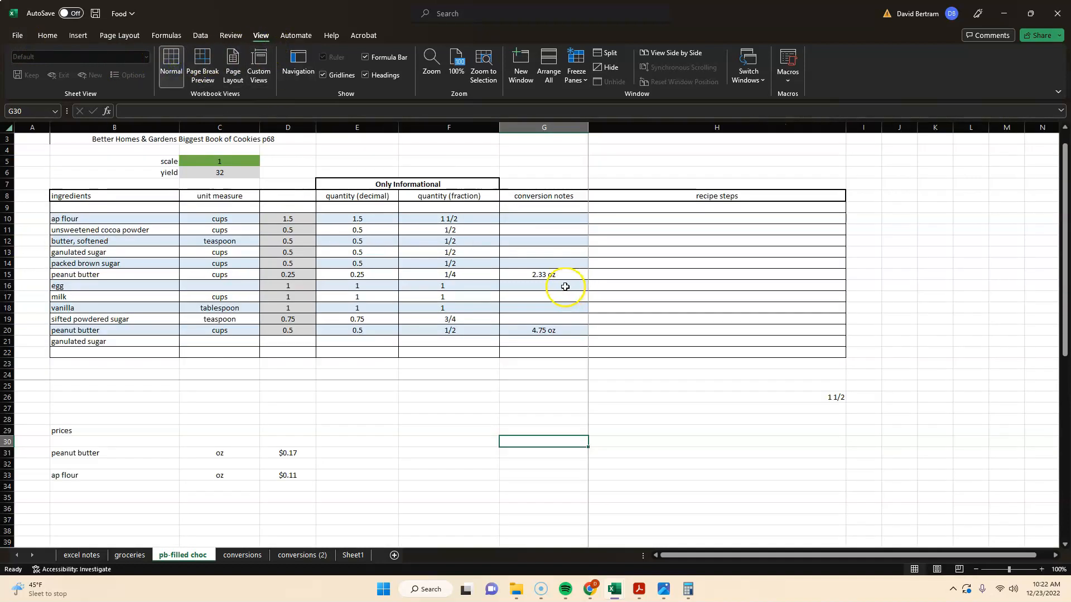
{"action": "mouse_move", "coordinate": [352, 521]}
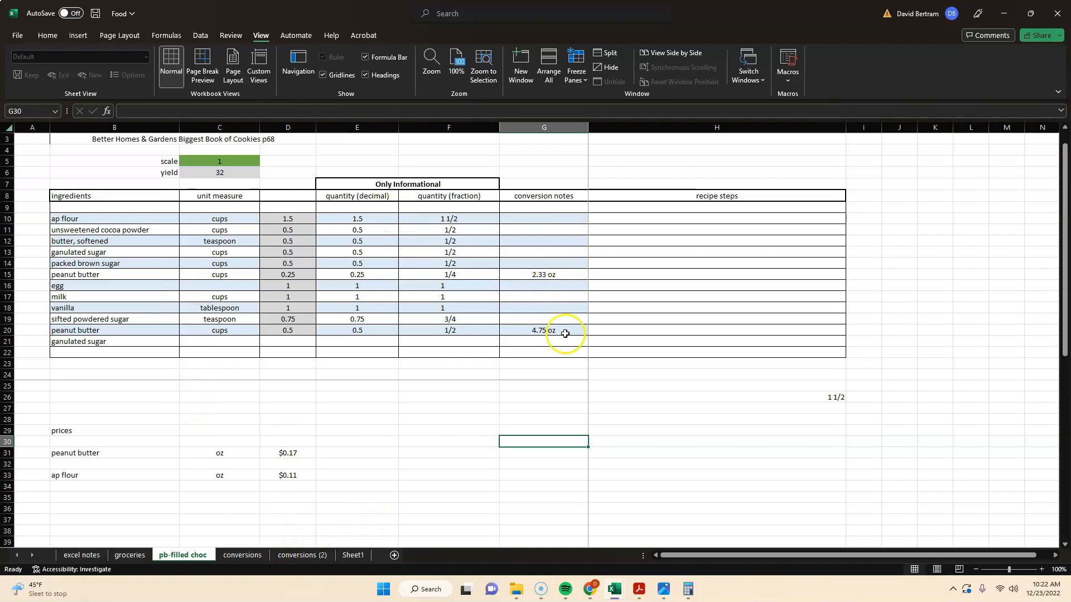
{"action": "left_click", "coordinate": [242, 556]}
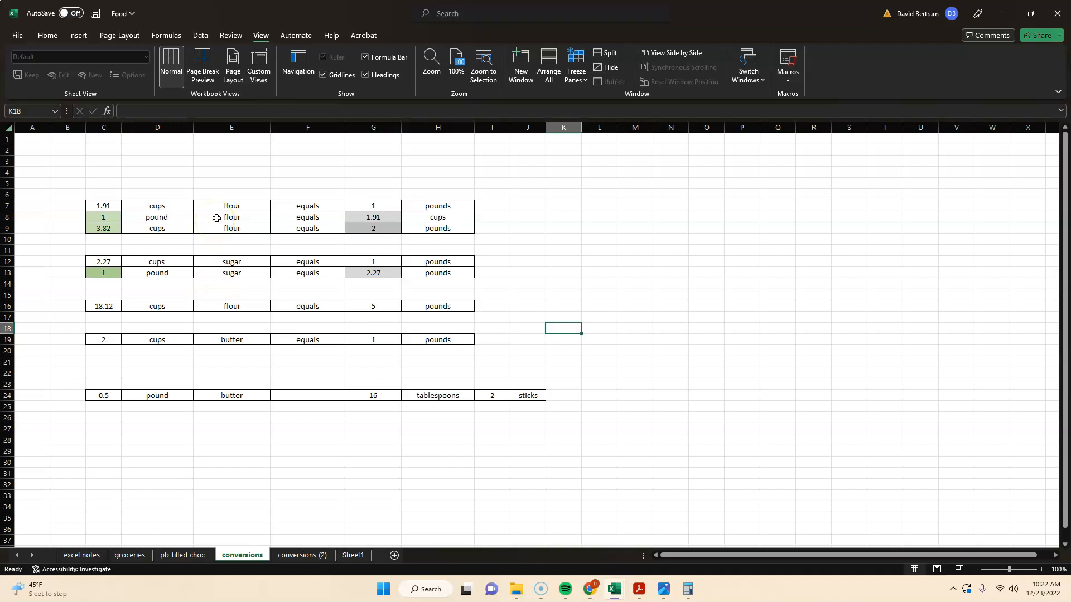
{"action": "mouse_move", "coordinate": [215, 221]}
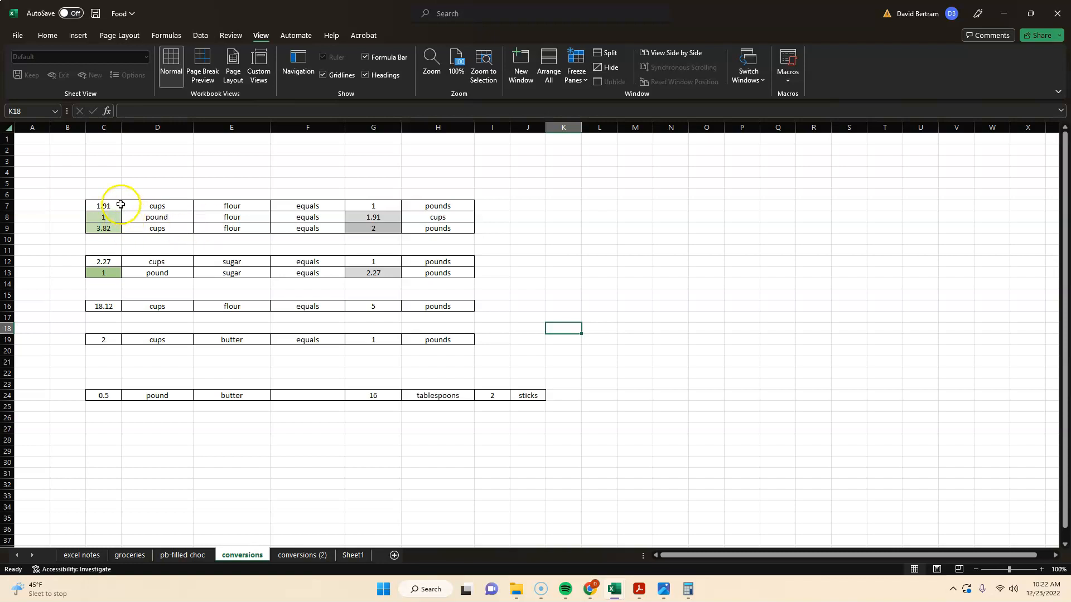
Review the conversion table, then enter 5 as the flour pound amount in C8 so cups reads 9.55.
{"action": "left_click_drag", "start_coordinate": [103, 205], "coordinate": [438, 205]}
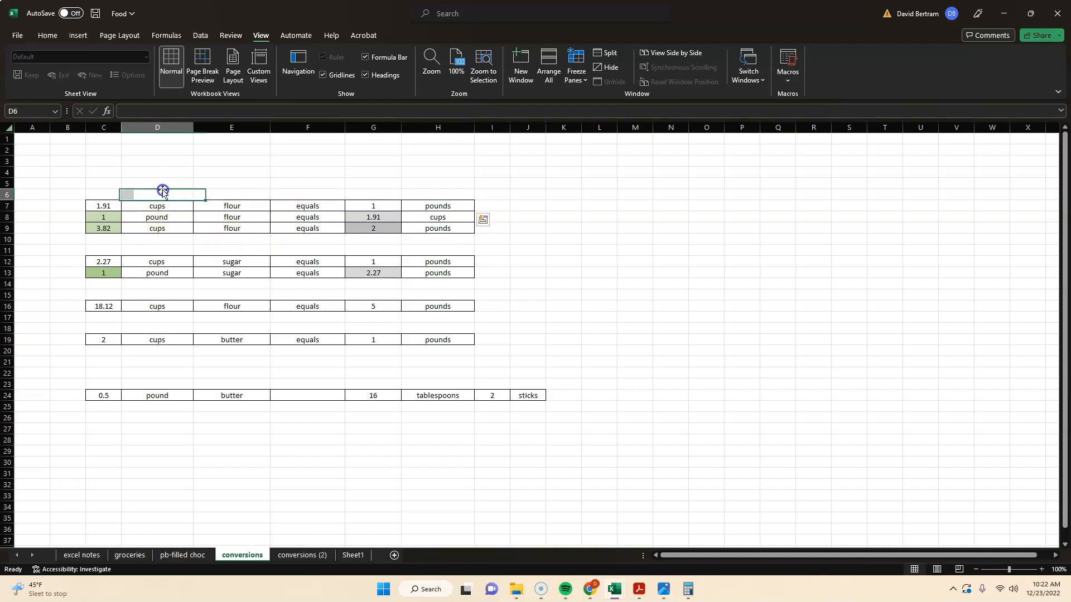
{"action": "left_click_drag", "start_coordinate": [163, 190], "coordinate": [156, 491]}
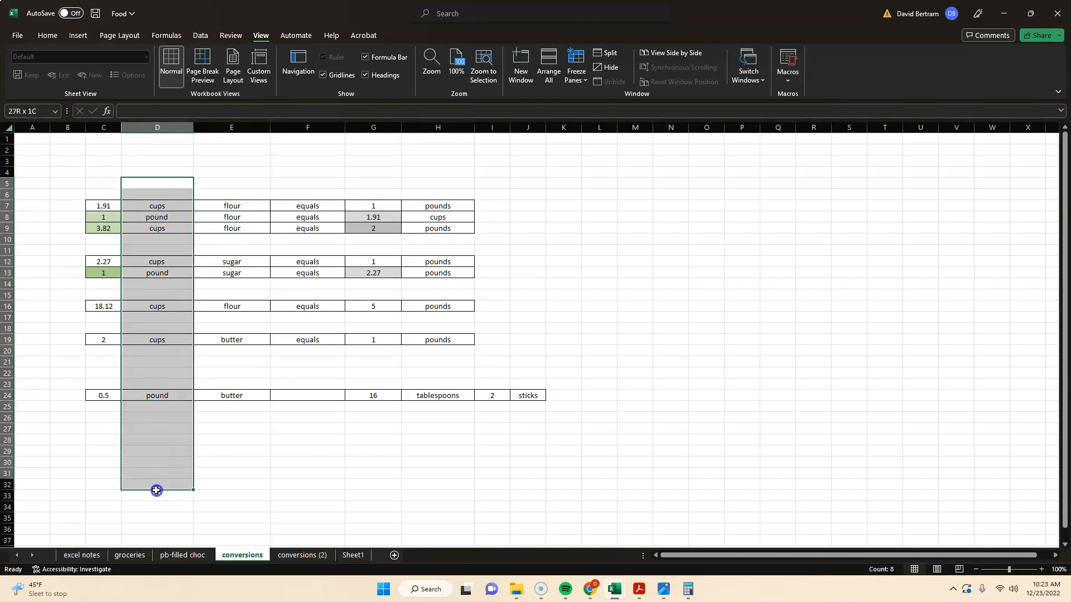
{"action": "left_click_drag", "start_coordinate": [156, 490], "coordinate": [156, 477]}
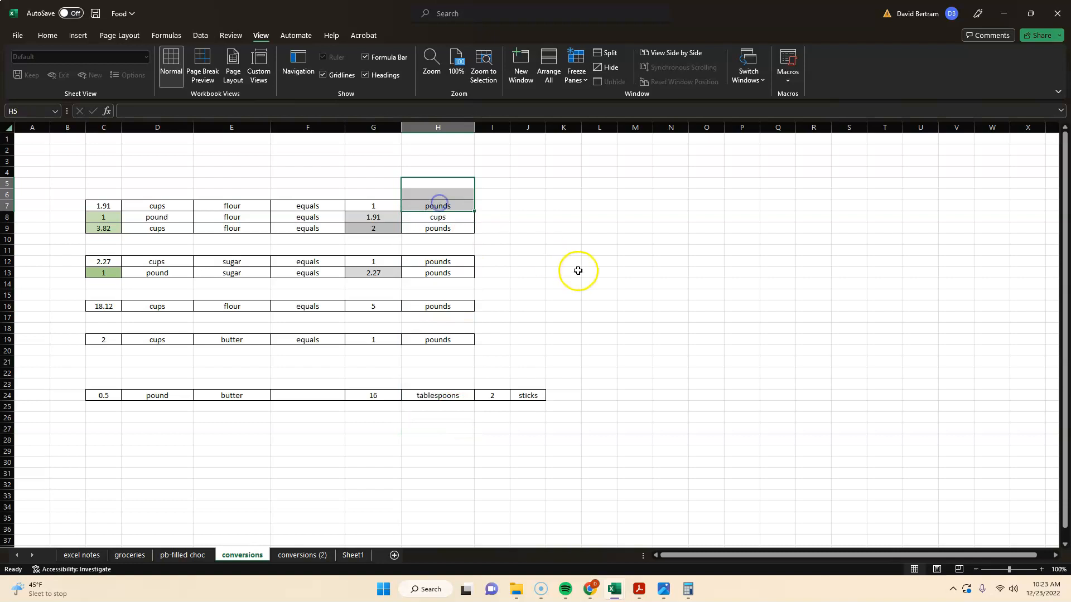
{"action": "left_click", "coordinate": [562, 273]}
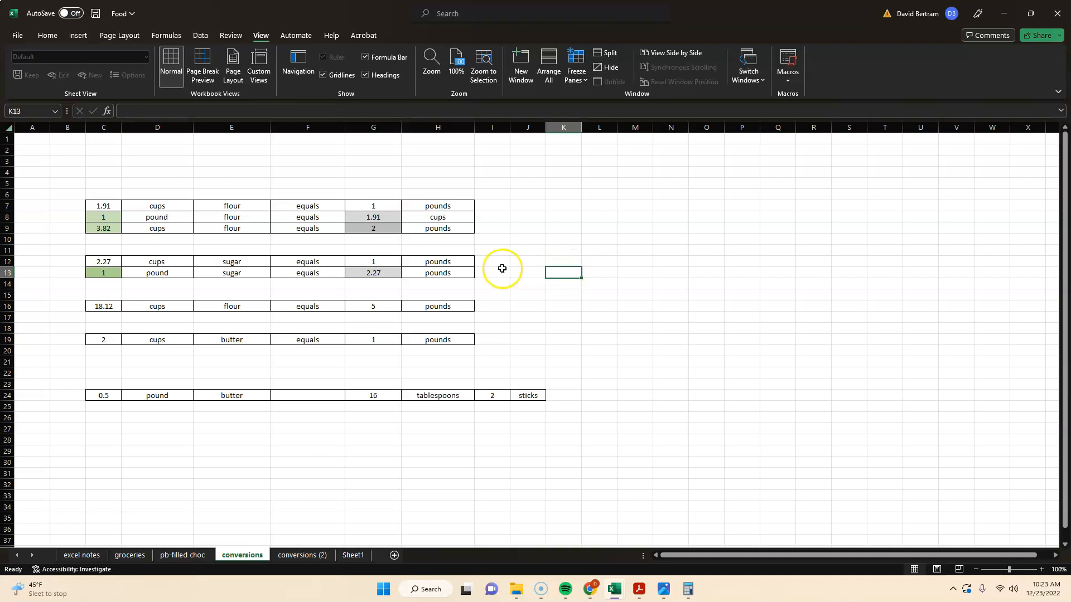
{"action": "mouse_move", "coordinate": [123, 243]}
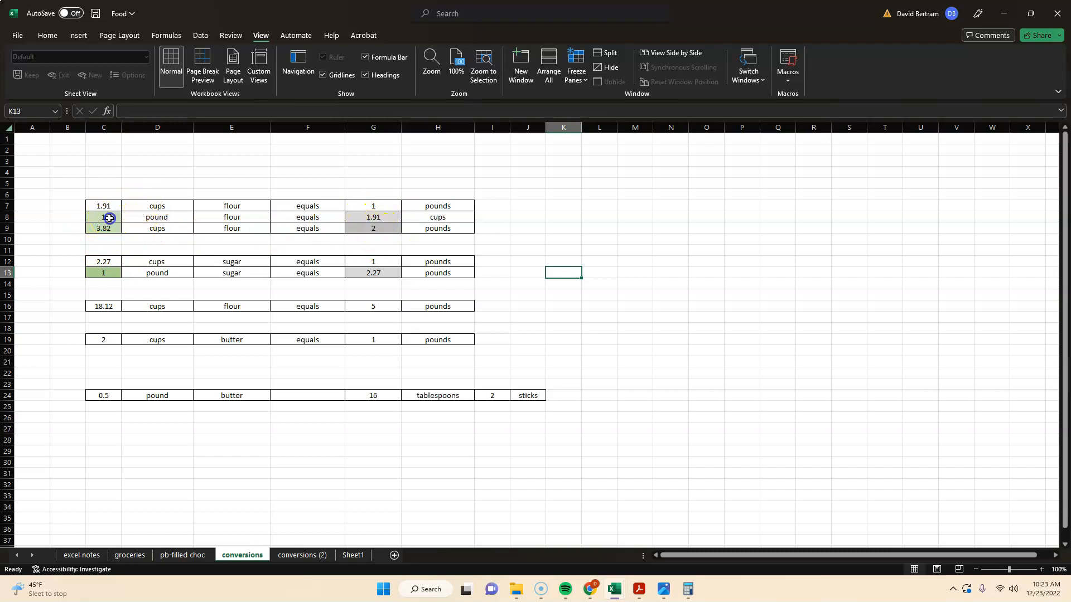
{"action": "left_click", "coordinate": [102, 218]}
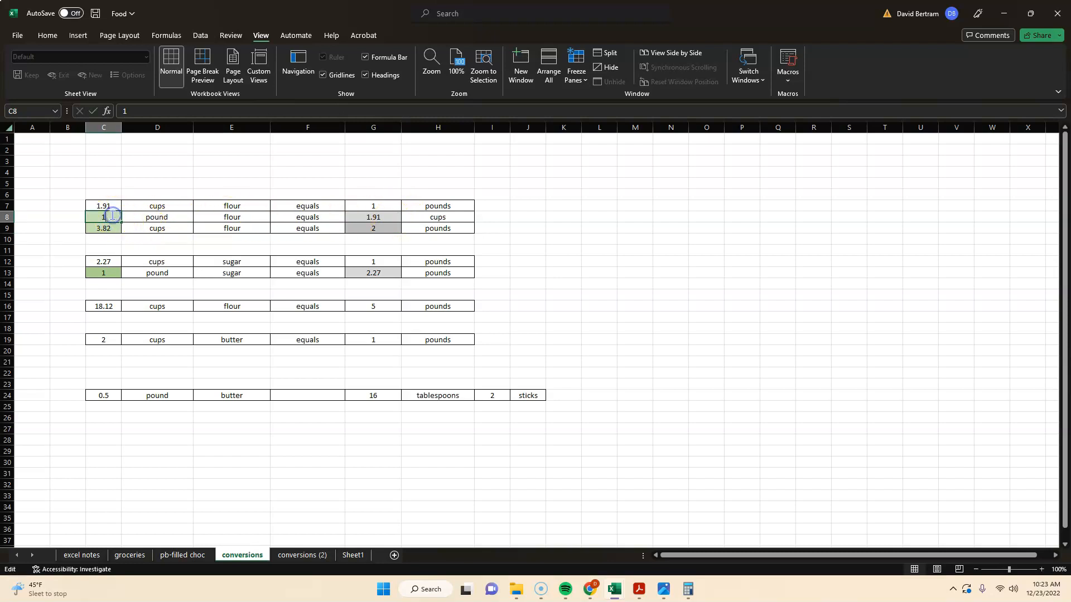
{"action": "type", "text": "5"}
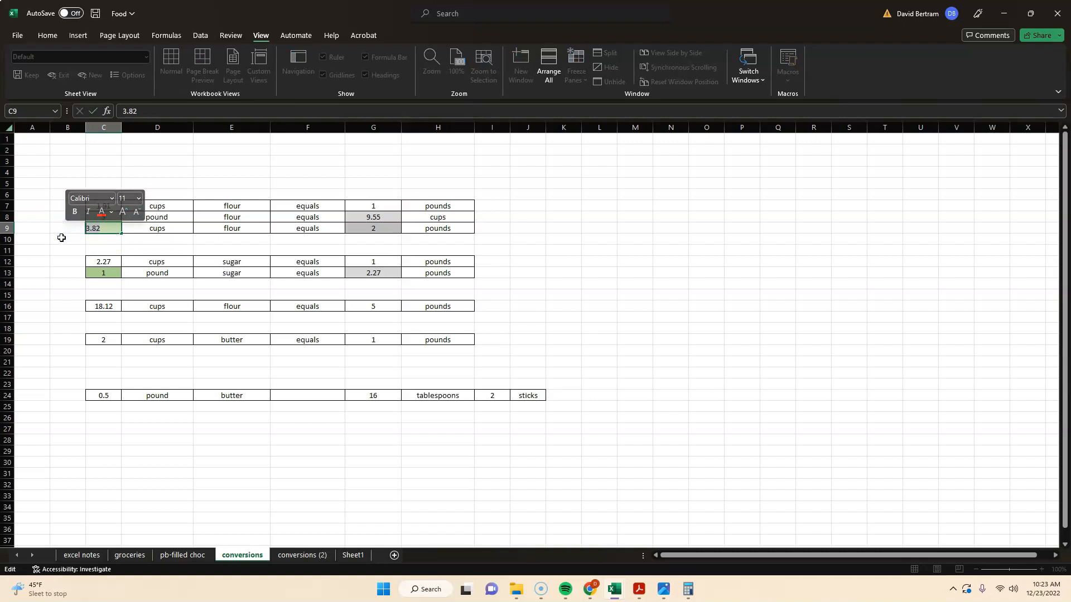
{"action": "mouse_move", "coordinate": [68, 240]}
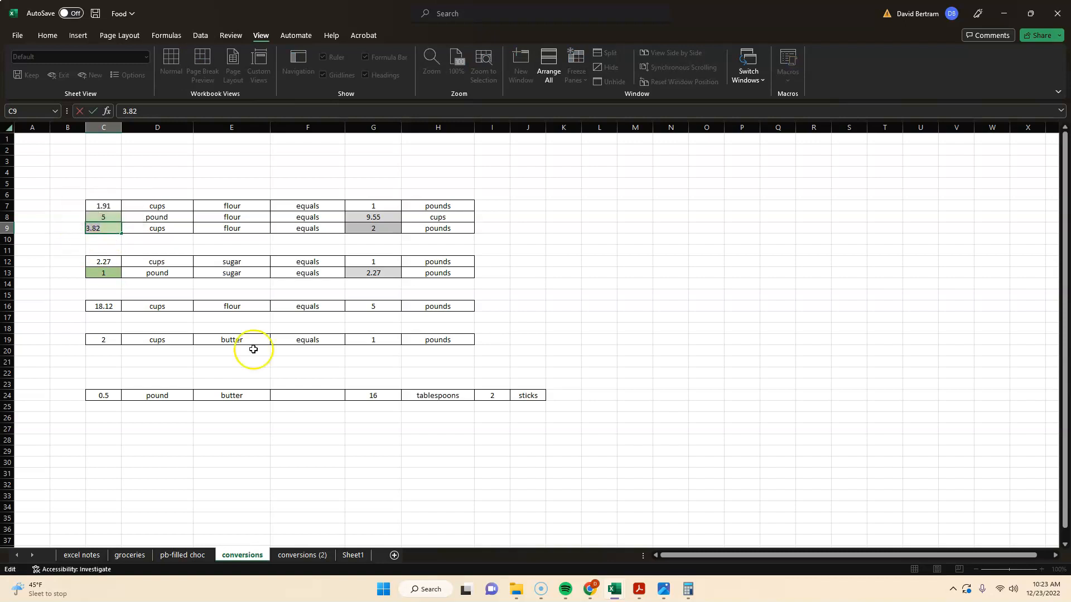
On the pb-filled choc sheet, set the recipe scale in C5 to 15, giving yield 480.
{"action": "left_click", "coordinate": [182, 555]}
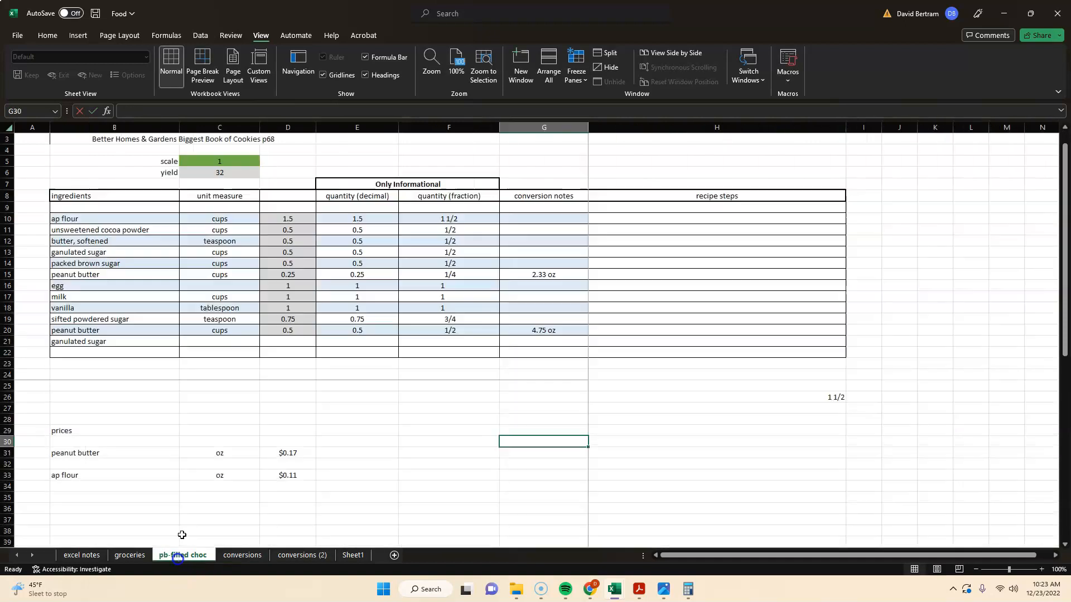
{"action": "left_click", "coordinate": [218, 162]}
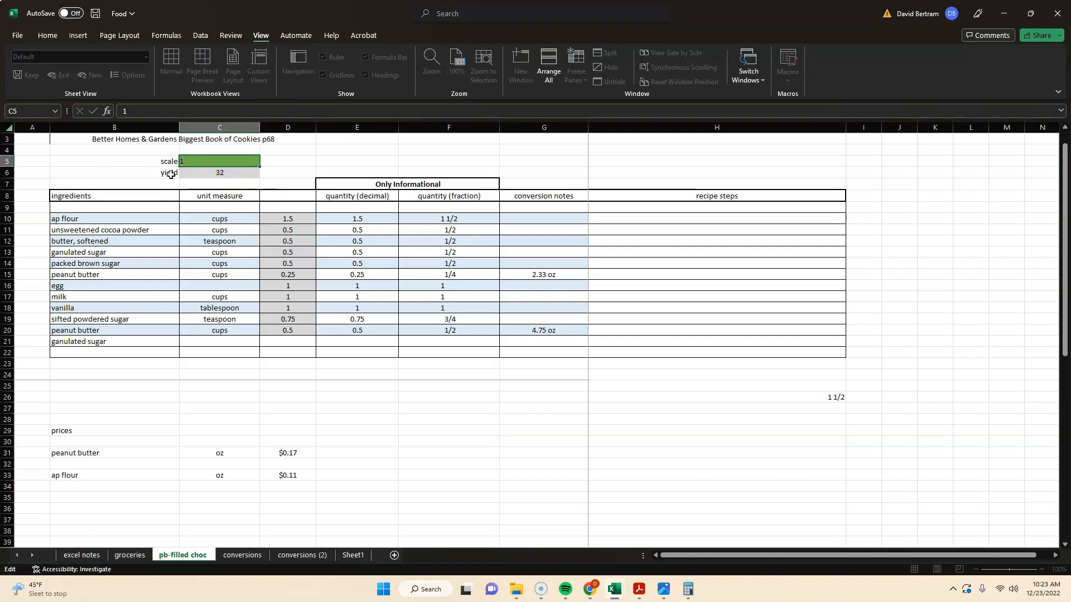
{"action": "type", "text": "5"}
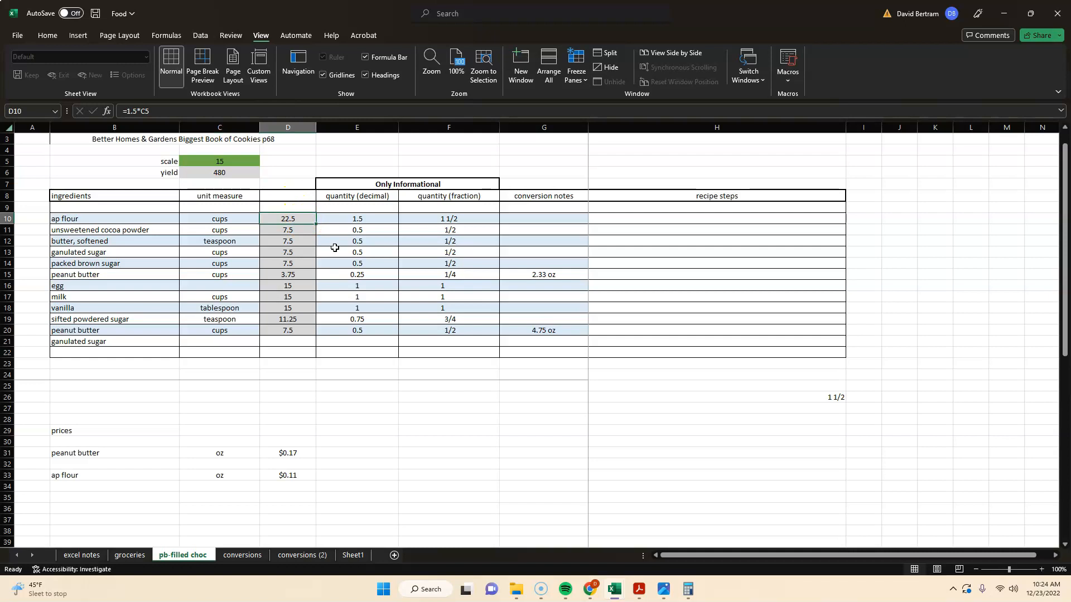
{"action": "mouse_move", "coordinate": [243, 556]}
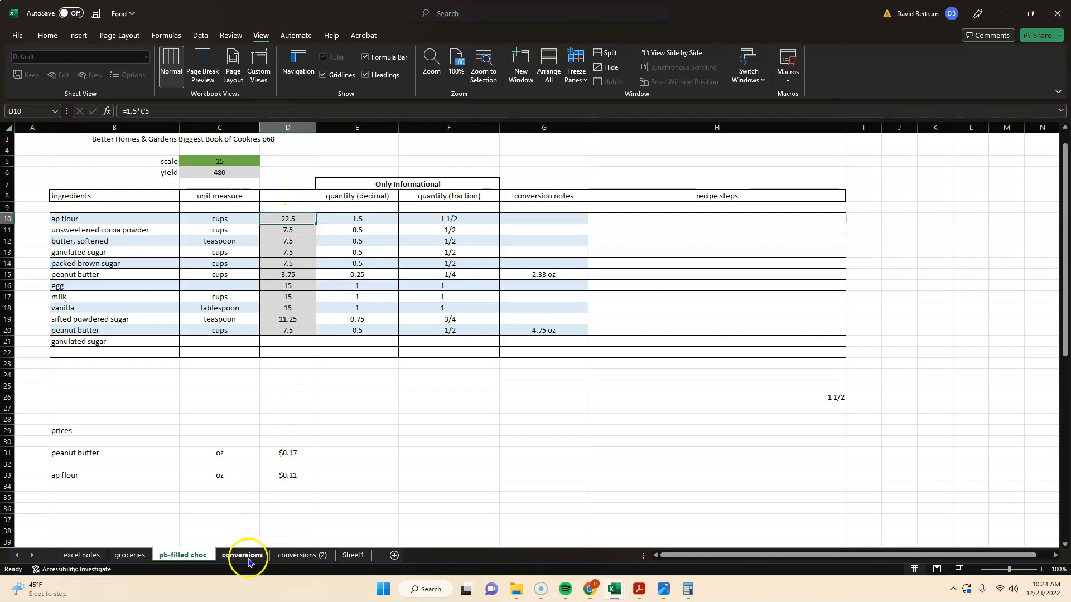
On the conversions sheet, enter 22.5 flour cups in C9 and check G9 shows 11.78010471 pounds.
{"action": "left_click", "coordinate": [242, 554]}
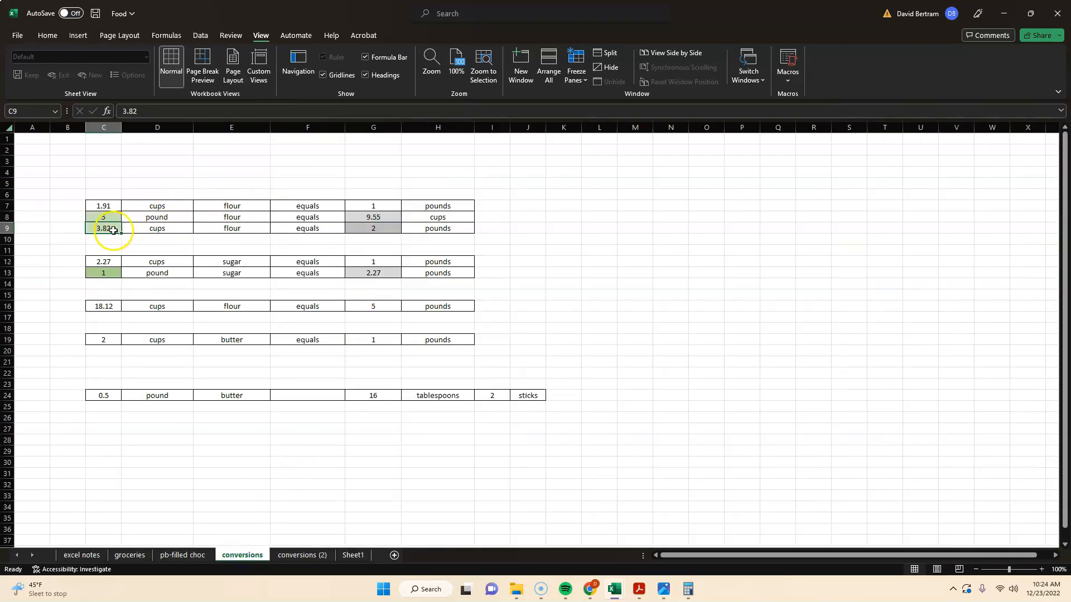
{"action": "double_click", "coordinate": [102, 227]}
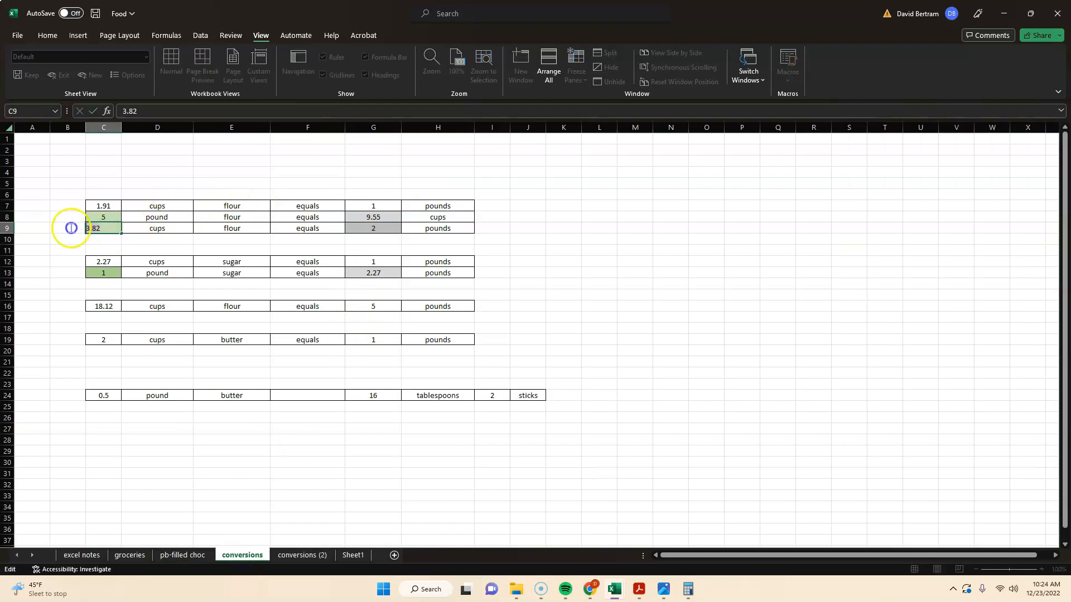
{"action": "type", "text": "22.5"}
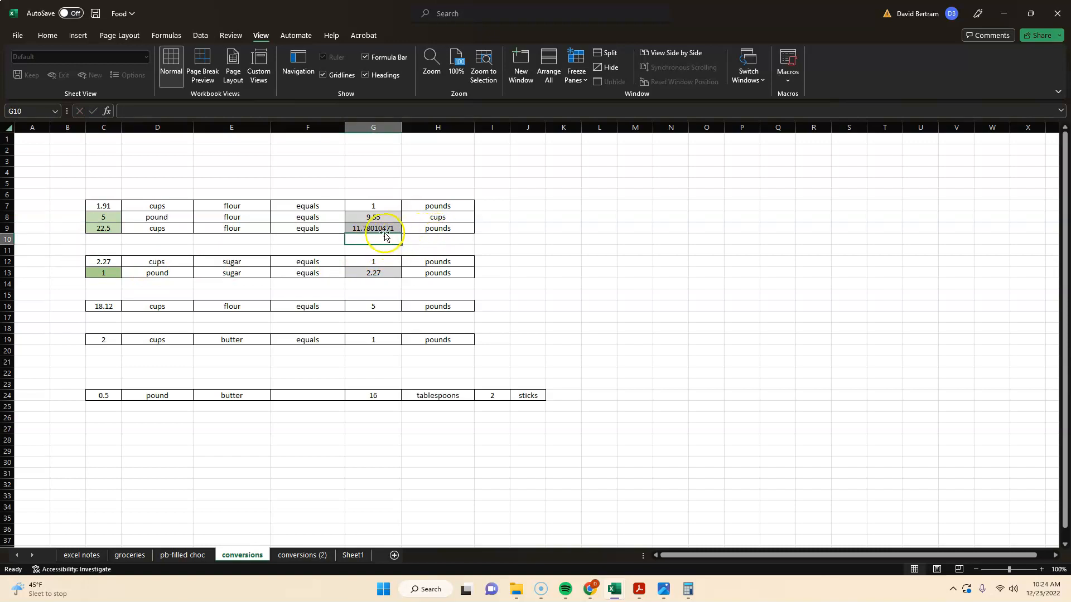
{"action": "left_click", "coordinate": [373, 228]}
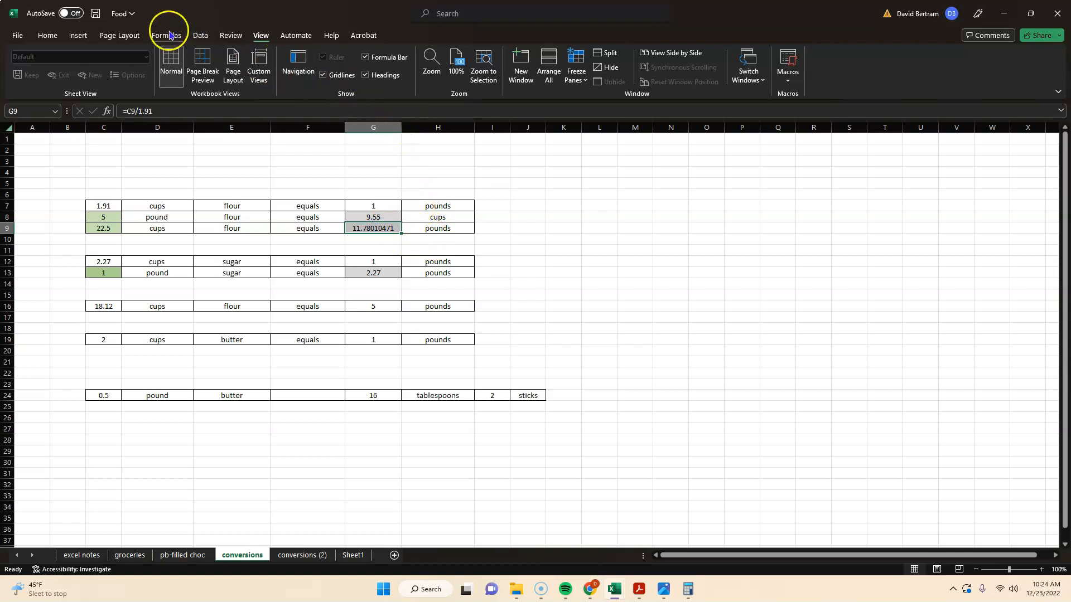
Format the flour pounds result G9 as a Number with 2 decimal places so it reads 11.78.
{"action": "left_click", "coordinate": [47, 35]}
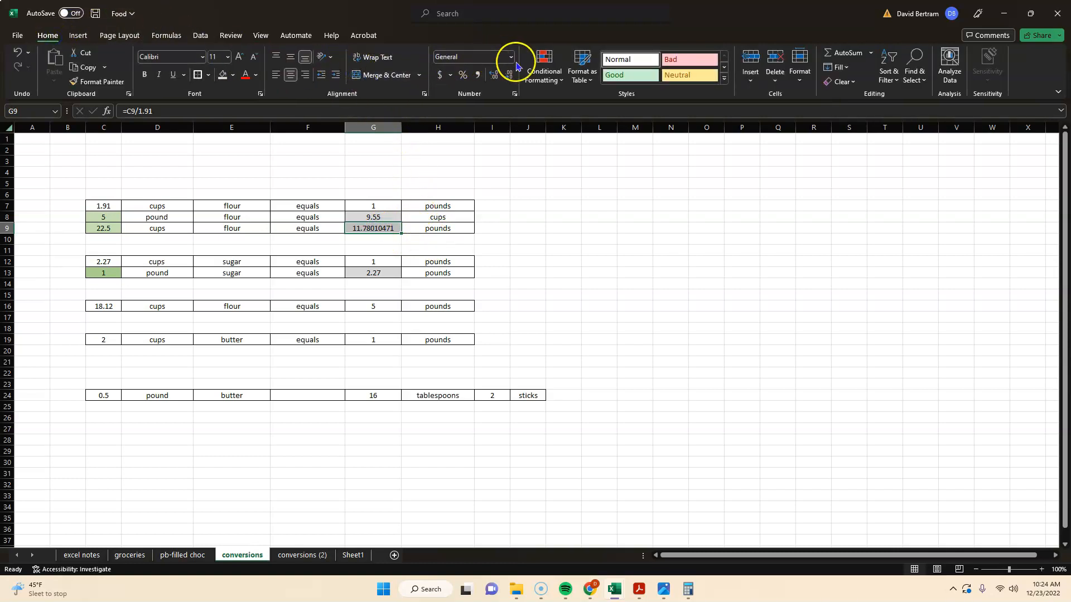
{"action": "left_click", "coordinate": [510, 57]}
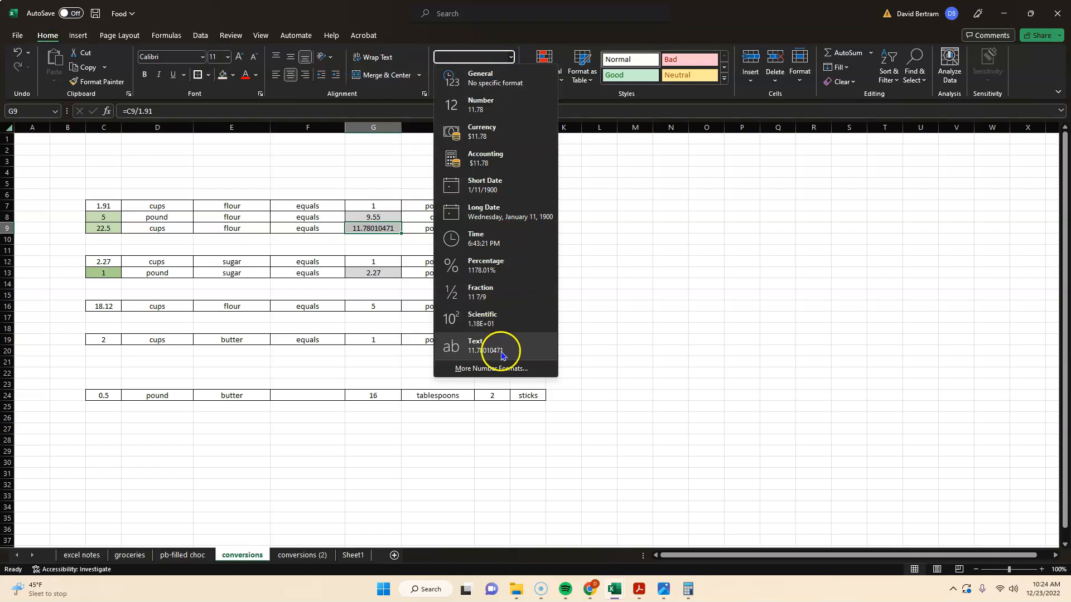
{"action": "left_click", "coordinate": [491, 368]}
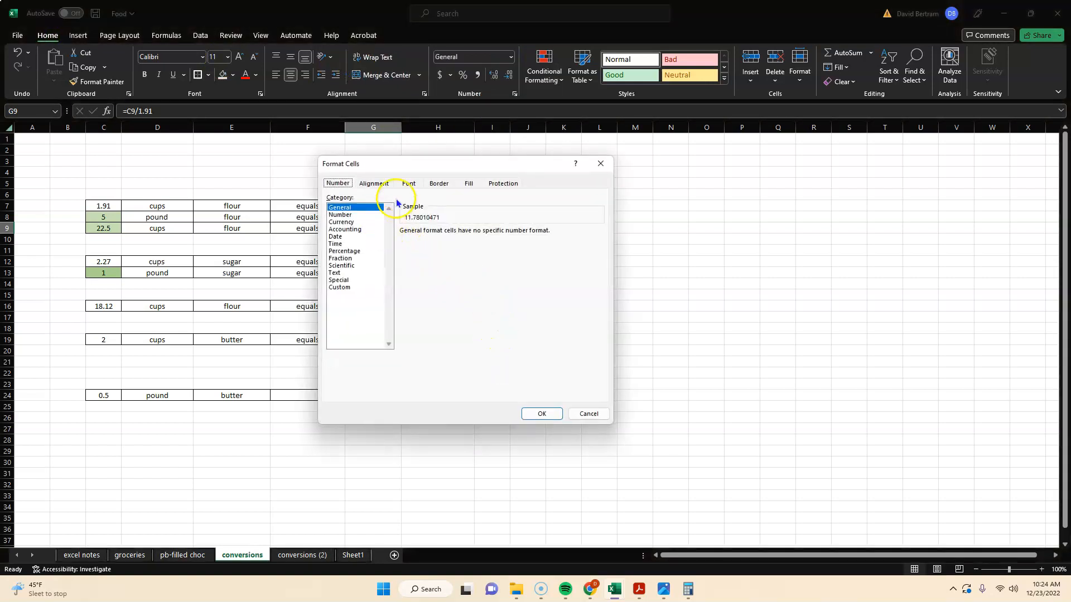
{"action": "left_click", "coordinate": [339, 215]}
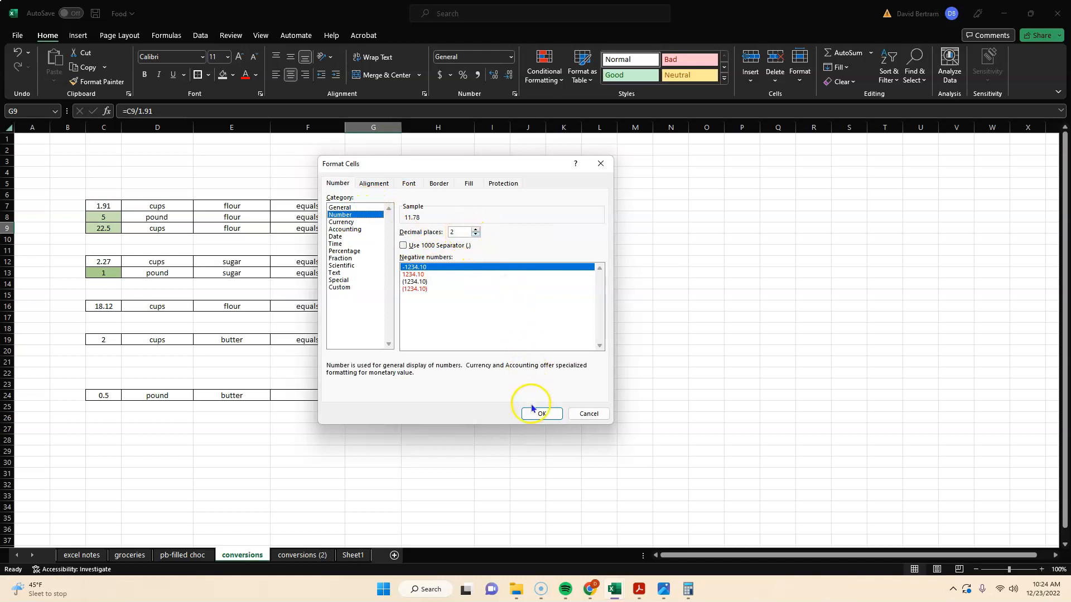
{"action": "left_click", "coordinate": [540, 413]}
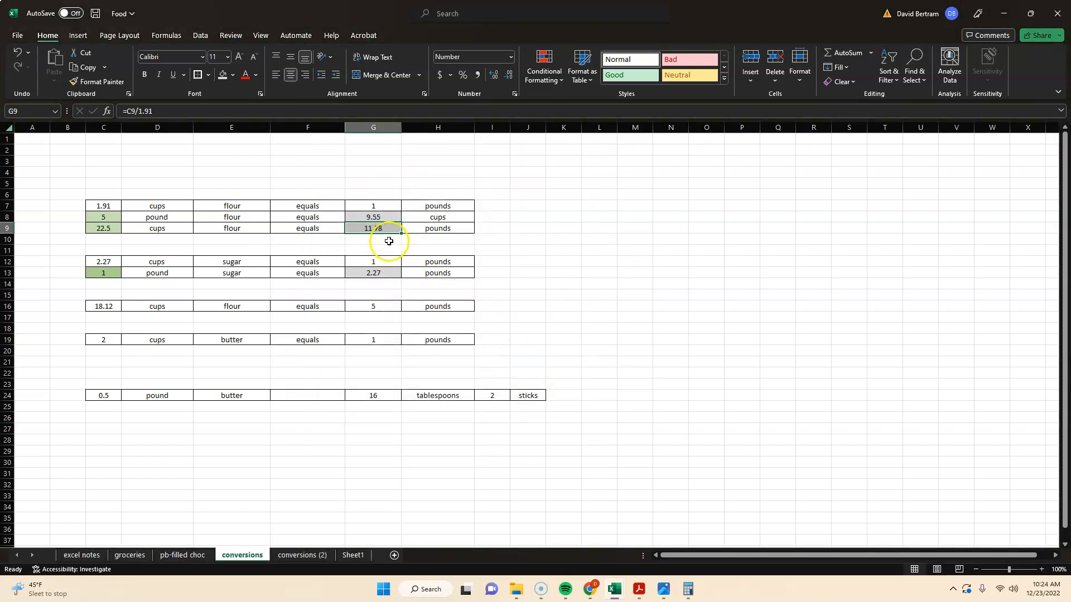
{"action": "left_click", "coordinate": [372, 239]}
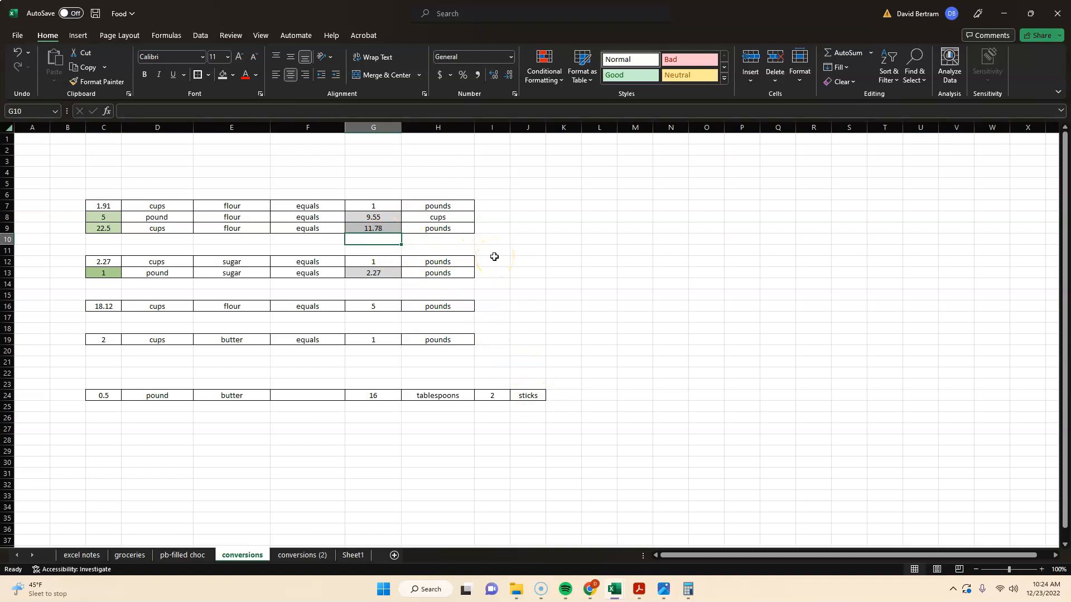
{"action": "mouse_move", "coordinate": [495, 249]}
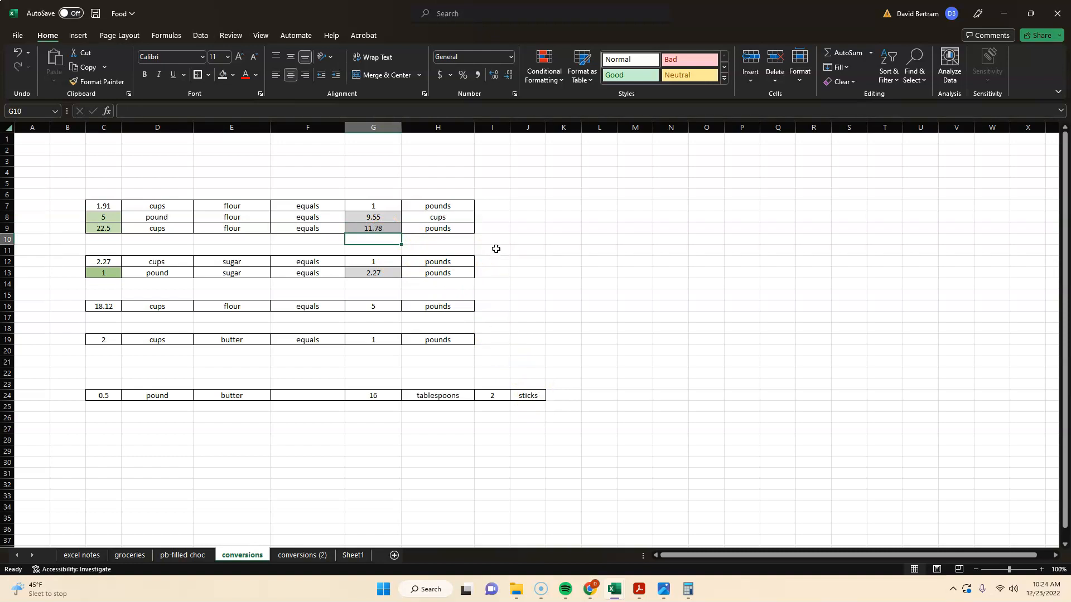
{"action": "mouse_move", "coordinate": [527, 242]}
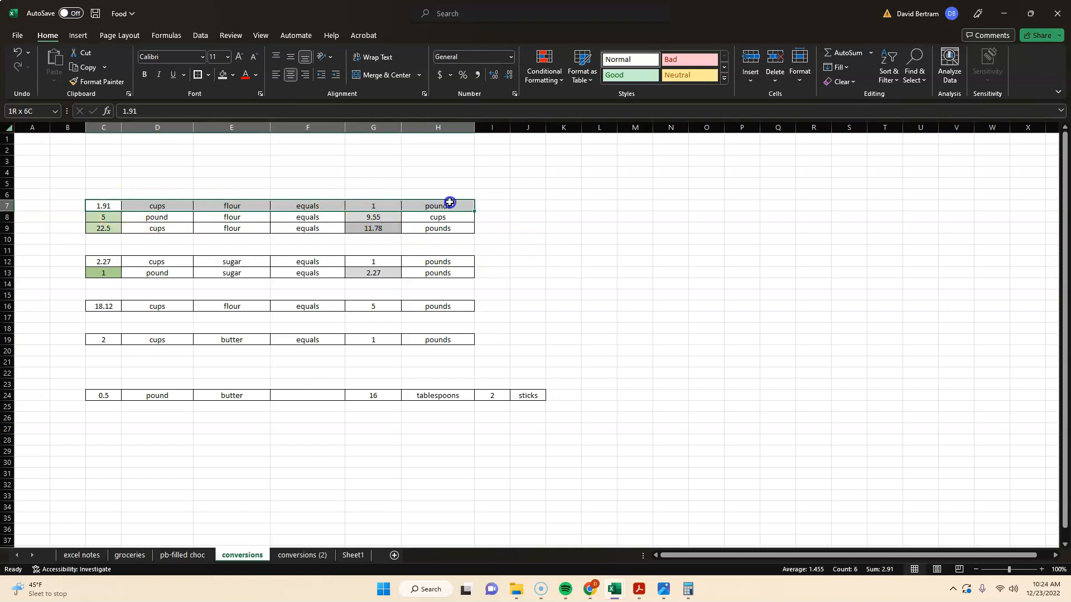
{"action": "left_click", "coordinate": [103, 205]}
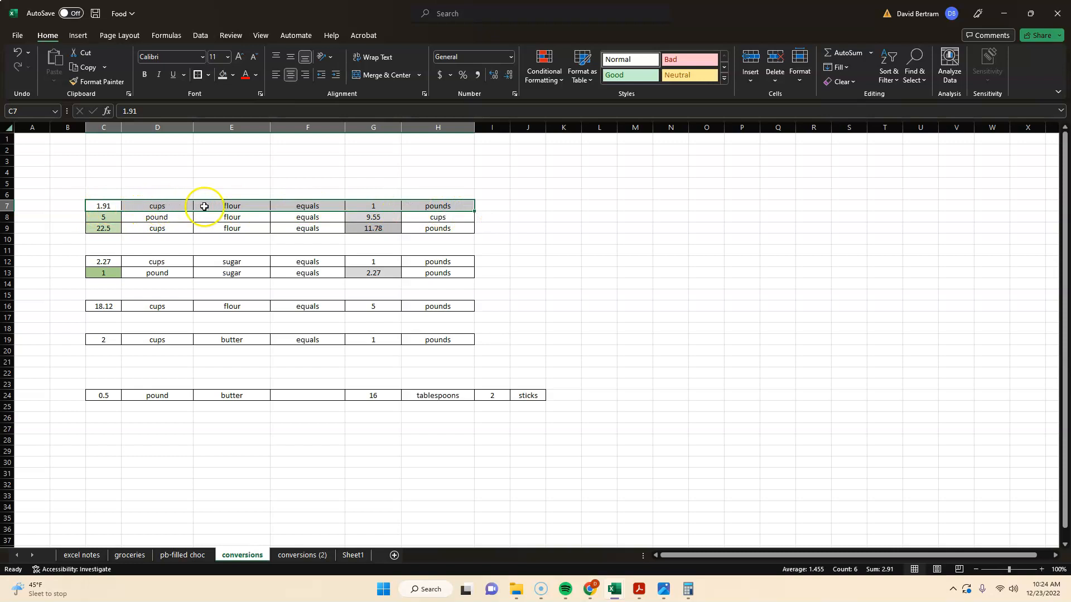
Enter 1 pound in C8 and 1.91 cups in C9, then move to the conversions (2) sheet.
{"action": "left_click", "coordinate": [307, 205]}
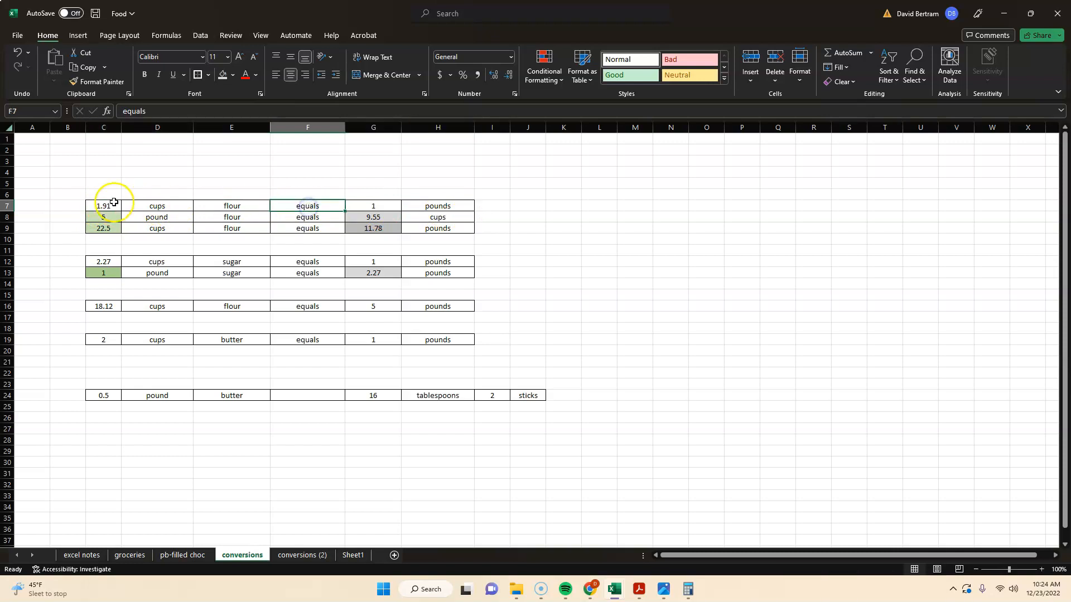
{"action": "left_click", "coordinate": [103, 205]}
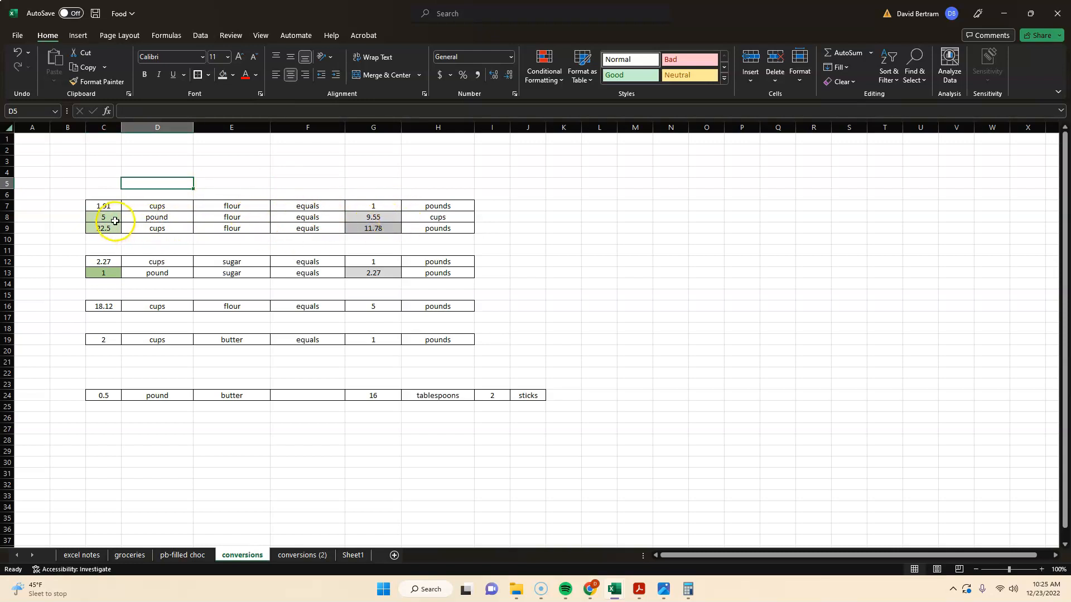
{"action": "double_click", "coordinate": [103, 218]}
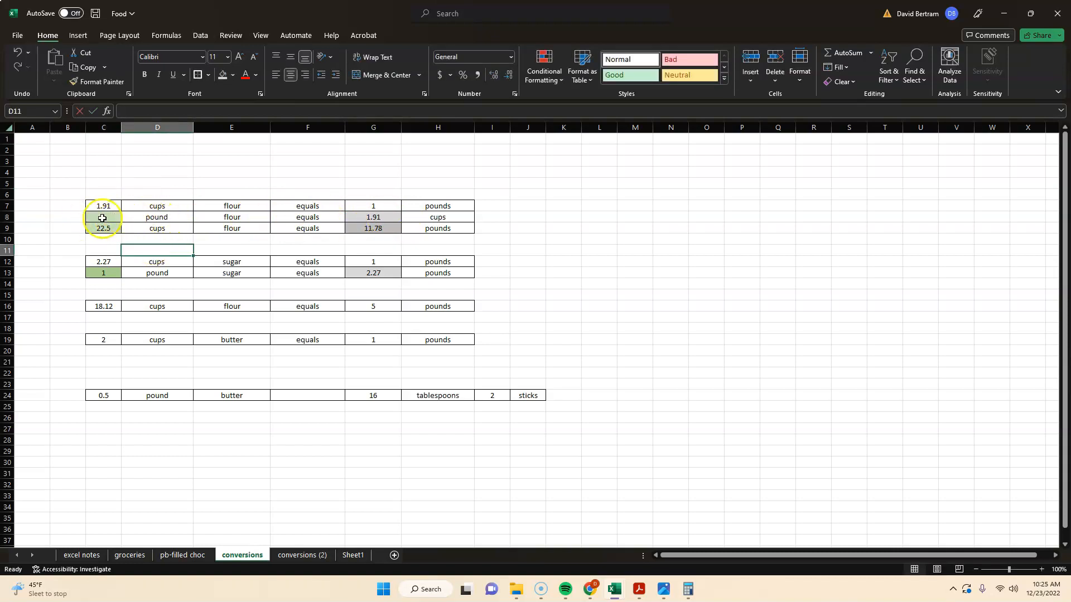
{"action": "type", "text": "2"}
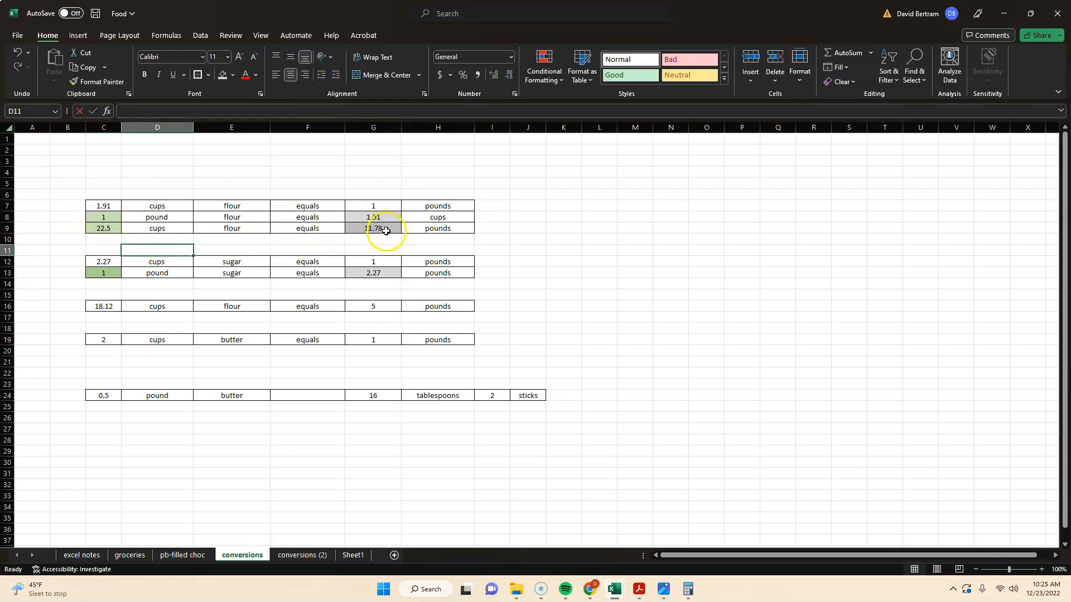
{"action": "double_click", "coordinate": [102, 227]}
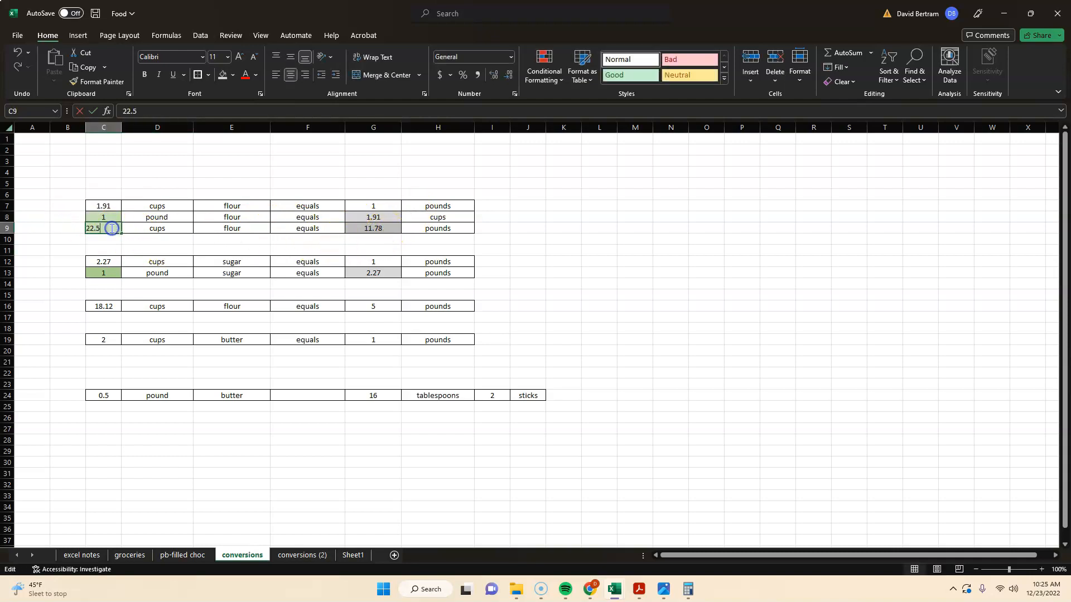
{"action": "type", "text": "1.91"}
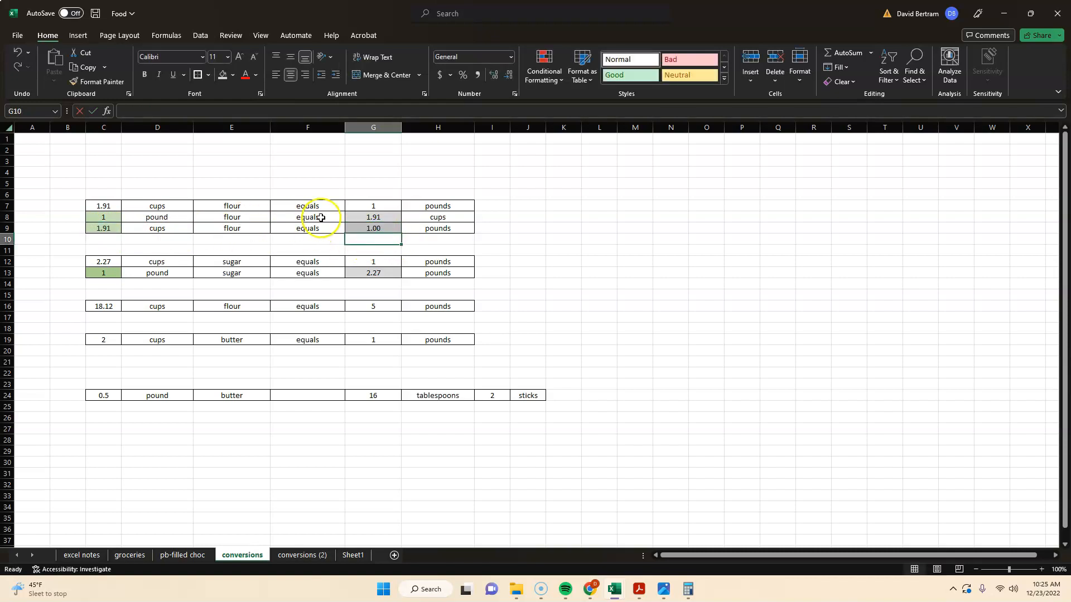
{"action": "left_click", "coordinate": [527, 228]}
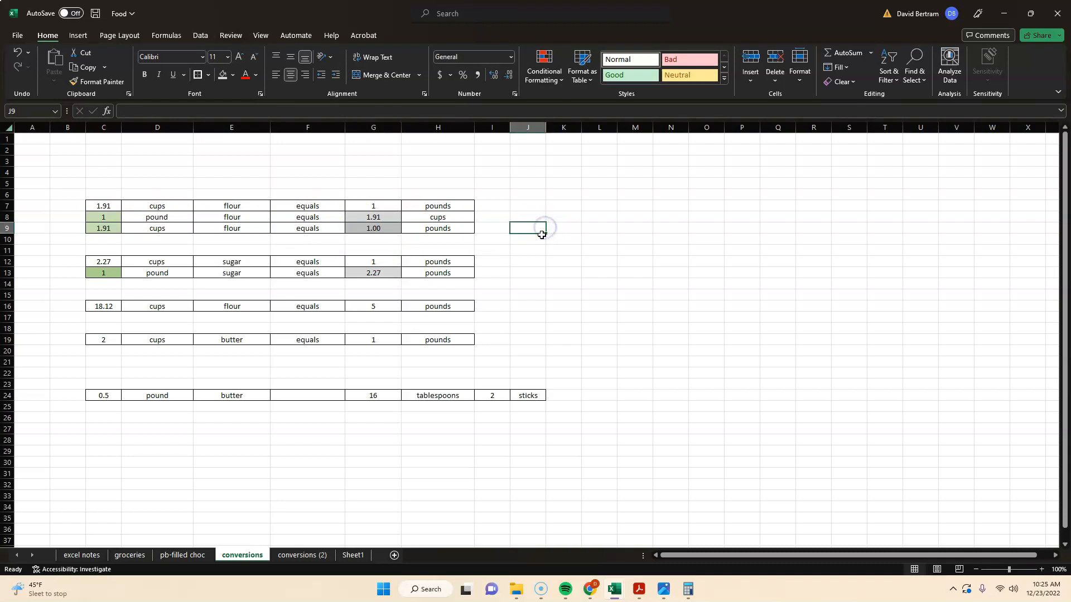
{"action": "mouse_move", "coordinate": [511, 258]}
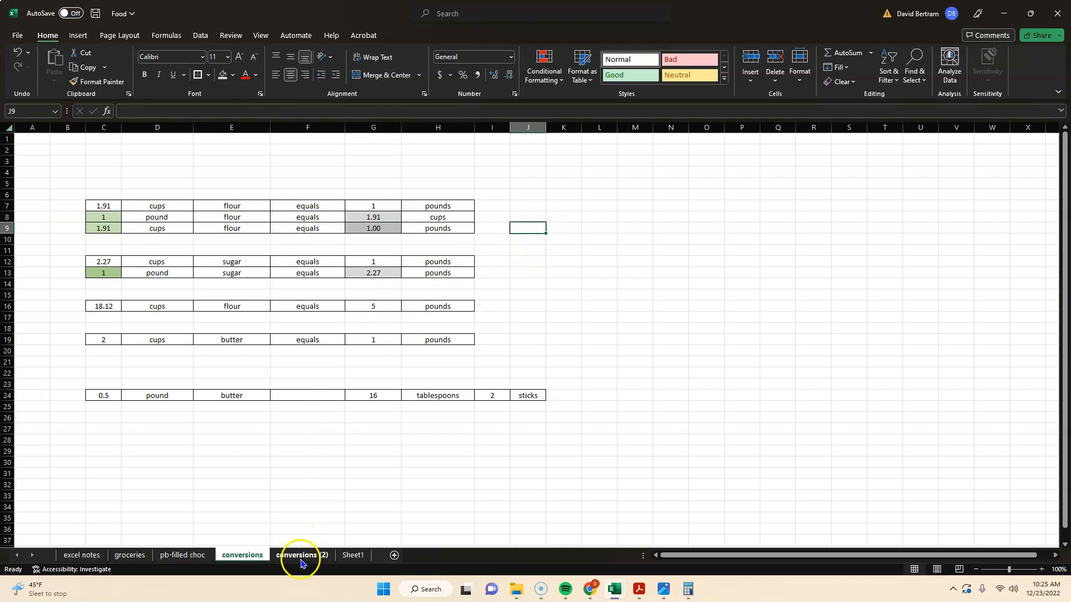
{"action": "left_click", "coordinate": [301, 555]}
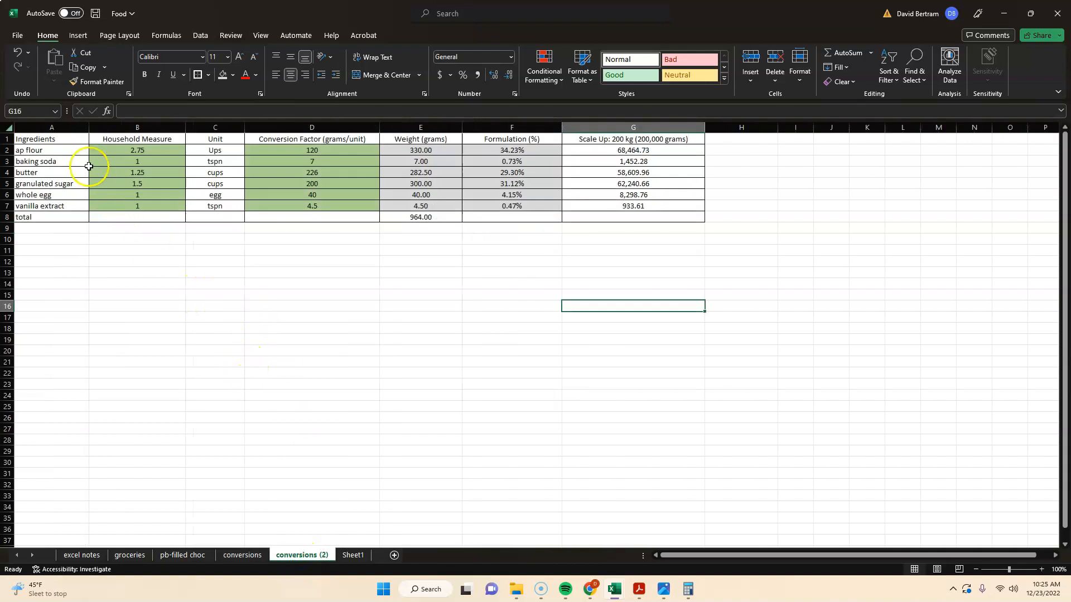
{"action": "mouse_move", "coordinate": [99, 169]}
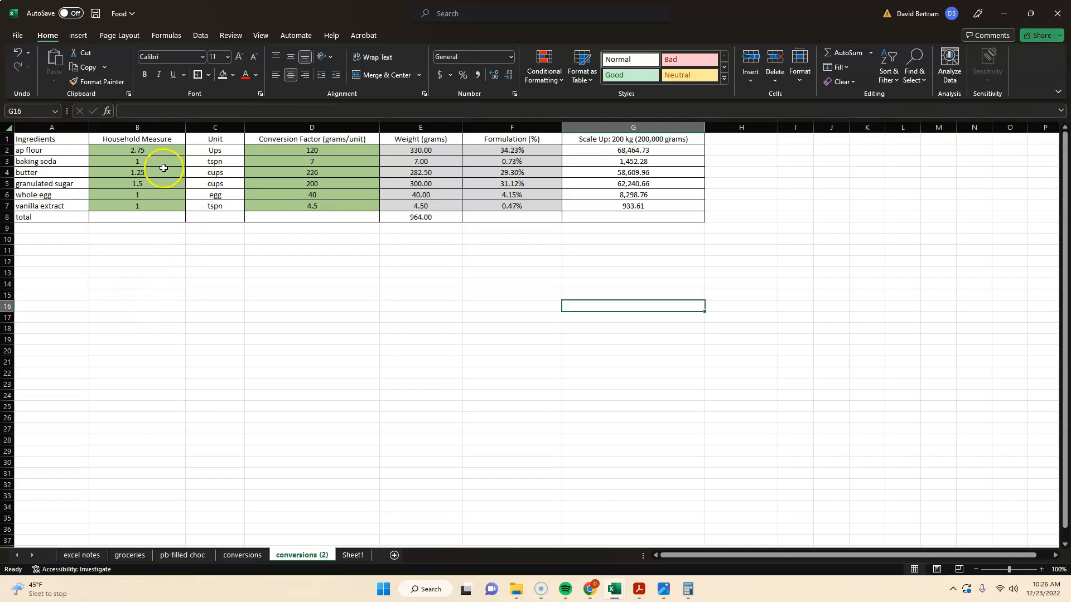
Retype the ap flour unit in C2 as 'cups' instead of 'Ups'.
{"action": "left_click_drag", "start_coordinate": [137, 150], "coordinate": [136, 205]}
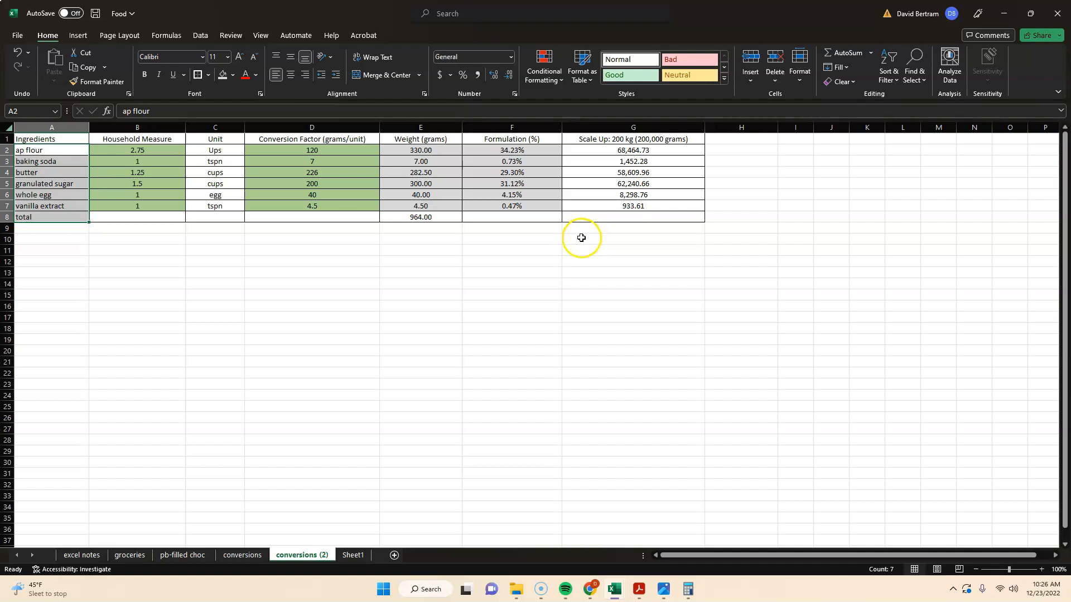
{"action": "mouse_move", "coordinate": [576, 237]}
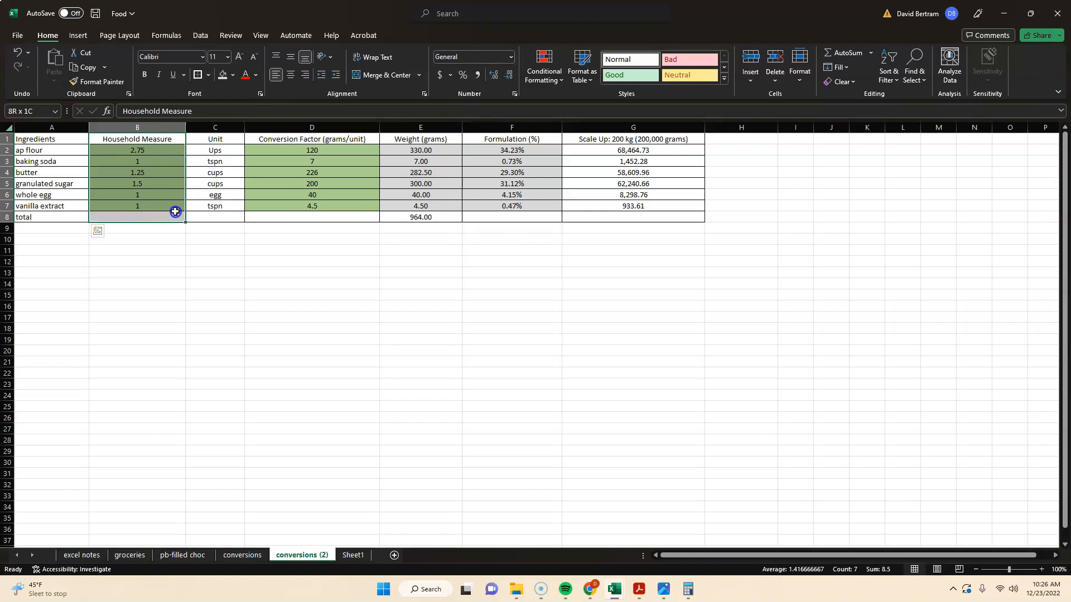
{"action": "left_click", "coordinate": [136, 151]}
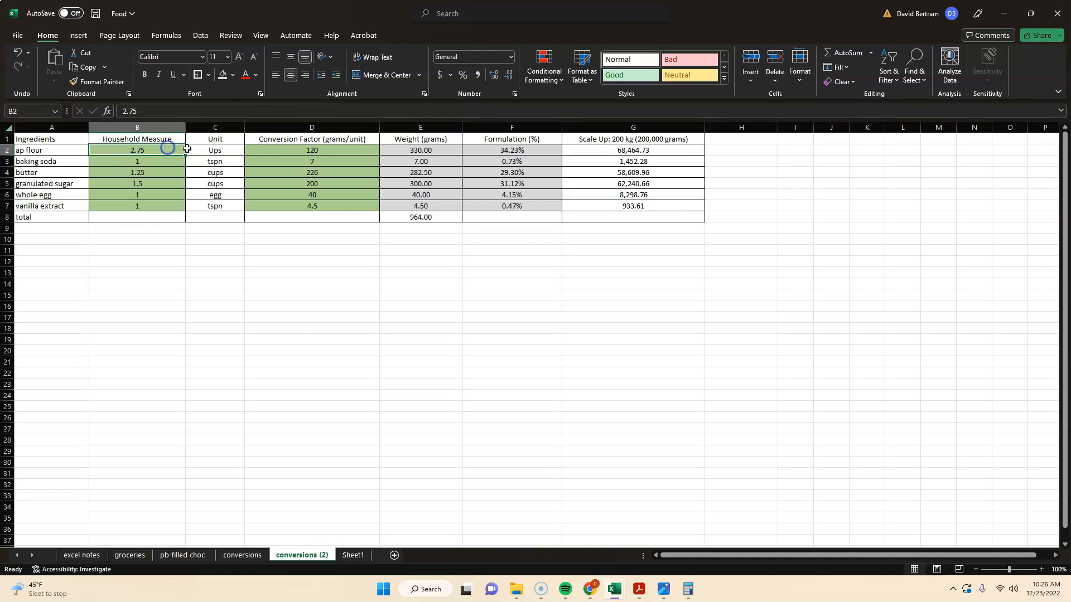
{"action": "double_click", "coordinate": [214, 150]}
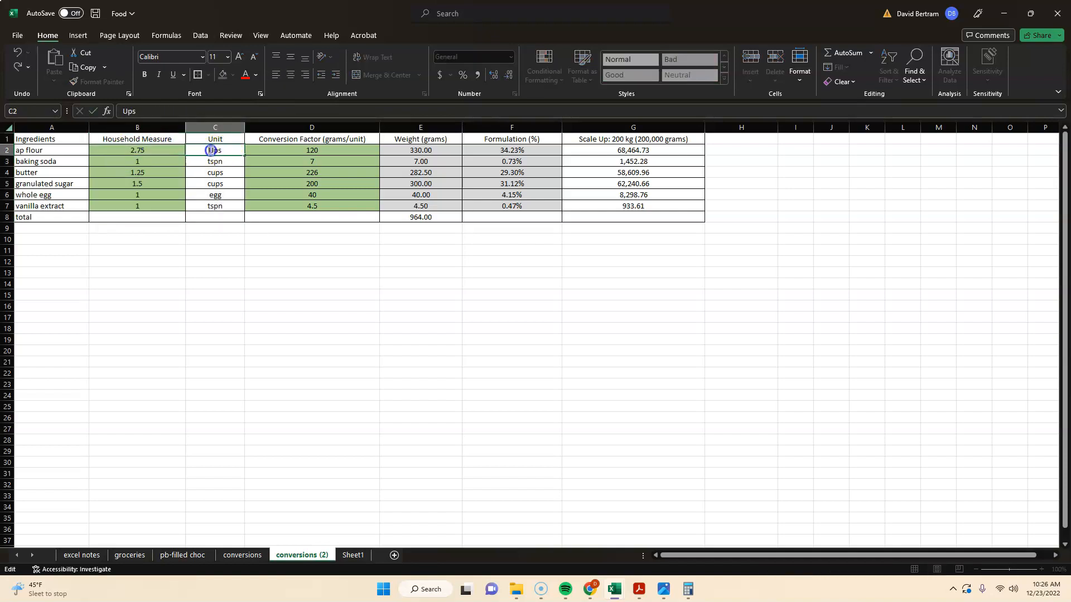
{"action": "type", "text": "cups"}
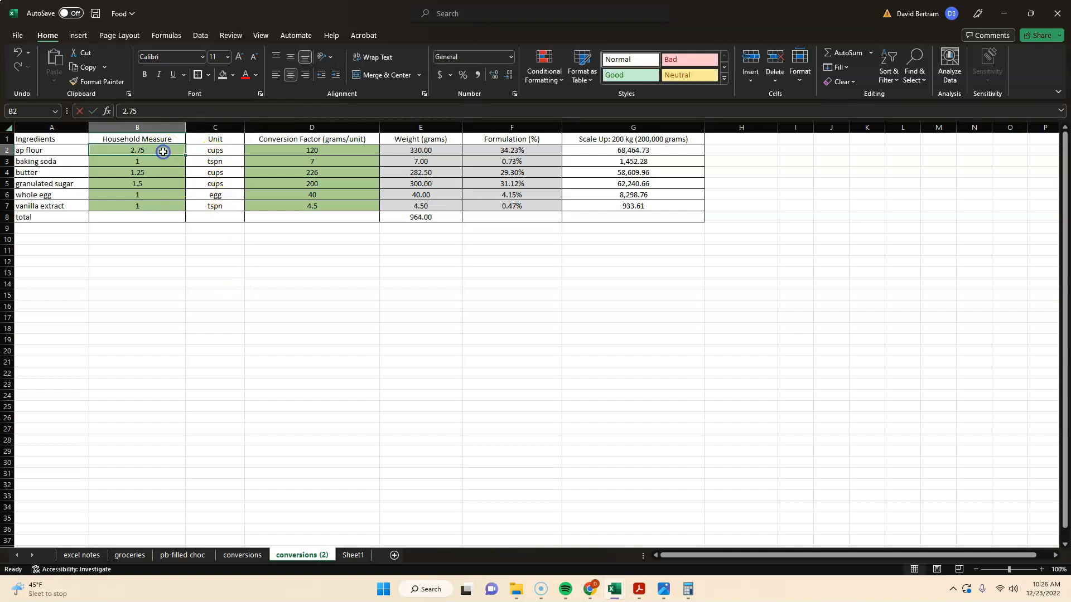
{"action": "left_click", "coordinate": [214, 151]}
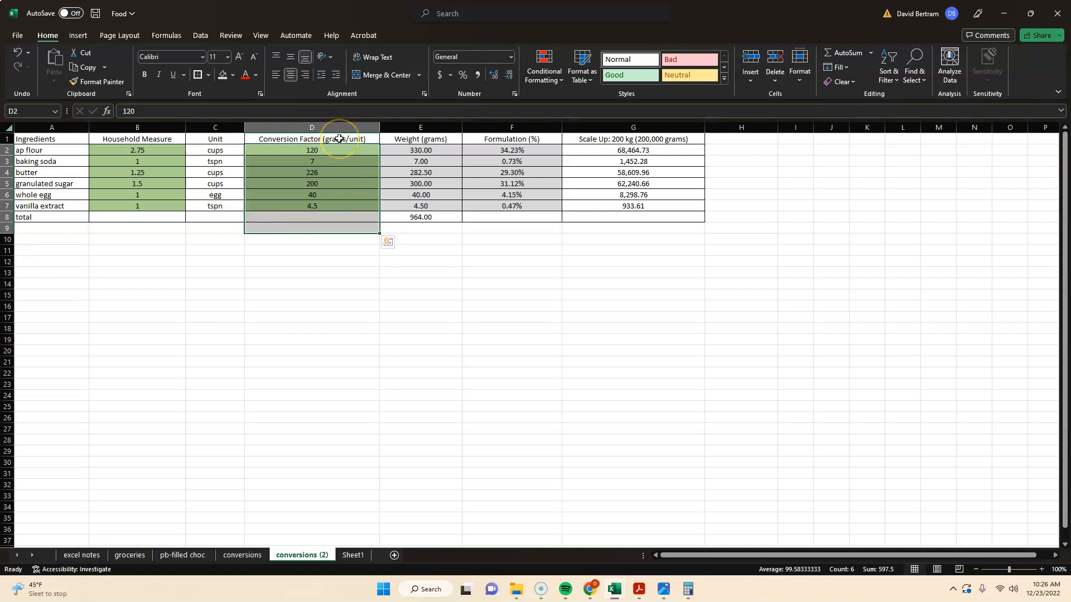
{"action": "mouse_move", "coordinate": [344, 138]}
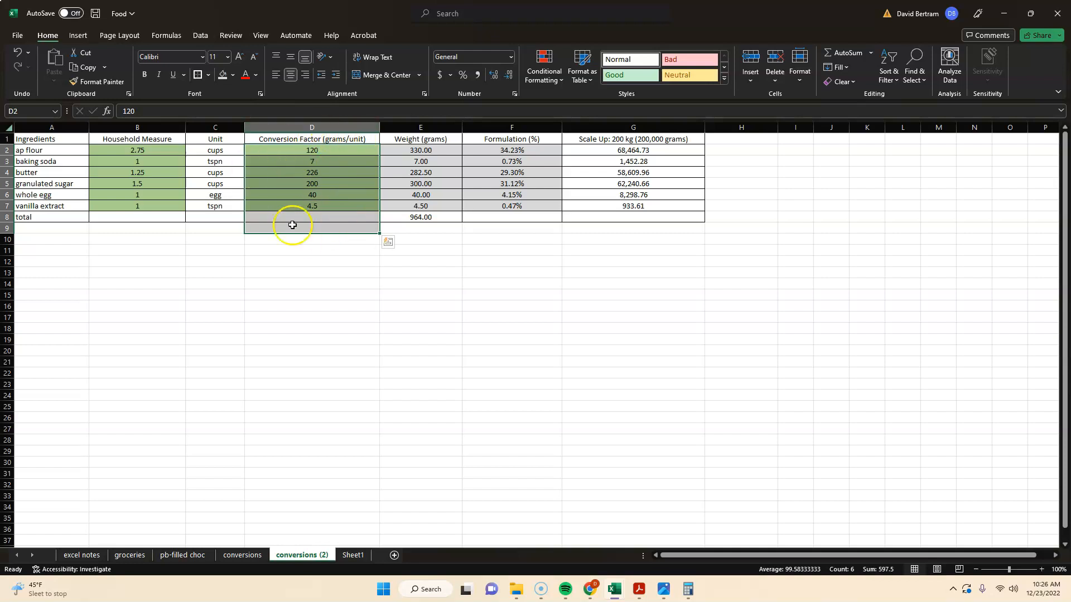
{"action": "mouse_move", "coordinate": [343, 183]}
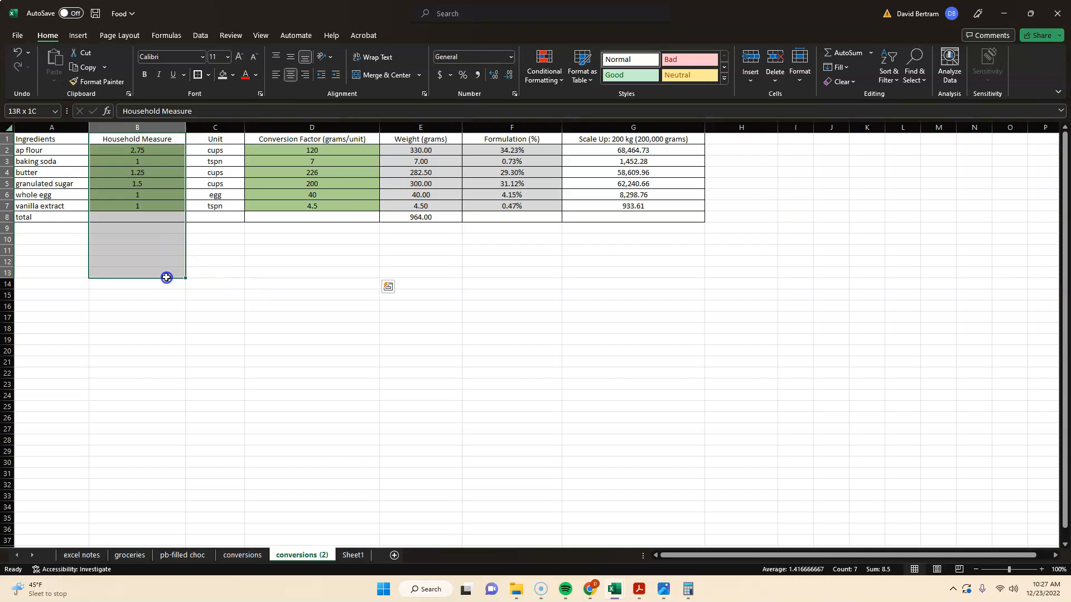
{"action": "left_click", "coordinate": [155, 229]}
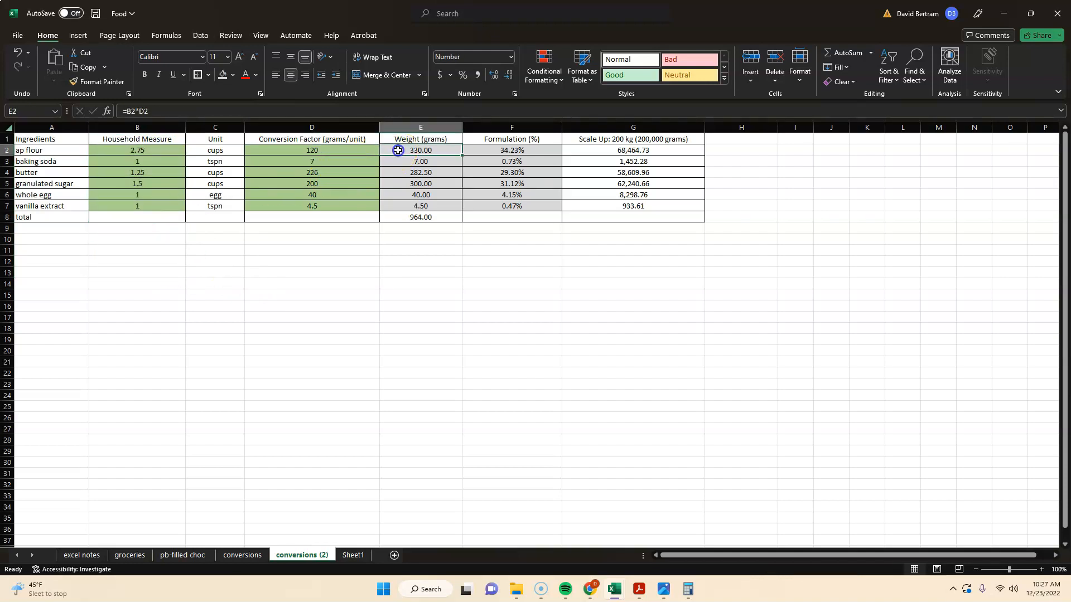
{"action": "double_click", "coordinate": [420, 150]}
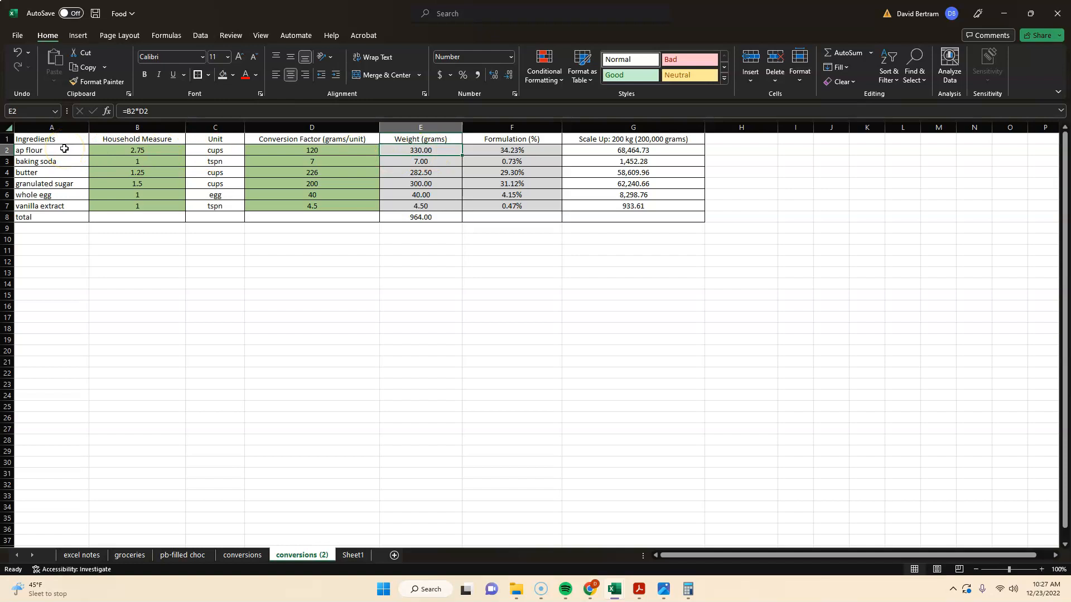
{"action": "mouse_move", "coordinate": [439, 219]}
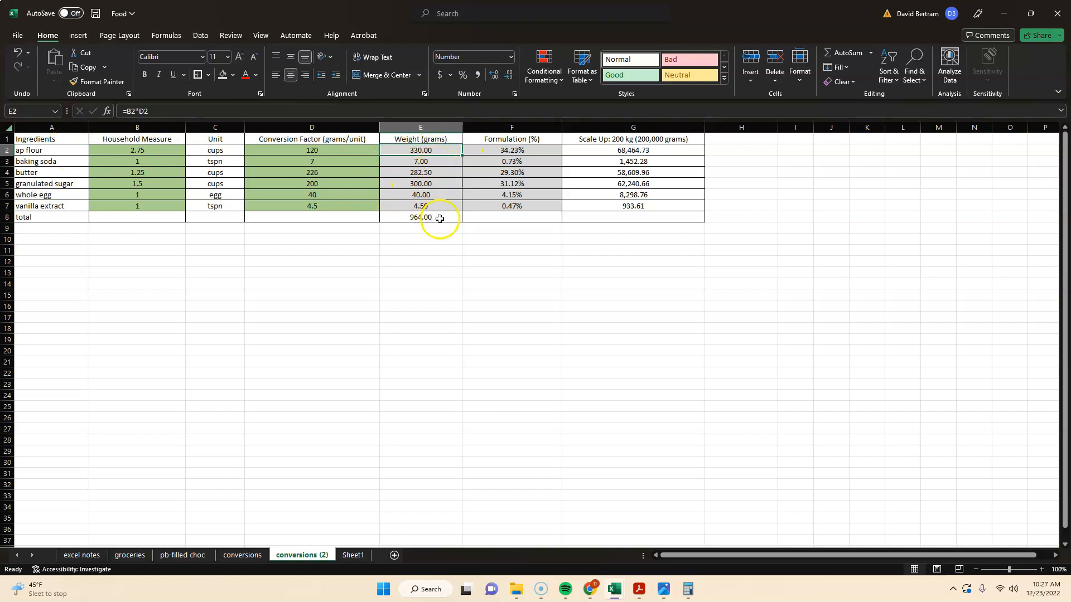
{"action": "left_click", "coordinate": [420, 217]}
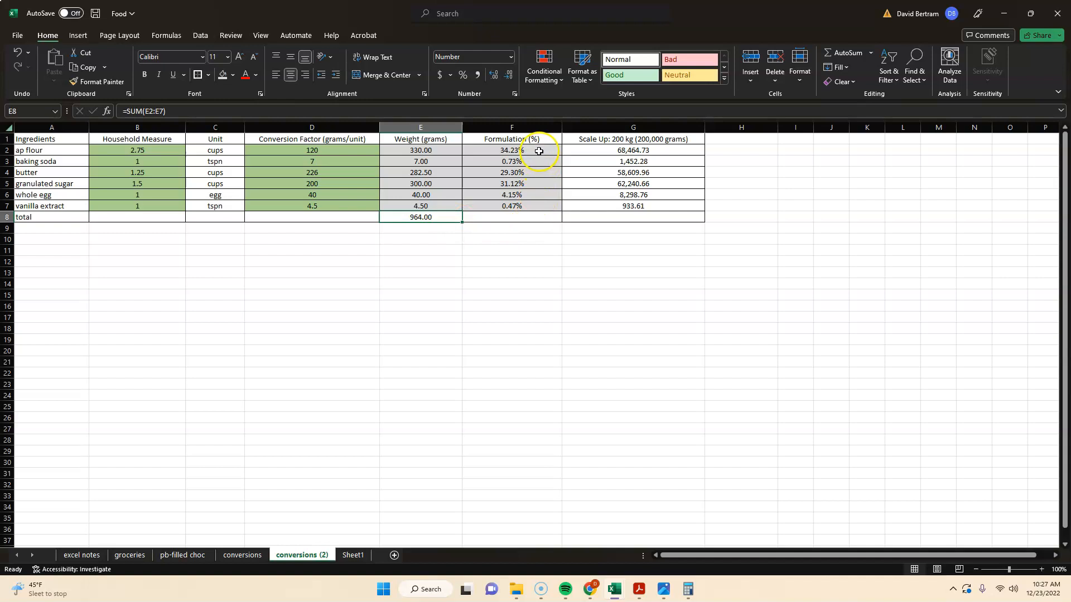
{"action": "left_click", "coordinate": [511, 151]}
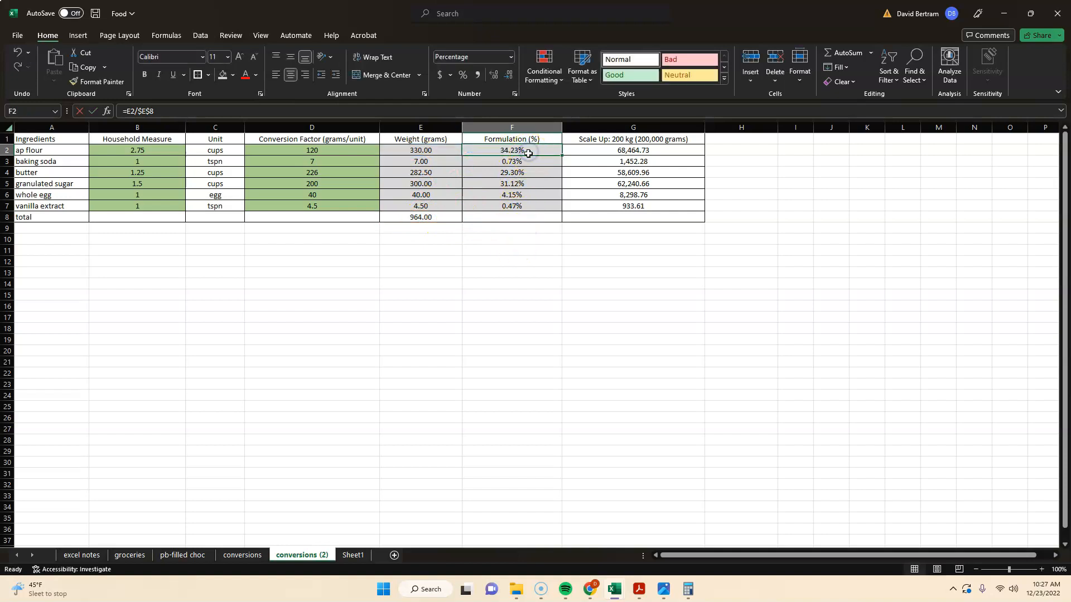
{"action": "left_click", "coordinate": [511, 160]}
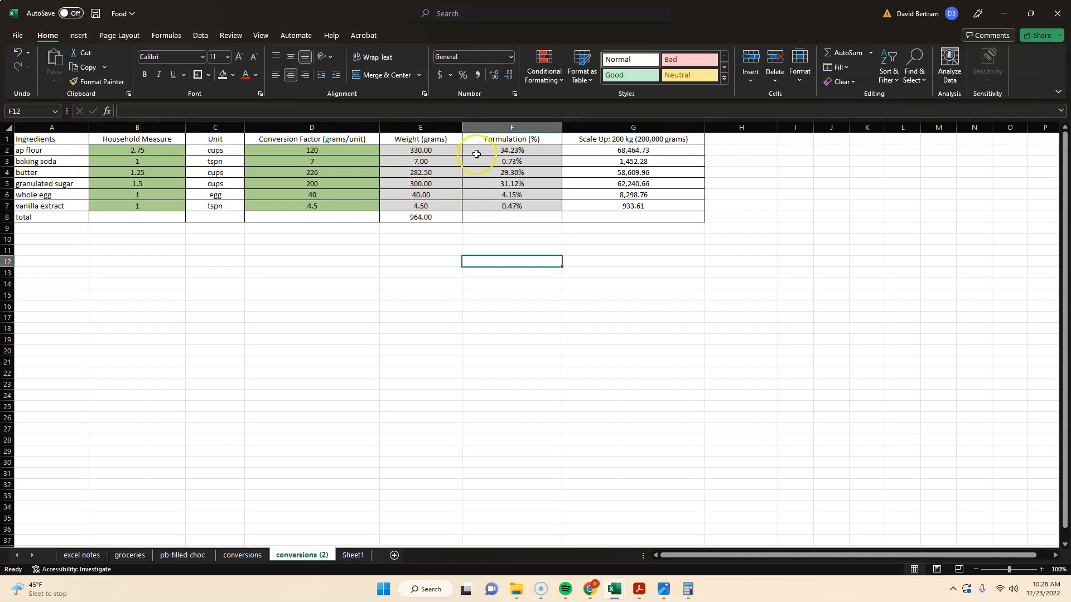
{"action": "left_click", "coordinate": [511, 149]}
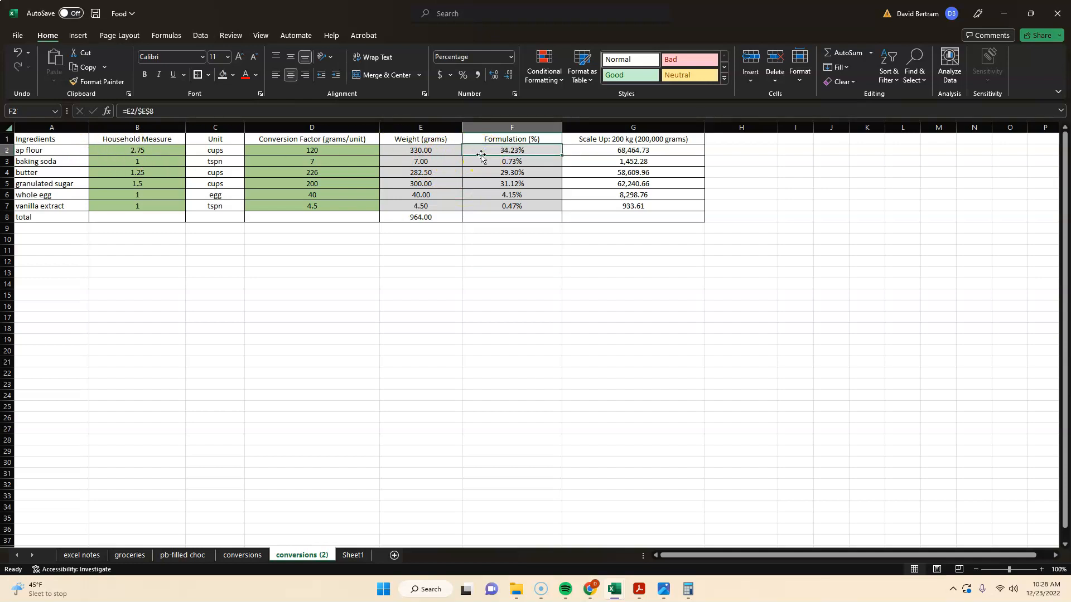
{"action": "left_click", "coordinate": [421, 216]}
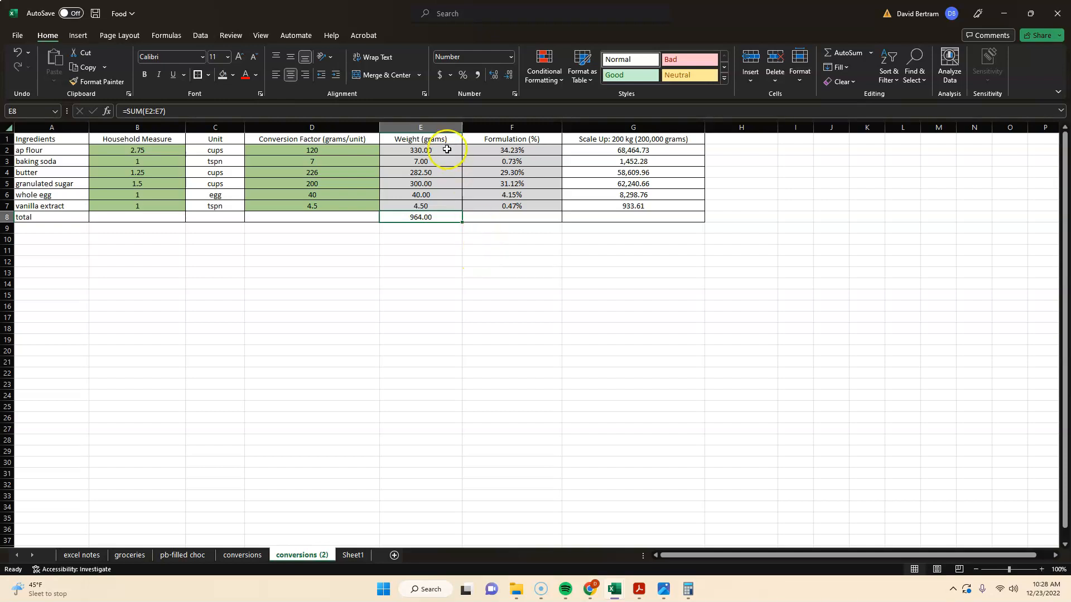
{"action": "left_click", "coordinate": [420, 139]}
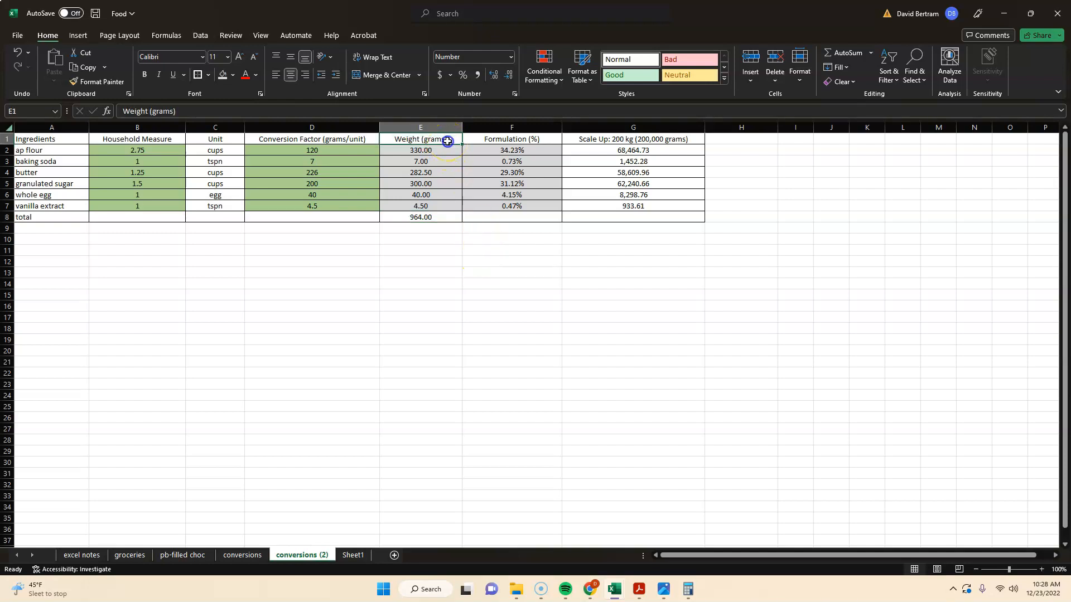
{"action": "left_click_drag", "start_coordinate": [421, 151], "coordinate": [421, 272]}
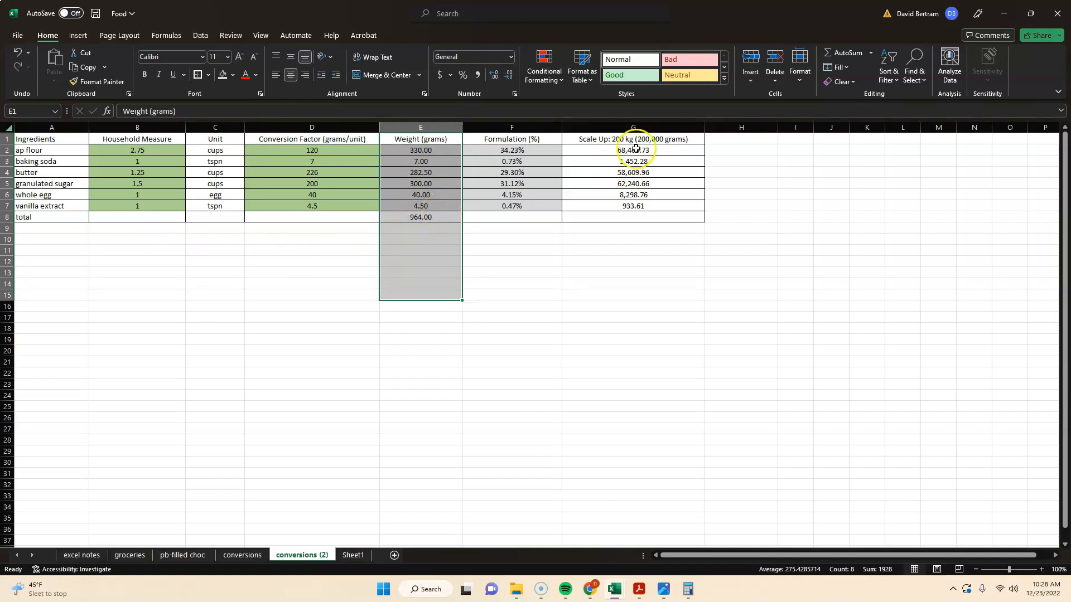
{"action": "mouse_move", "coordinate": [670, 141]}
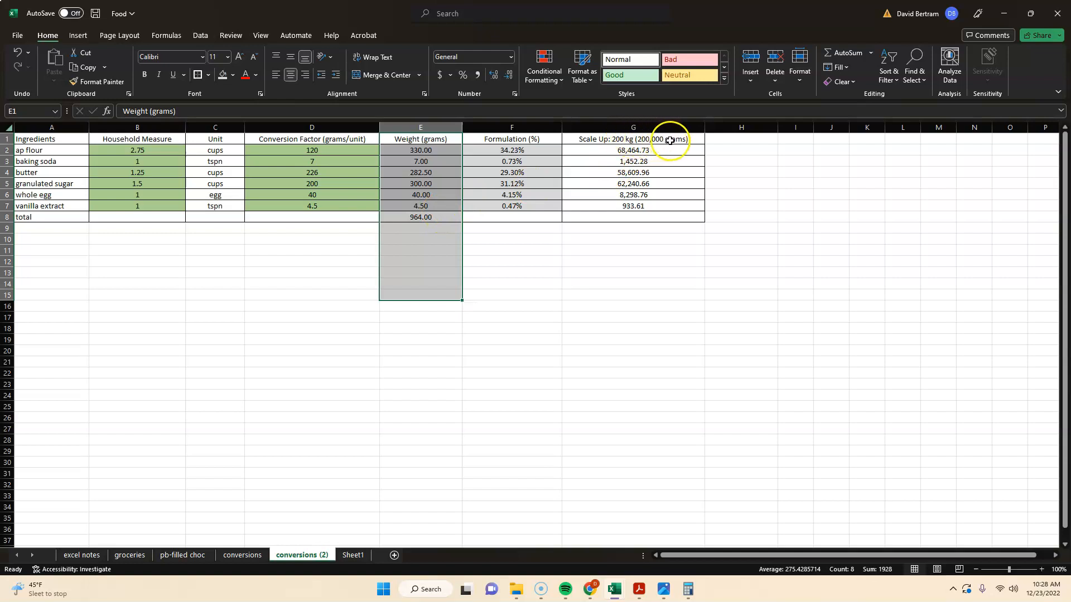
{"action": "mouse_move", "coordinate": [701, 146]}
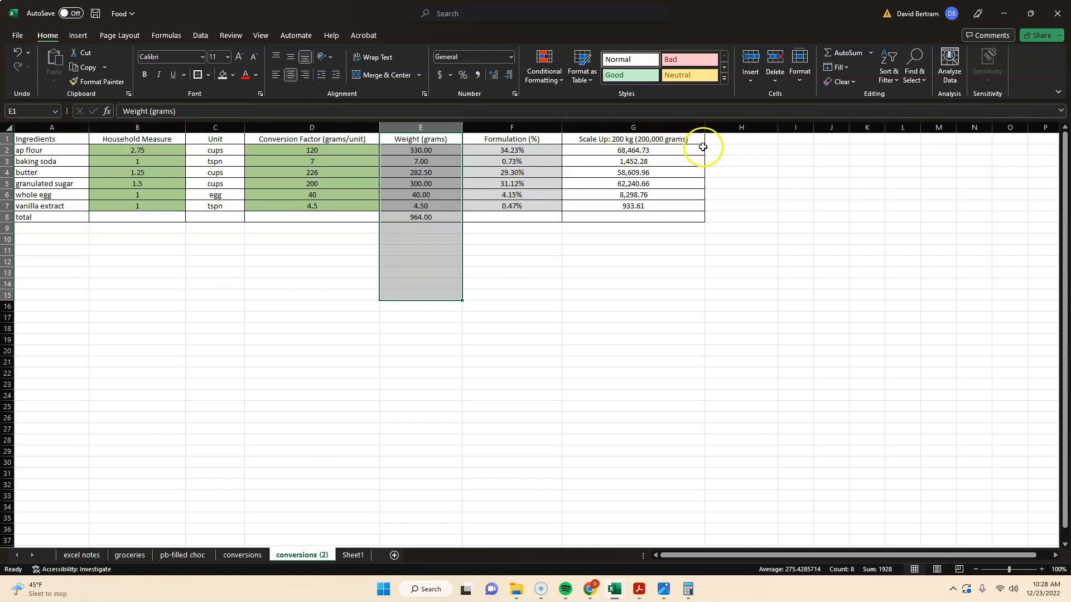
{"action": "mouse_move", "coordinate": [704, 148]}
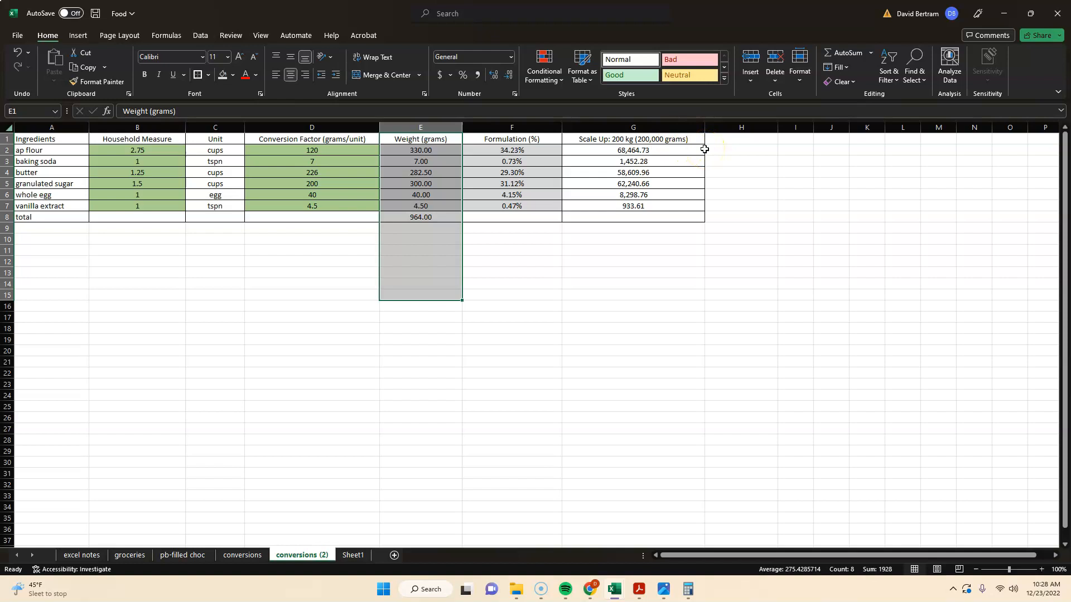
{"action": "left_click", "coordinate": [633, 150]}
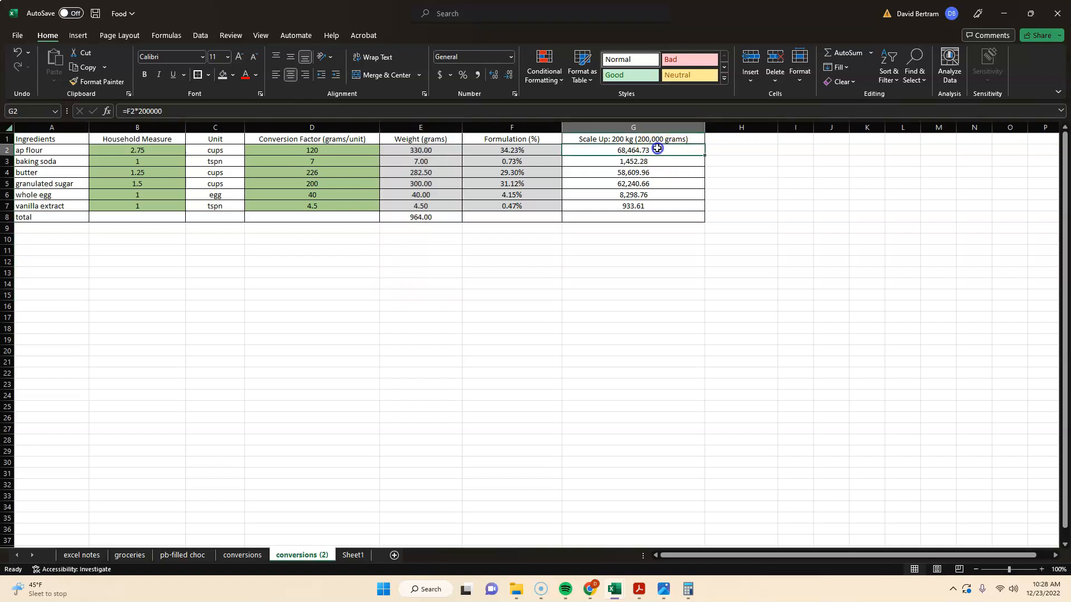
{"action": "left_click", "coordinate": [633, 361]}
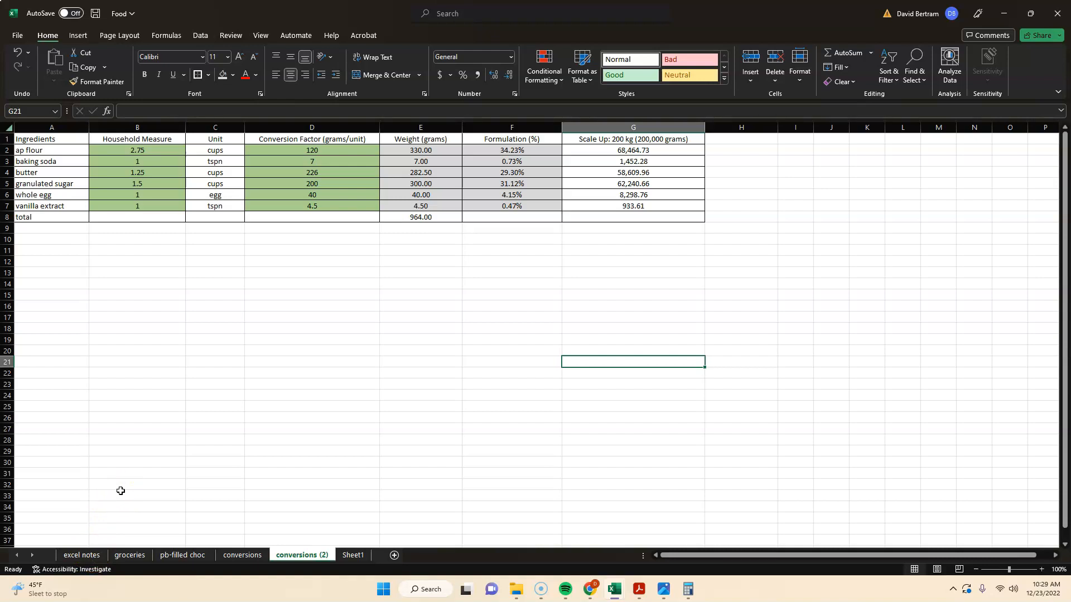
{"action": "mouse_move", "coordinate": [121, 489]}
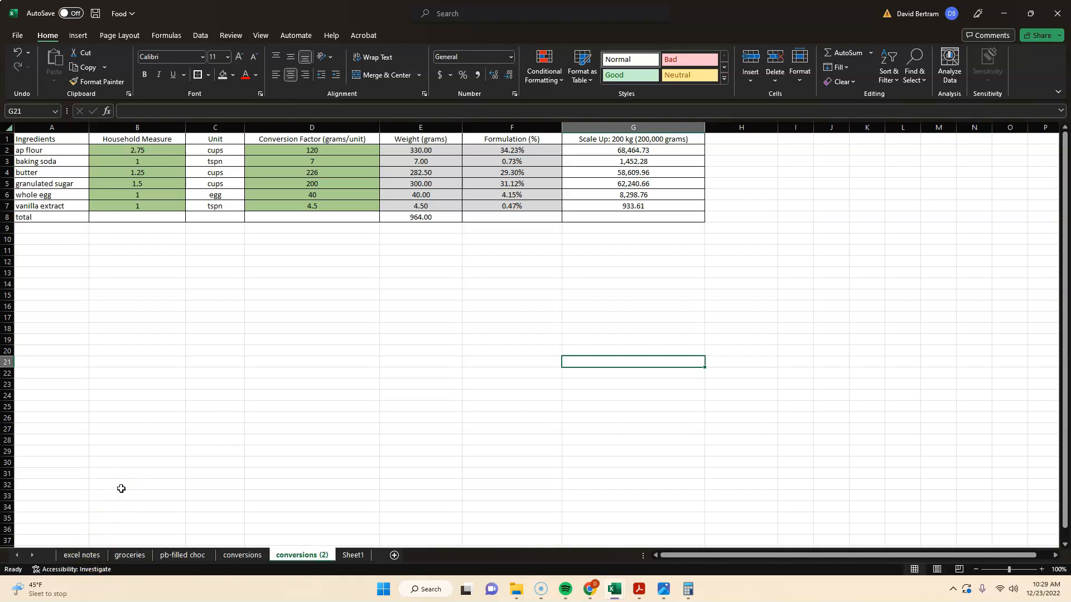
{"action": "mouse_move", "coordinate": [34, 529]}
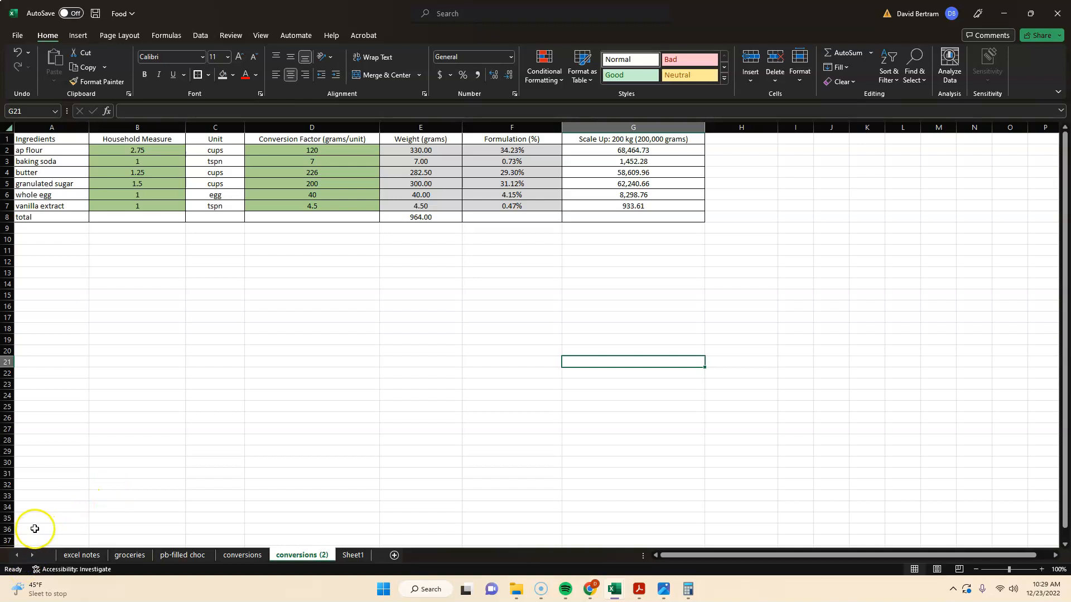
{"action": "mouse_move", "coordinate": [20, 580]}
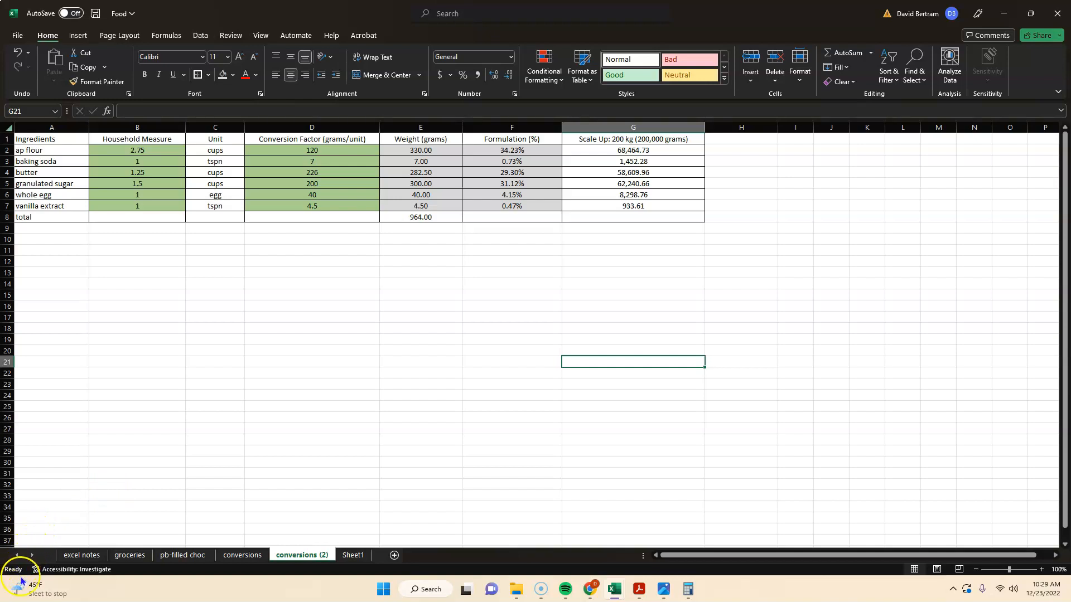